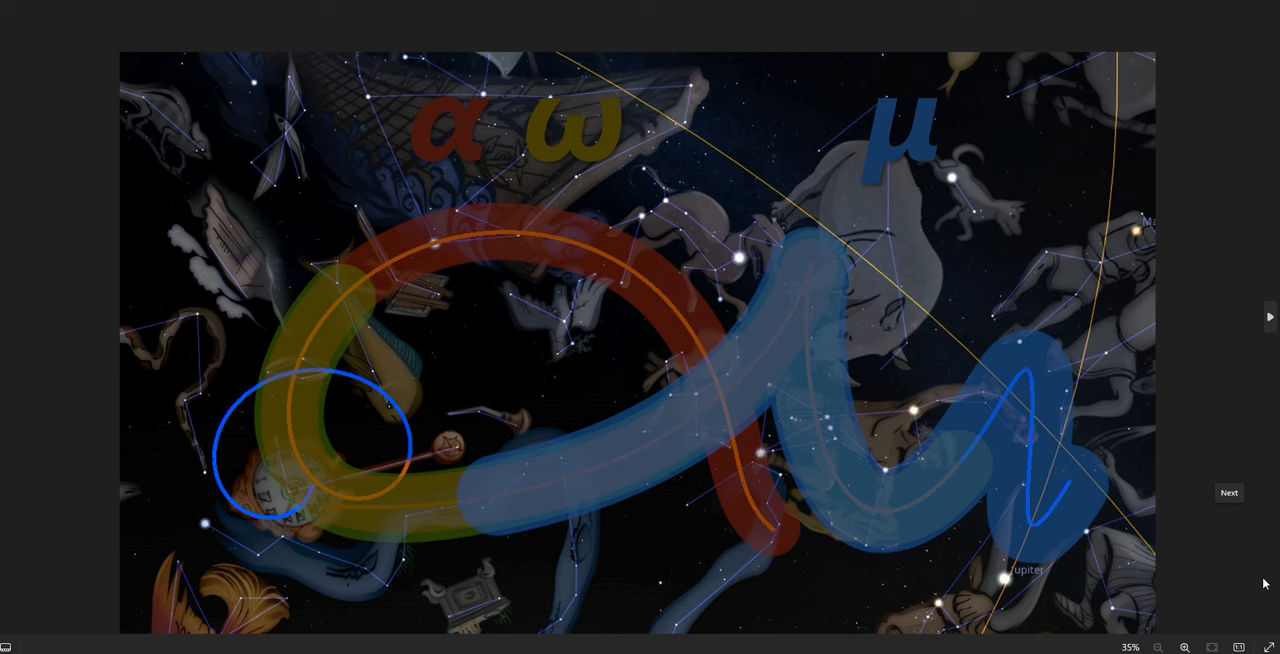
pyautogui.moveTo(1265, 474)
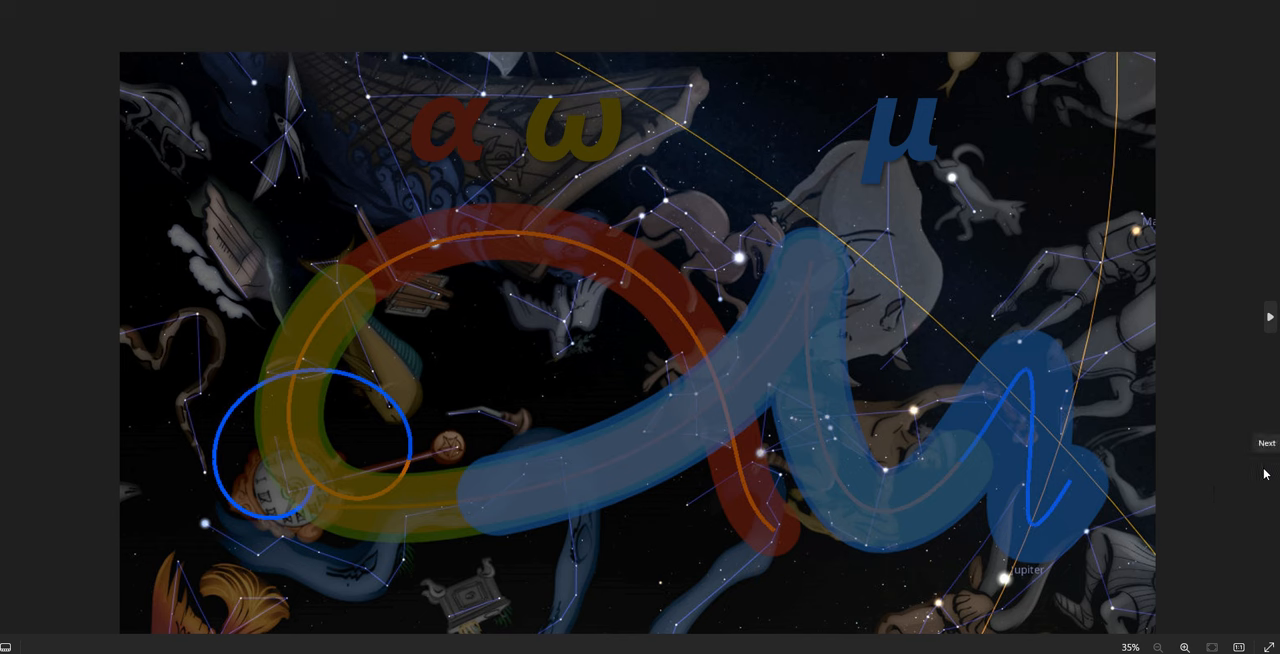
pyautogui.moveTo(709, 553)
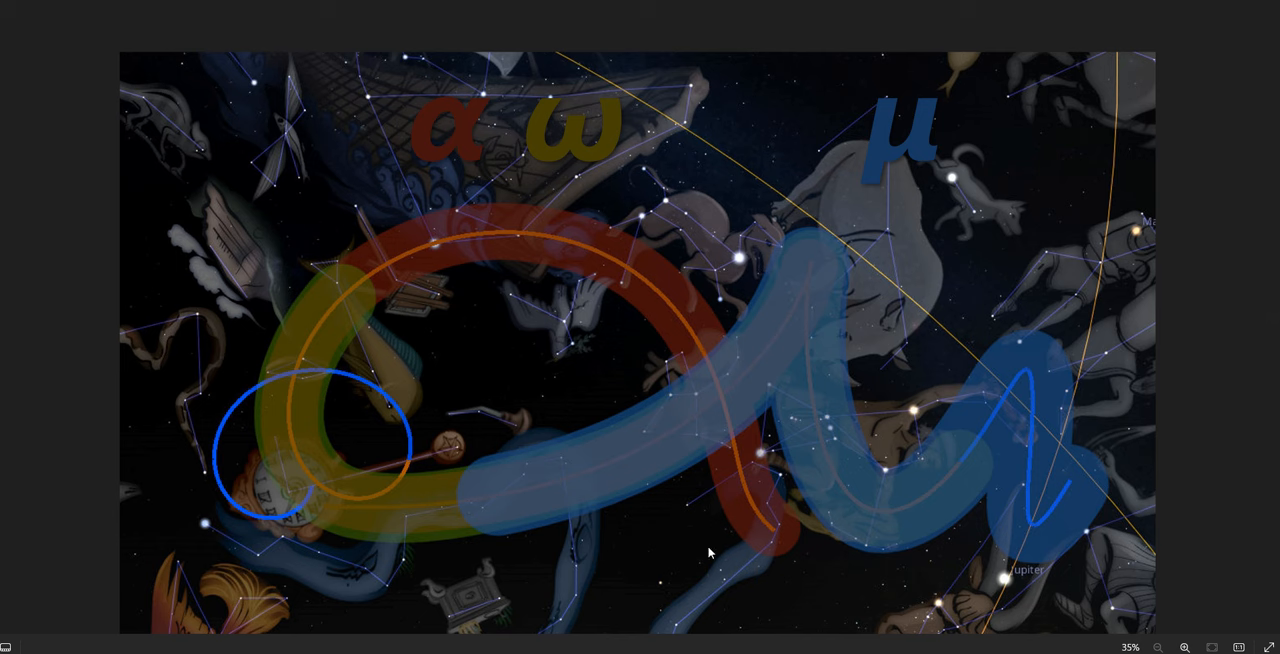
pyautogui.moveTo(382, 8)
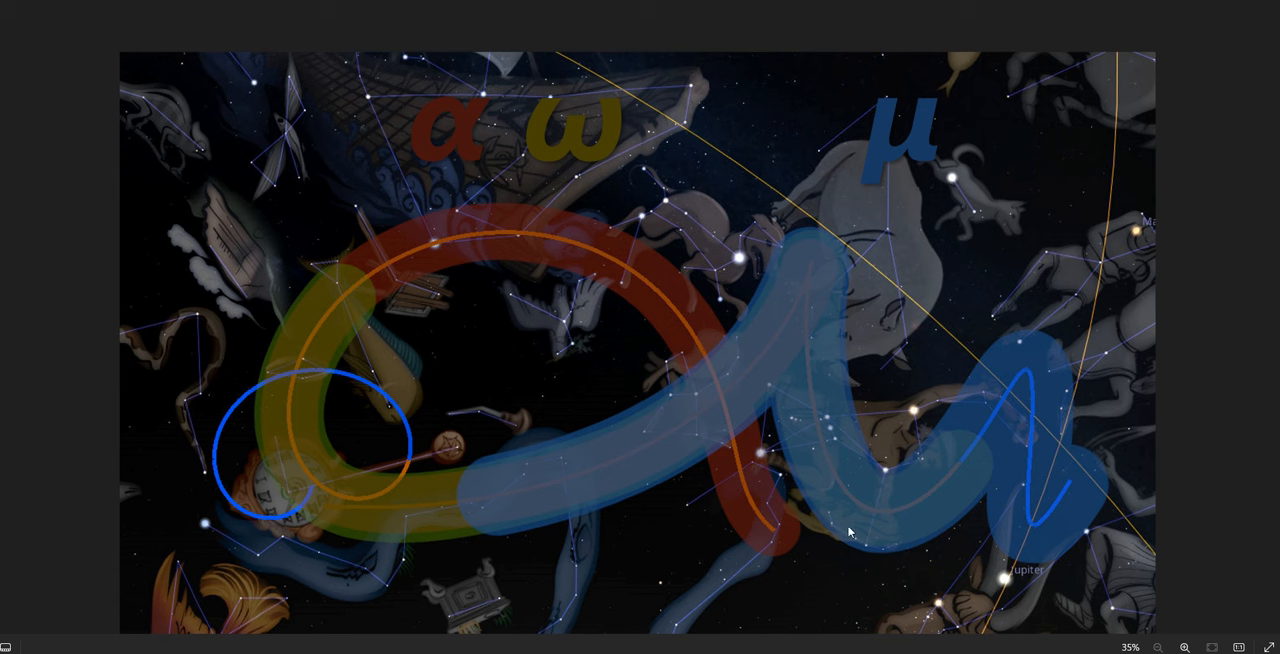
pyautogui.moveTo(836, 311)
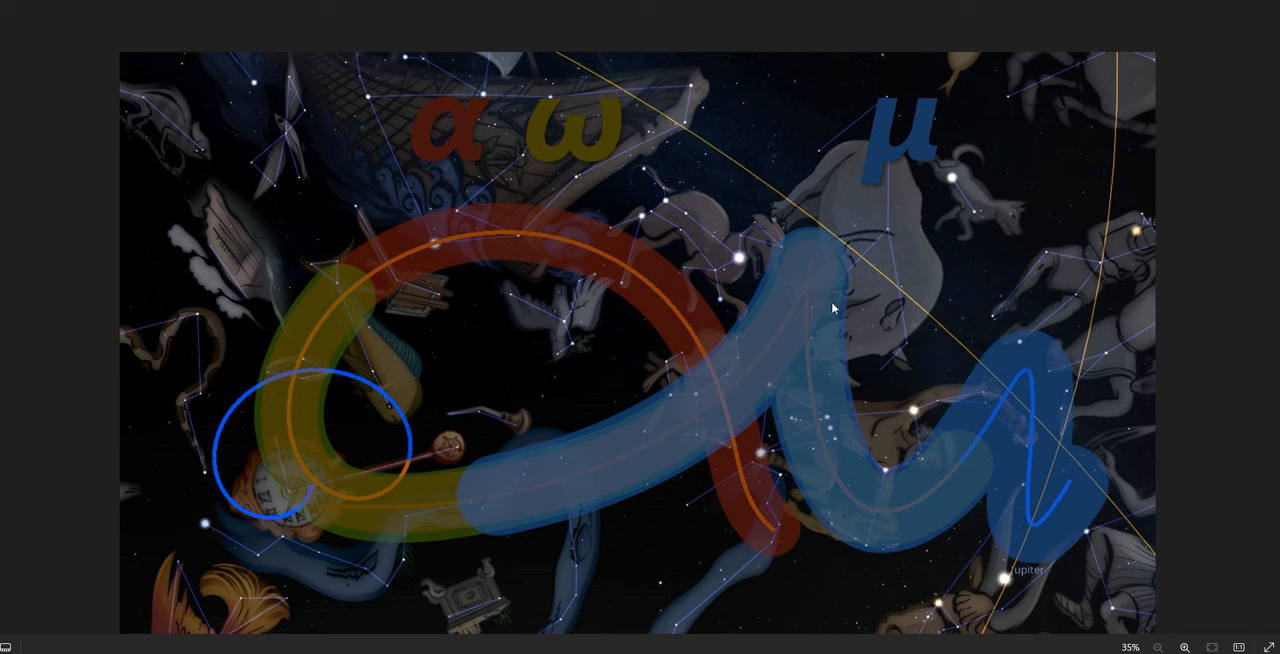
pyautogui.moveTo(830, 287)
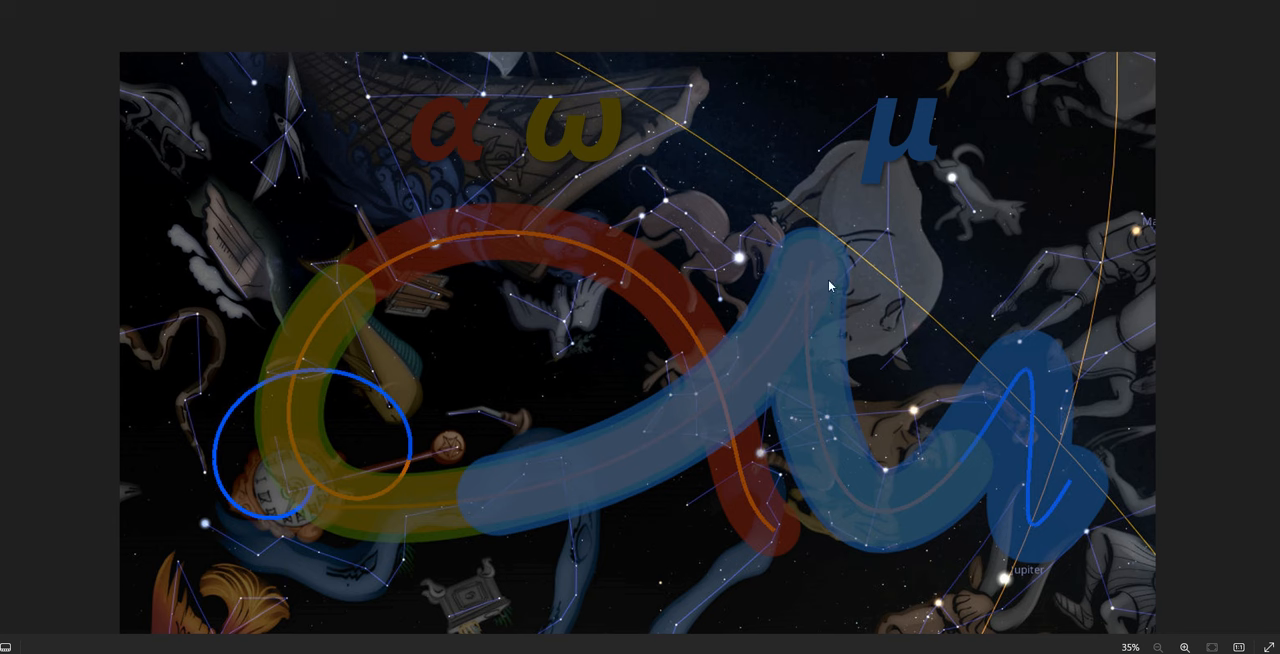
pyautogui.moveTo(377, 430)
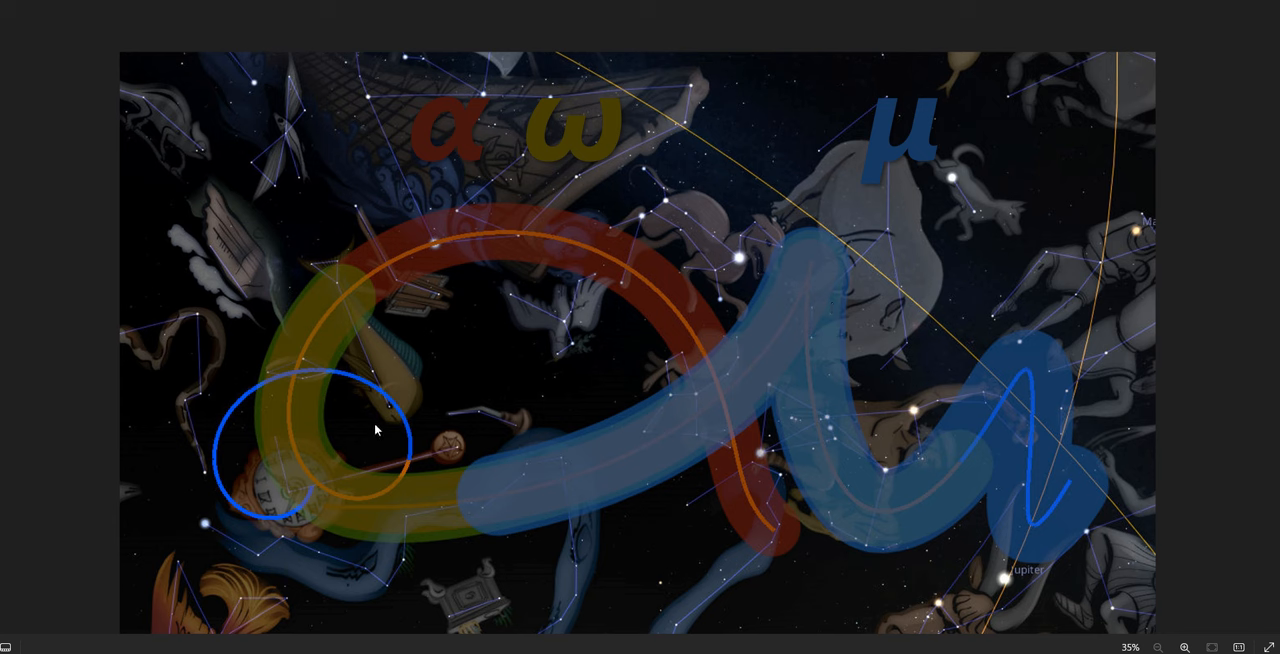
pyautogui.moveTo(307, 480)
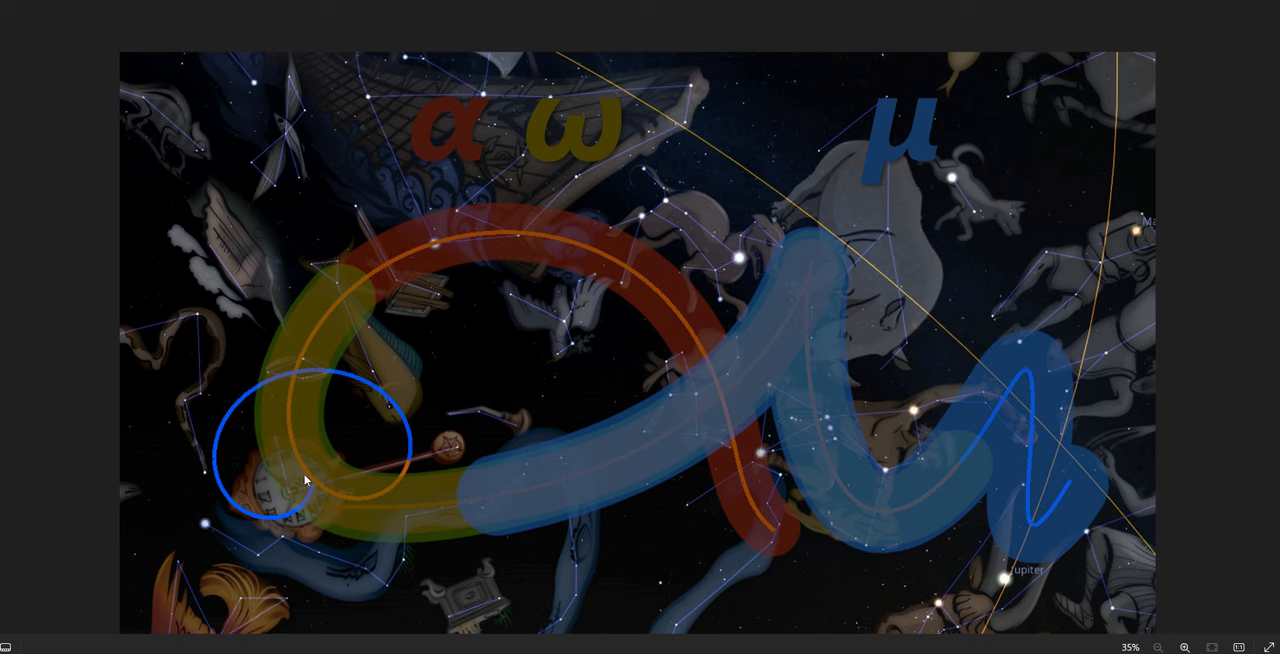
pyautogui.moveTo(806, 258)
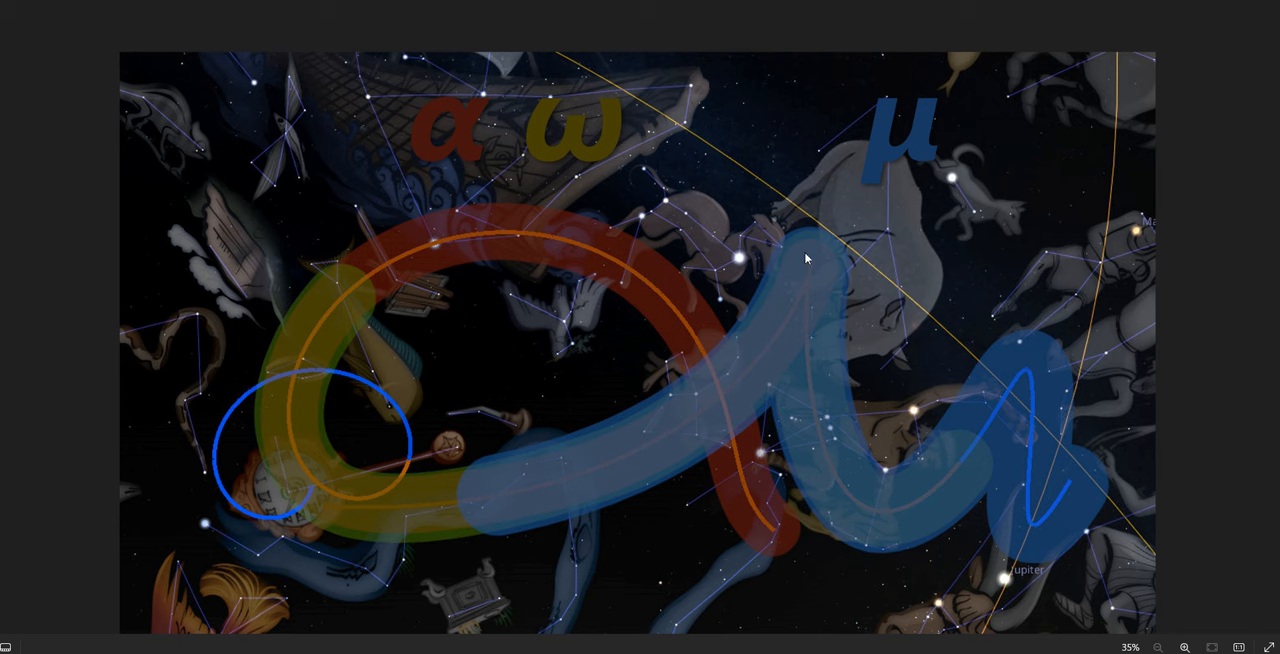
pyautogui.moveTo(949, 500)
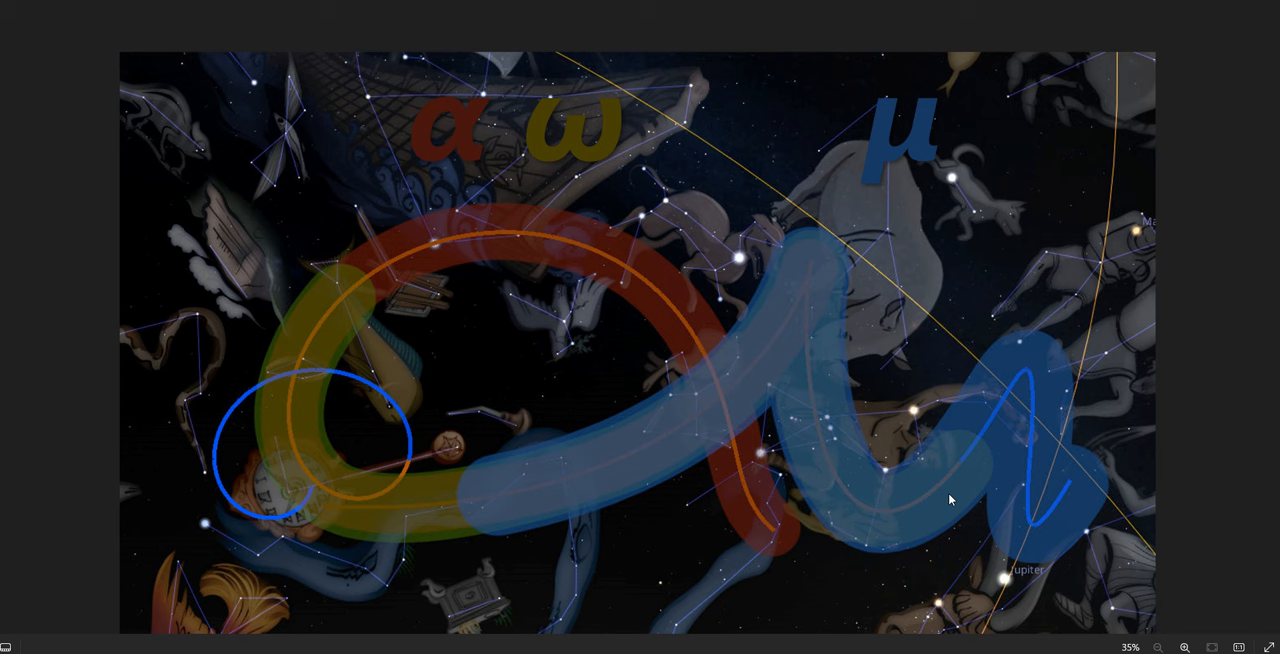
pyautogui.moveTo(938, 505)
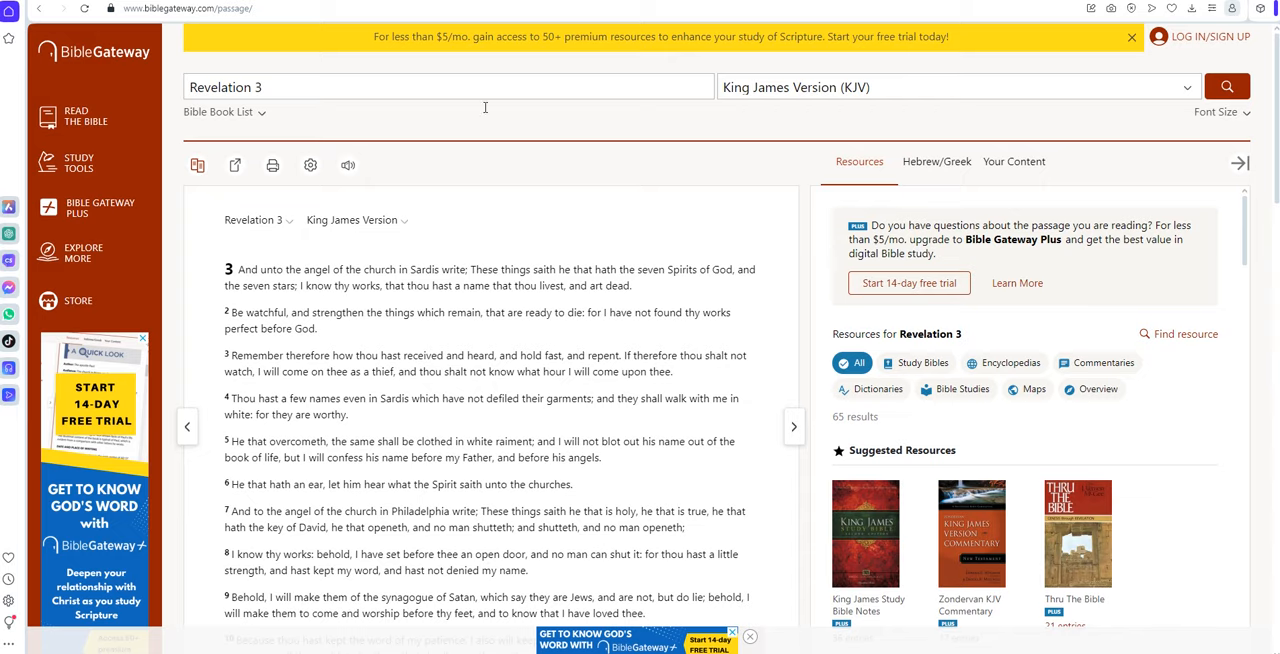
# Scroll Revelation 3 (KJV) down to verses 4–18, including the Philadelphia and Laodicea letters
pyautogui.scroll(-3)
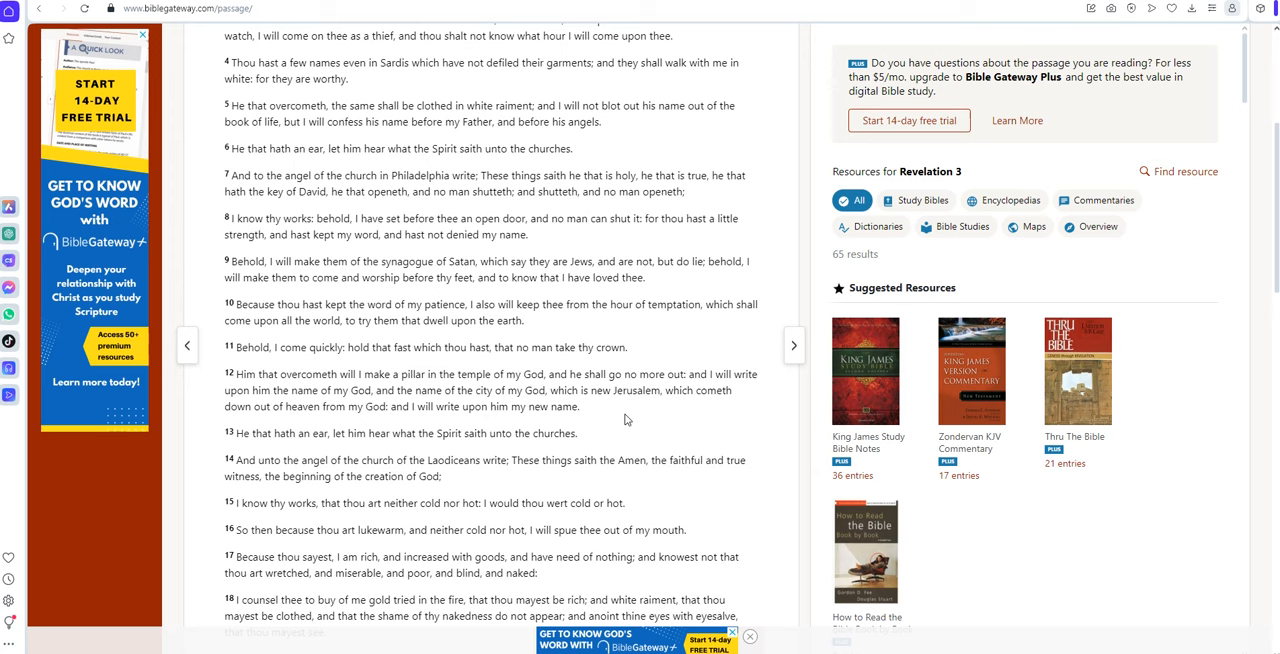
pyautogui.moveTo(293, 419)
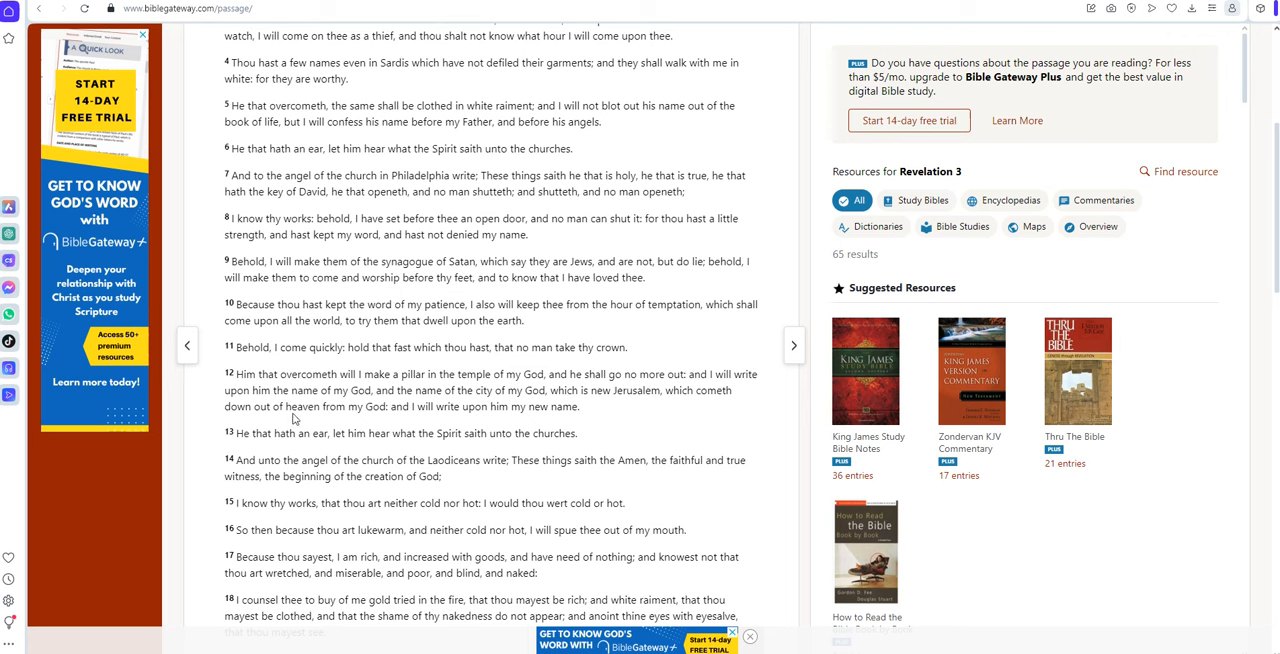
pyautogui.moveTo(483, 410)
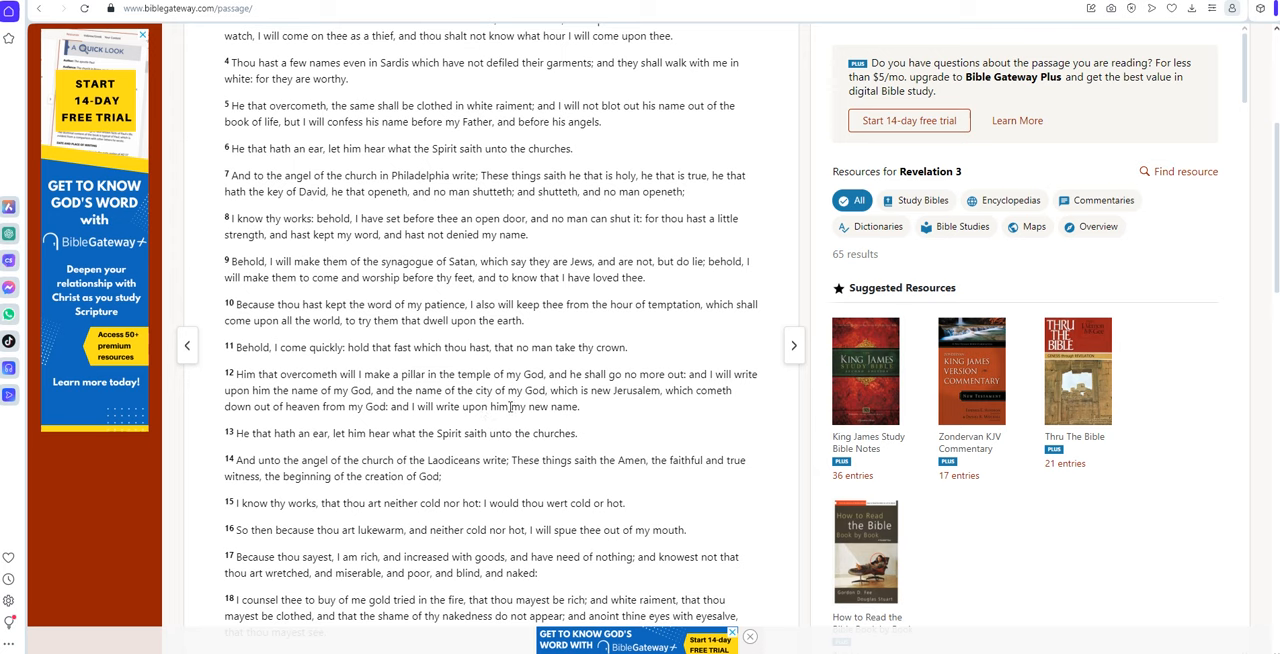
pyautogui.moveTo(632, 410)
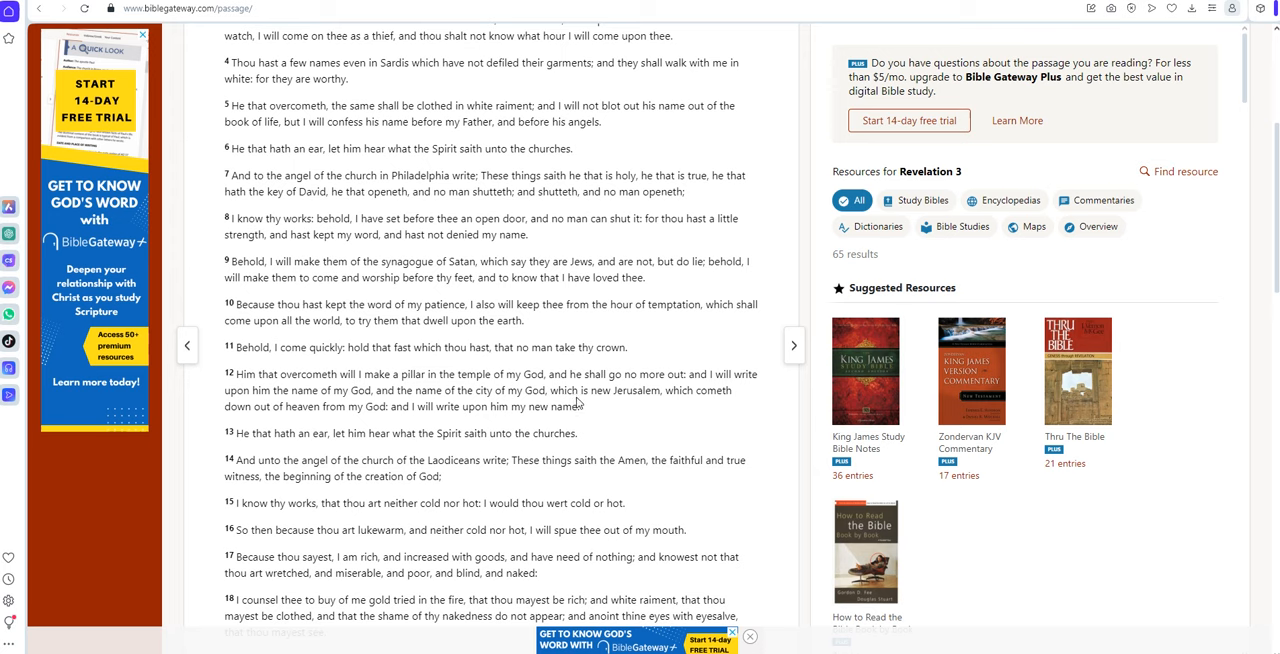
pyautogui.moveTo(704, 397)
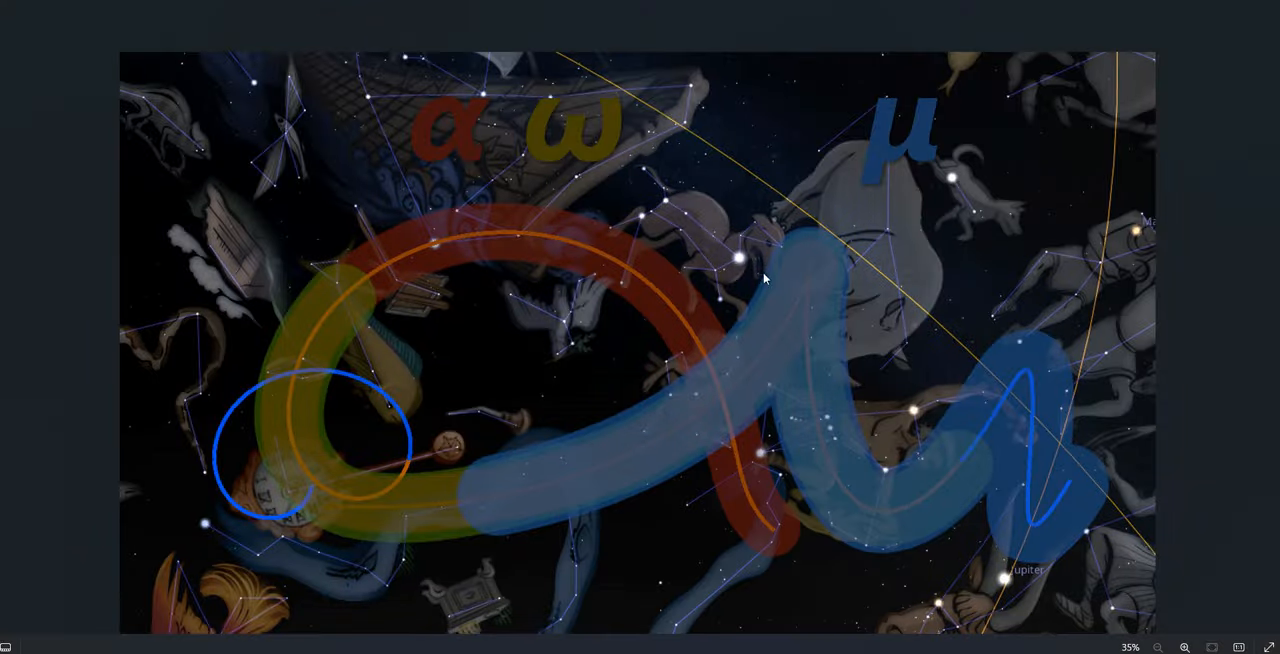
pyautogui.moveTo(615, 412)
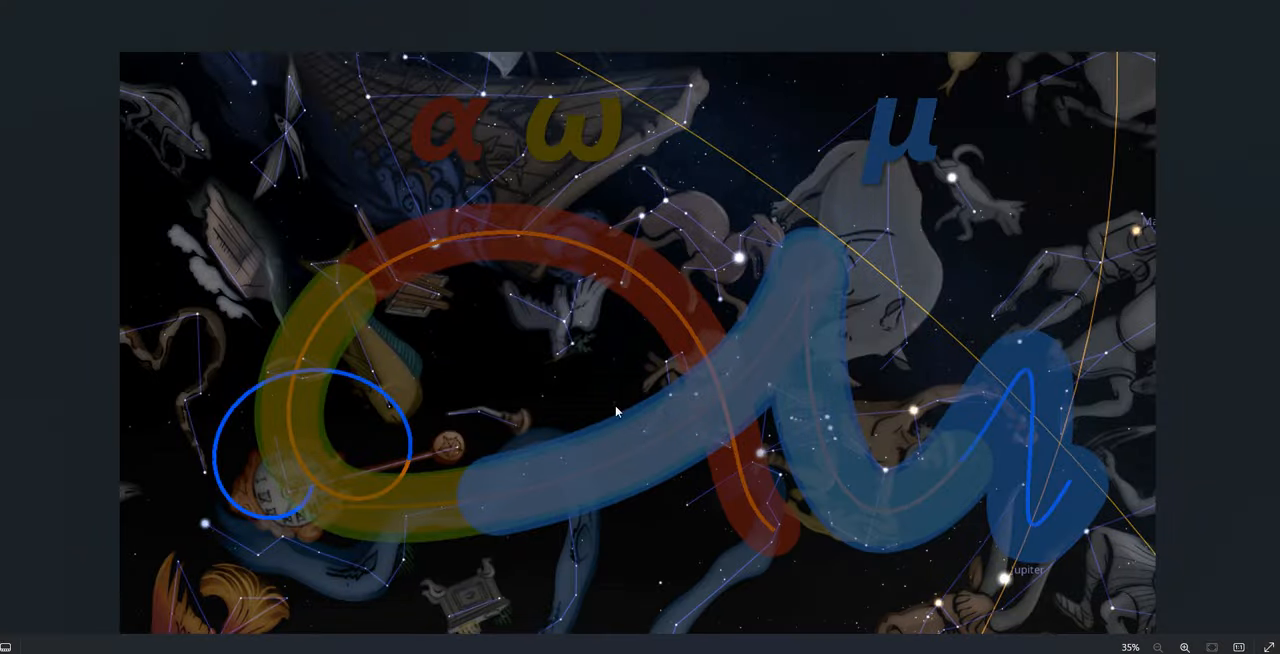
pyautogui.moveTo(941, 461)
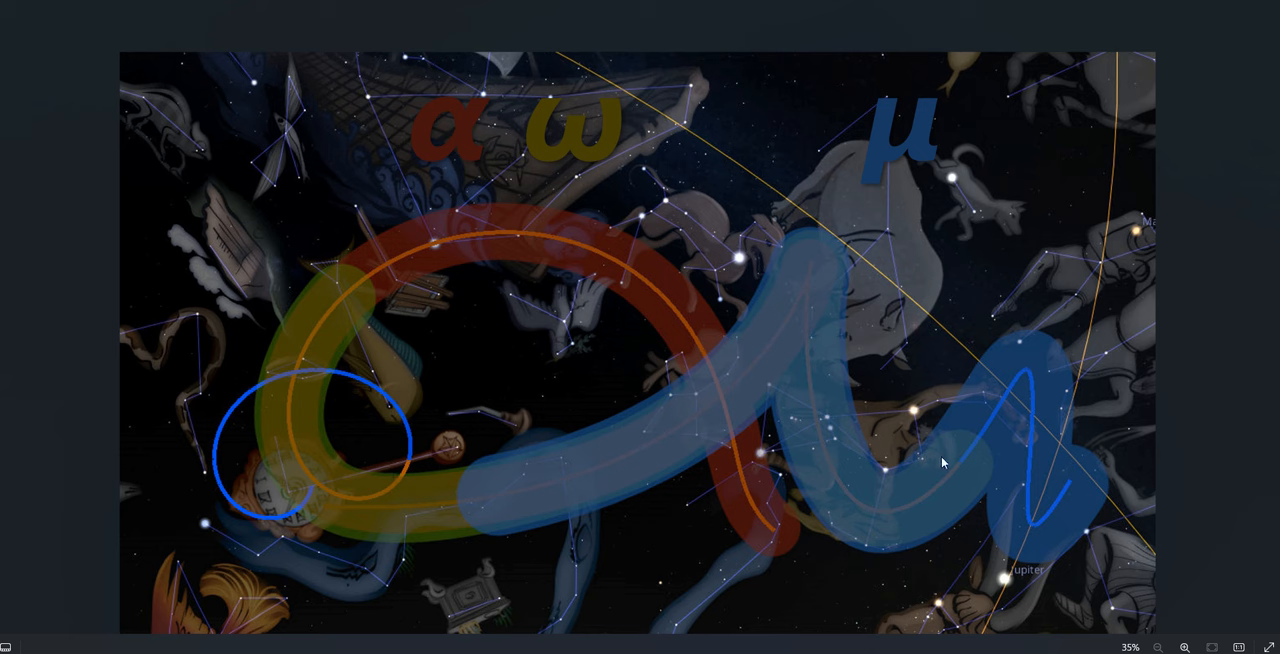
pyautogui.moveTo(207, 465)
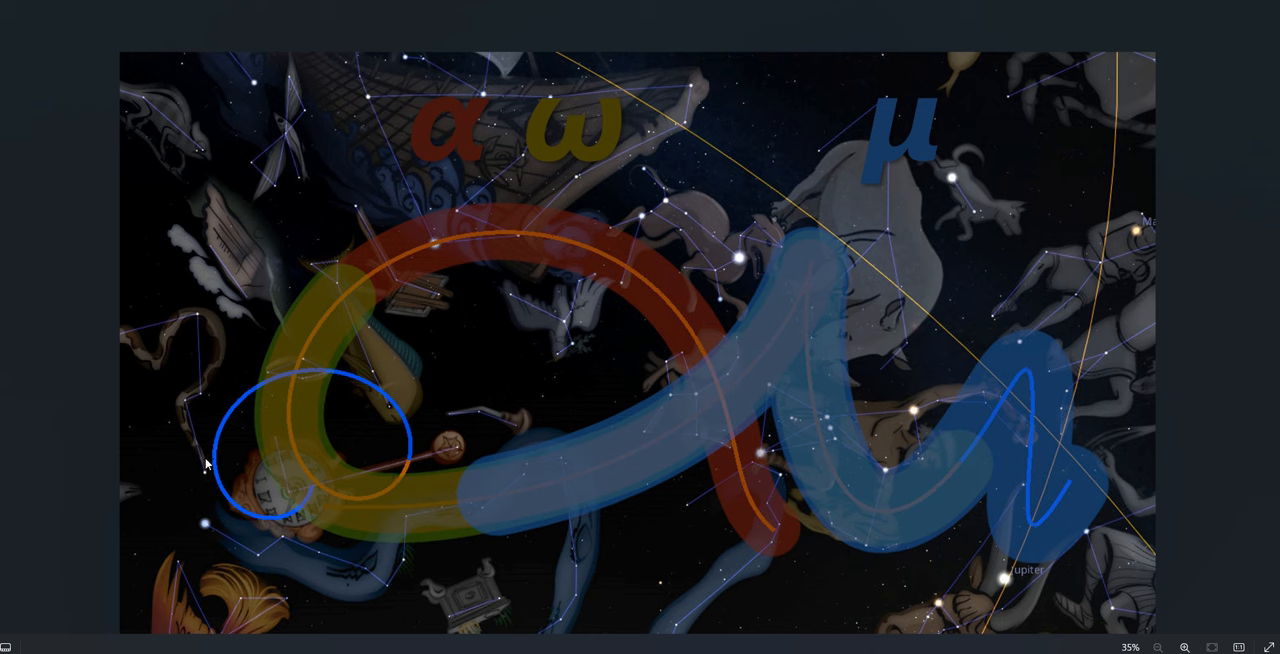
pyautogui.moveTo(744, 538)
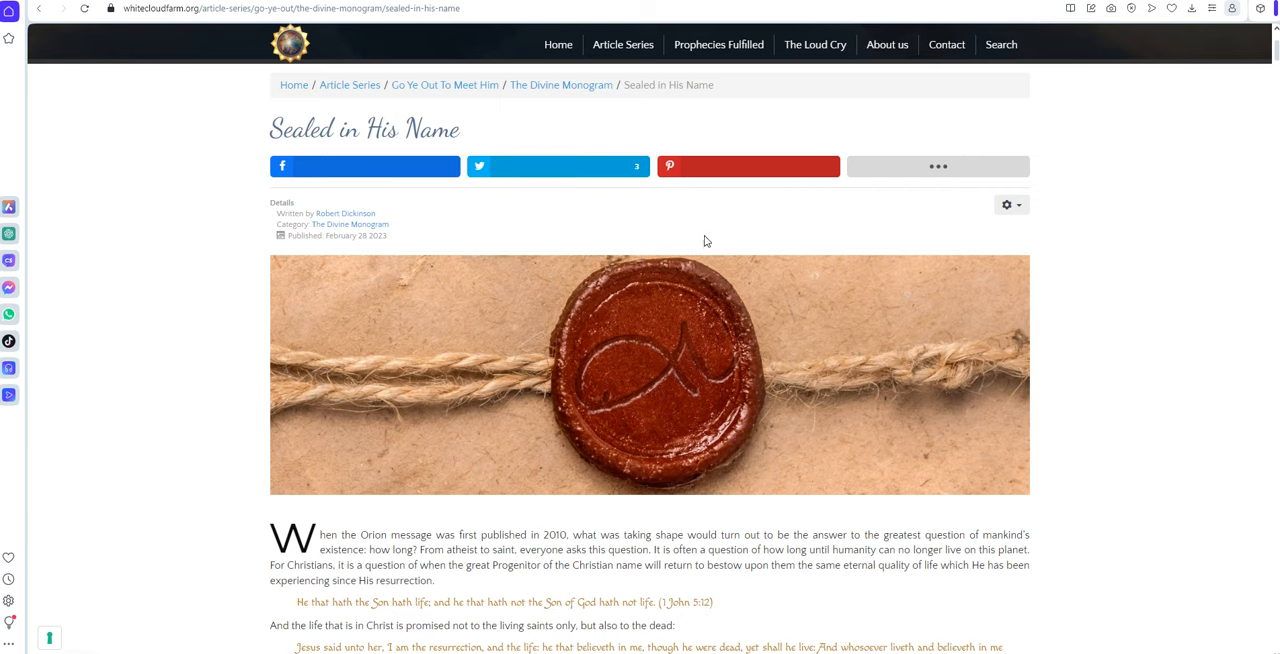
pyautogui.moveTo(783, 395)
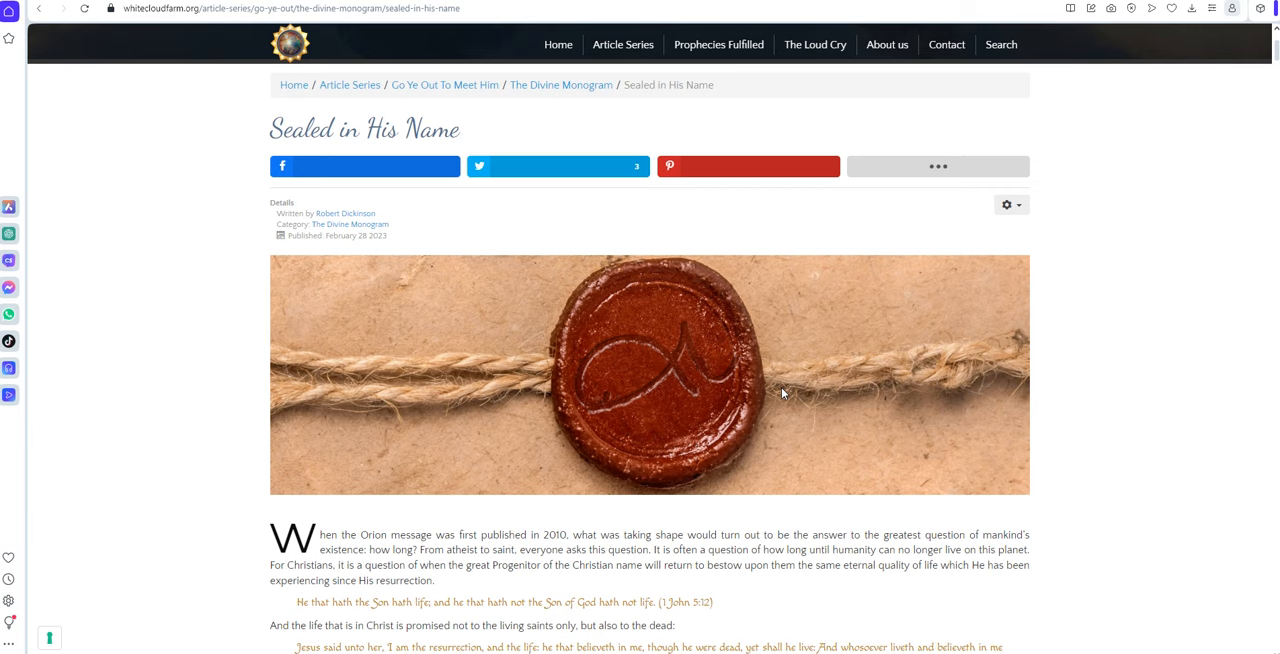
# Scroll the 'Sealed in His Name' article to the blue and red Alpha-Omega monogram star chart
pyautogui.scroll(-3)
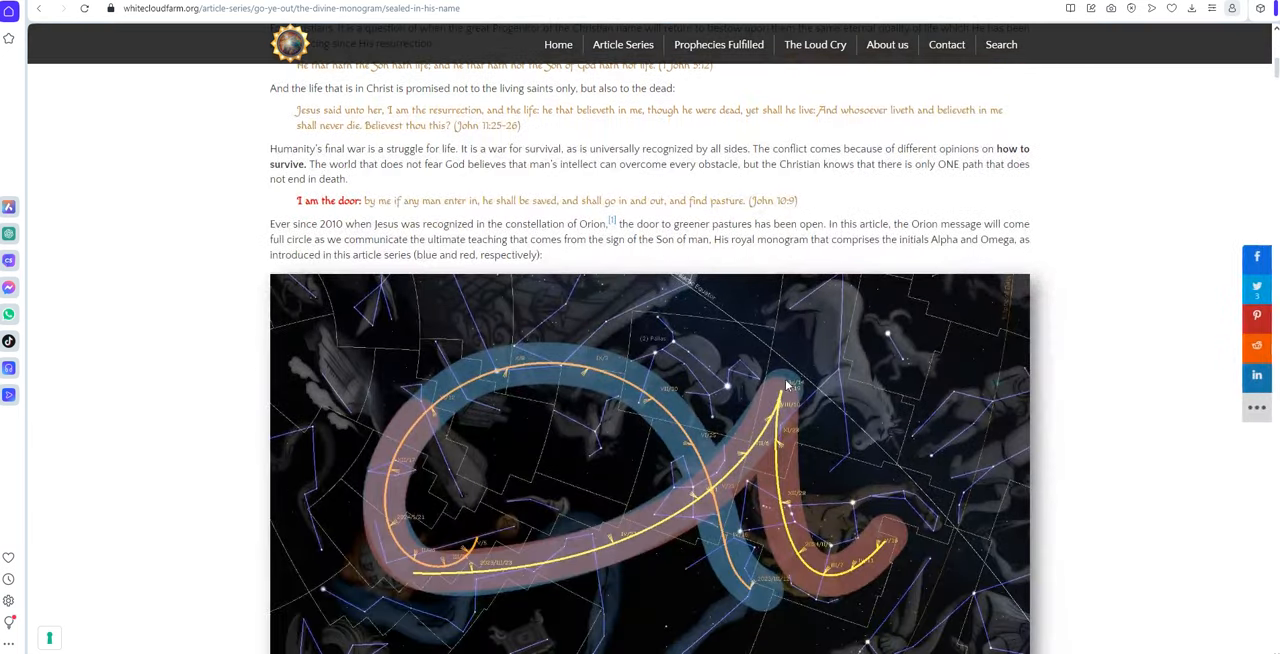
pyautogui.moveTo(695, 460)
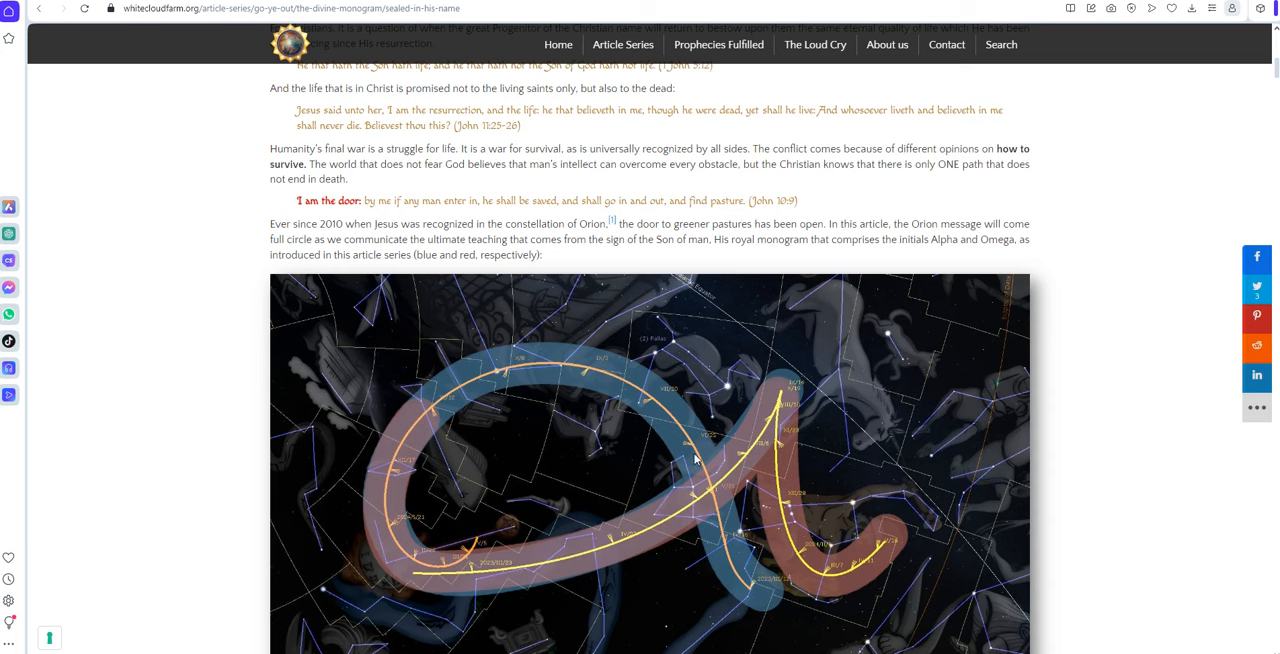
pyautogui.moveTo(807, 519)
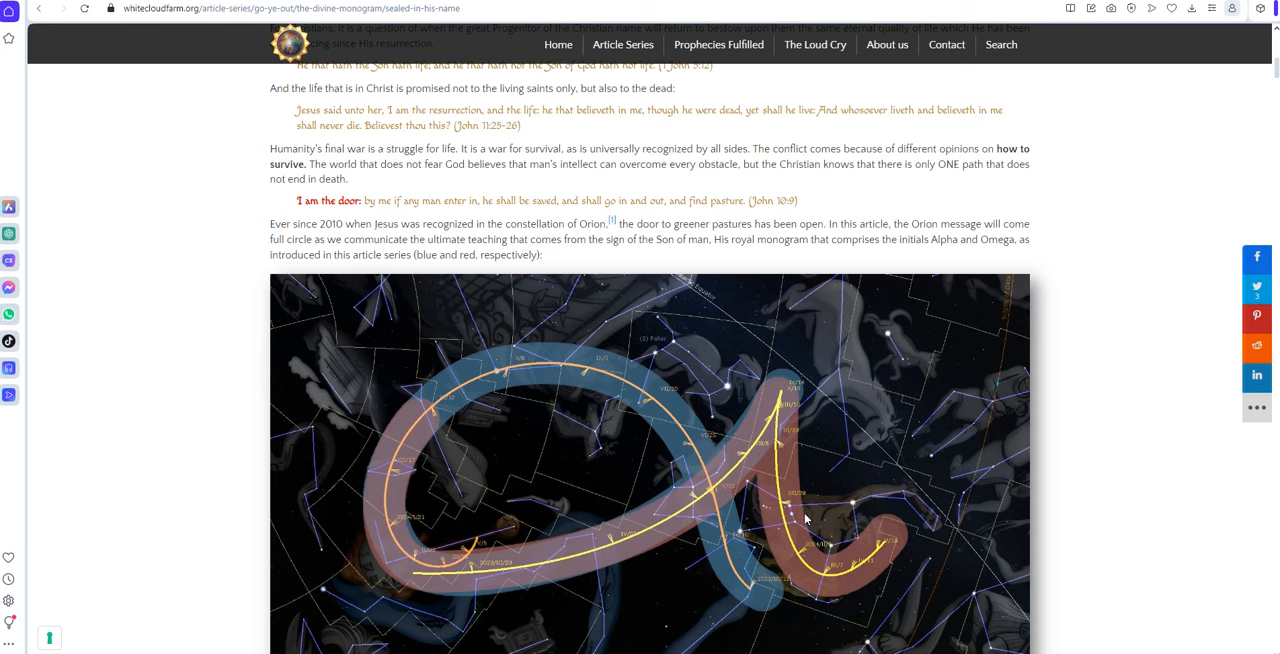
pyautogui.moveTo(800, 515)
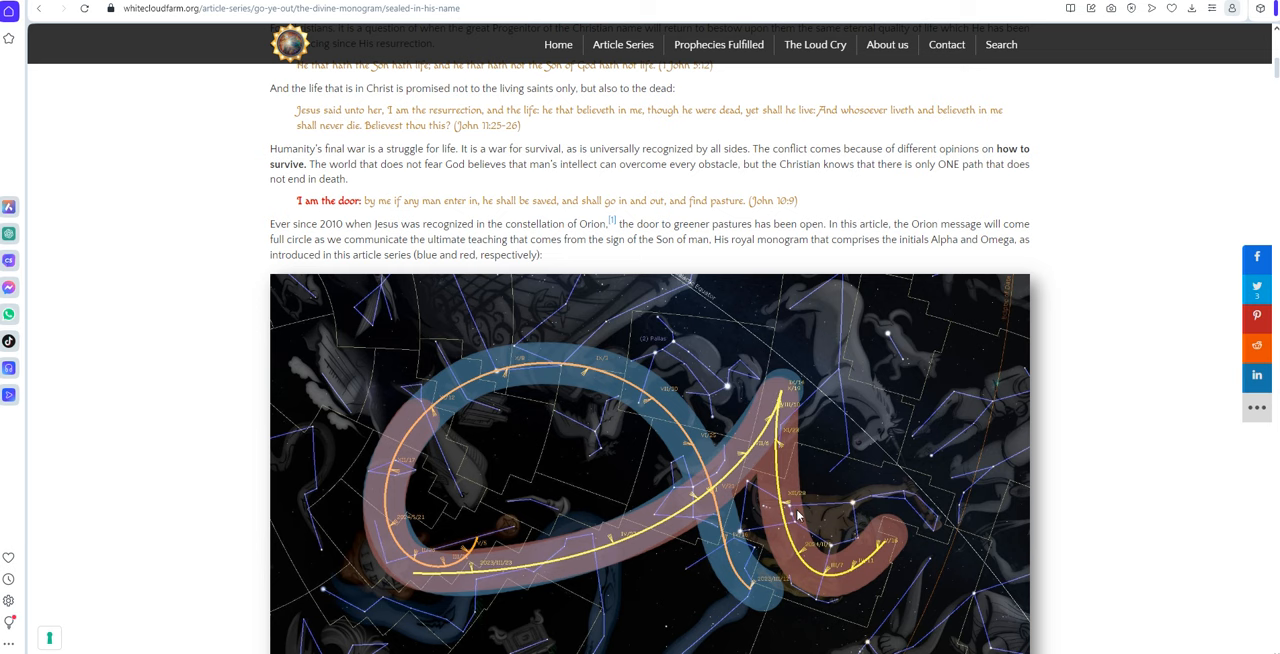
pyautogui.moveTo(780, 415)
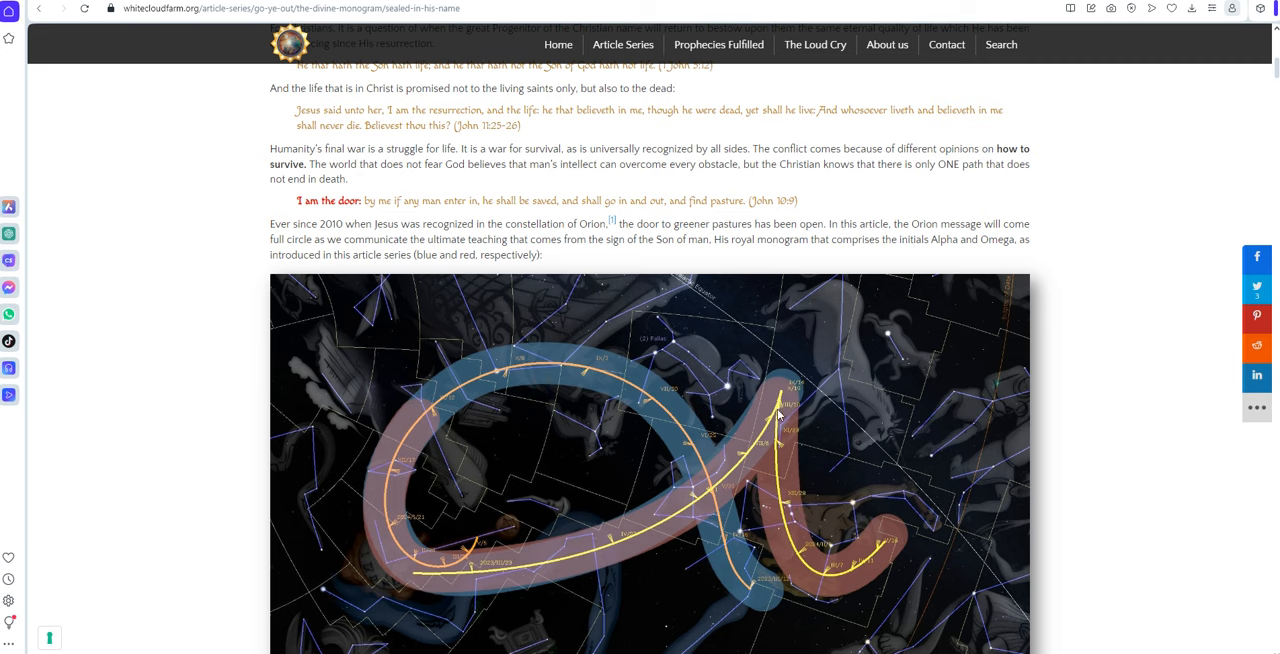
pyautogui.moveTo(597, 390)
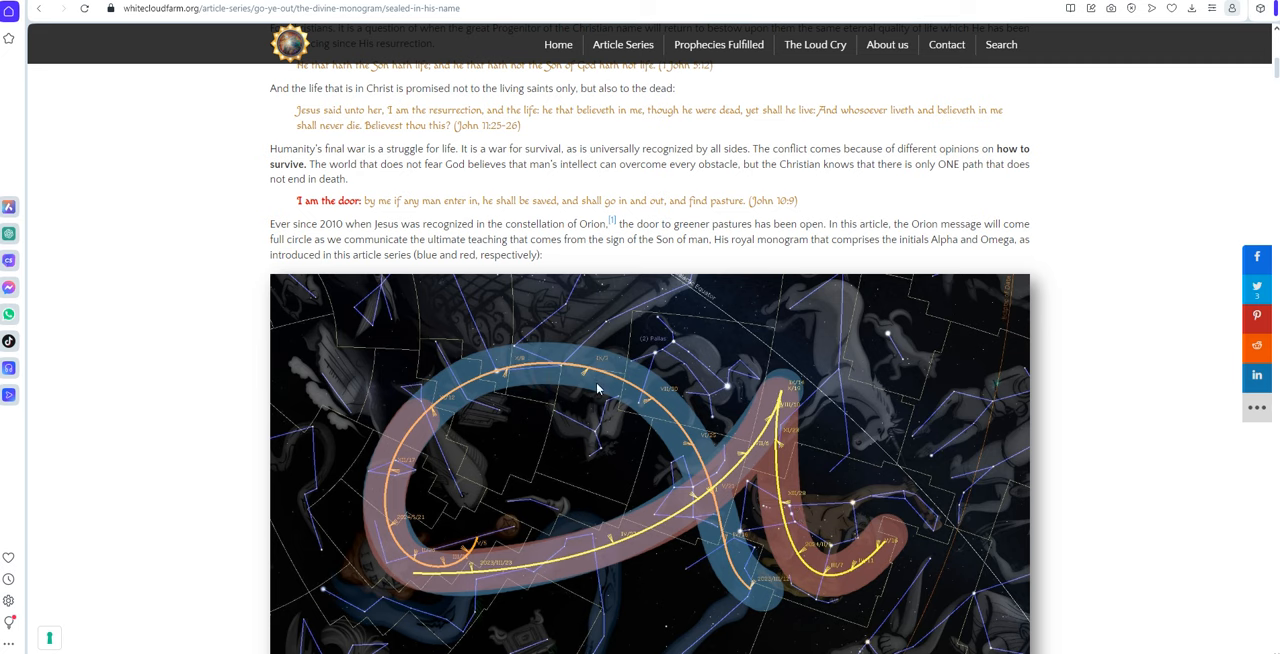
pyautogui.moveTo(355, 550)
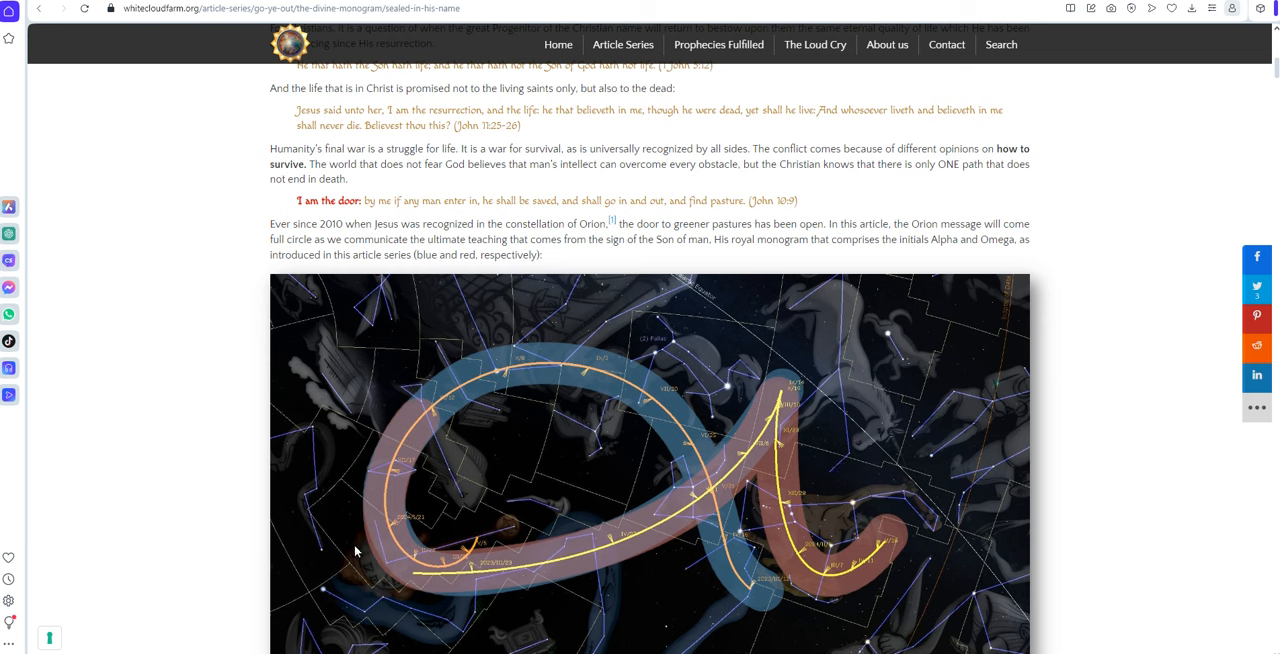
pyautogui.moveTo(897, 528)
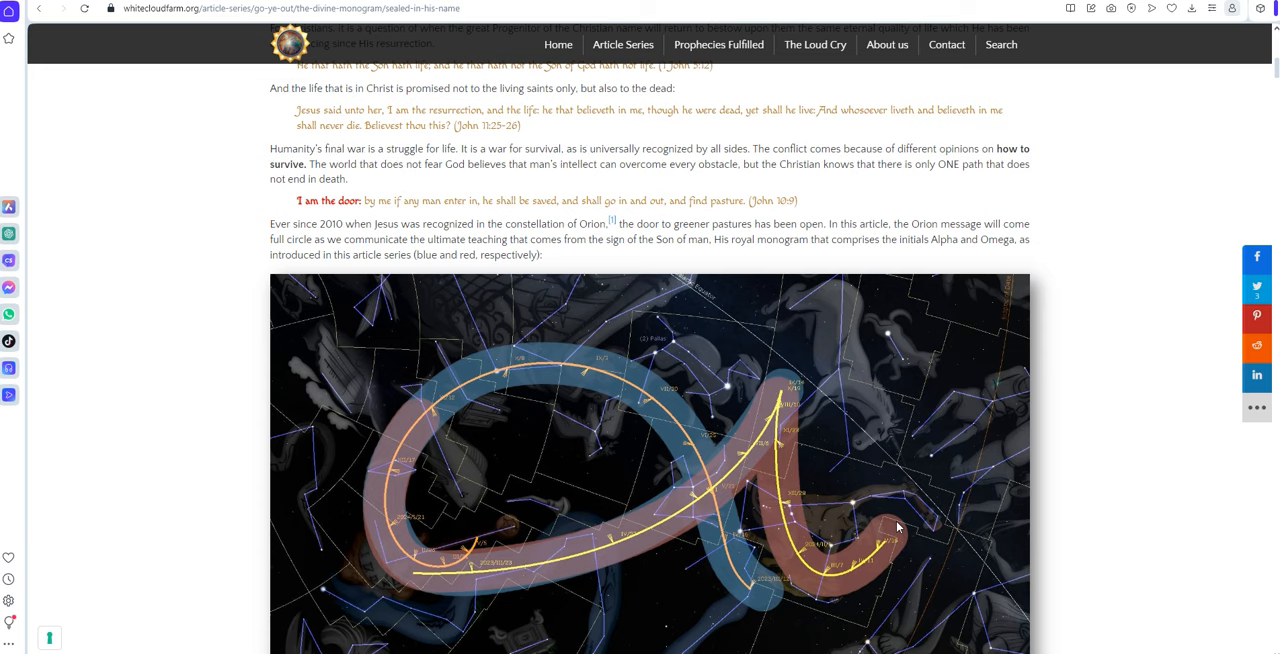
pyautogui.scroll(-3)
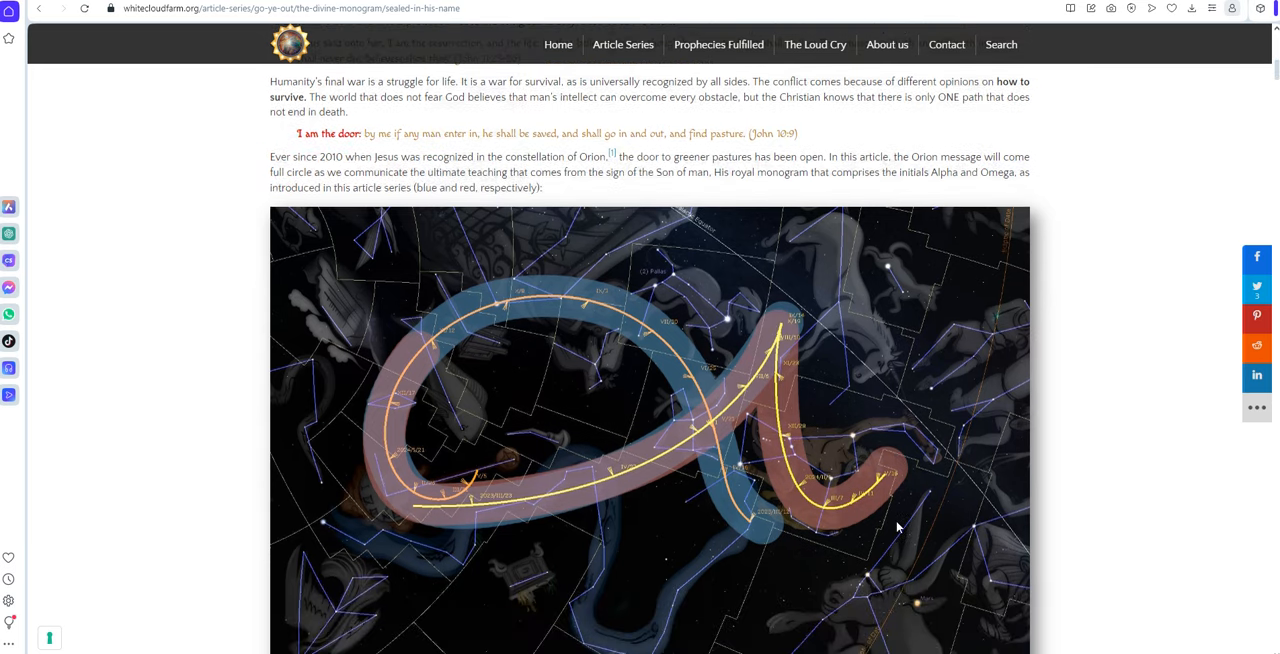
pyautogui.scroll(3)
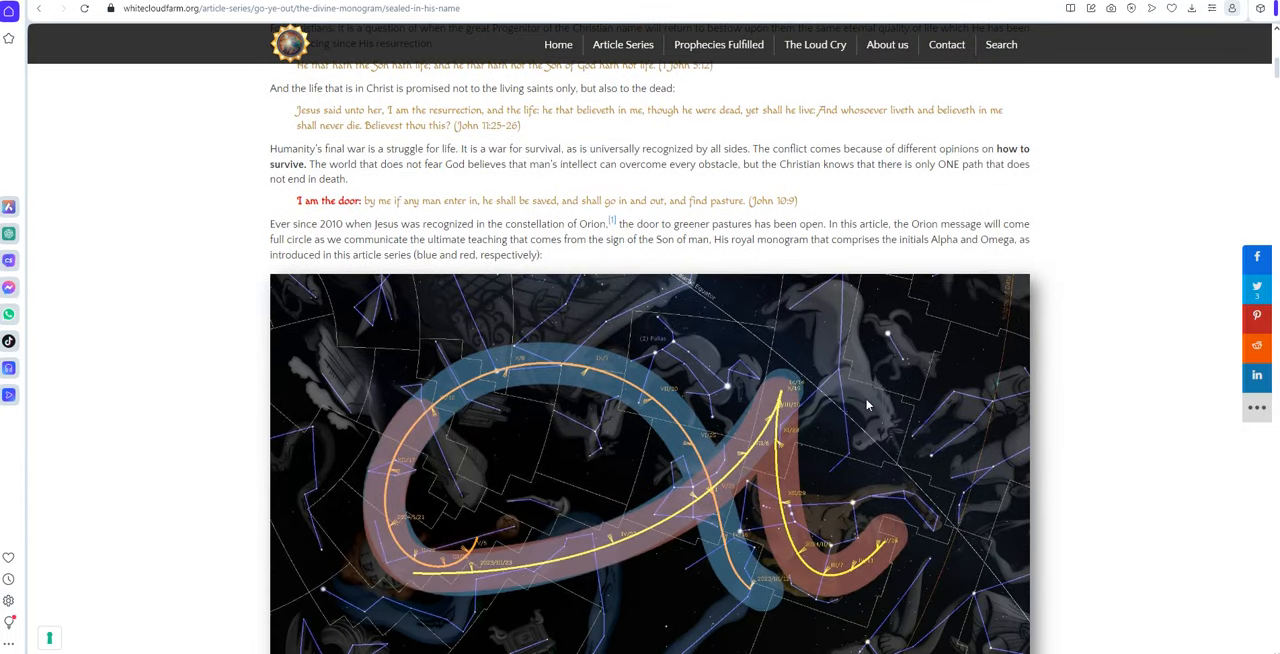
pyautogui.moveTo(808, 456)
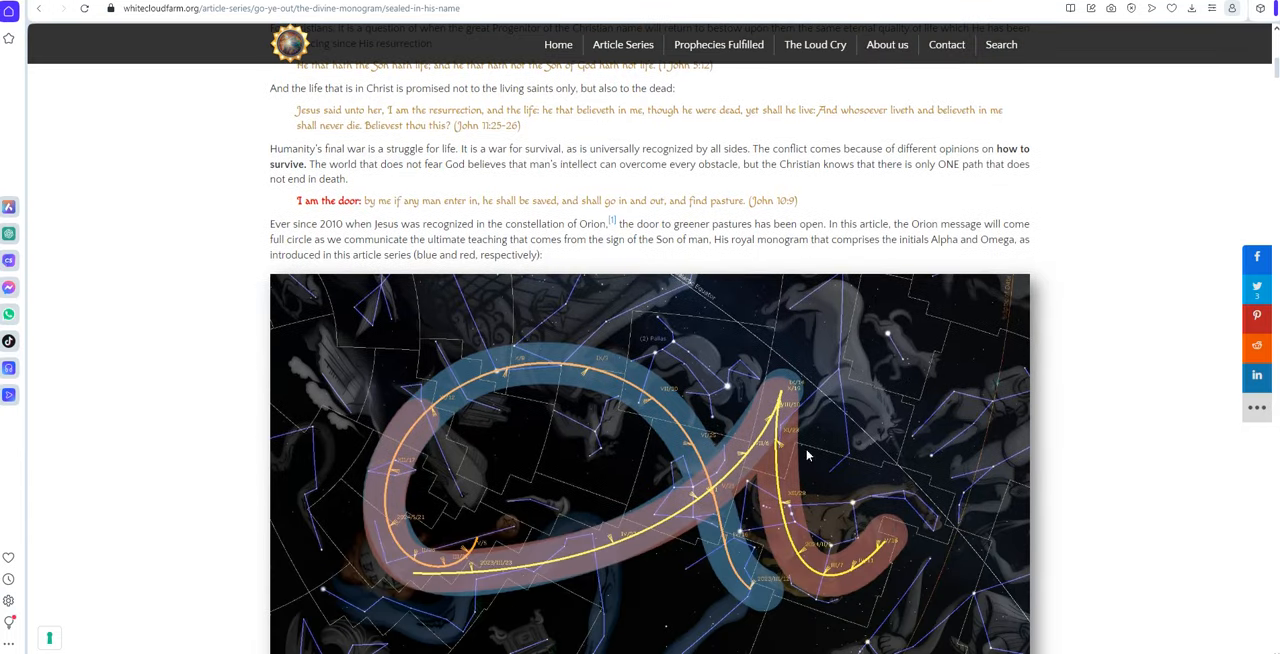
pyautogui.moveTo(900, 585)
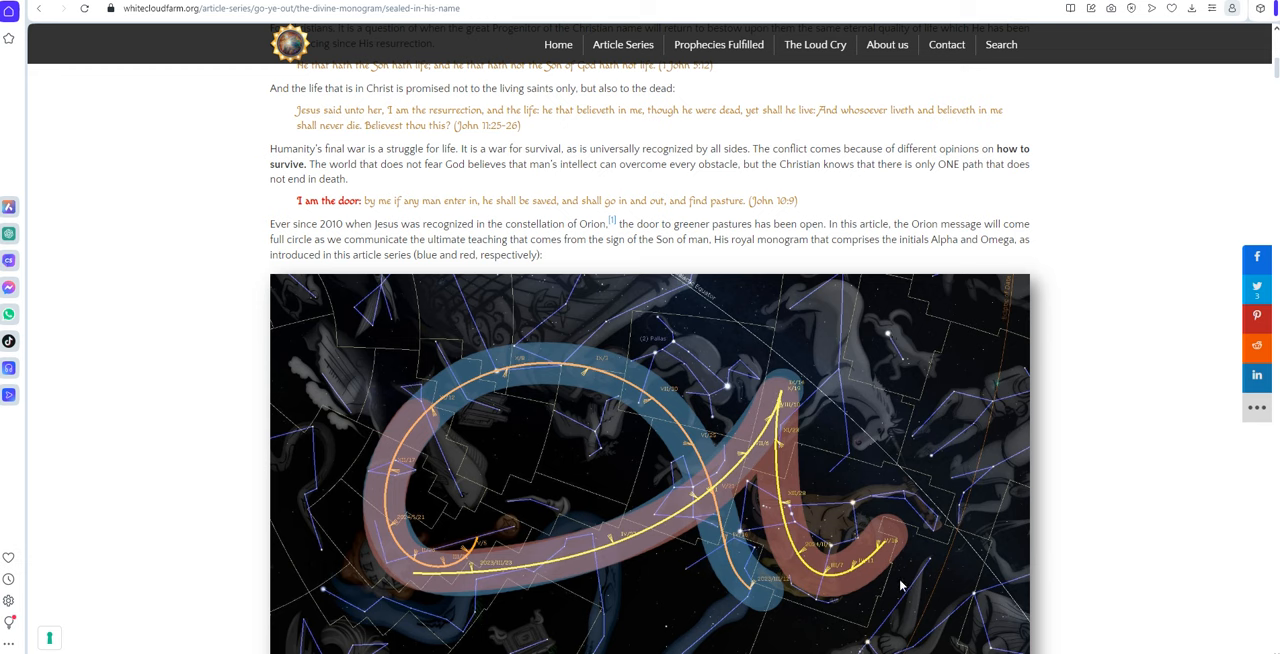
pyautogui.moveTo(660, 550)
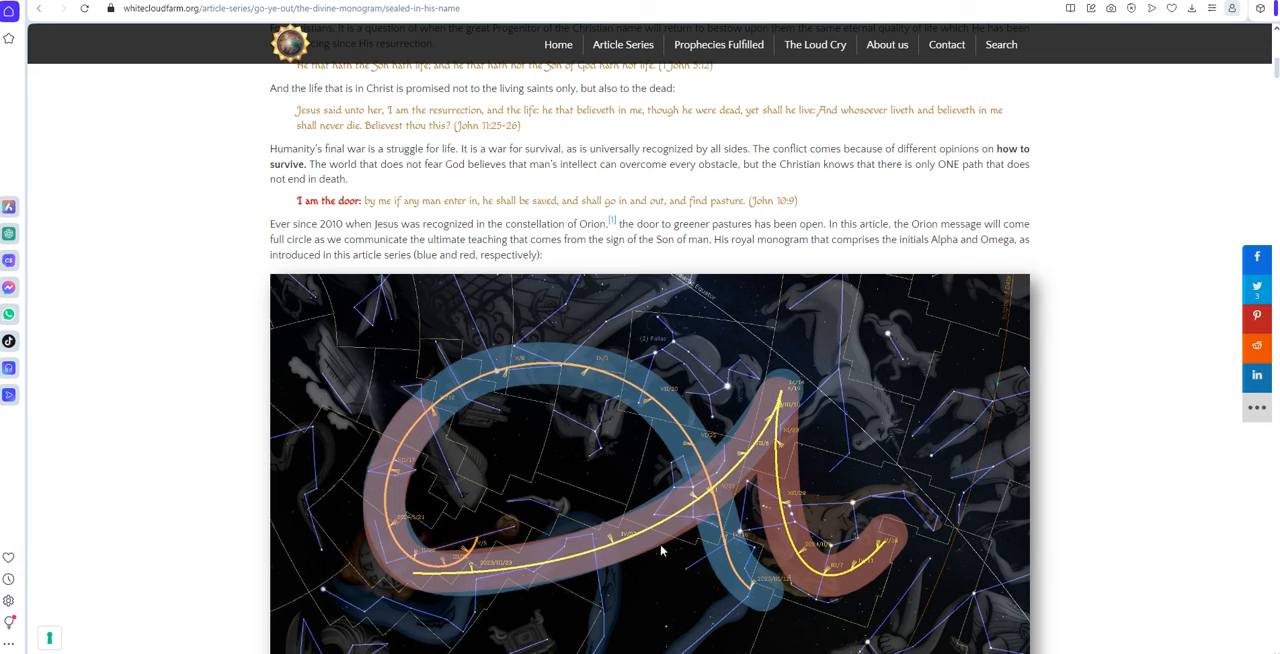
pyautogui.moveTo(835, 498)
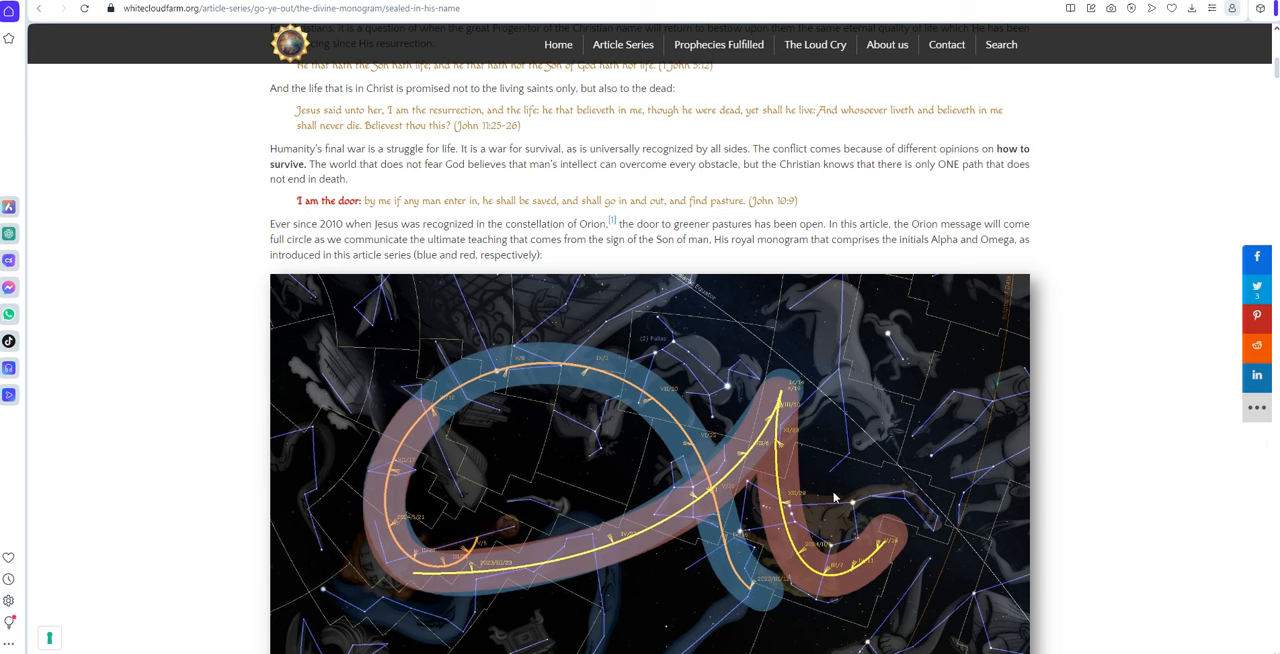
pyautogui.moveTo(830, 588)
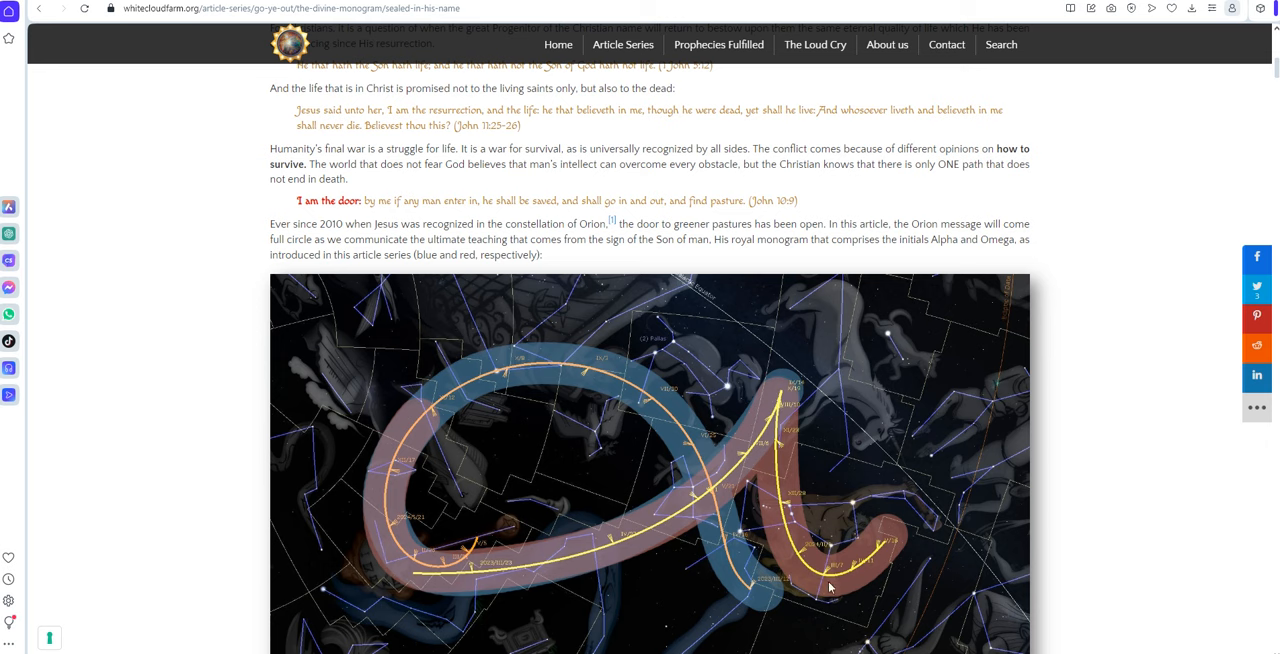
pyautogui.moveTo(803, 500)
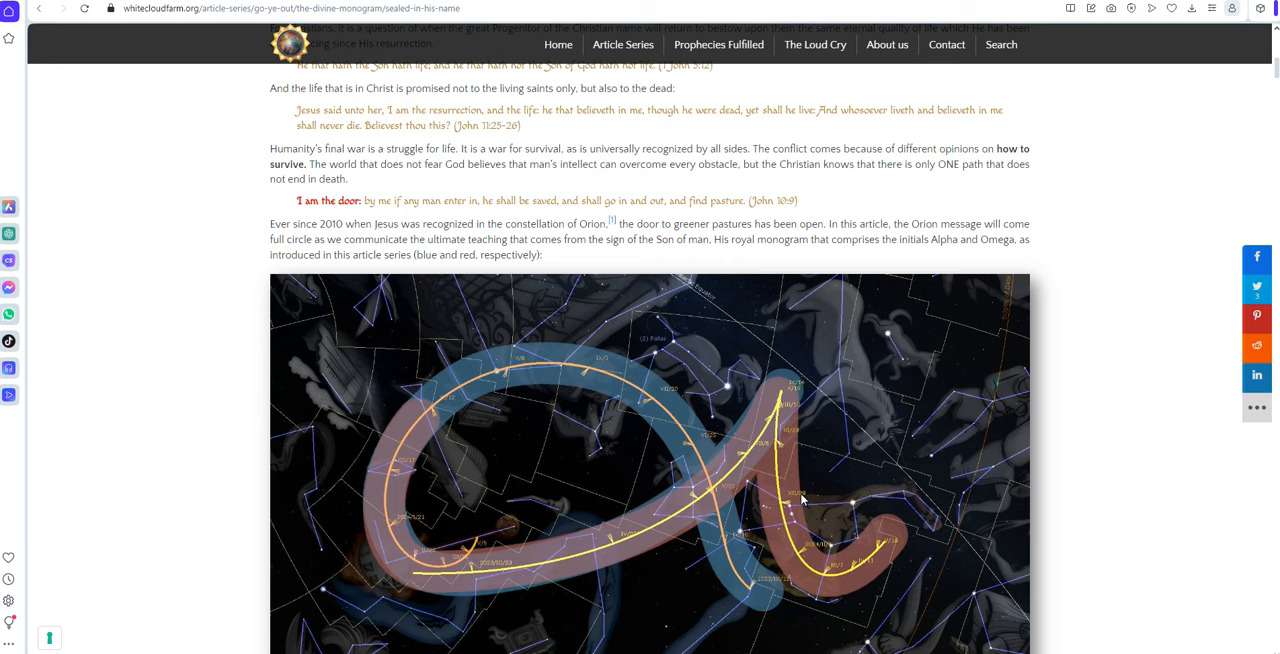
pyautogui.moveTo(796, 508)
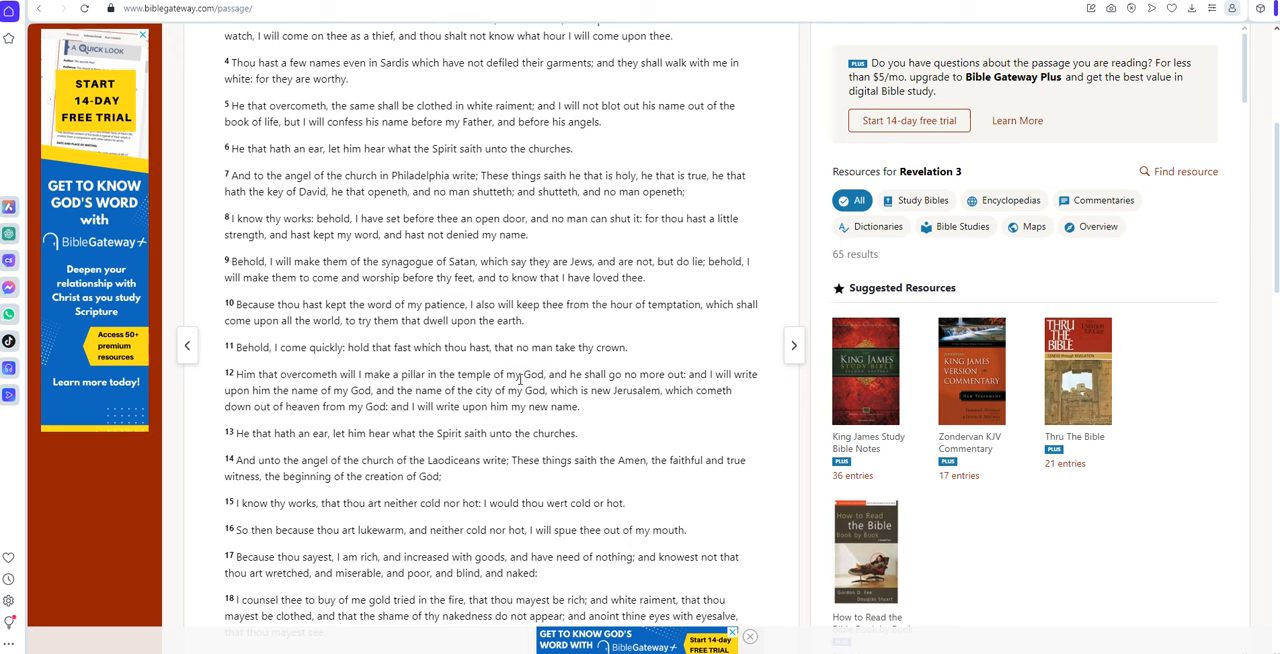
pyautogui.moveTo(483, 424)
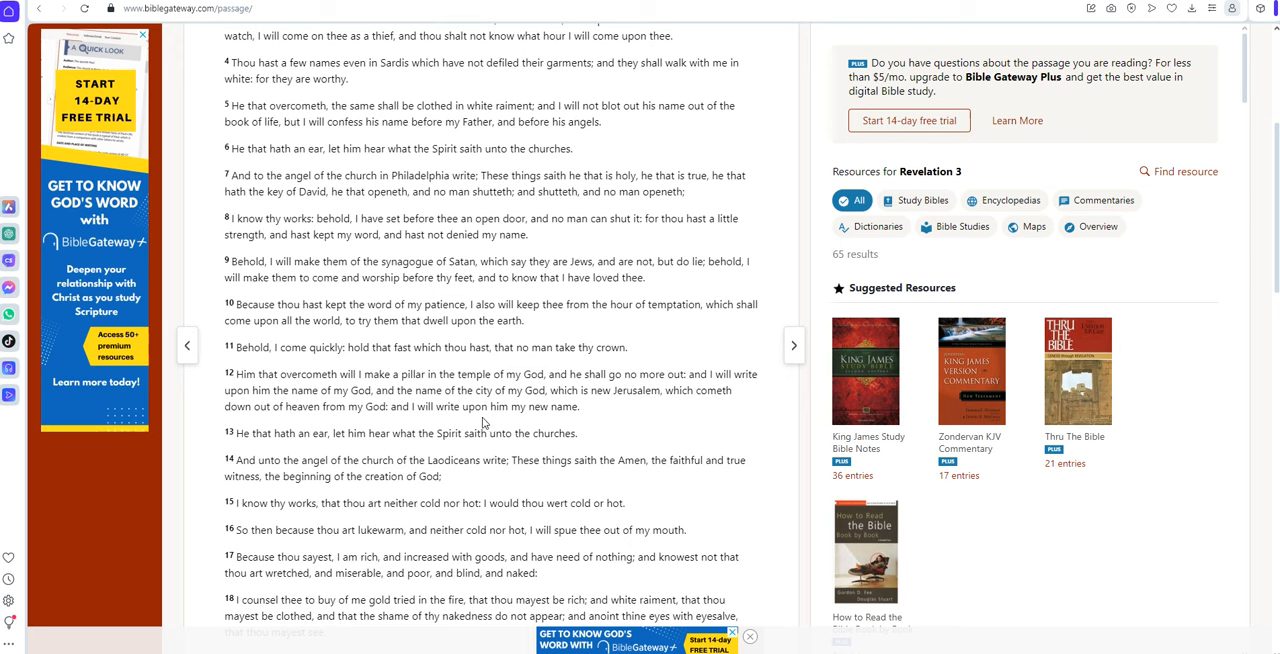
pyautogui.moveTo(537, 411)
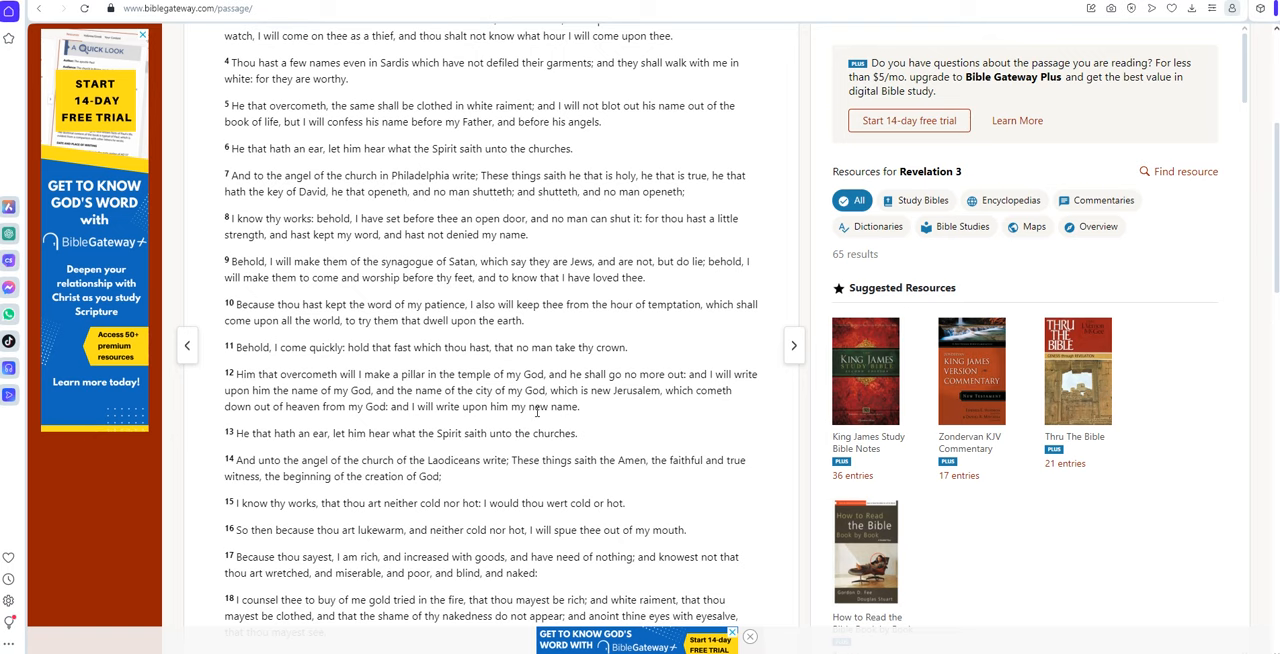
pyautogui.moveTo(771, 594)
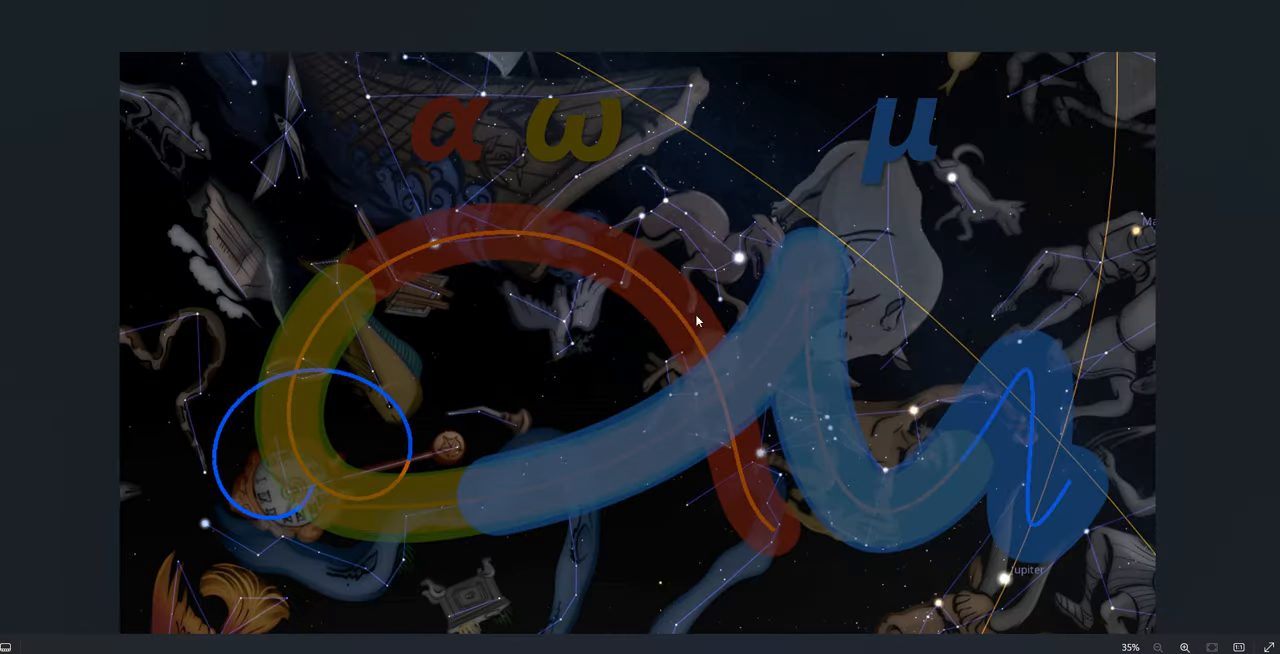
pyautogui.moveTo(475, 221)
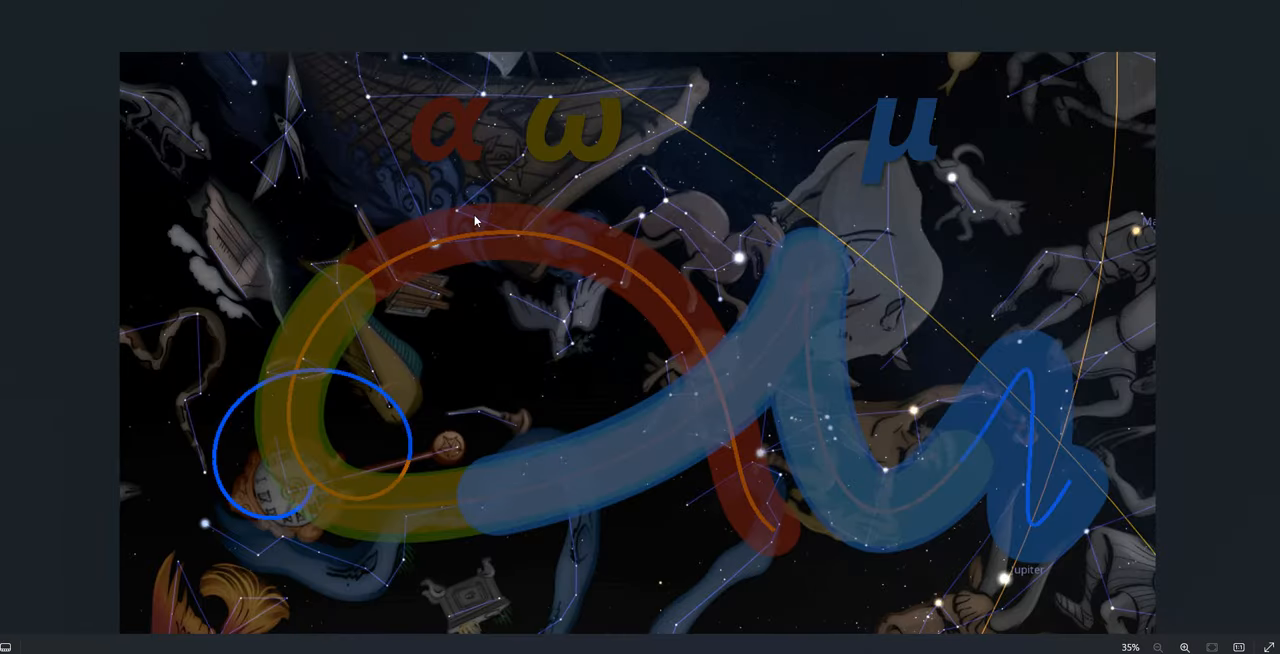
pyautogui.moveTo(863, 410)
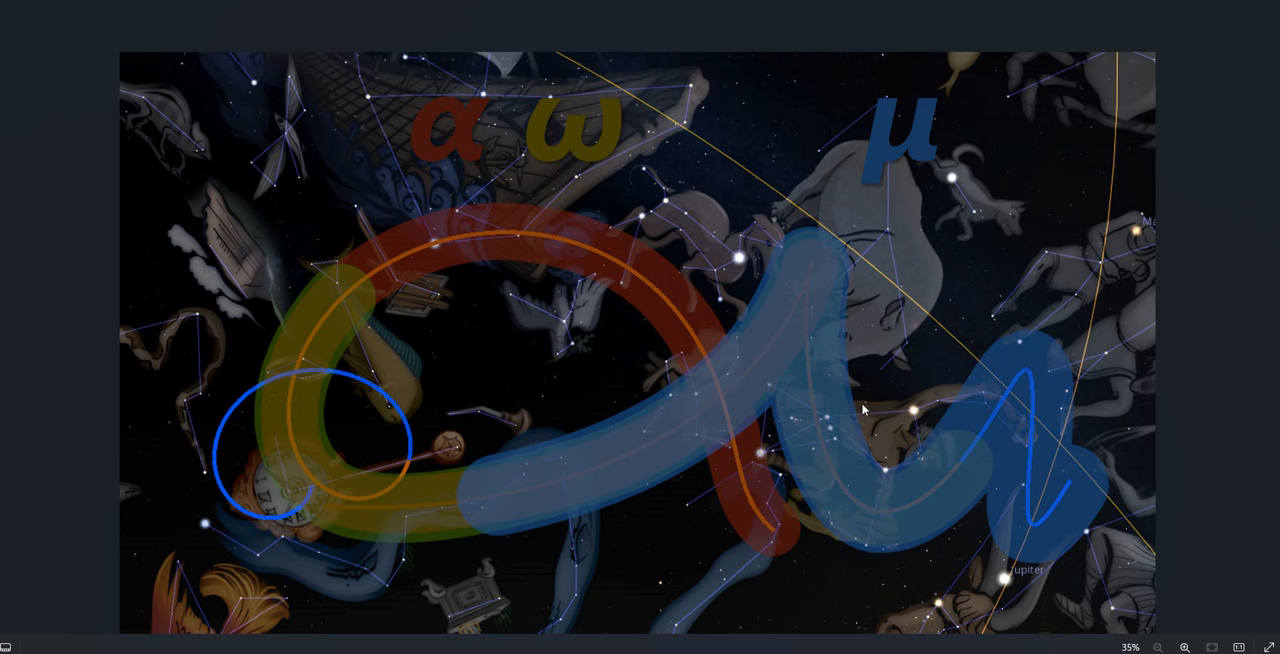
pyautogui.moveTo(828, 424)
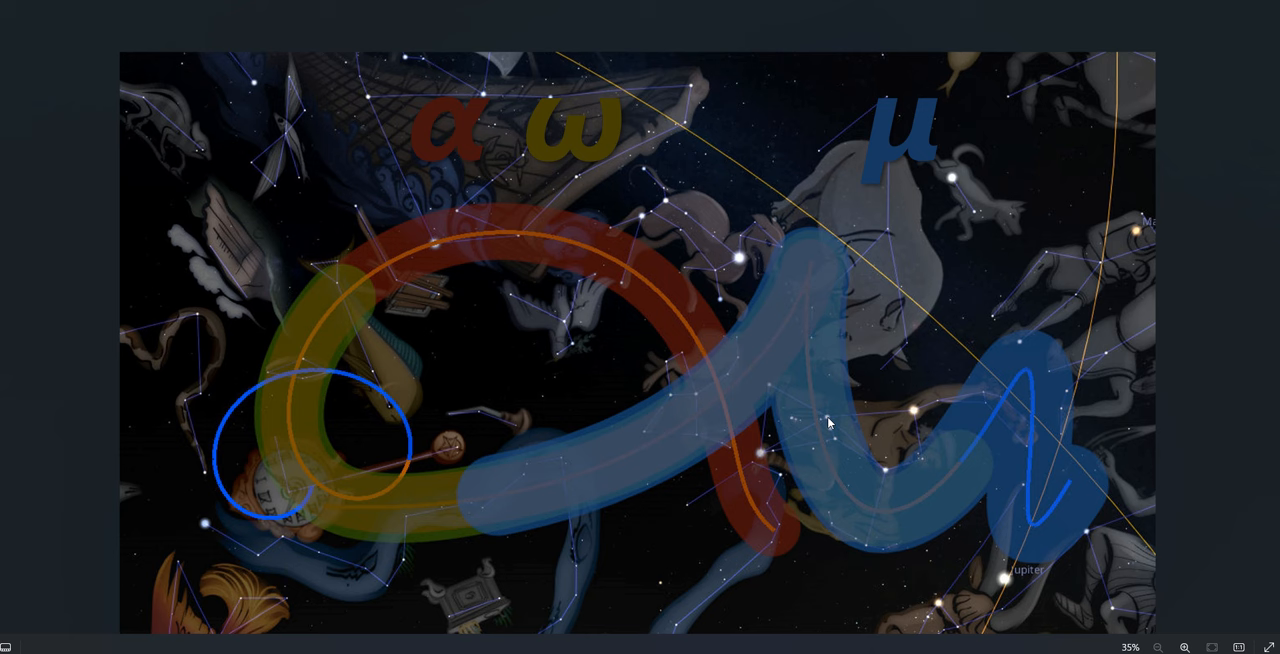
pyautogui.moveTo(943, 448)
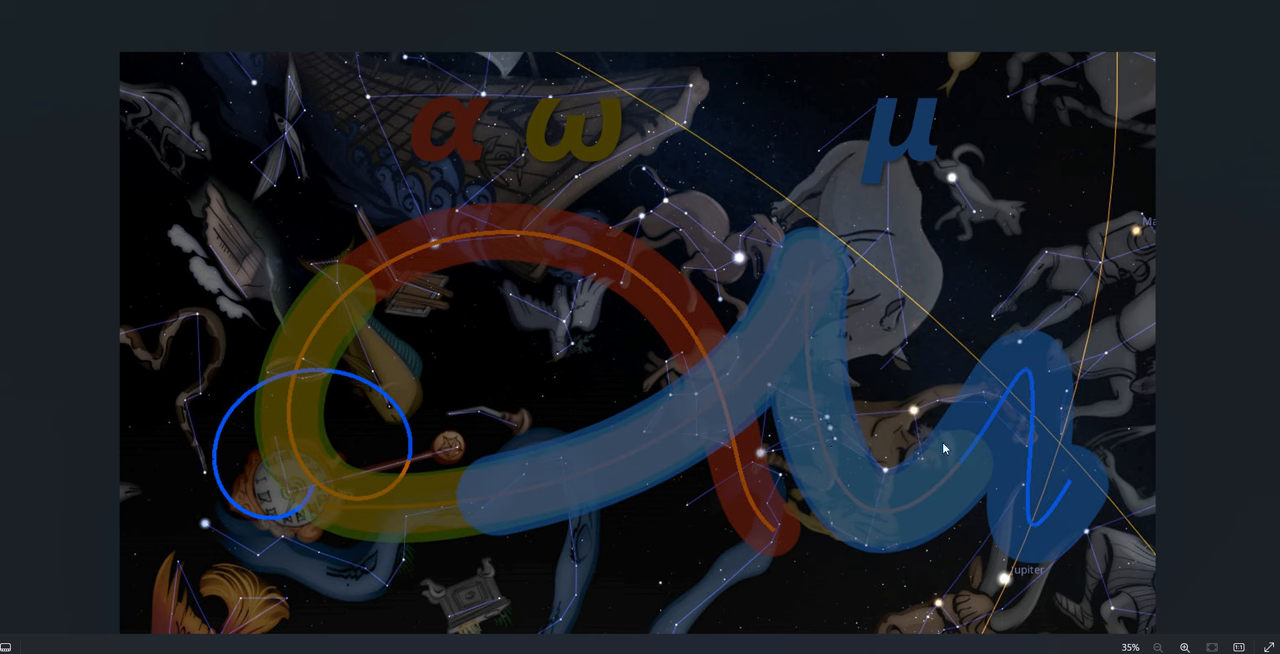
pyautogui.moveTo(905, 387)
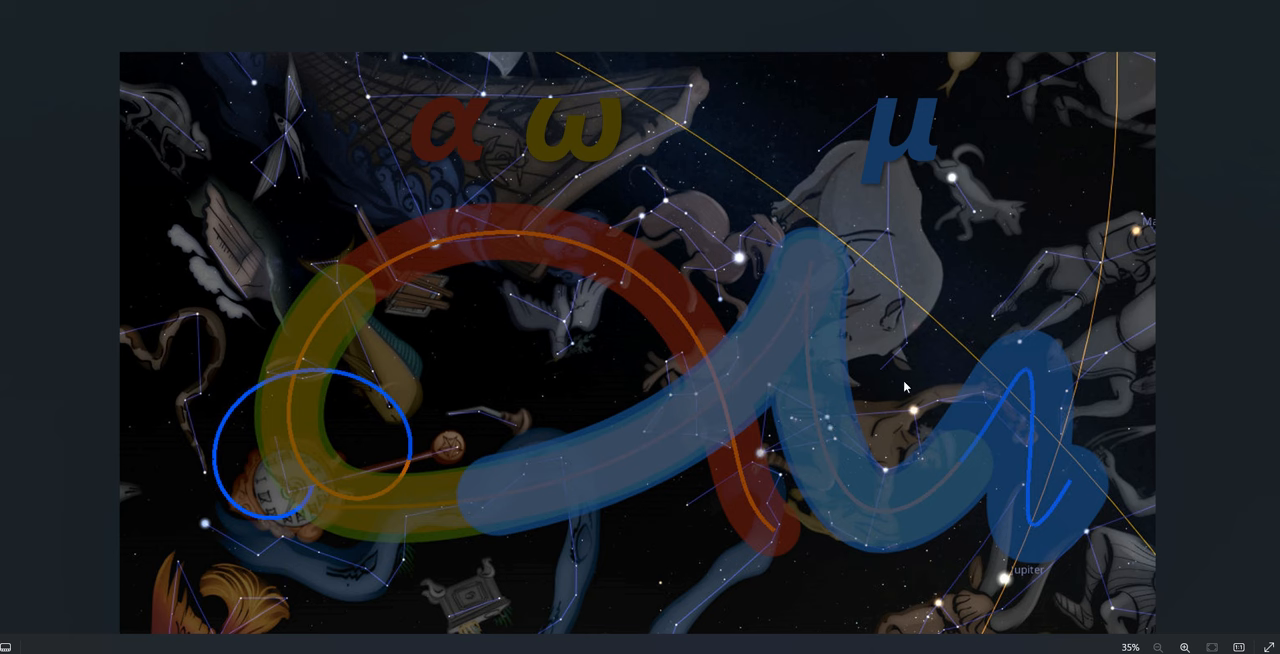
pyautogui.moveTo(876, 378)
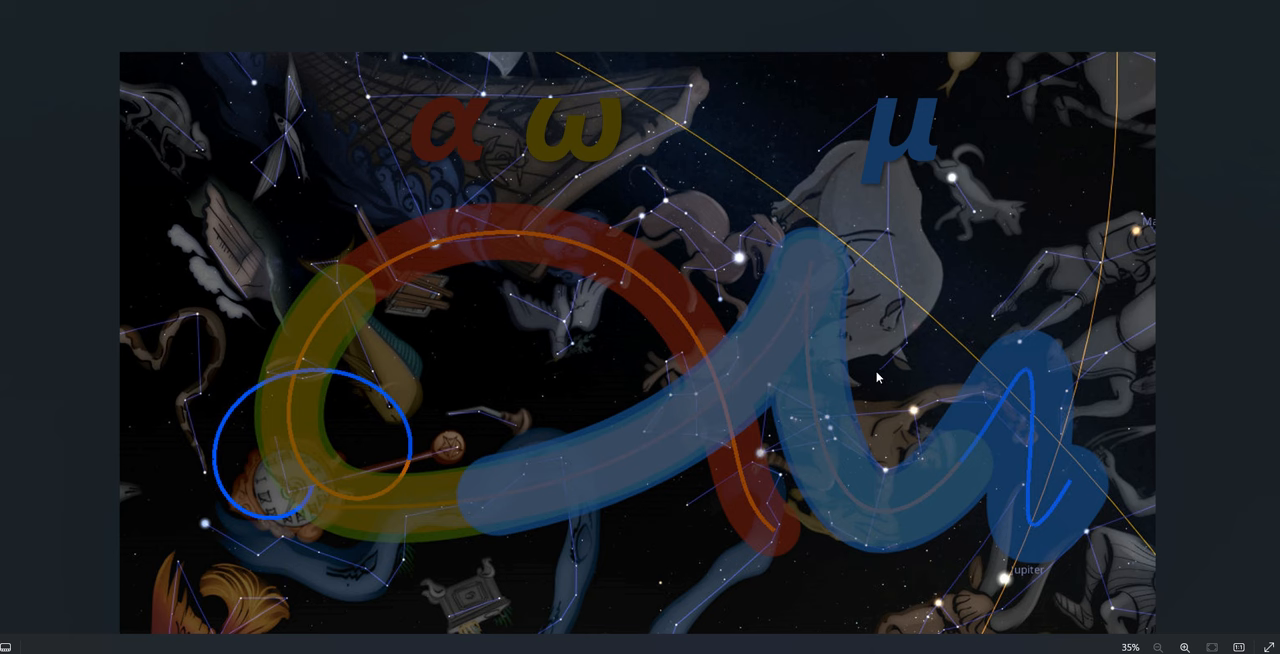
pyautogui.moveTo(772, 426)
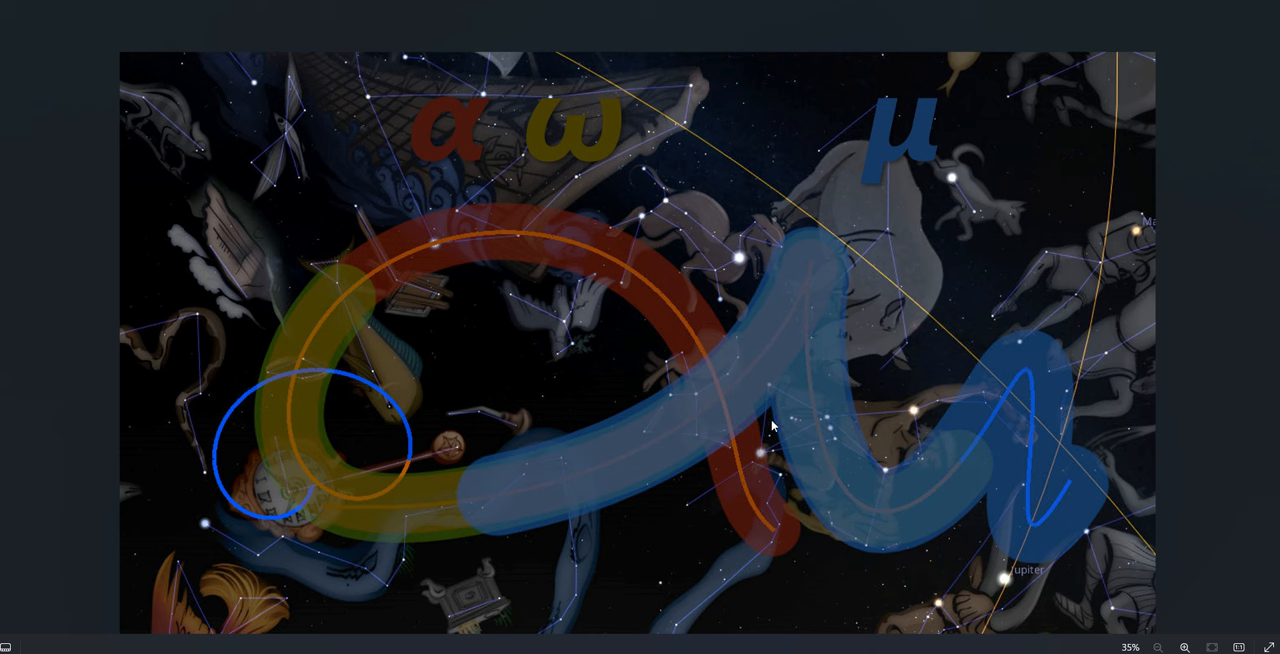
pyautogui.moveTo(945, 440)
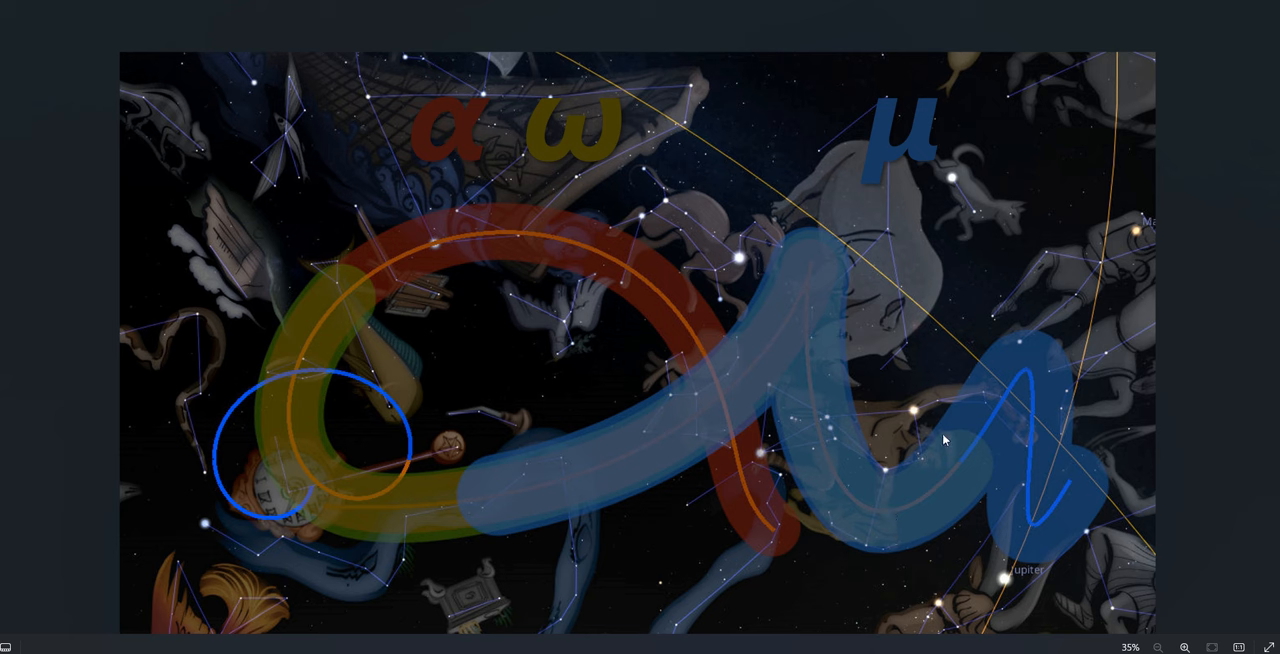
pyautogui.moveTo(281, 535)
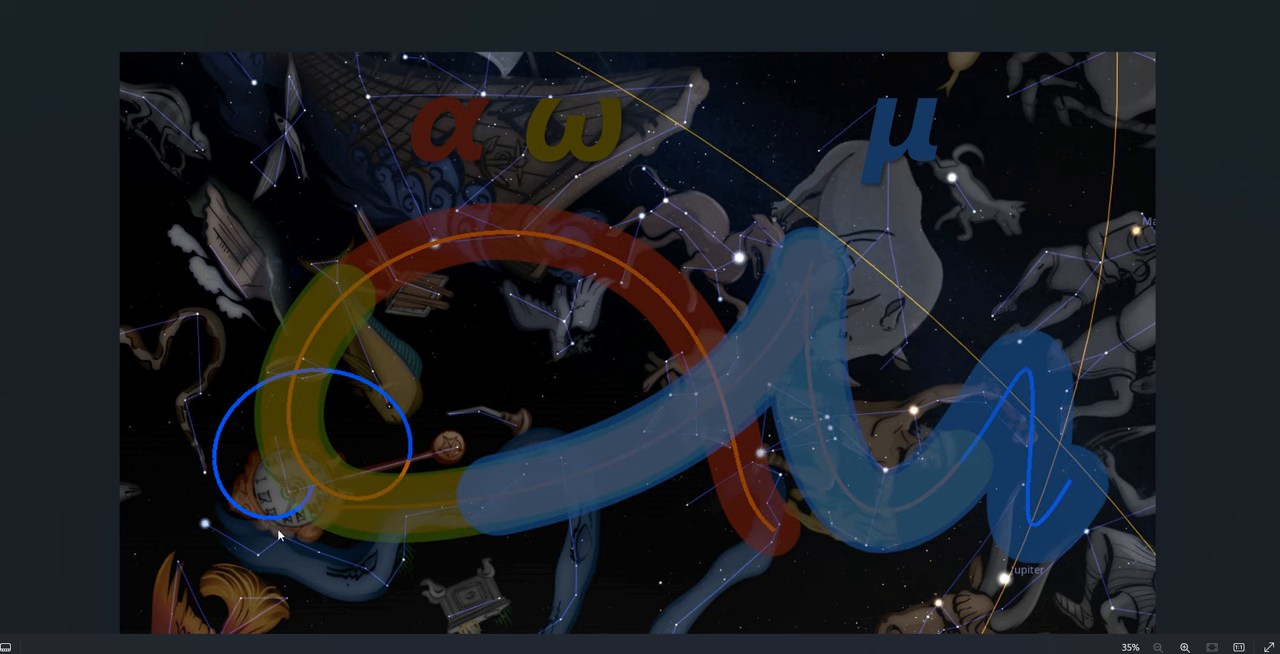
pyautogui.moveTo(517, 480)
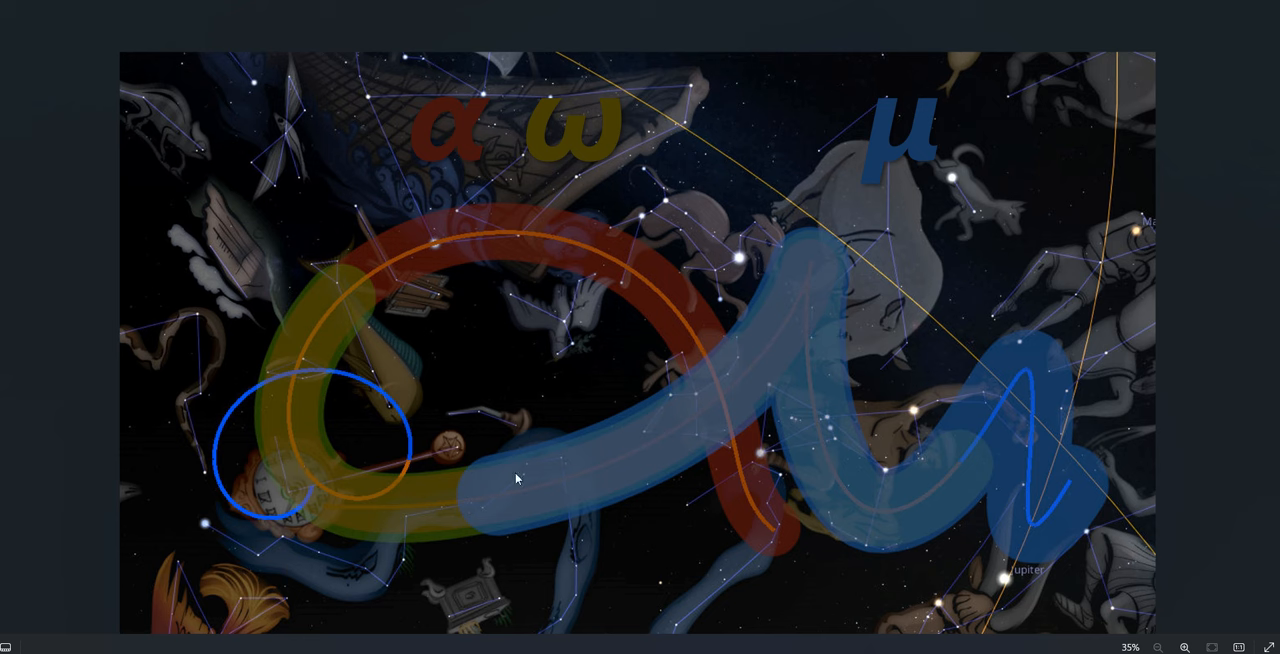
pyautogui.moveTo(293, 616)
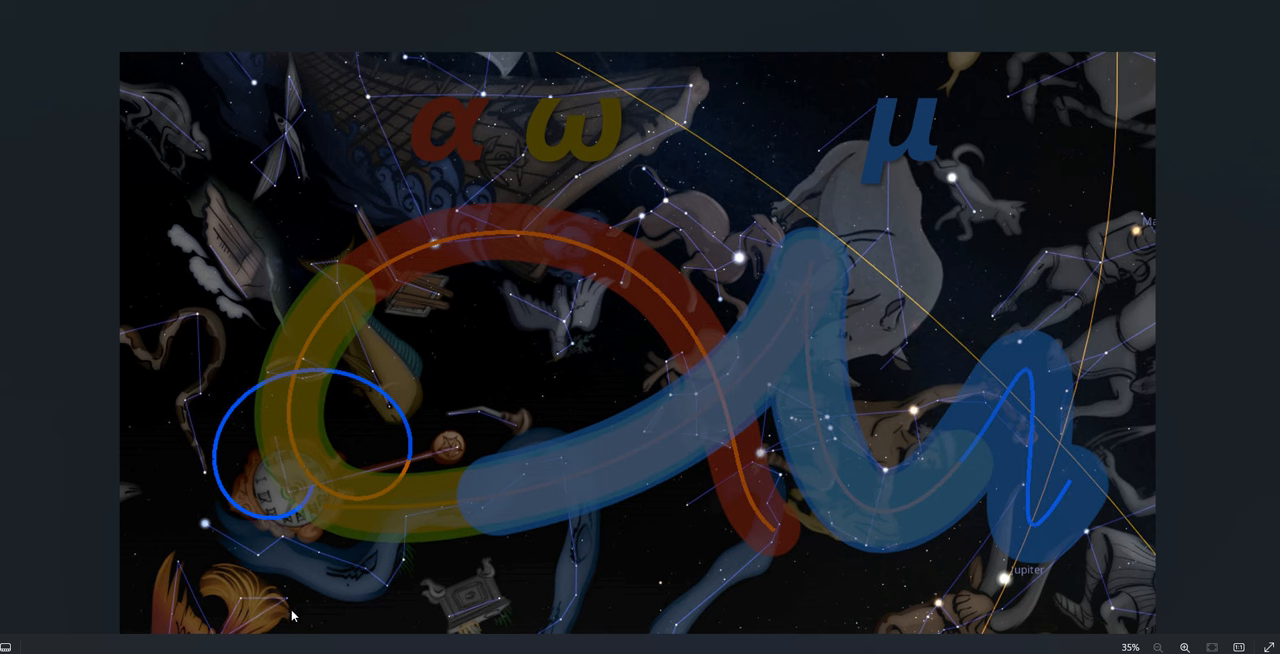
pyautogui.moveTo(283, 457)
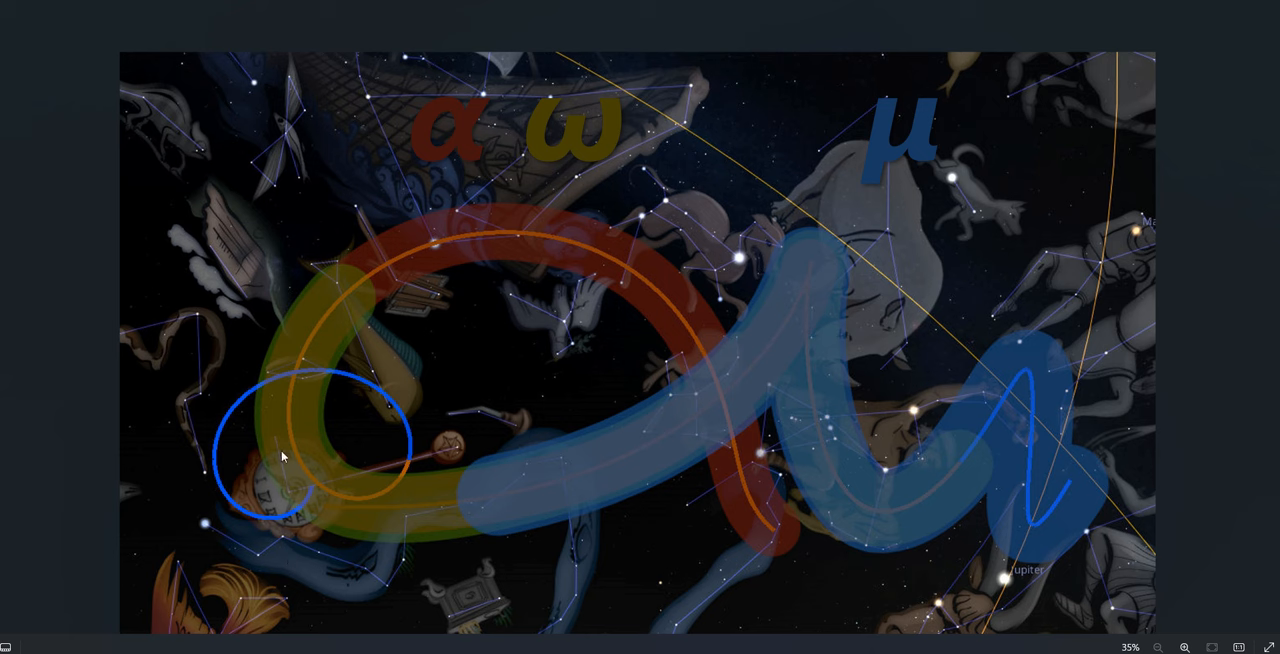
pyautogui.moveTo(281, 549)
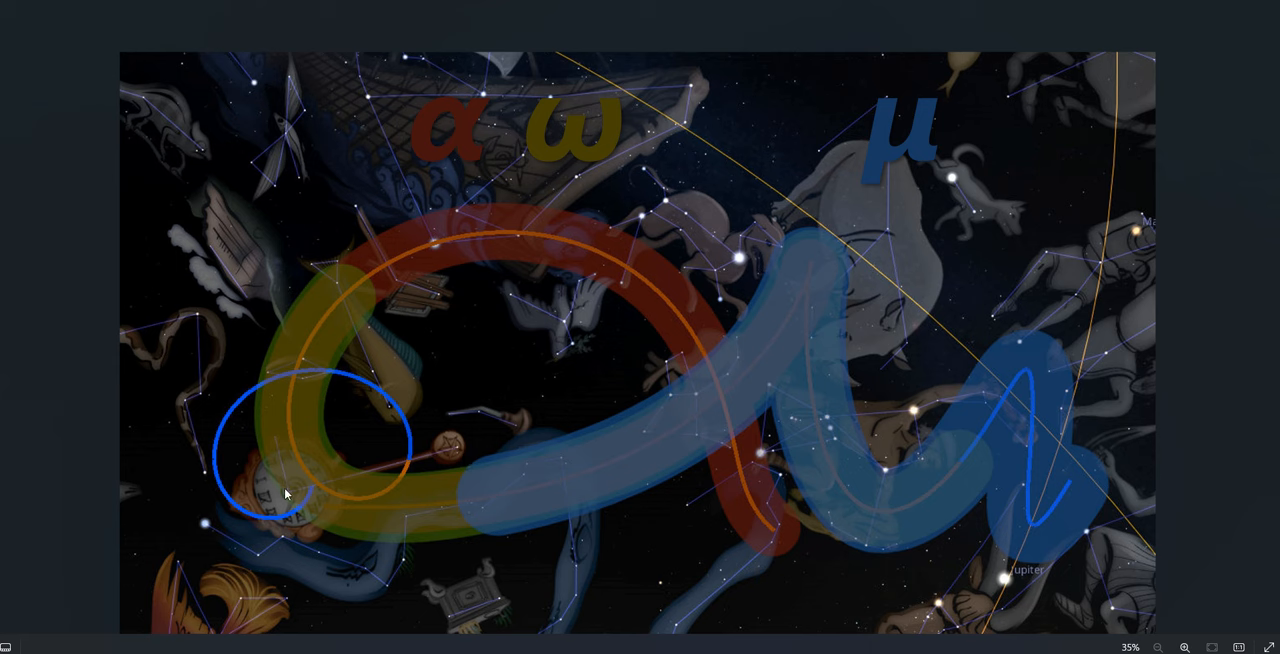
pyautogui.moveTo(886, 381)
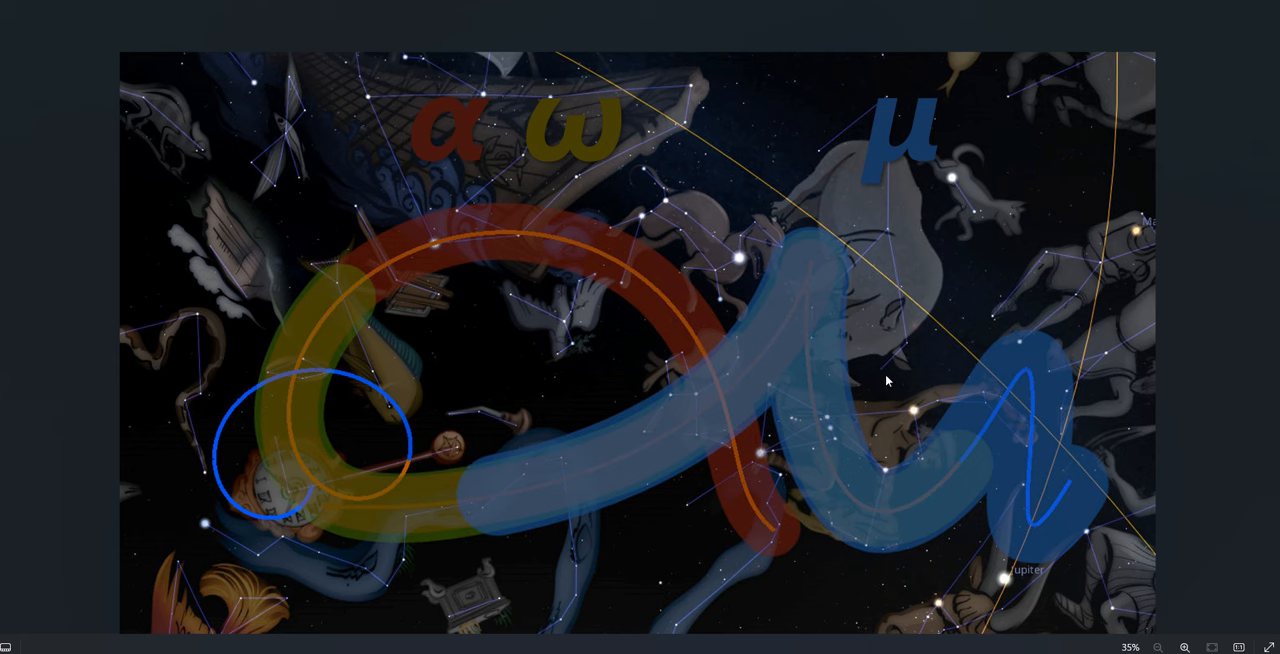
pyautogui.moveTo(910, 410)
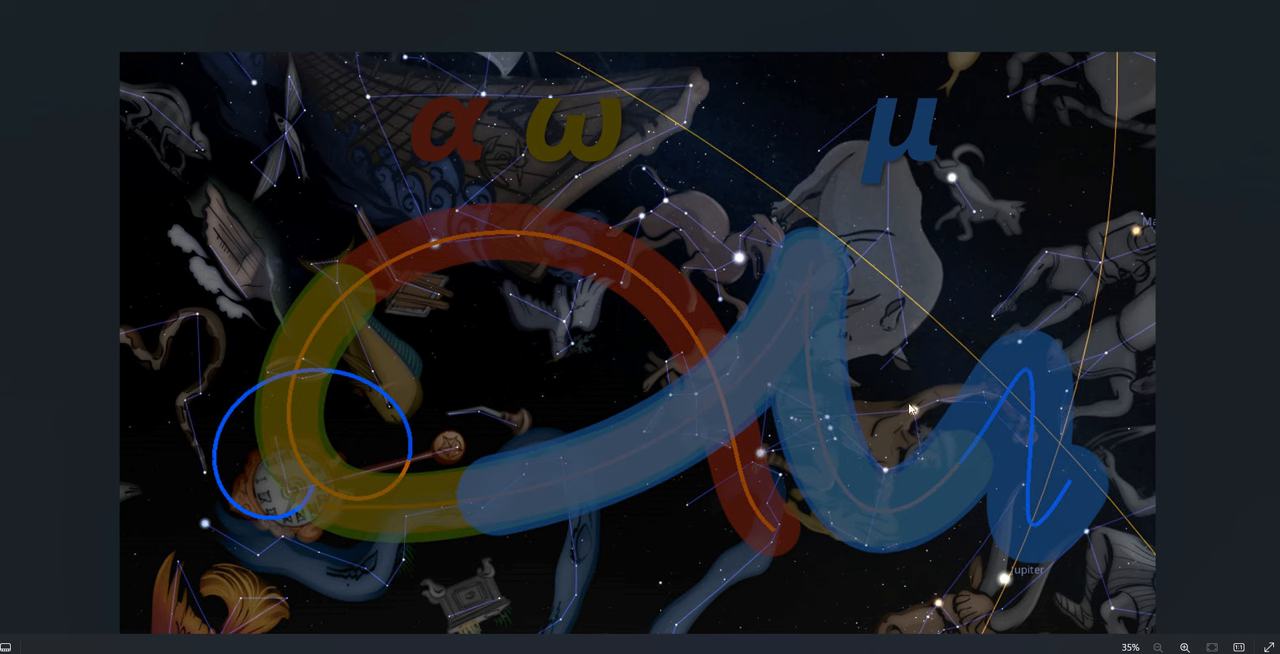
pyautogui.moveTo(817, 421)
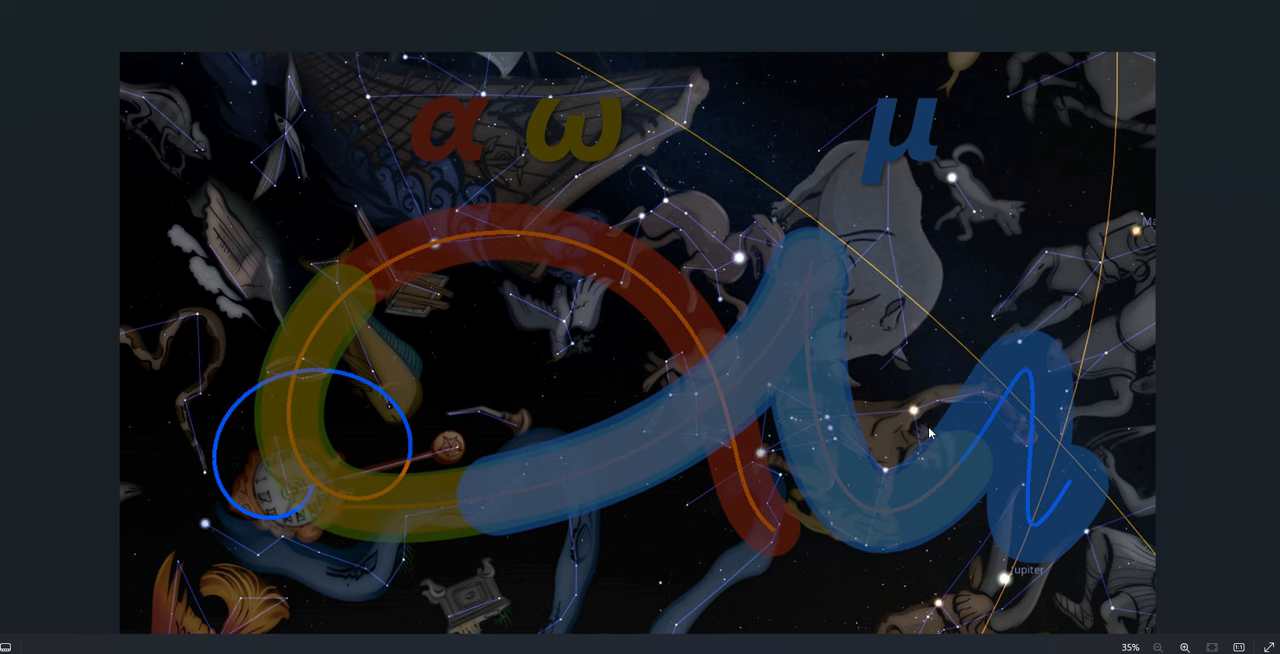
pyautogui.moveTo(923, 400)
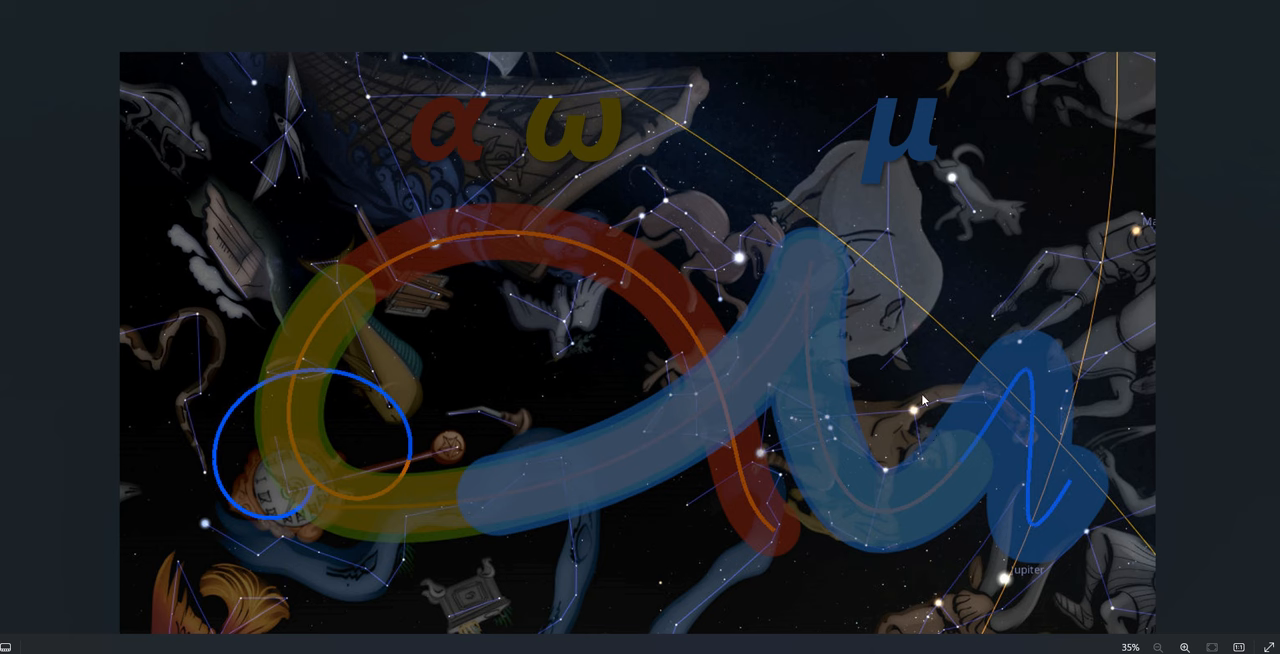
pyautogui.moveTo(915, 423)
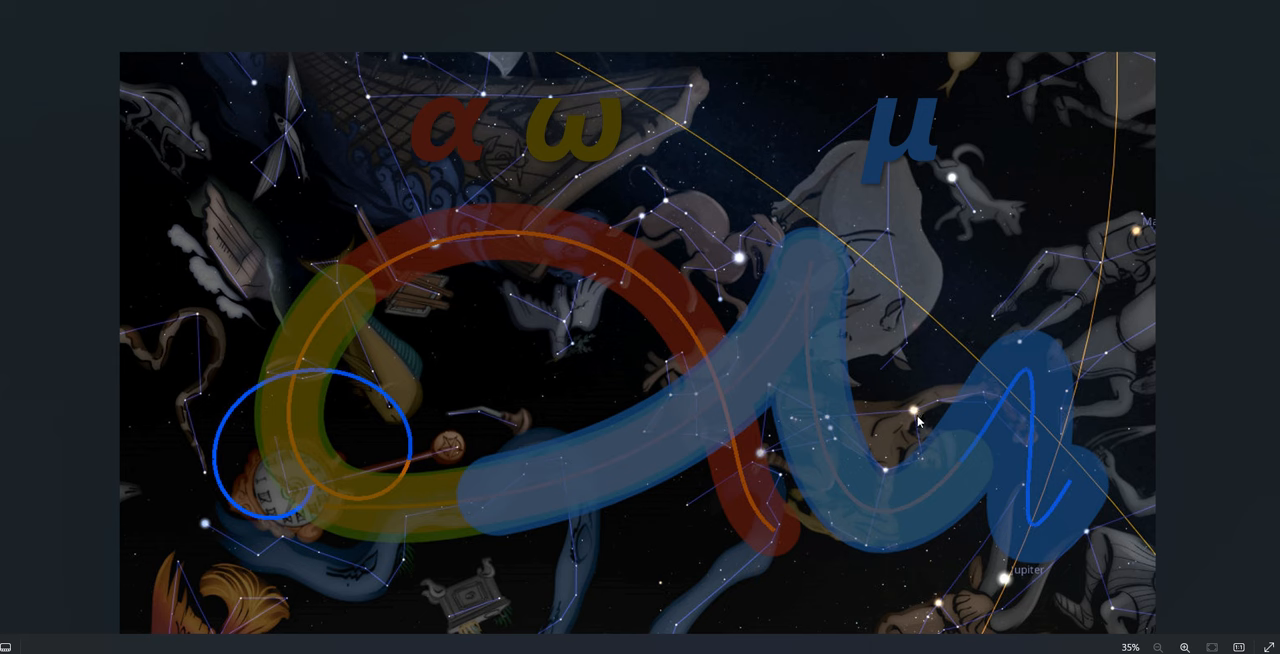
pyautogui.moveTo(738, 335)
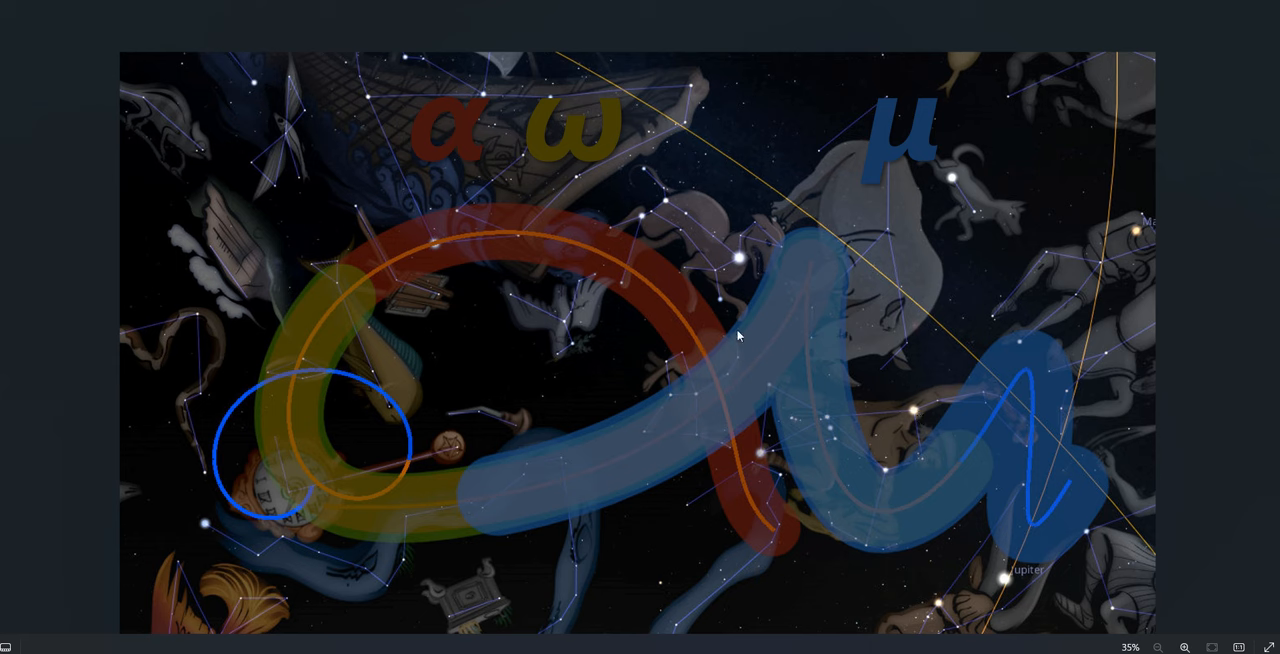
pyautogui.moveTo(703, 401)
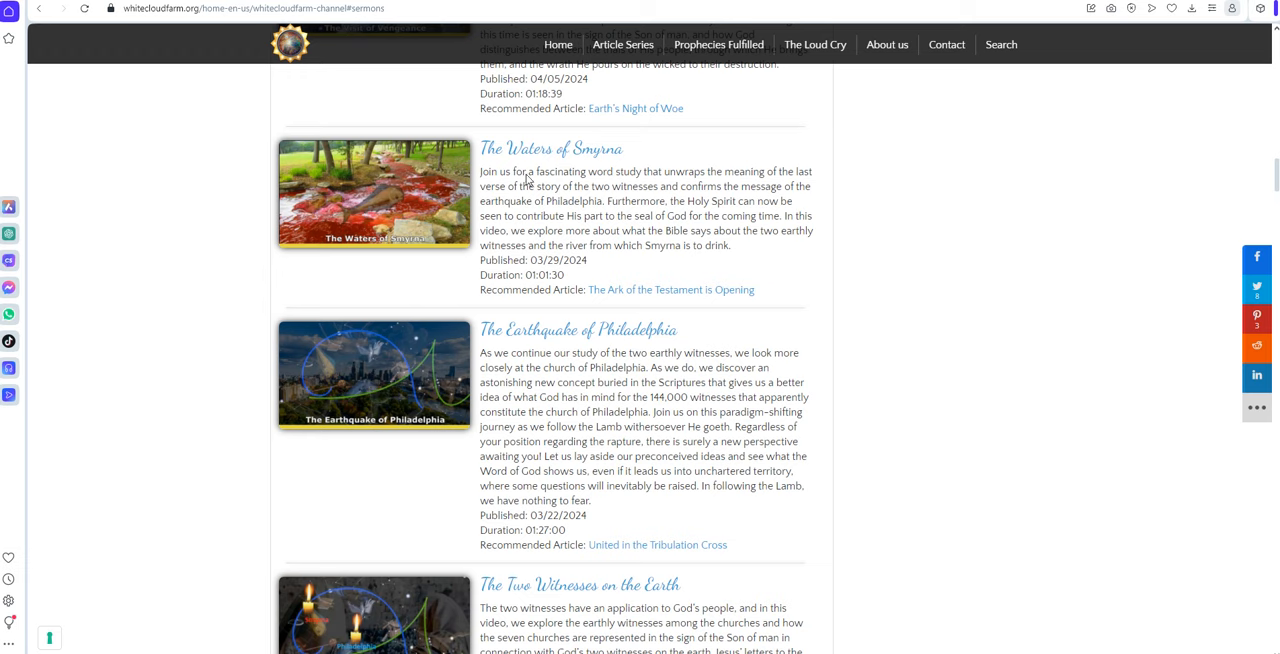
pyautogui.moveTo(882, 414)
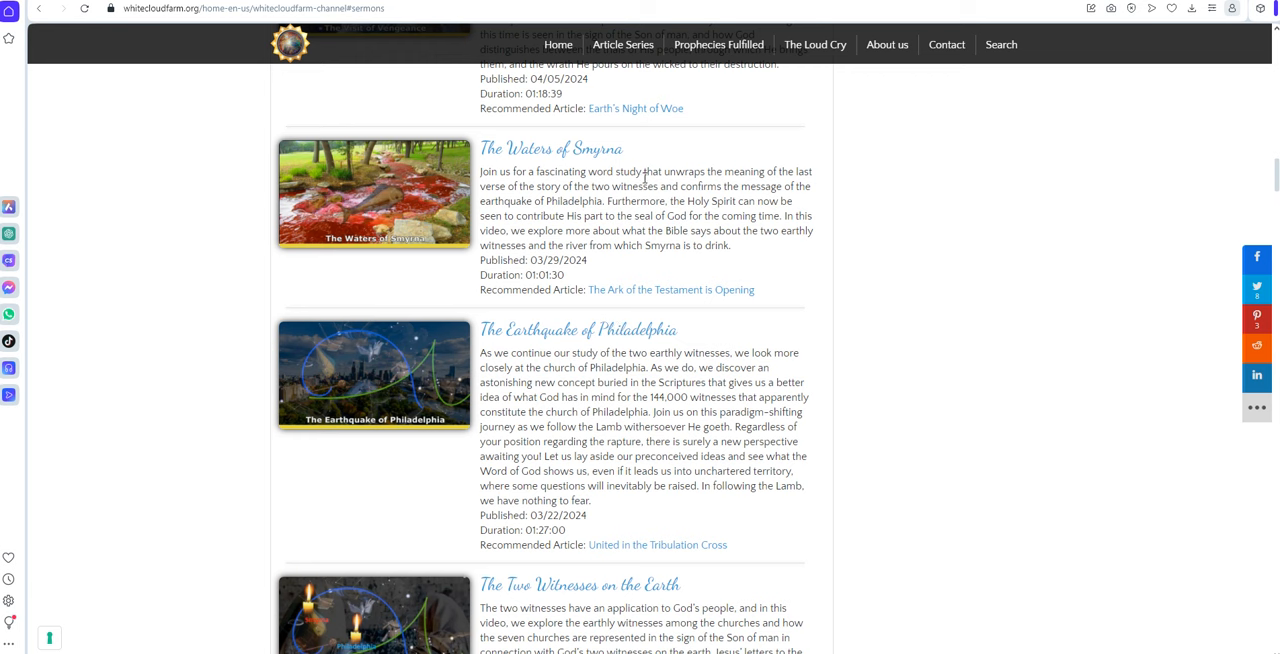
pyautogui.moveTo(559, 345)
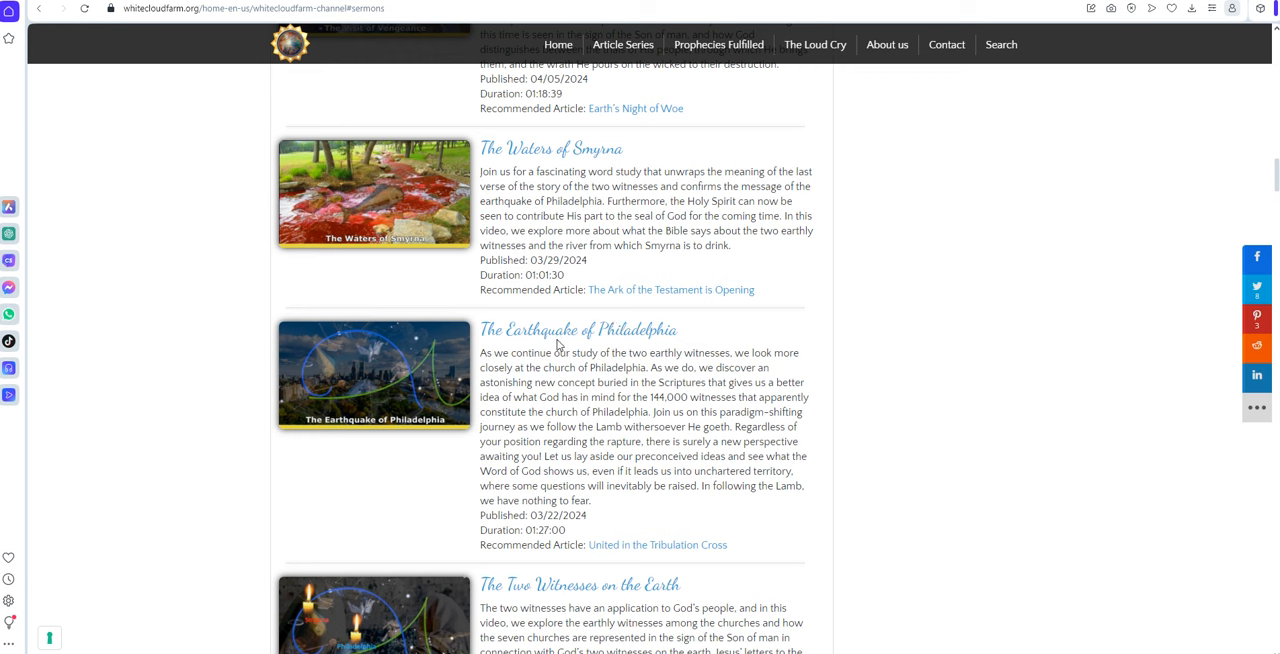
pyautogui.moveTo(513, 162)
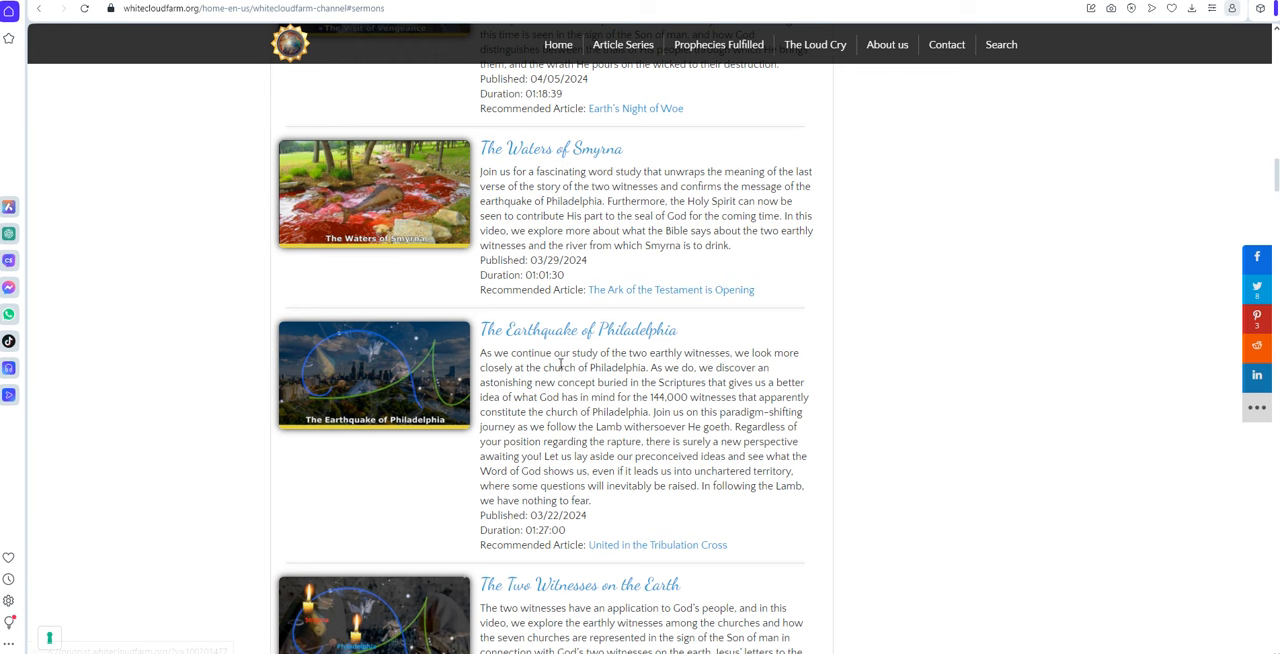
pyautogui.moveTo(584, 346)
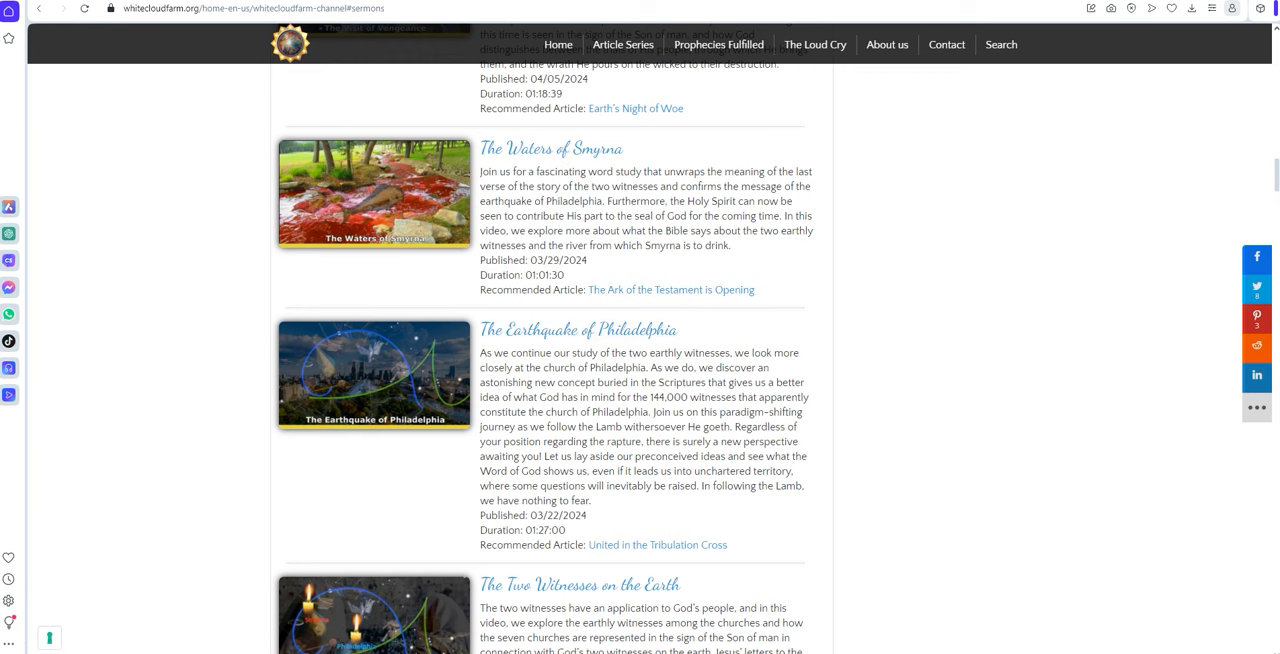
# Bring the Alpha-Omega-Mu comet sky chart back to the front from the taskbar
pyautogui.click(373, 375)
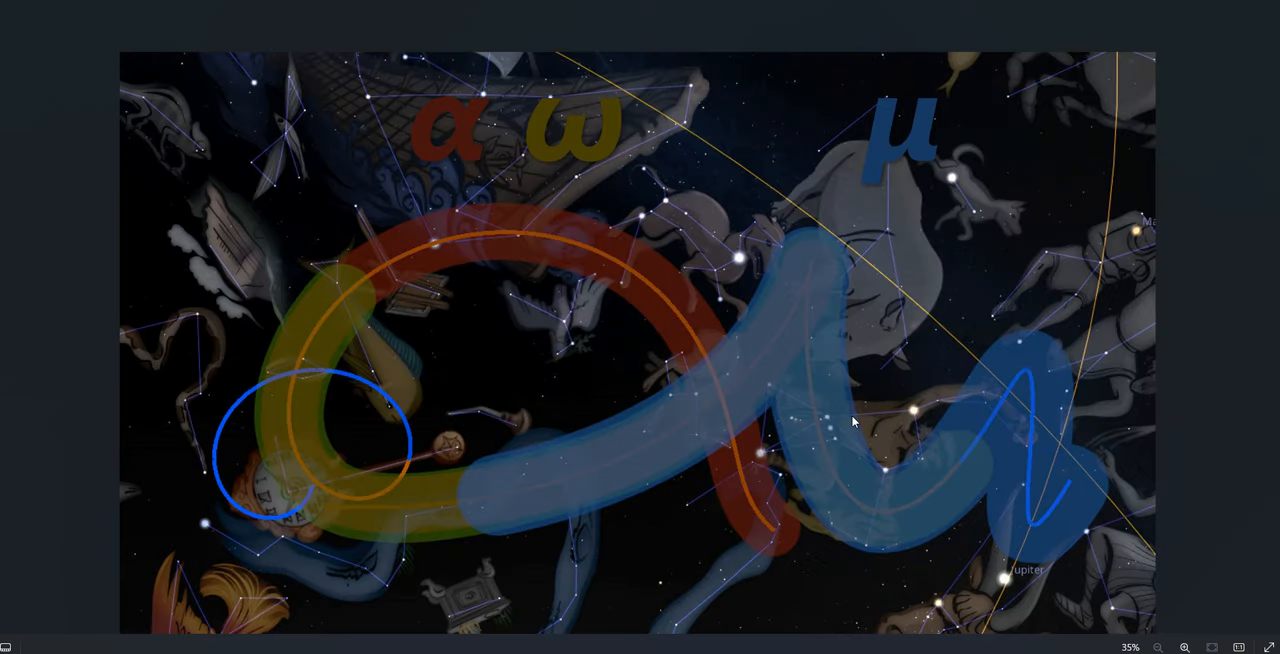
pyautogui.moveTo(860, 358)
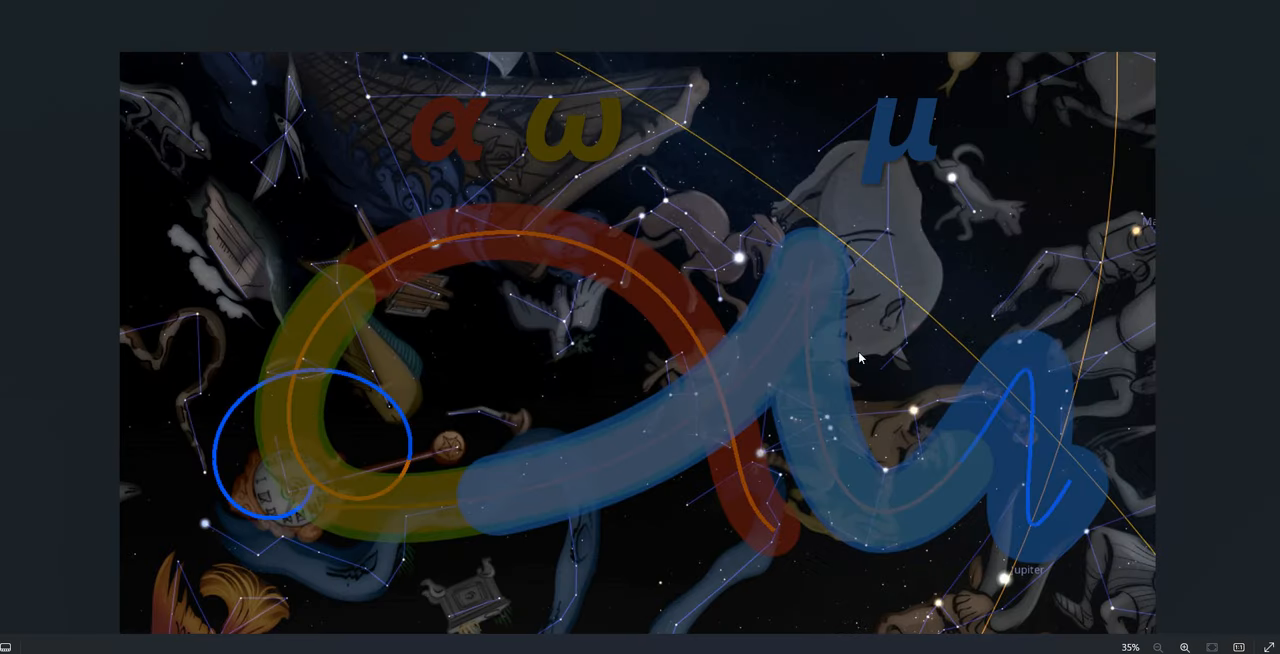
pyautogui.moveTo(505, 148)
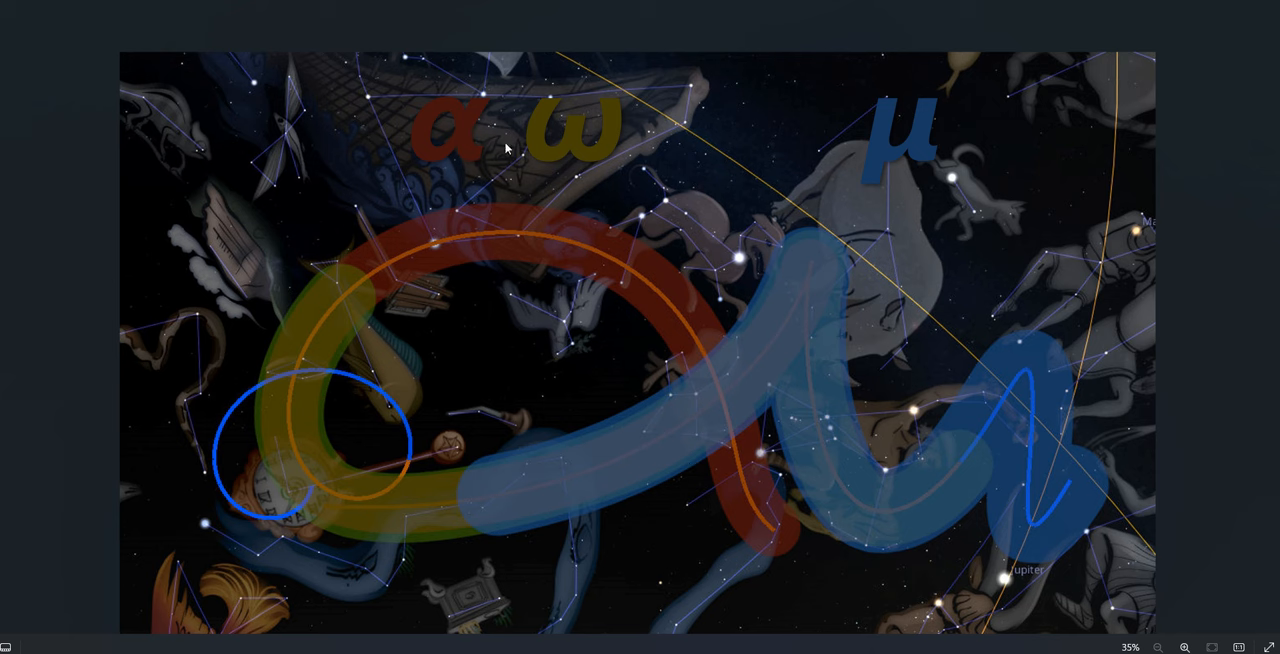
pyautogui.moveTo(602, 158)
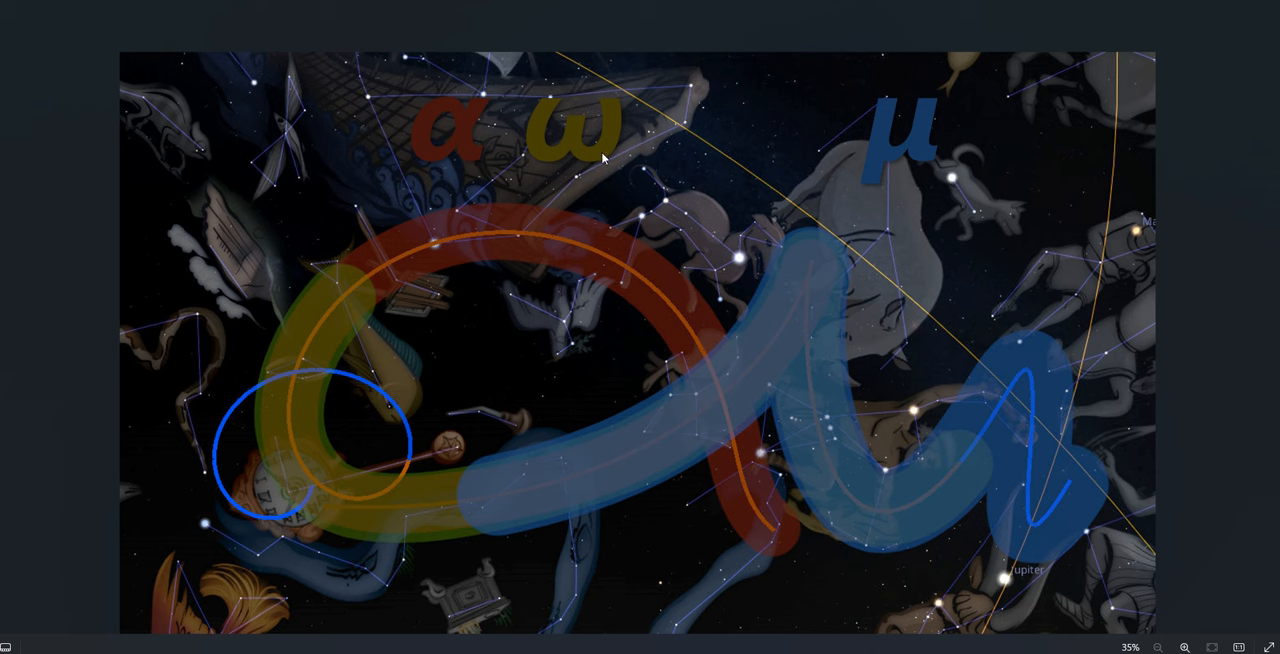
pyautogui.moveTo(555, 152)
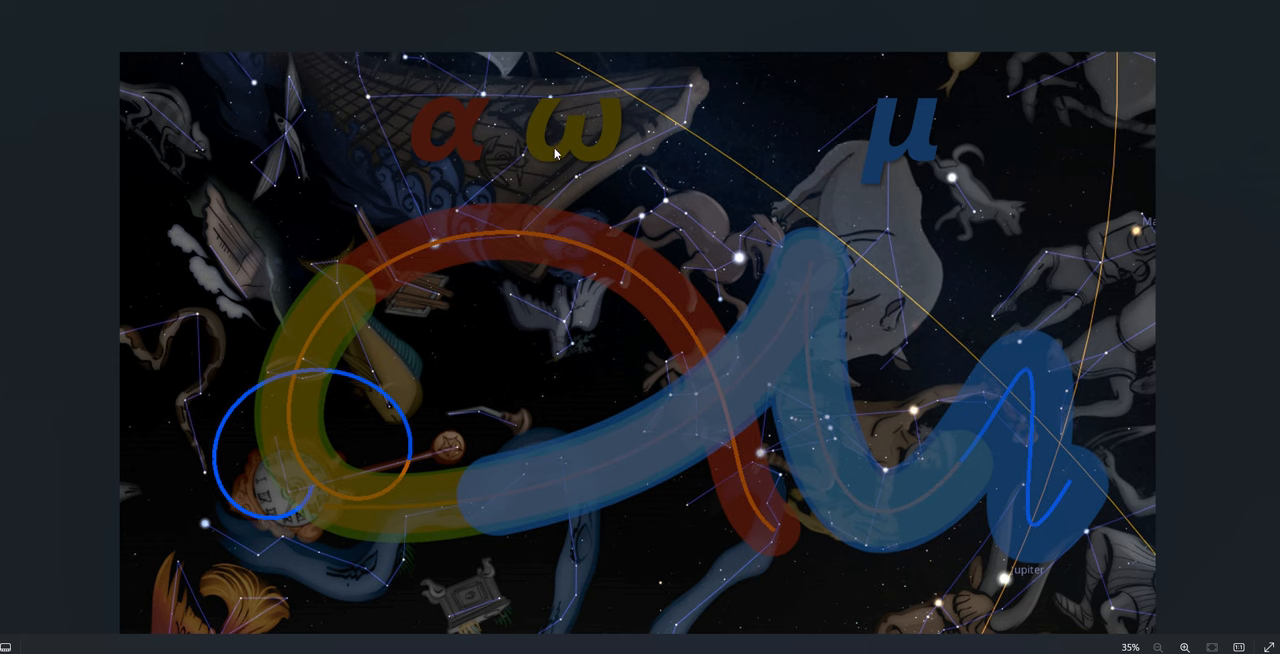
pyautogui.moveTo(947, 102)
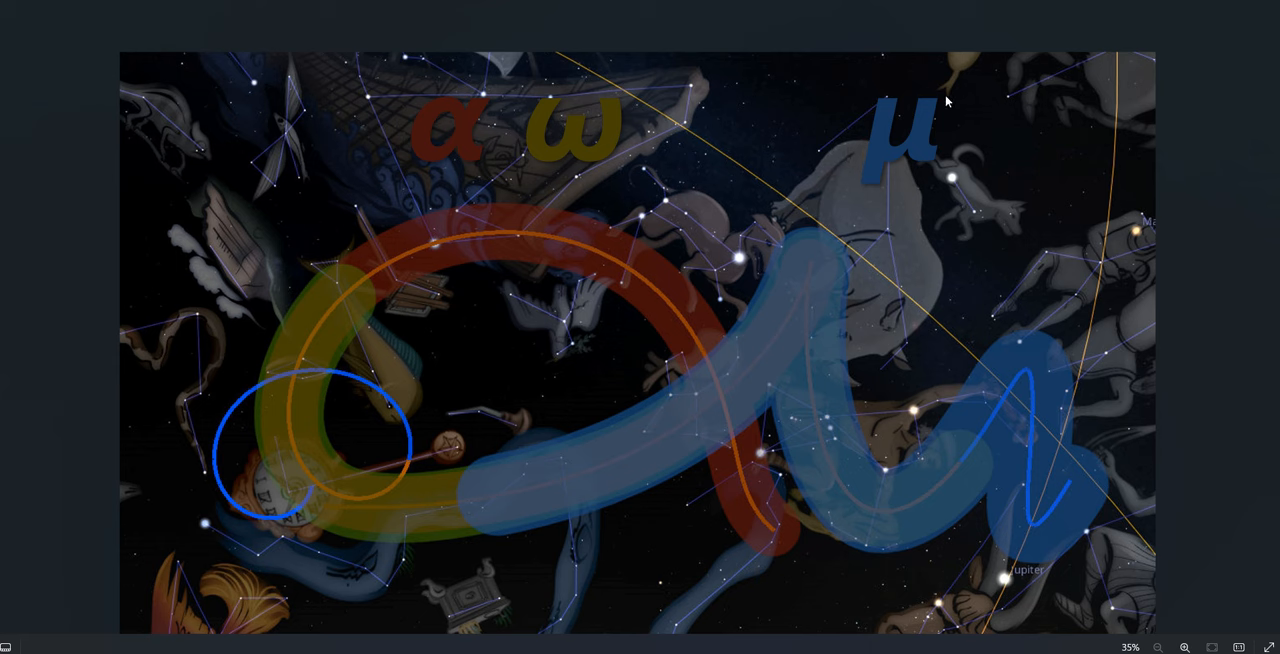
pyautogui.moveTo(907, 175)
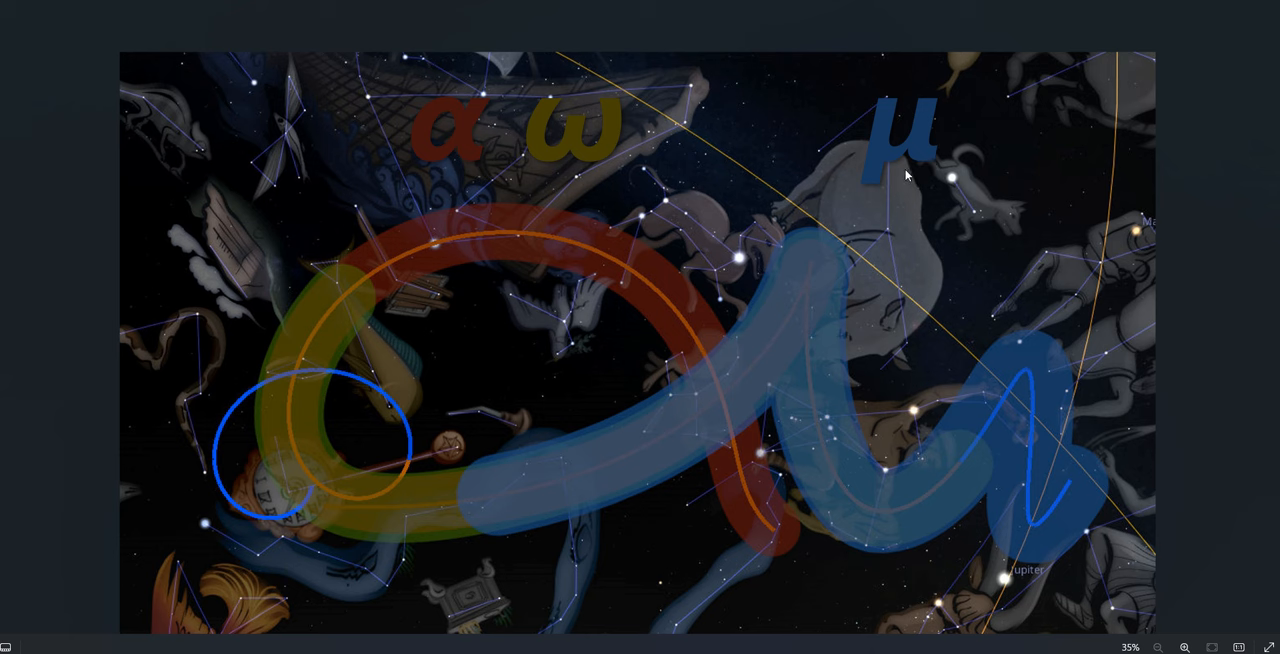
pyautogui.moveTo(858, 119)
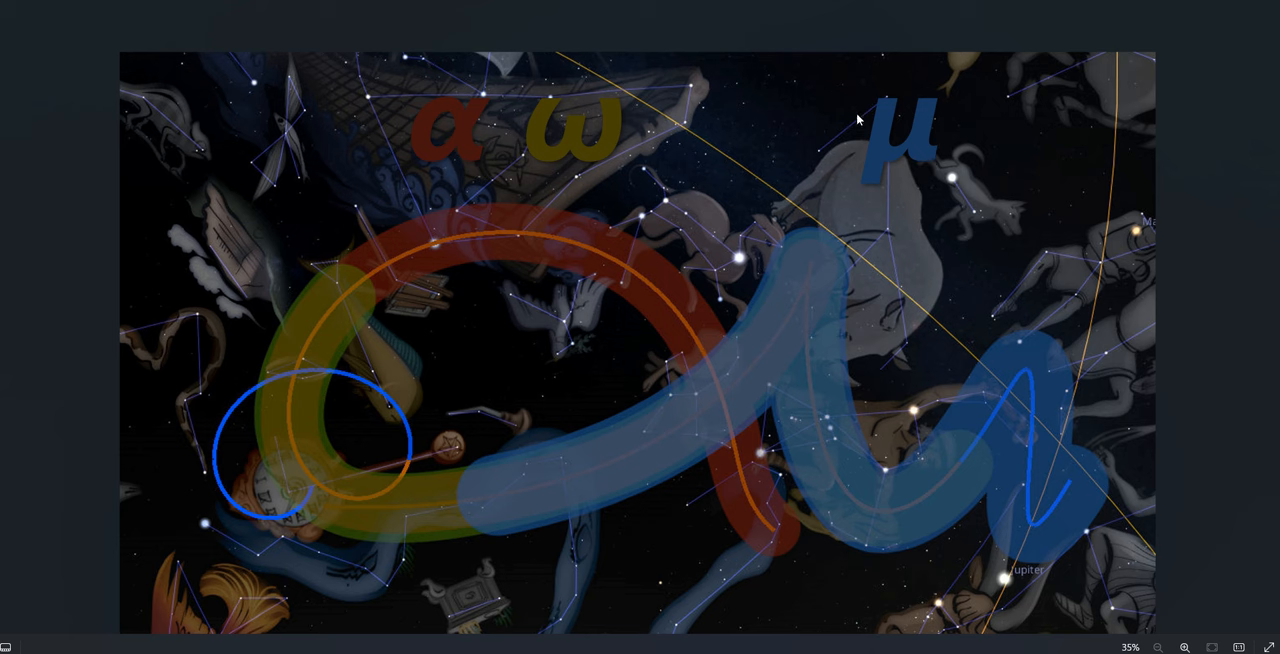
pyautogui.moveTo(839, 452)
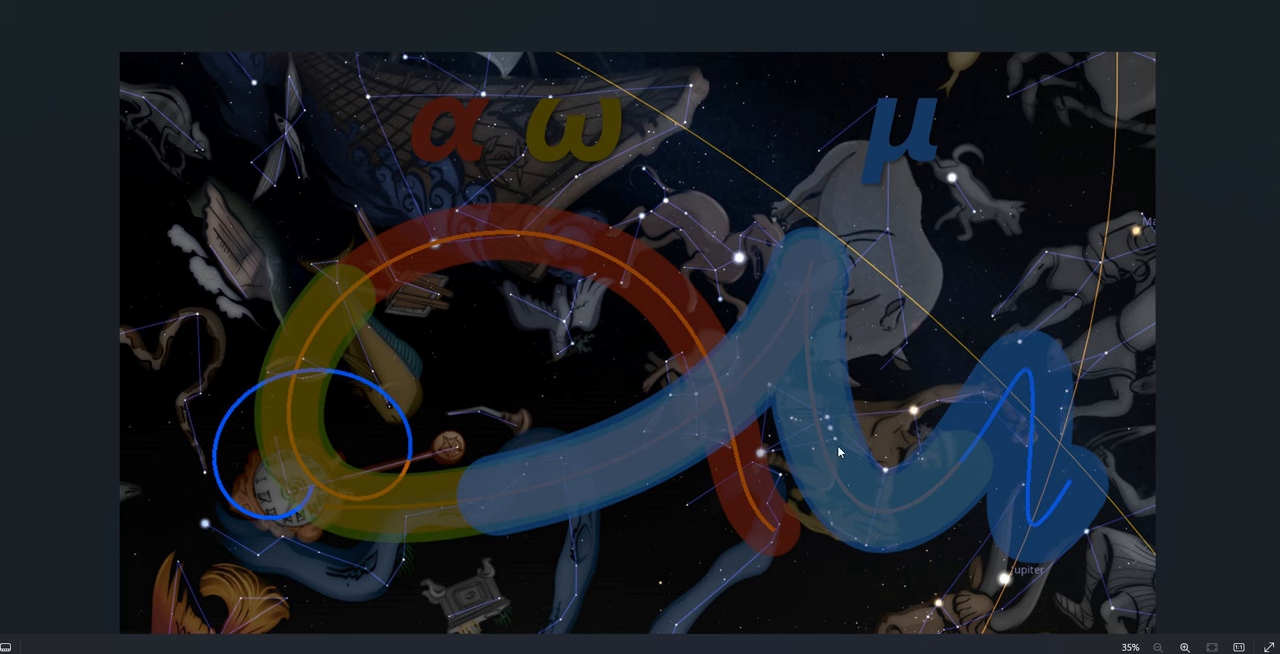
pyautogui.moveTo(832, 440)
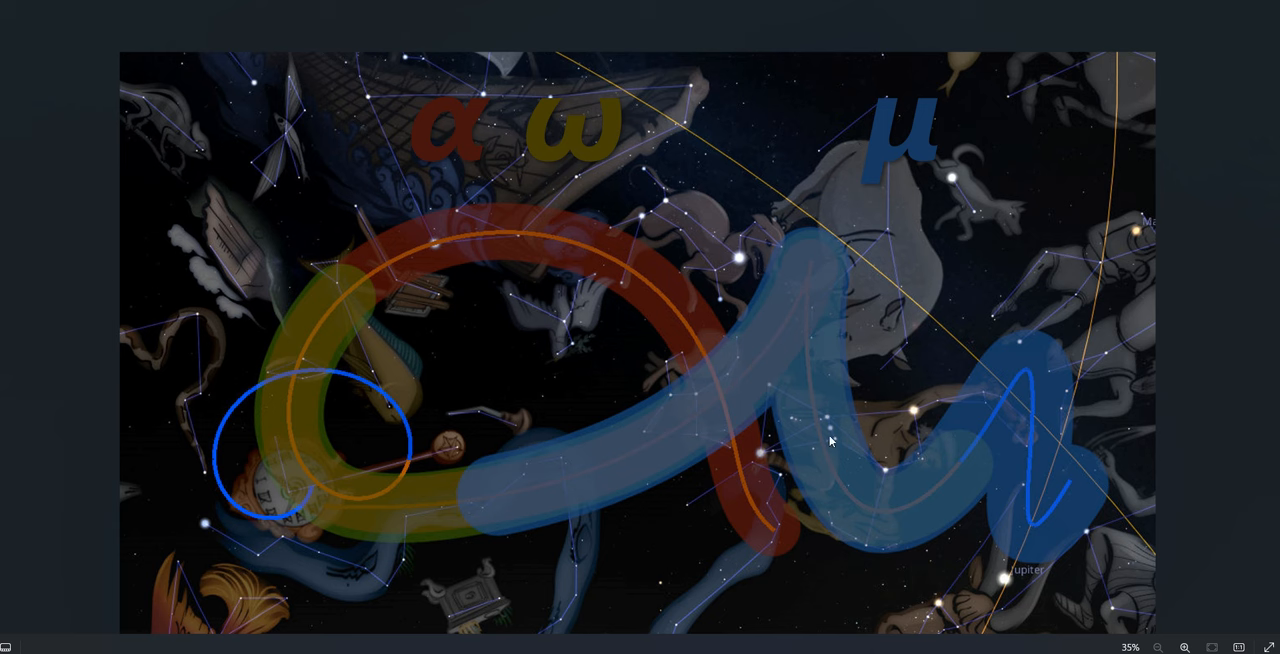
pyautogui.moveTo(843, 451)
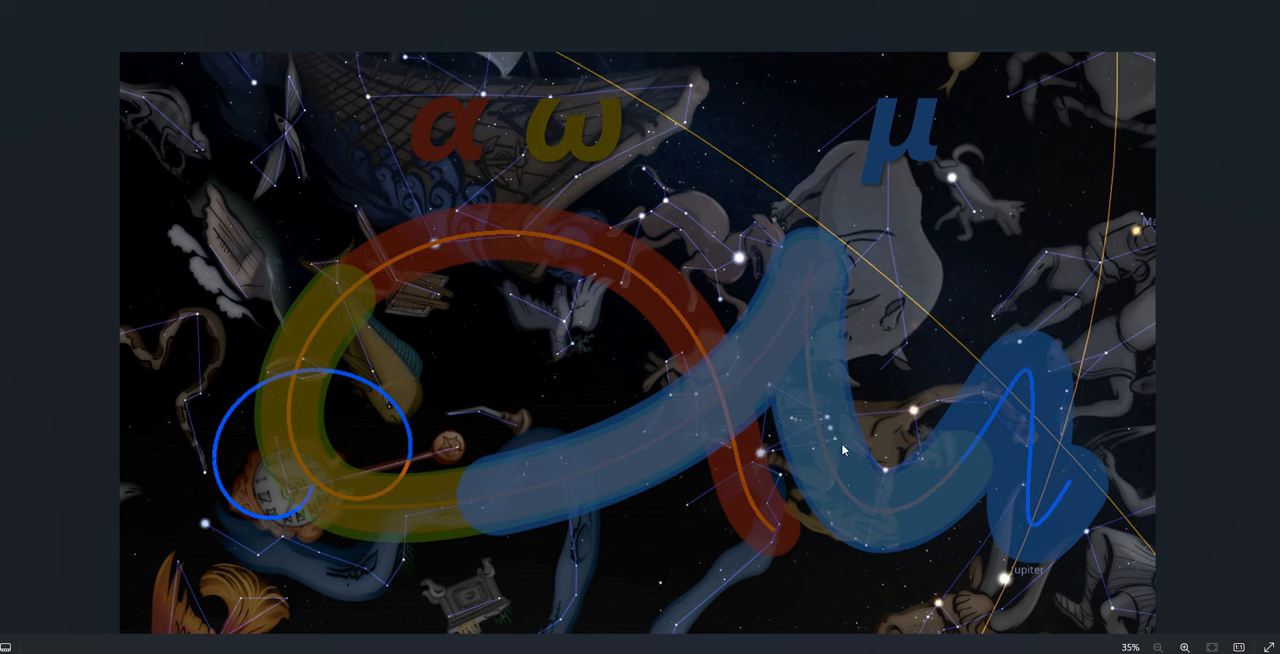
pyautogui.moveTo(838, 449)
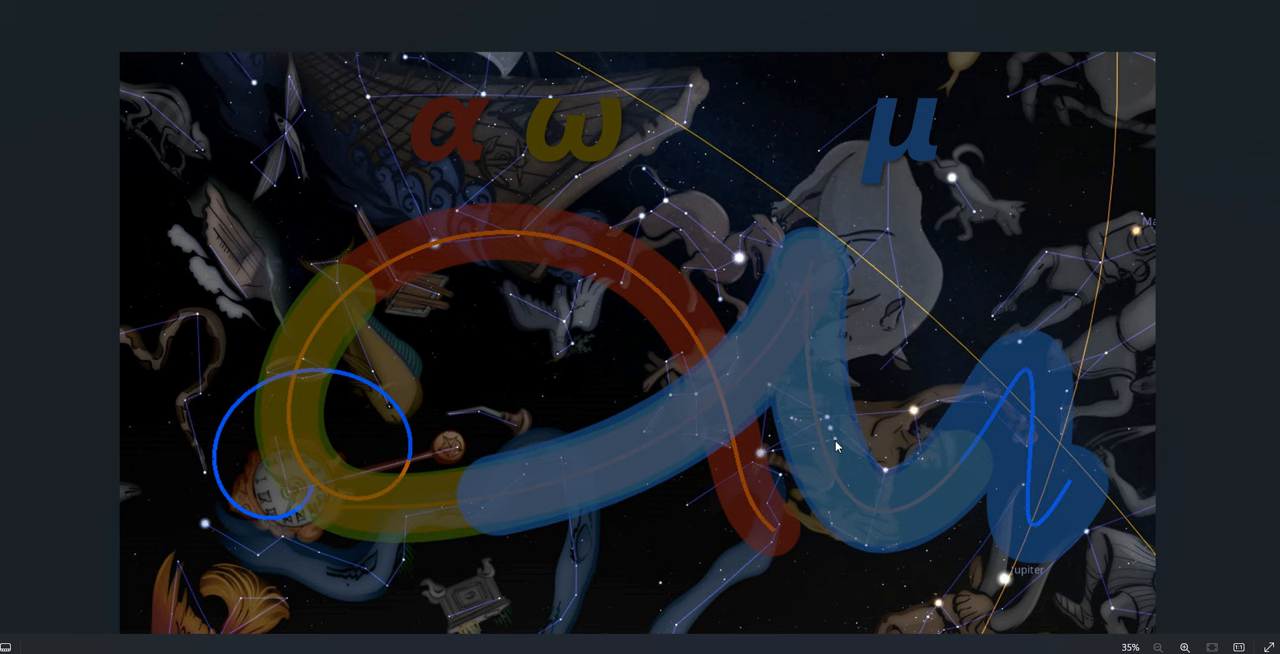
pyautogui.moveTo(838, 449)
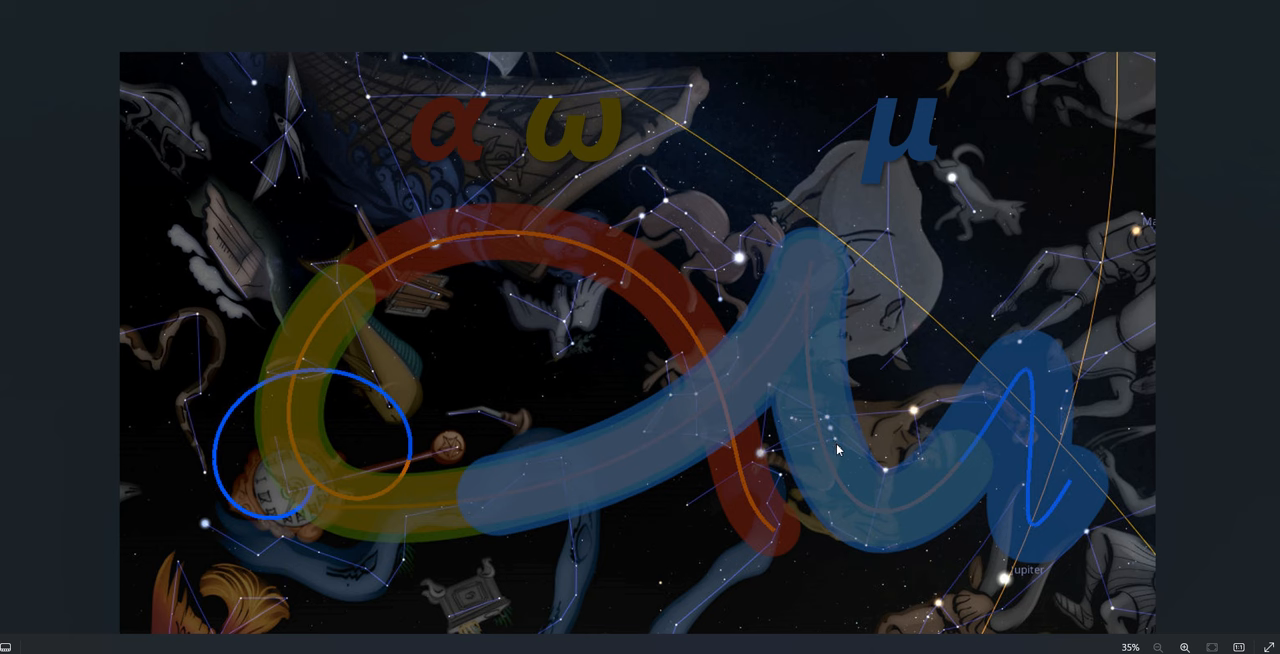
pyautogui.moveTo(845, 427)
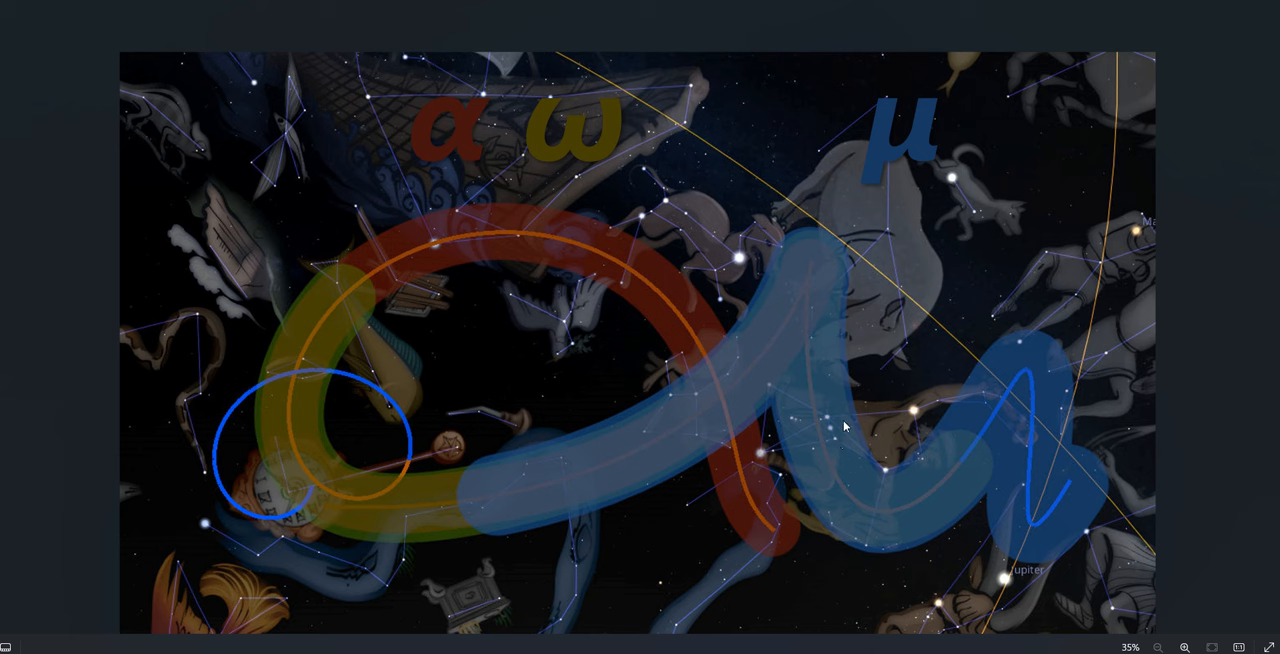
pyautogui.moveTo(850, 452)
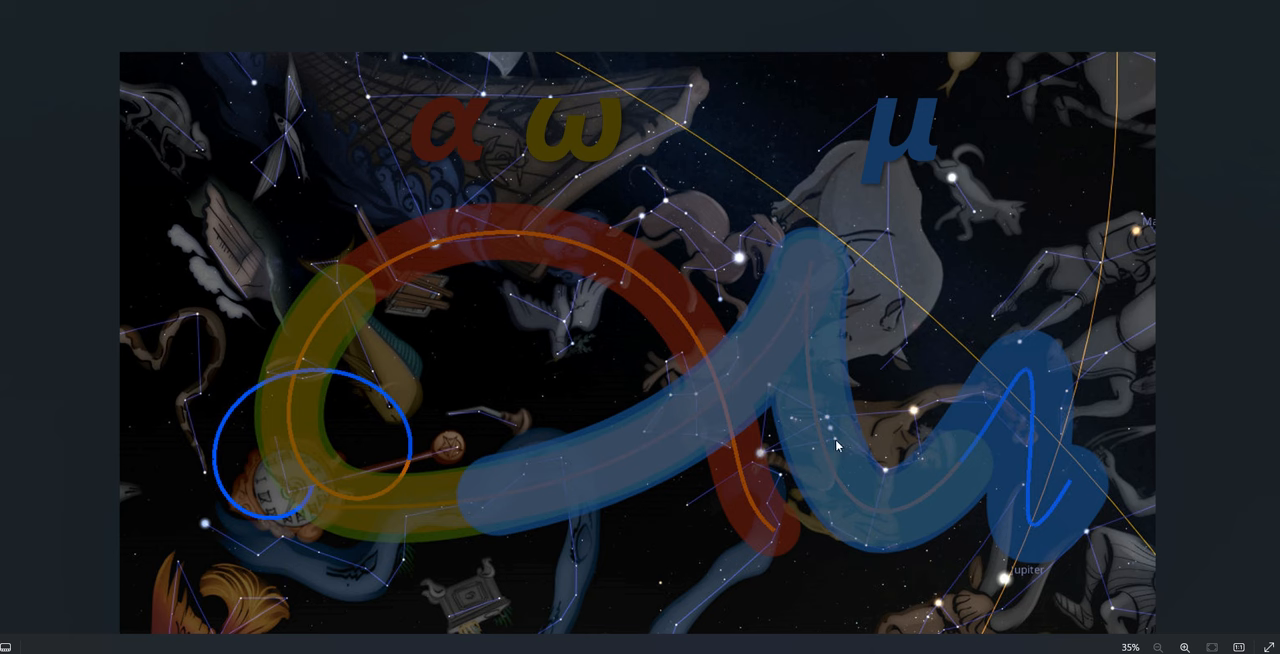
pyautogui.moveTo(818, 377)
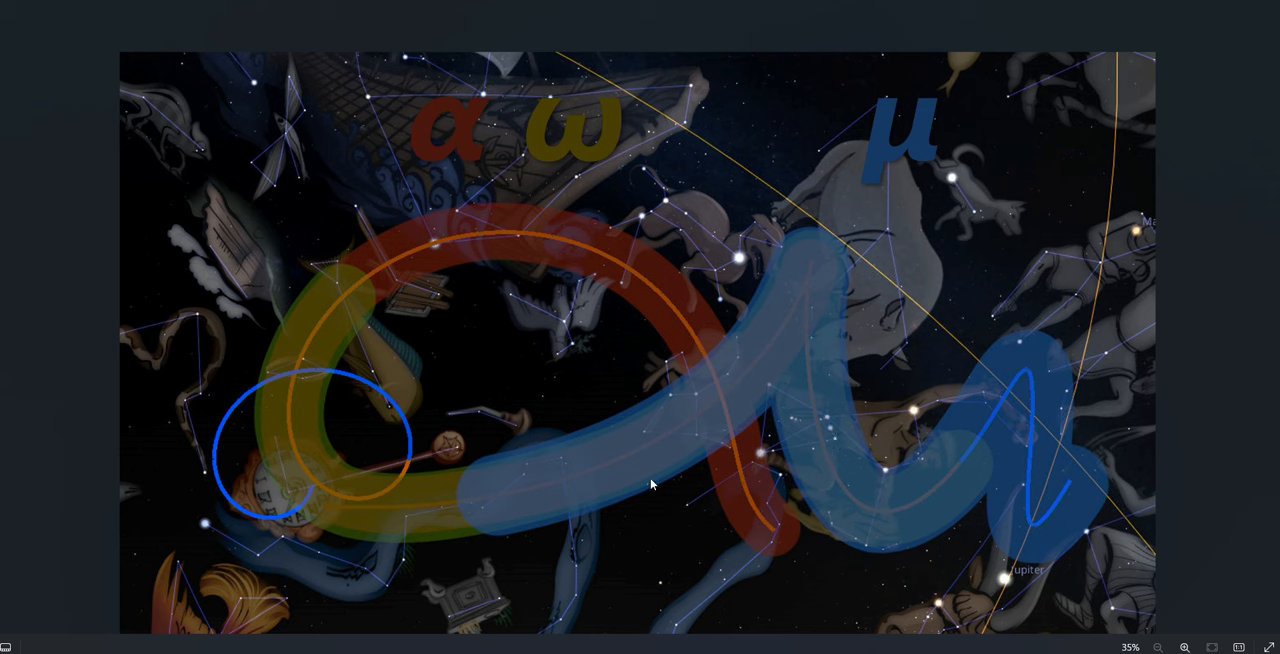
pyautogui.moveTo(539, 500)
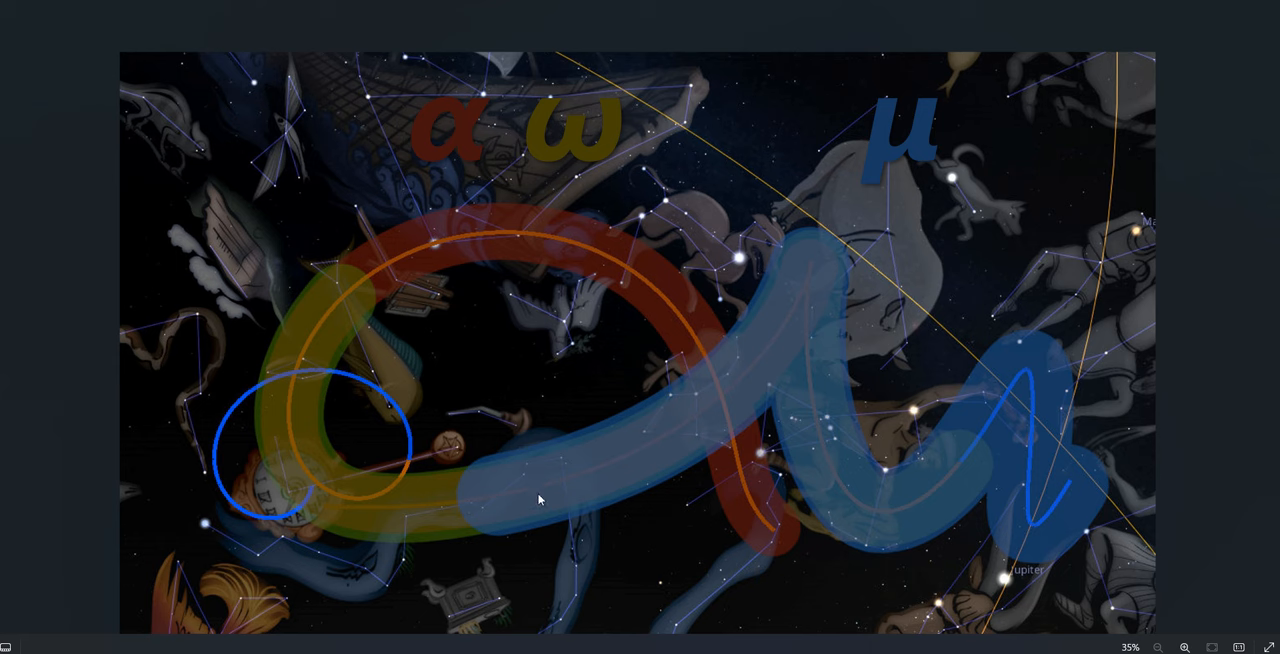
pyautogui.moveTo(1044, 446)
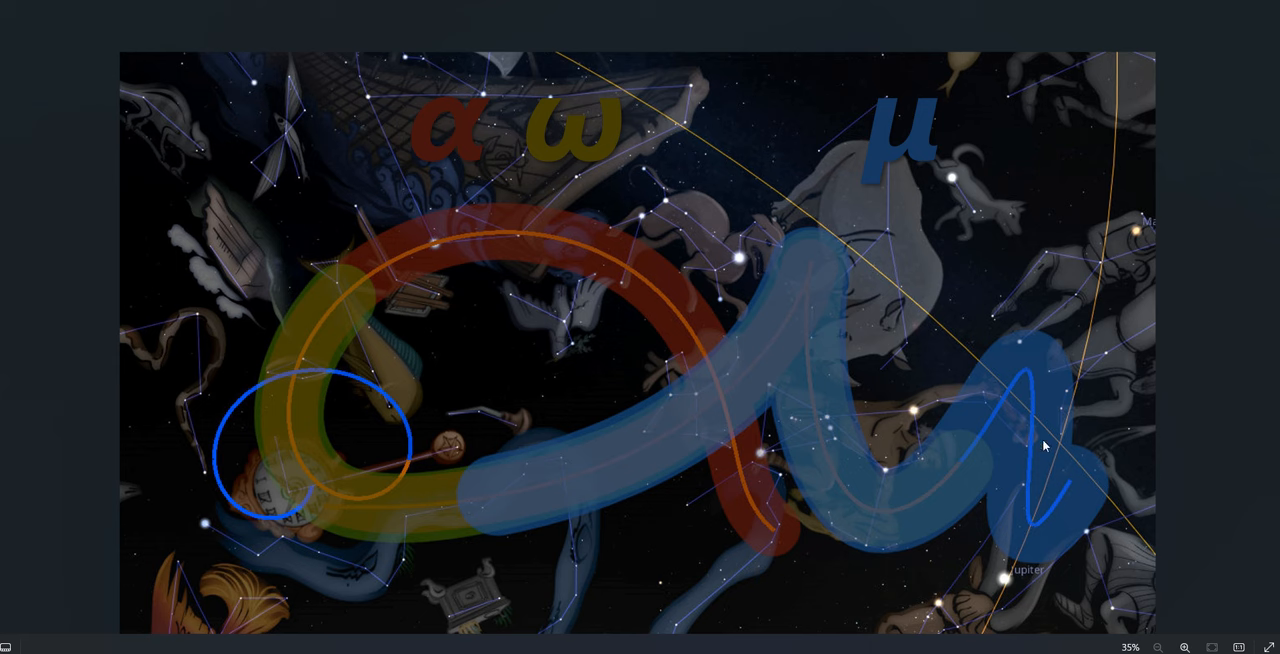
pyautogui.moveTo(862, 512)
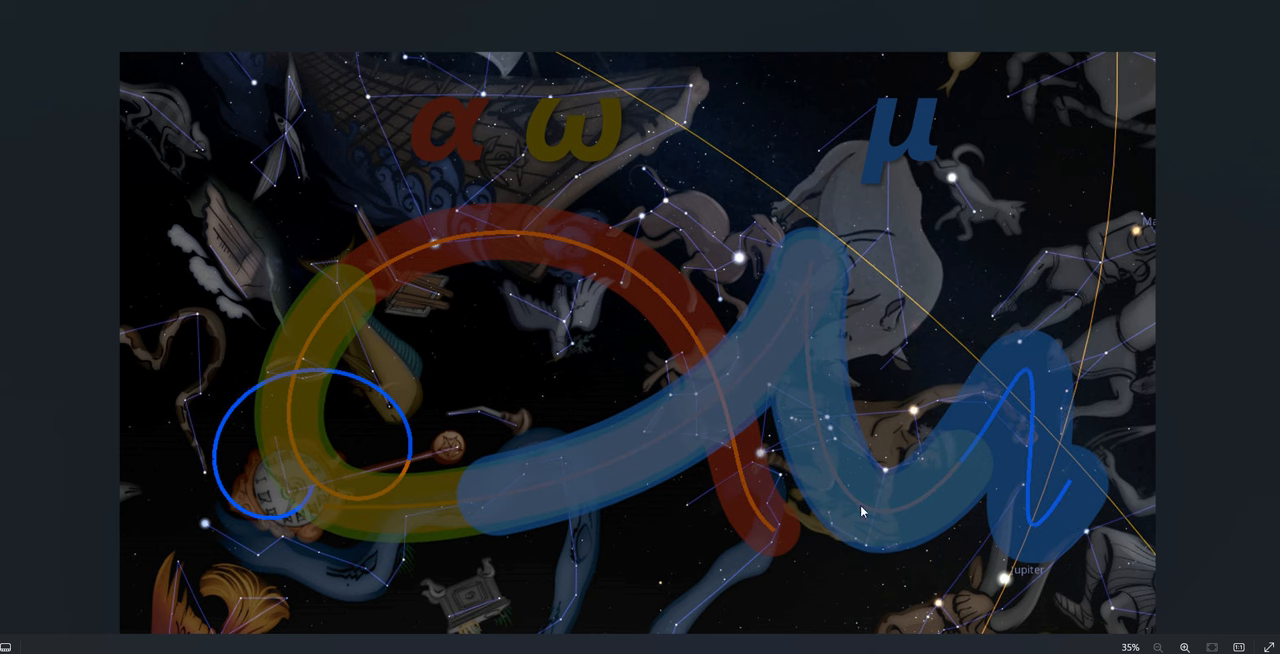
pyautogui.moveTo(805, 328)
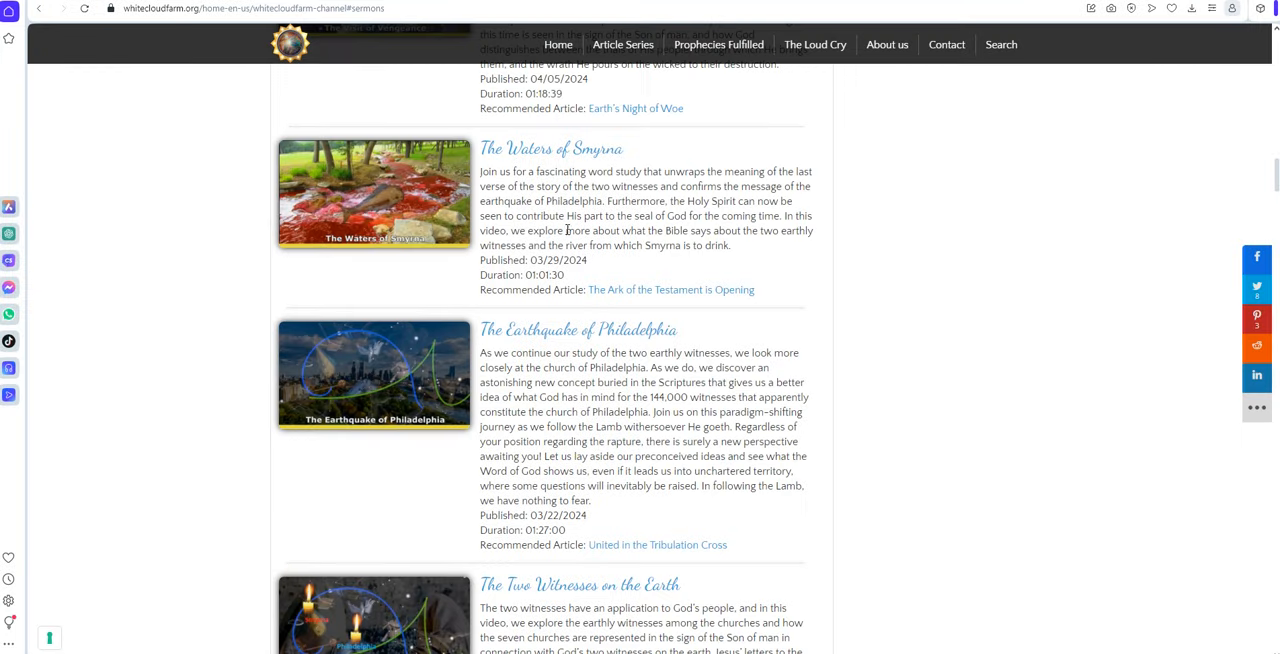
pyautogui.moveTo(620, 318)
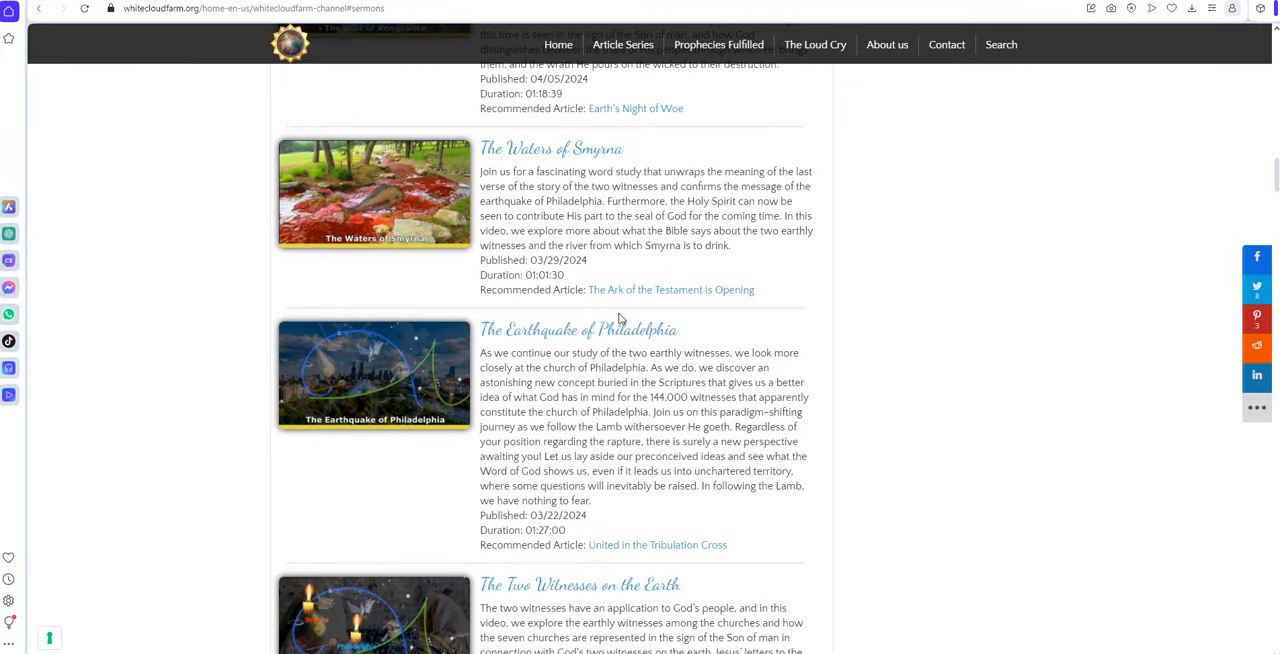
pyautogui.moveTo(578, 329)
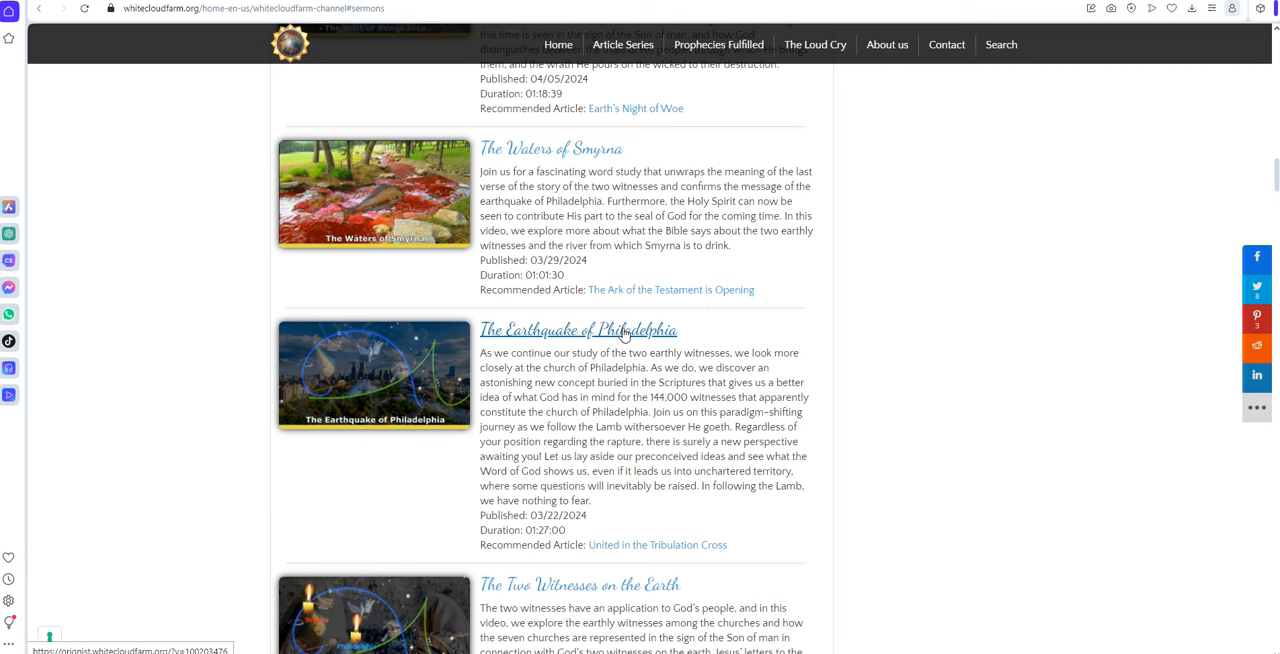
pyautogui.moveTo(622, 318)
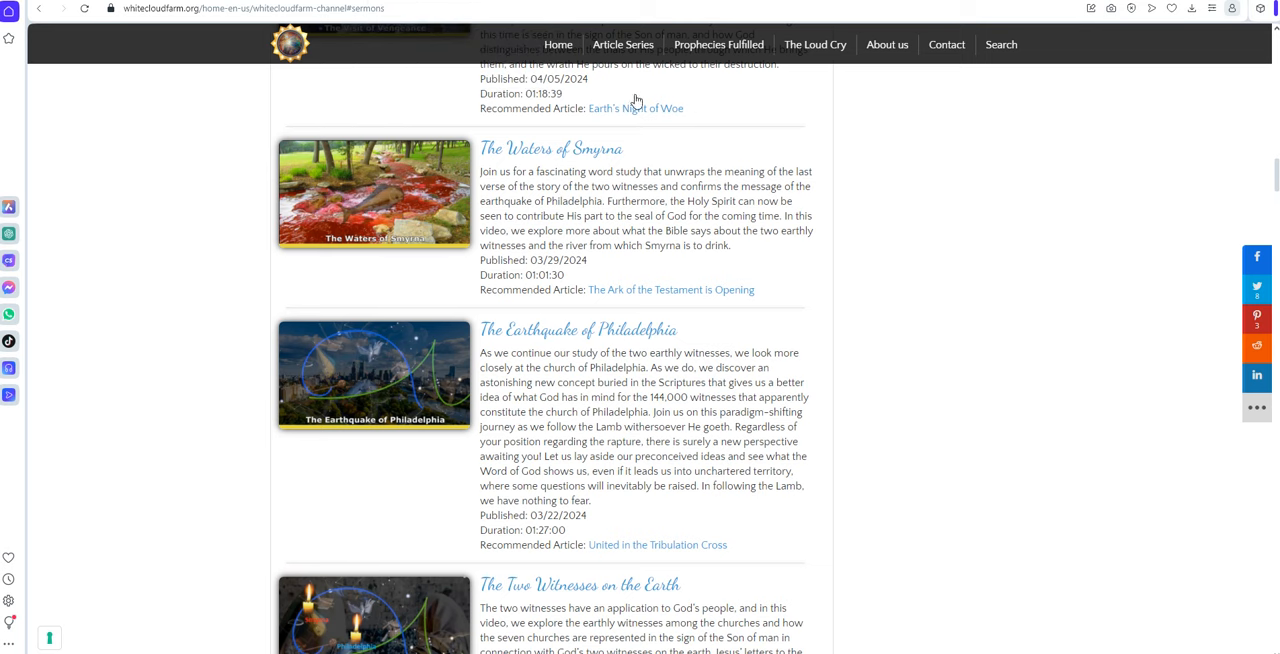
pyautogui.moveTo(1024, 364)
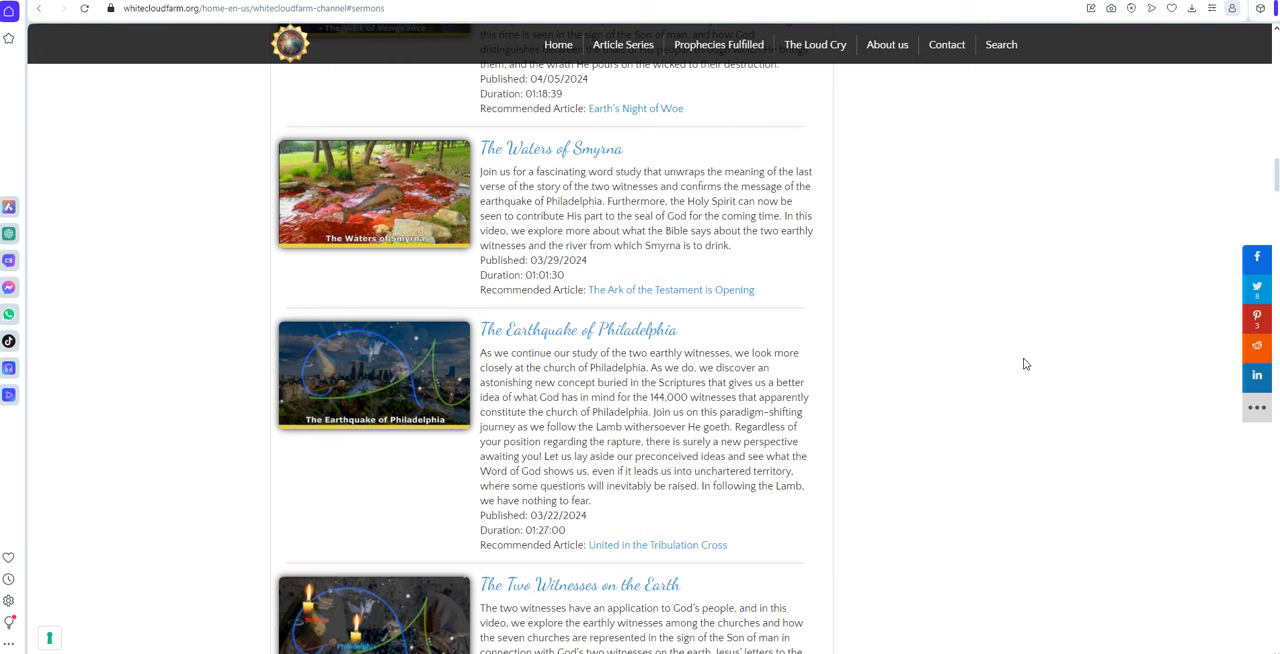
pyautogui.moveTo(792, 617)
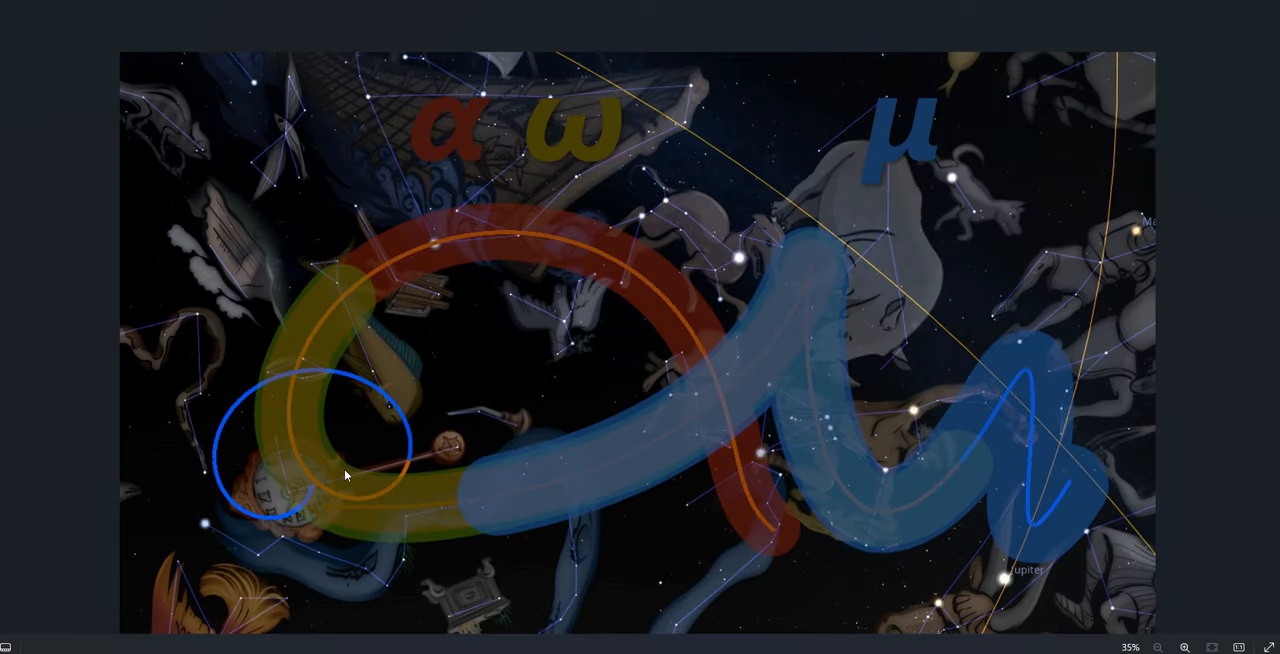
pyautogui.moveTo(973, 457)
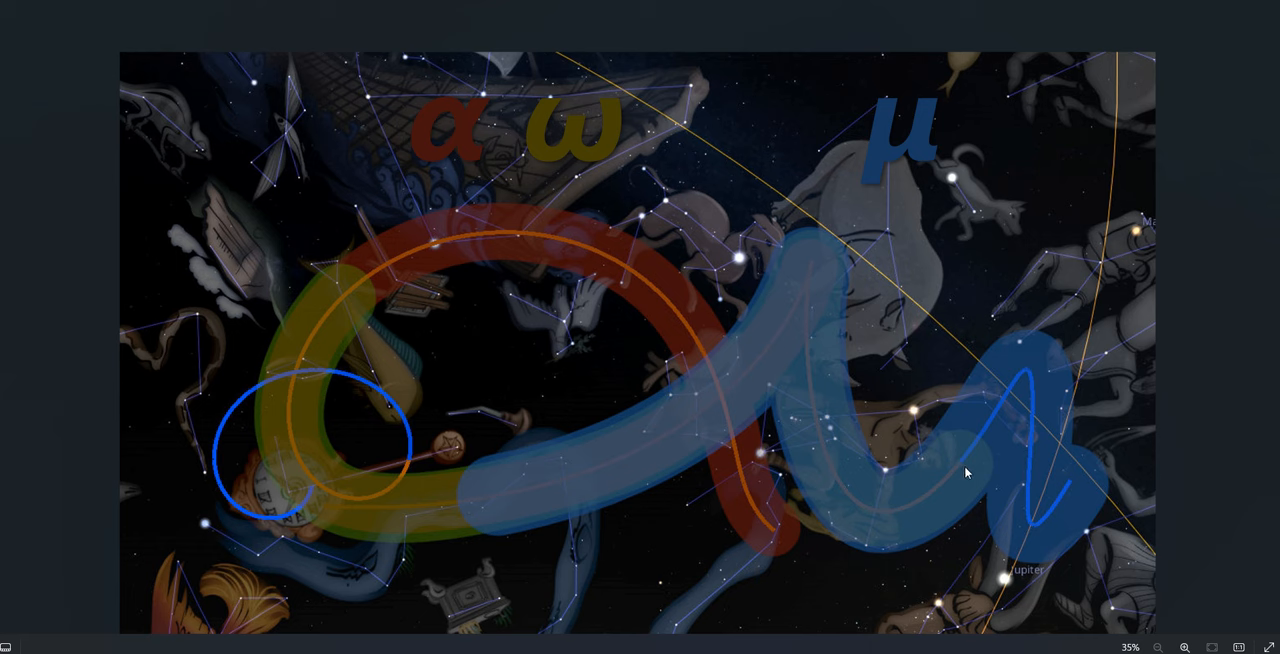
pyautogui.moveTo(968, 479)
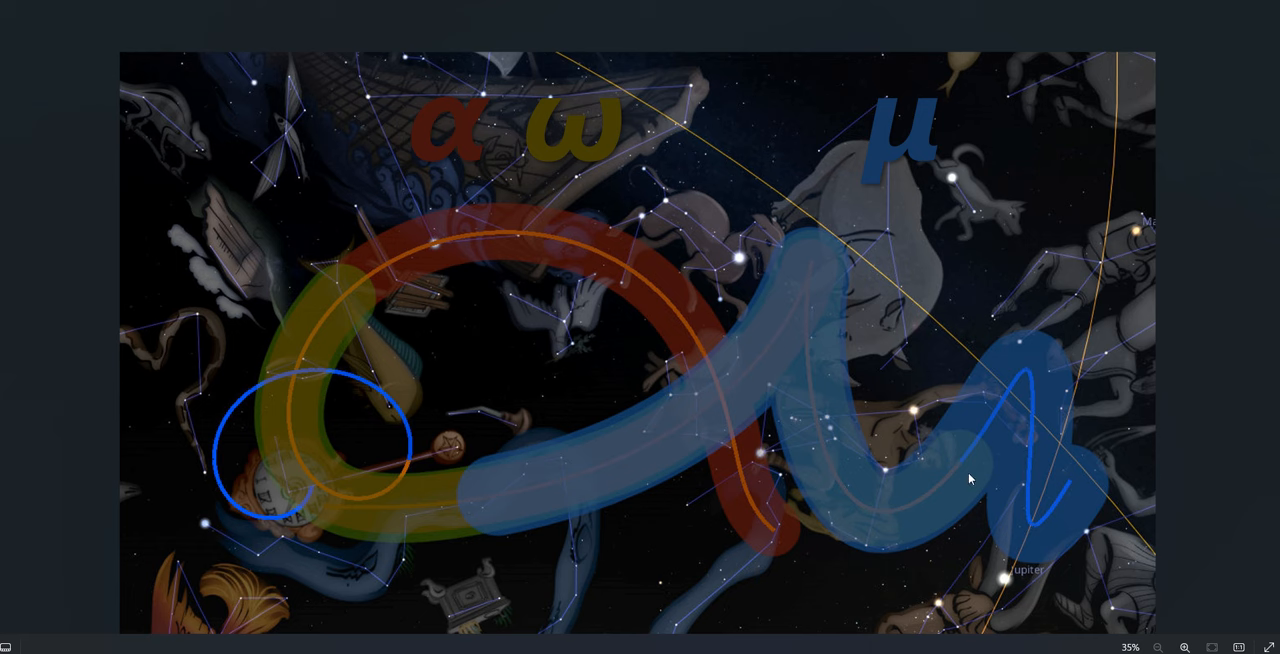
pyautogui.moveTo(957, 468)
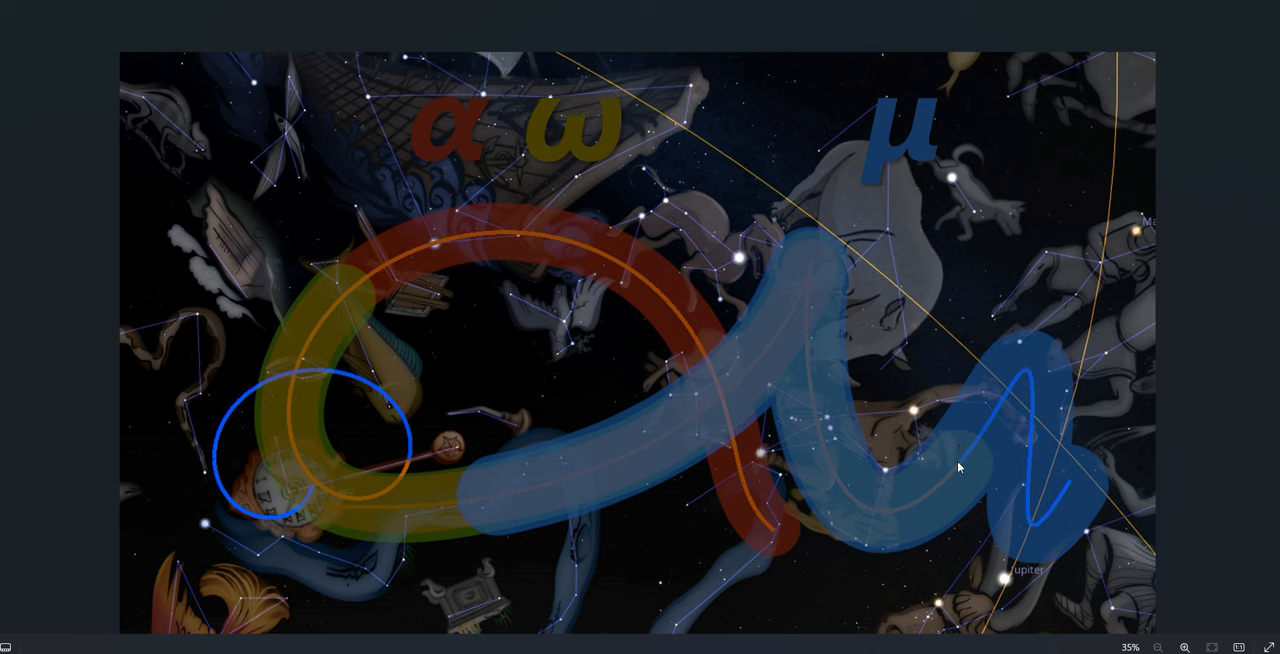
pyautogui.moveTo(407, 461)
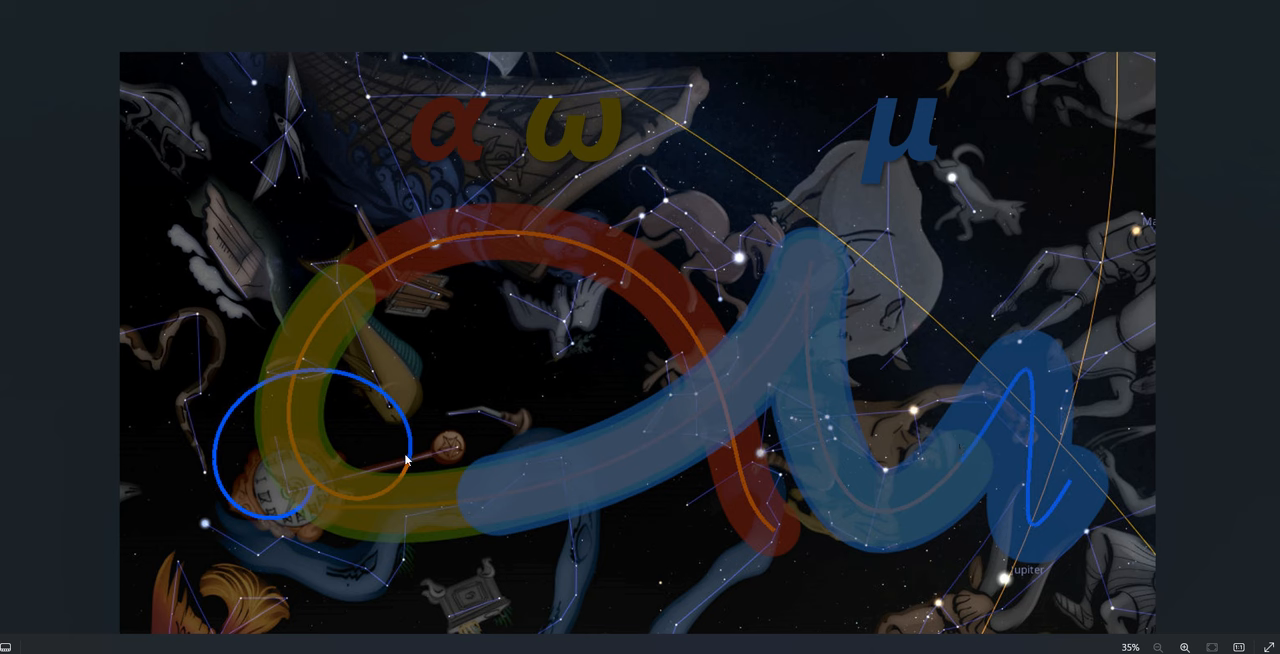
pyautogui.moveTo(363, 507)
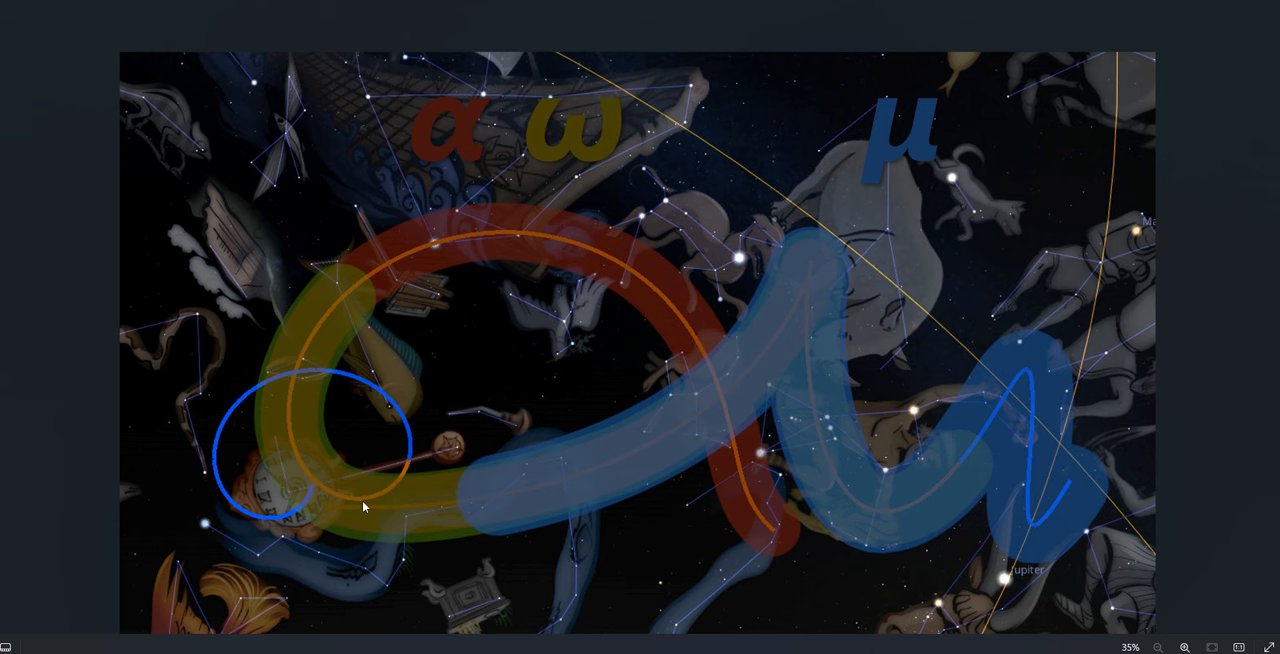
pyautogui.moveTo(375, 473)
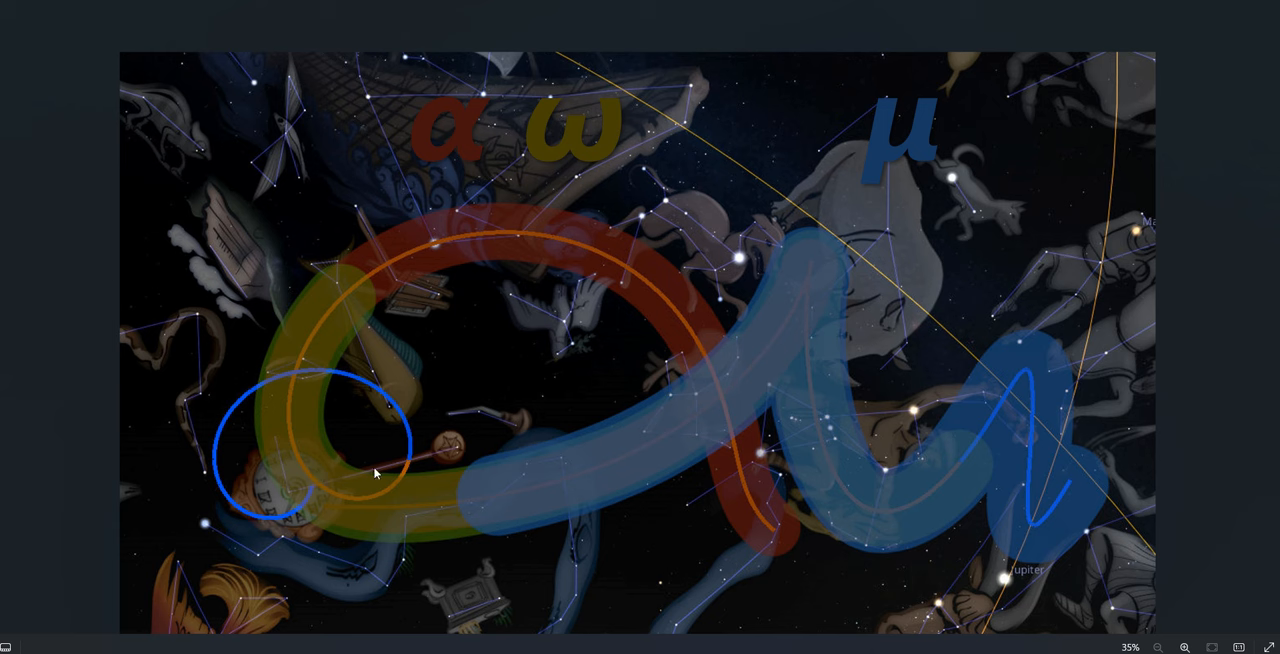
pyautogui.moveTo(330, 488)
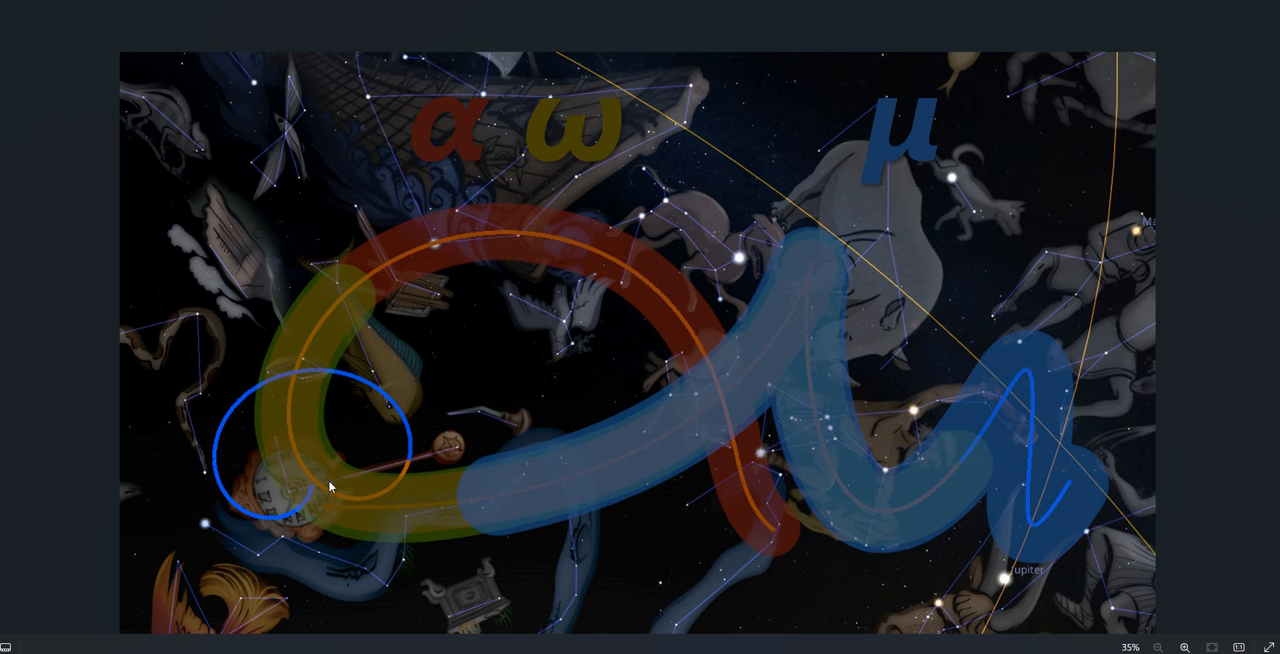
pyautogui.moveTo(420, 462)
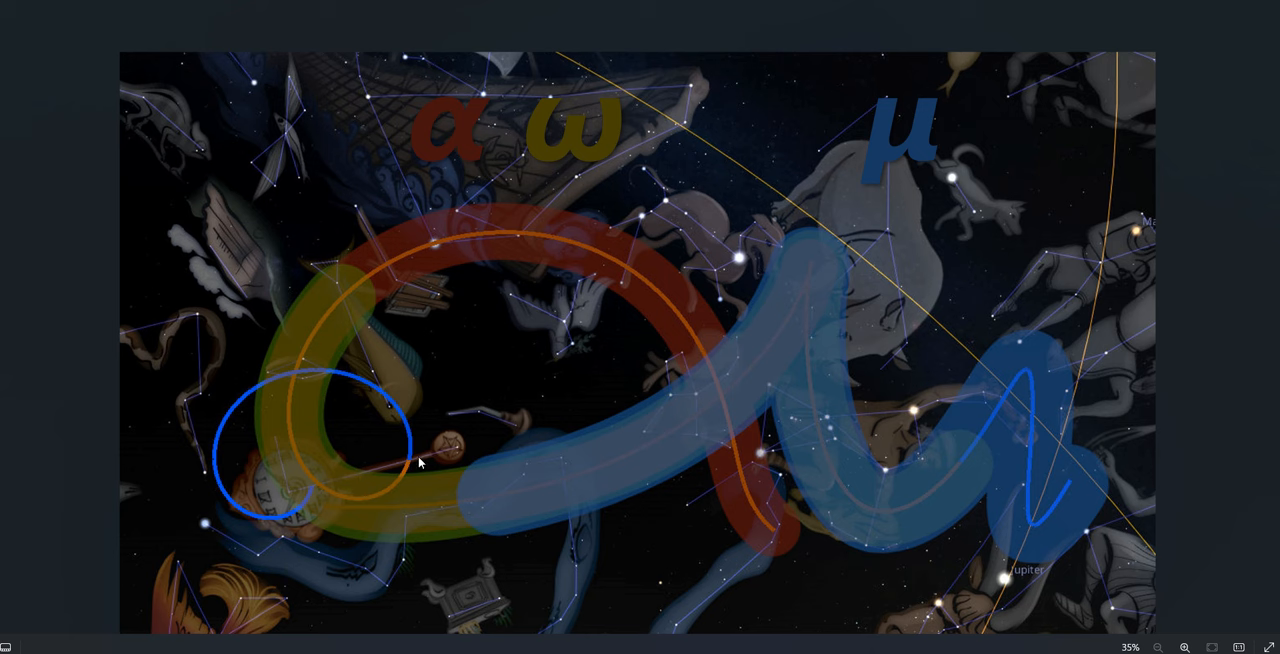
pyautogui.moveTo(313, 491)
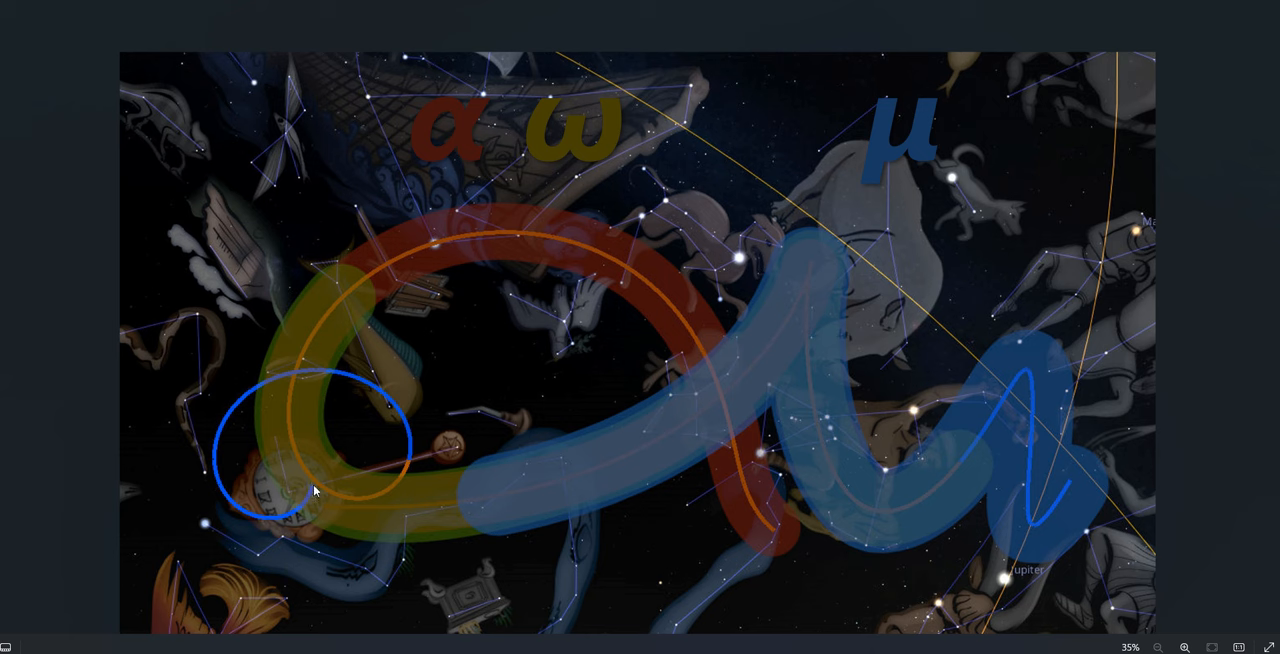
pyautogui.moveTo(405, 470)
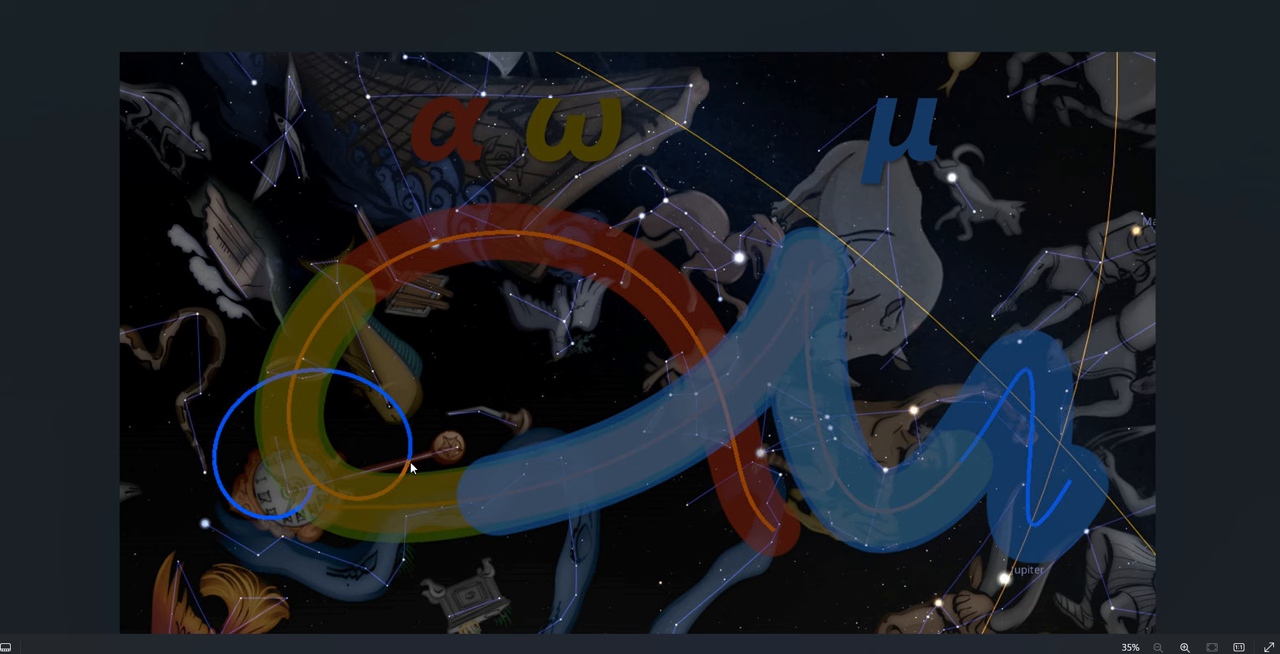
pyautogui.moveTo(933, 487)
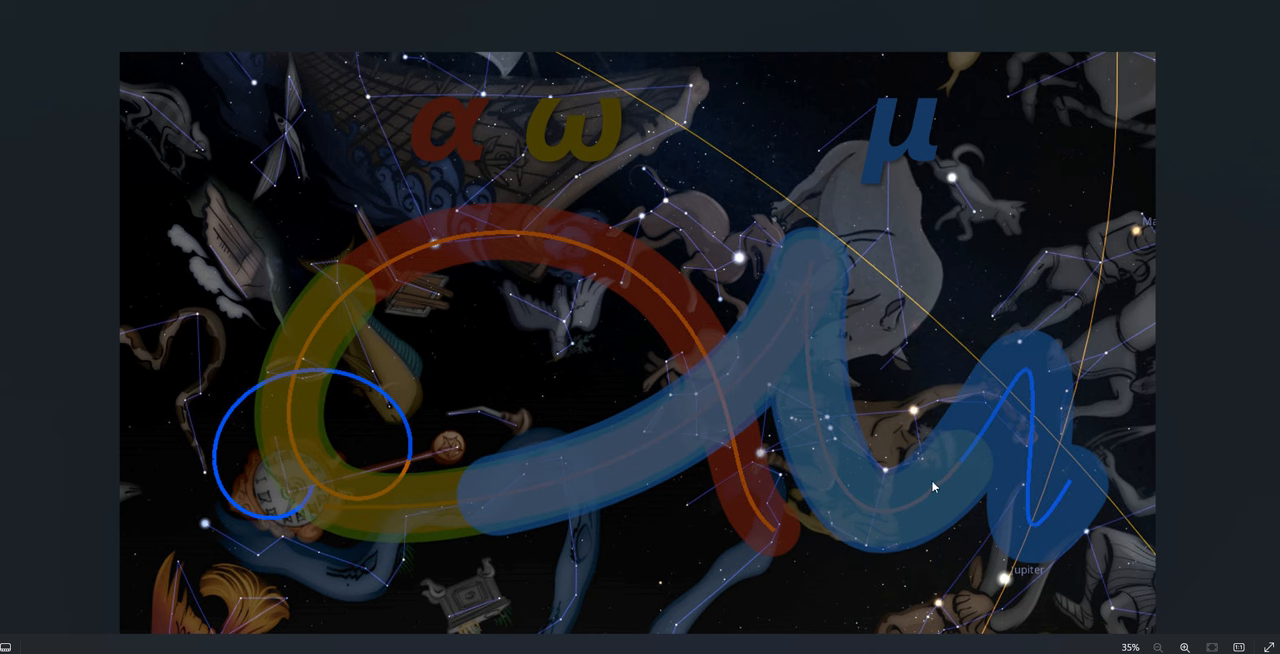
pyautogui.moveTo(947, 481)
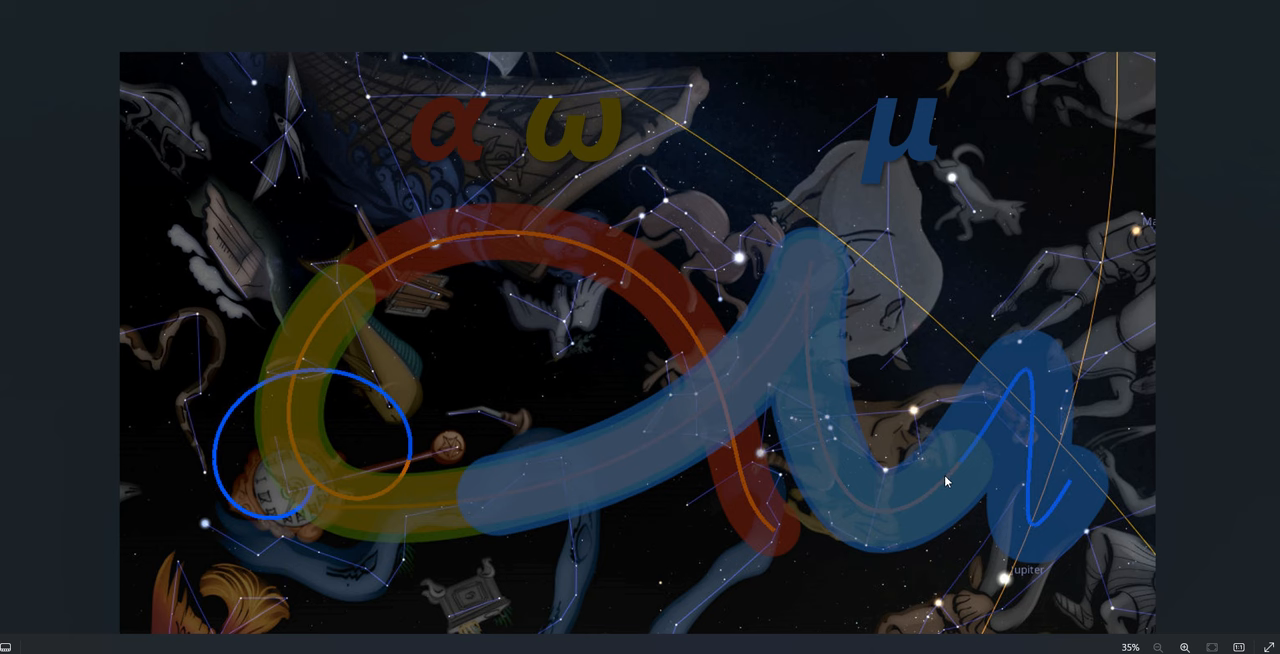
pyautogui.moveTo(960, 469)
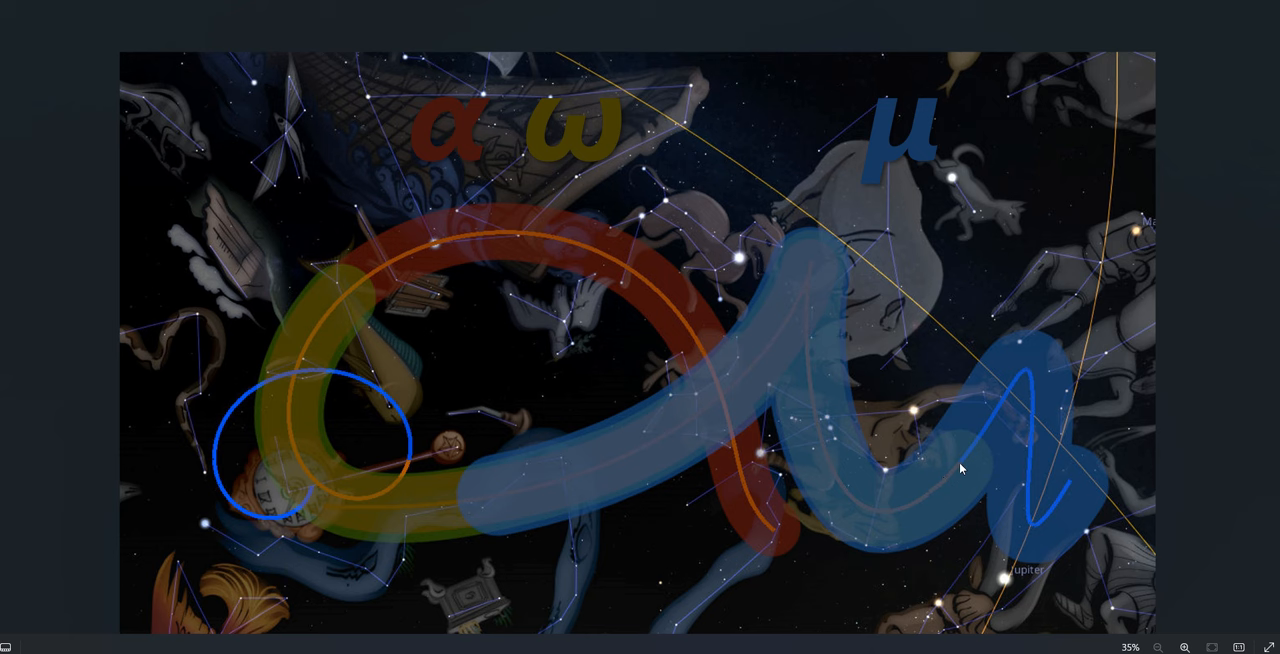
pyautogui.moveTo(1076, 507)
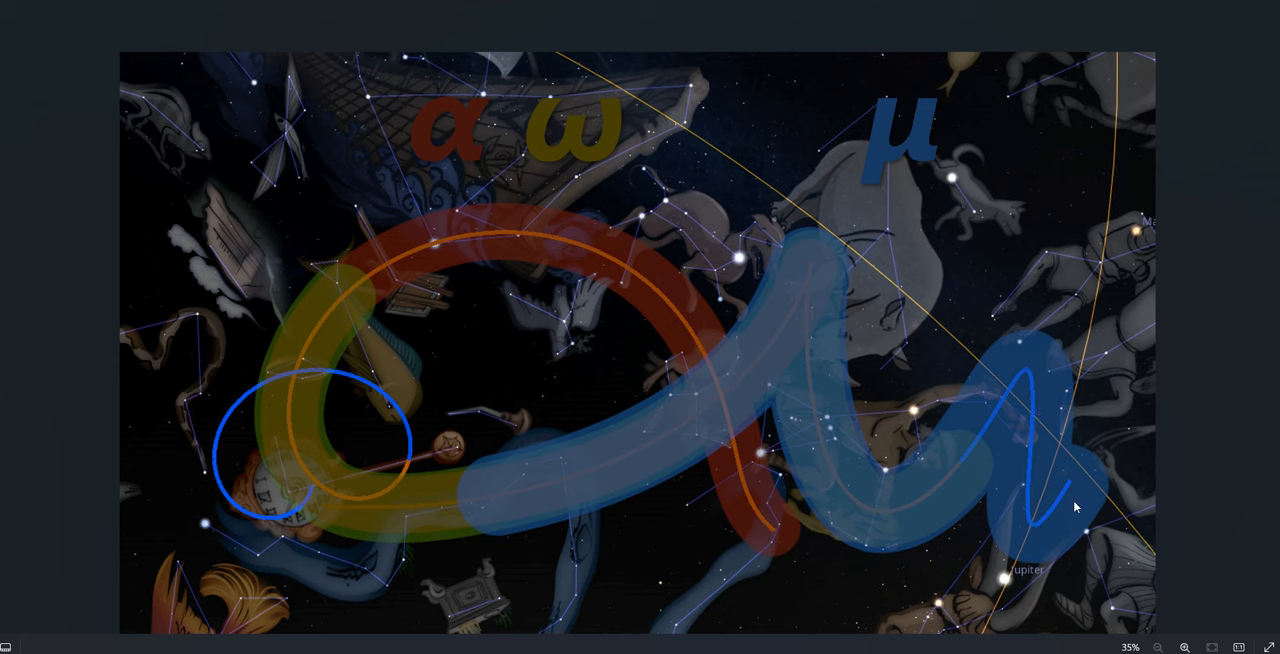
pyautogui.moveTo(504, 511)
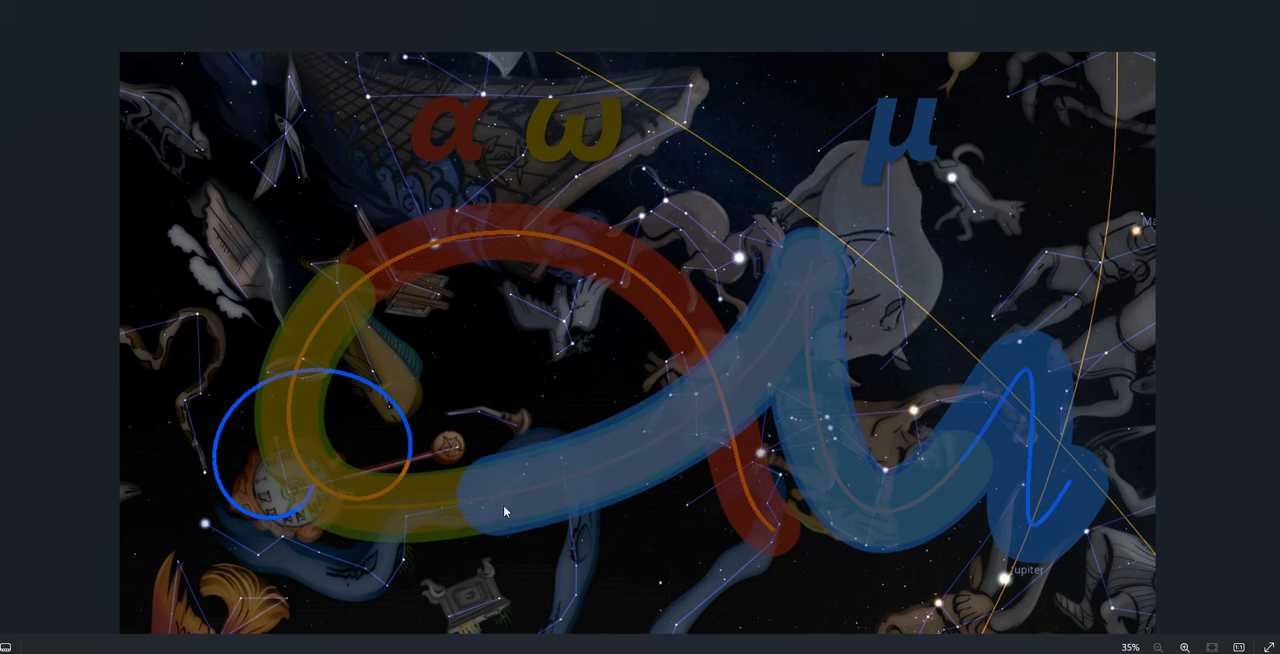
pyautogui.moveTo(1033, 498)
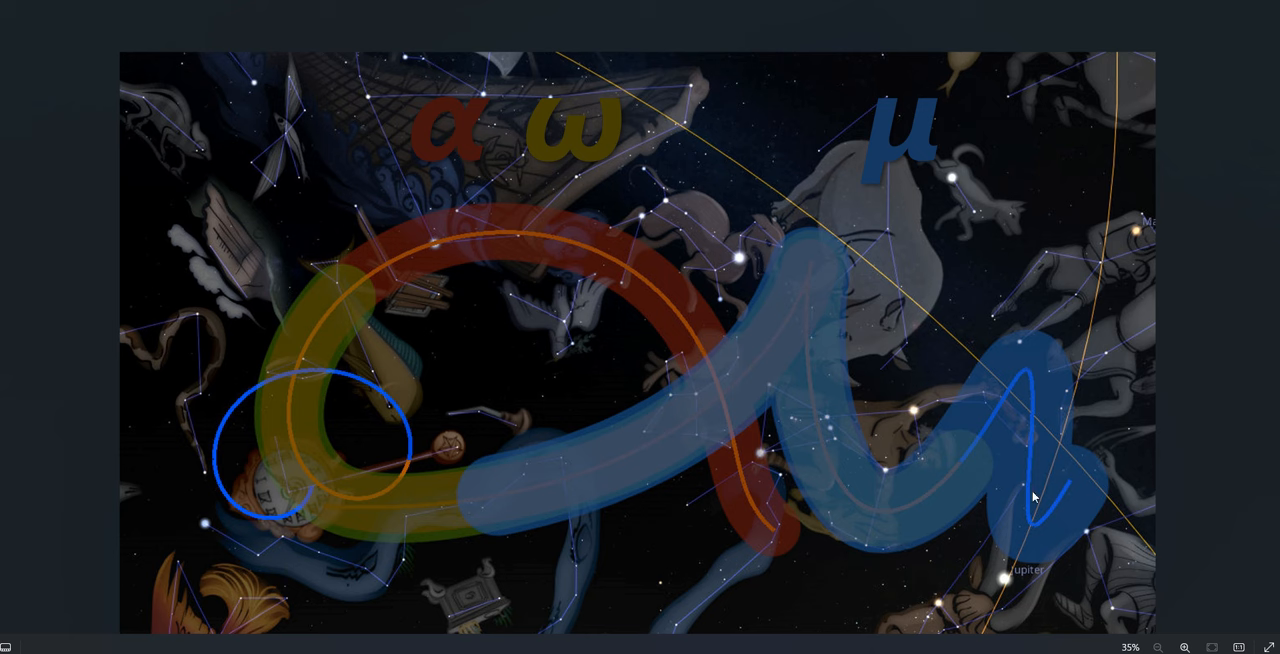
pyautogui.moveTo(967, 461)
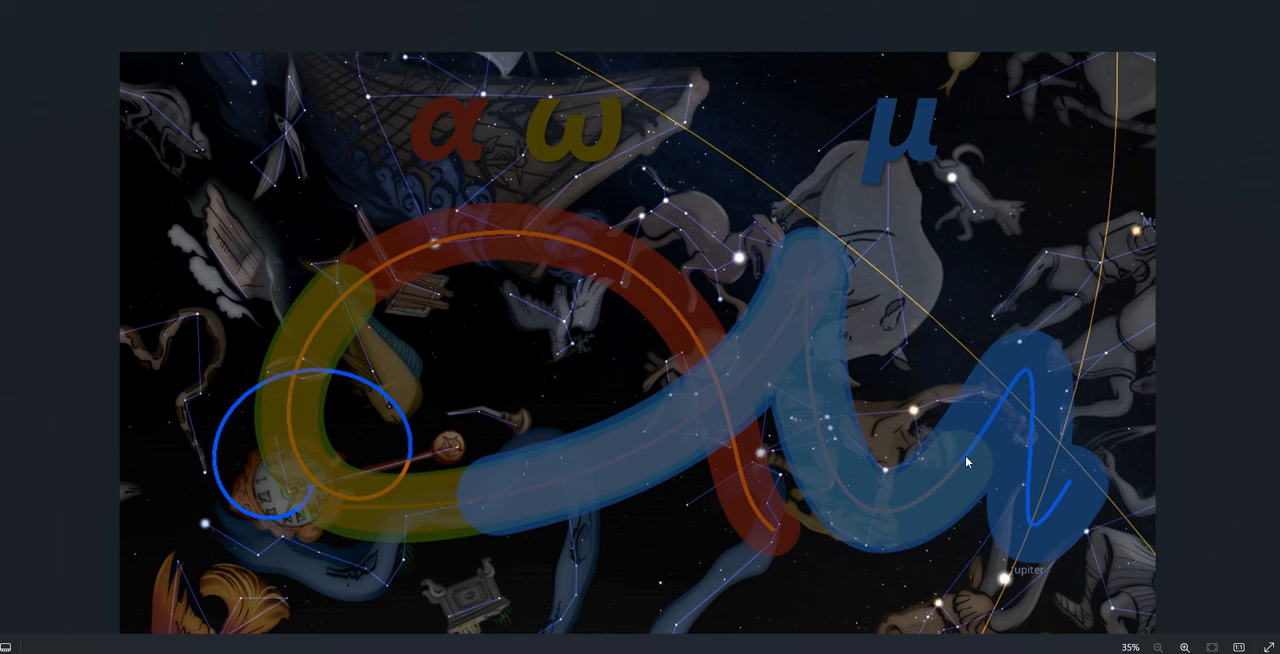
pyautogui.moveTo(1078, 472)
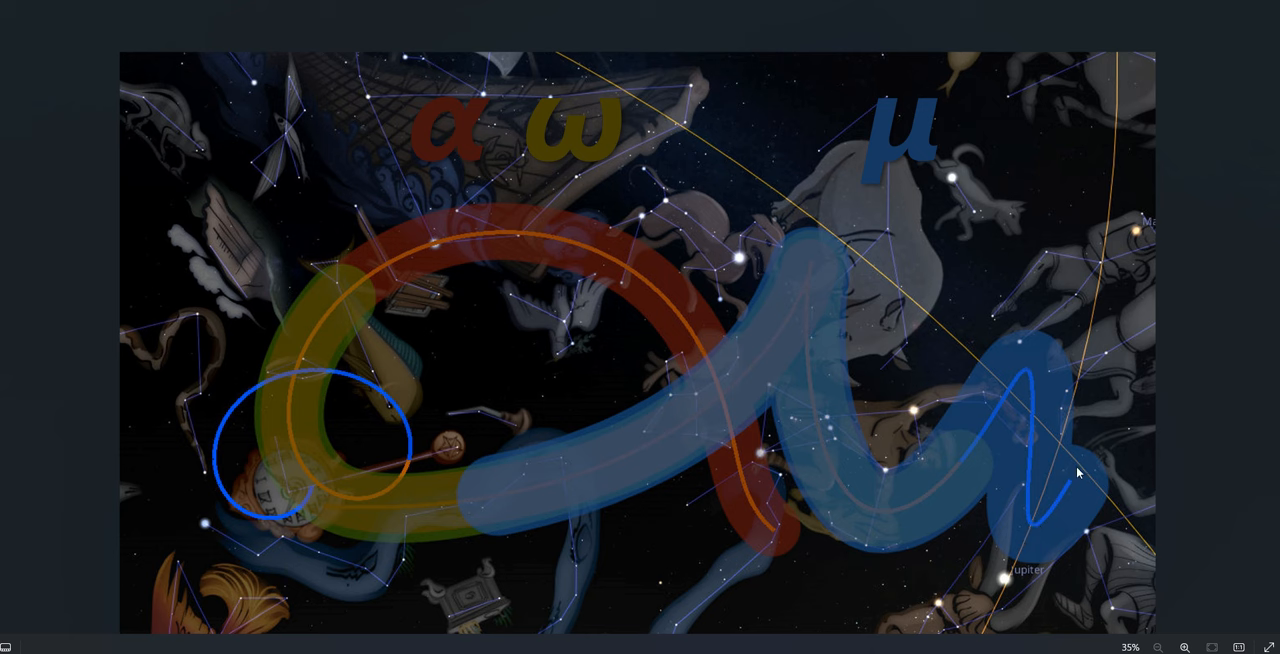
pyautogui.moveTo(1003, 413)
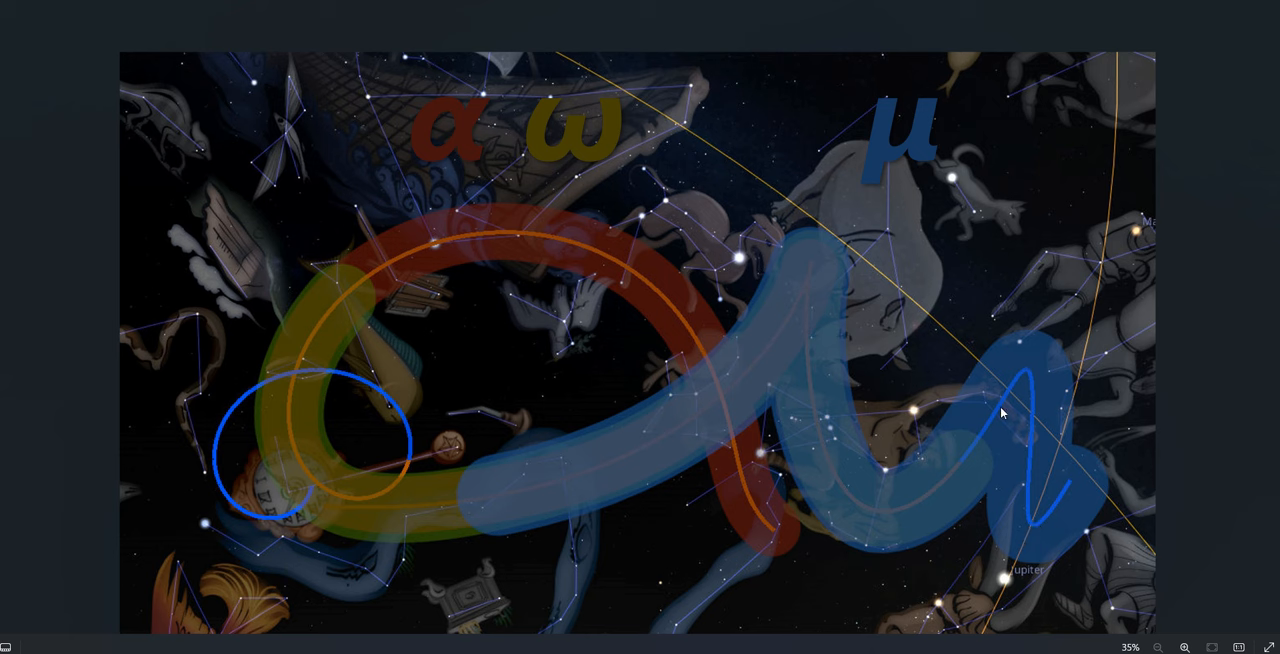
pyautogui.moveTo(1010, 392)
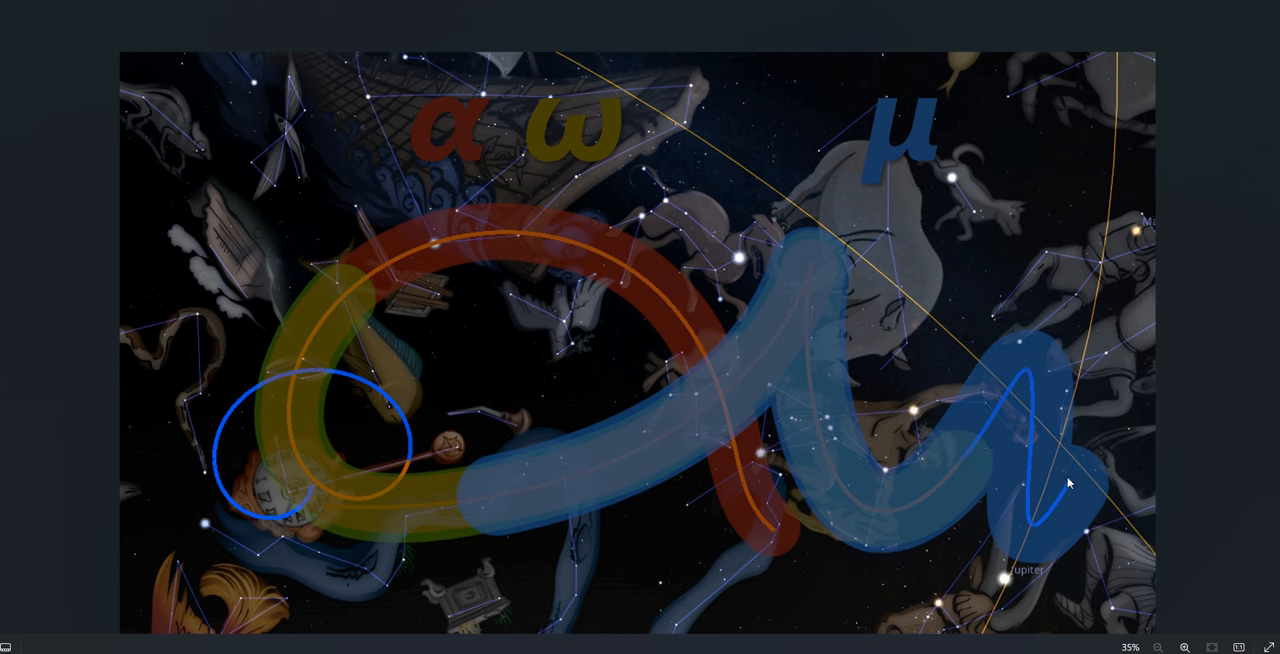
pyautogui.moveTo(1017, 397)
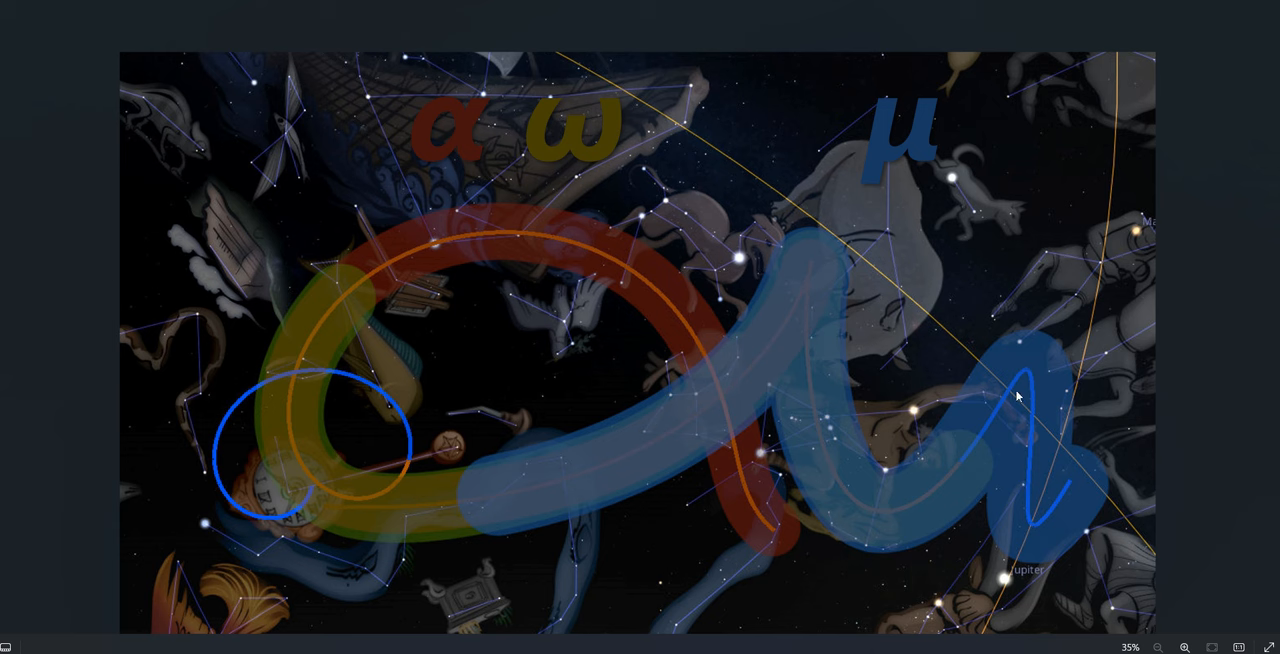
pyautogui.moveTo(965, 458)
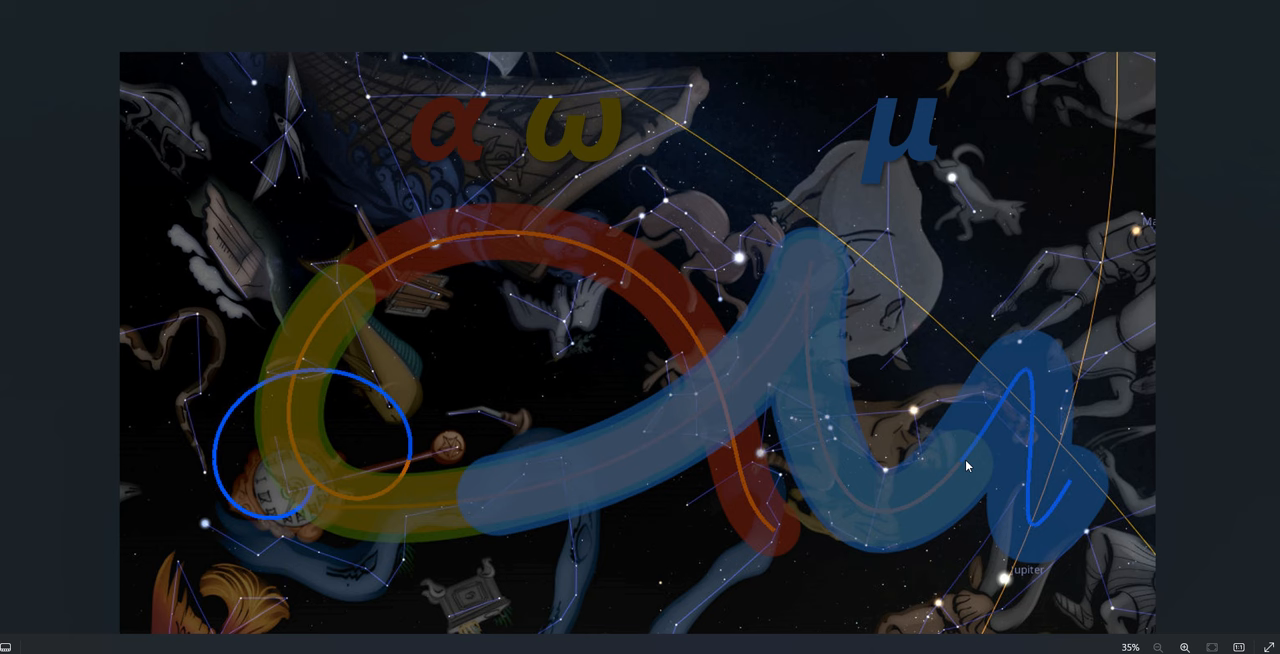
pyautogui.moveTo(966, 462)
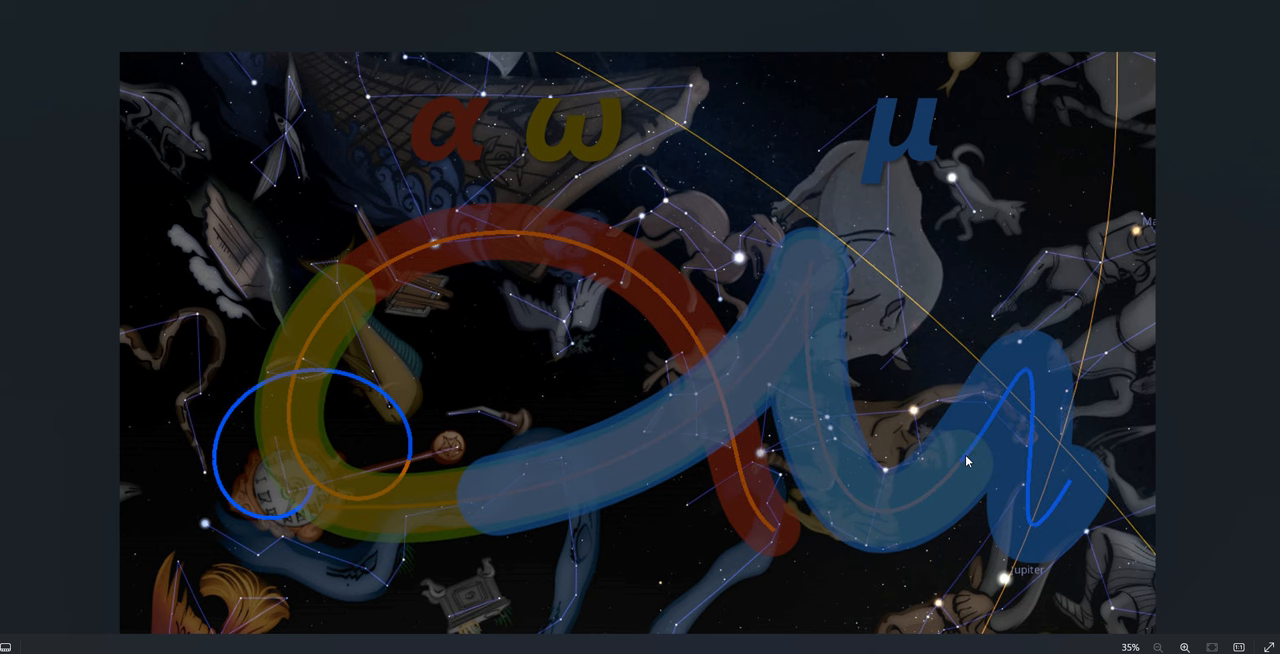
pyautogui.moveTo(975, 444)
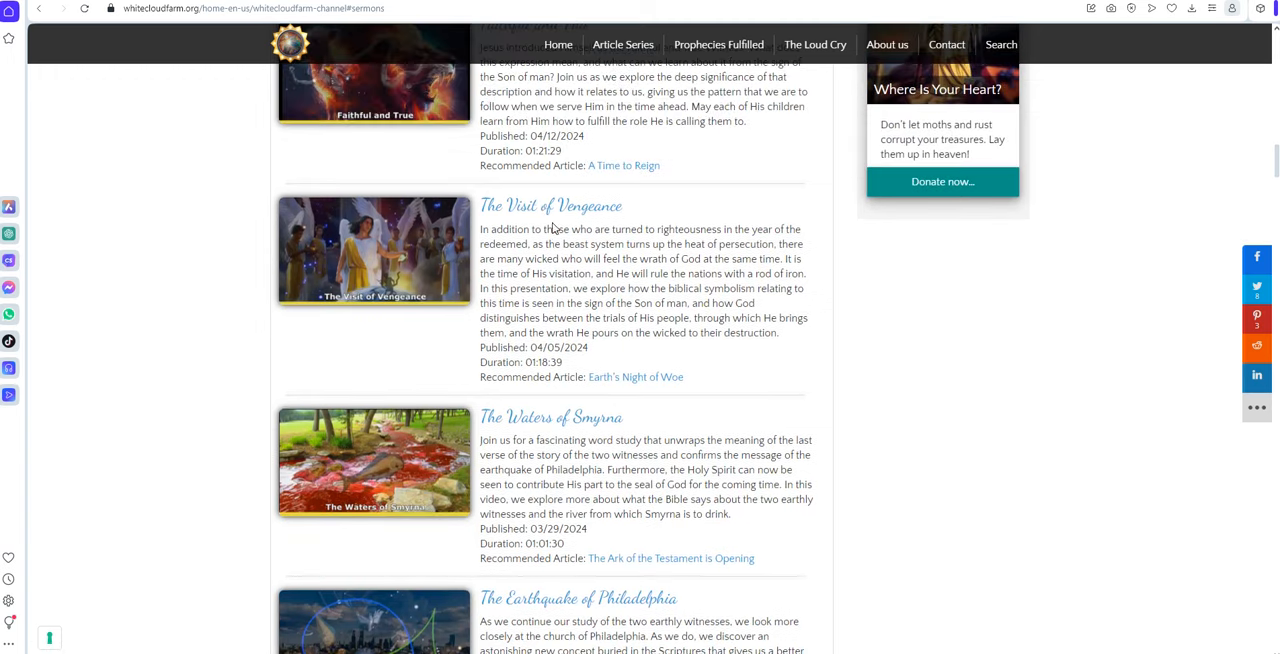
pyautogui.moveTo(629, 209)
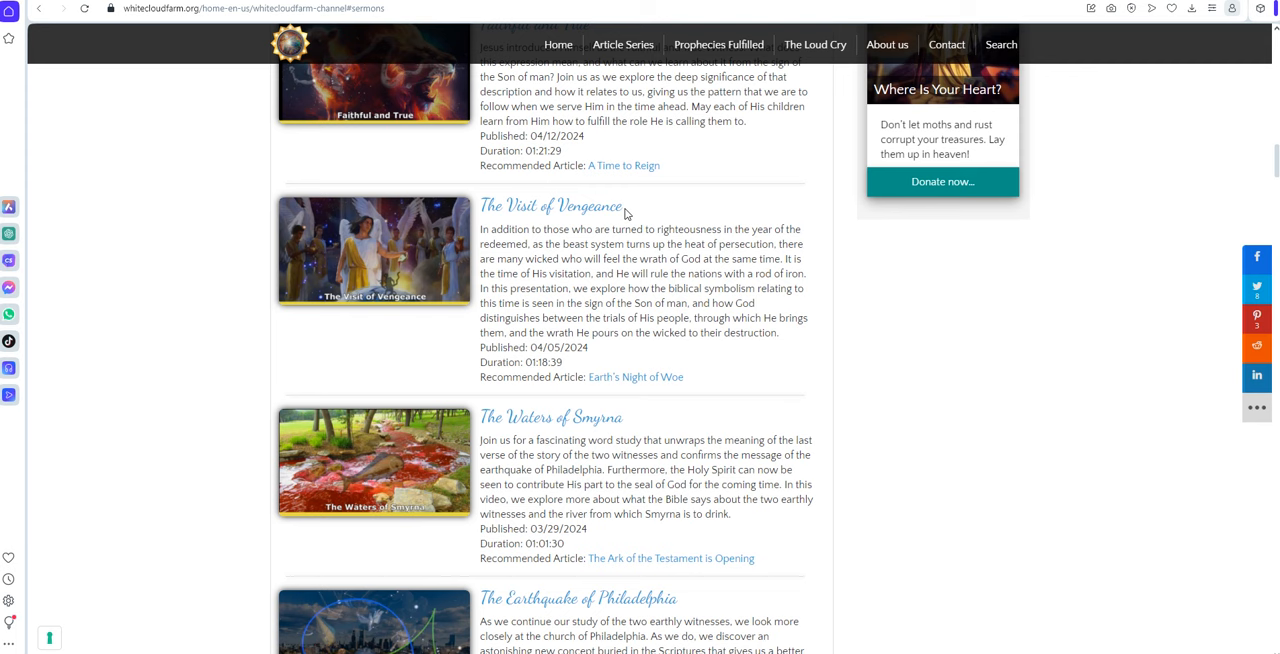
pyautogui.moveTo(490, 225)
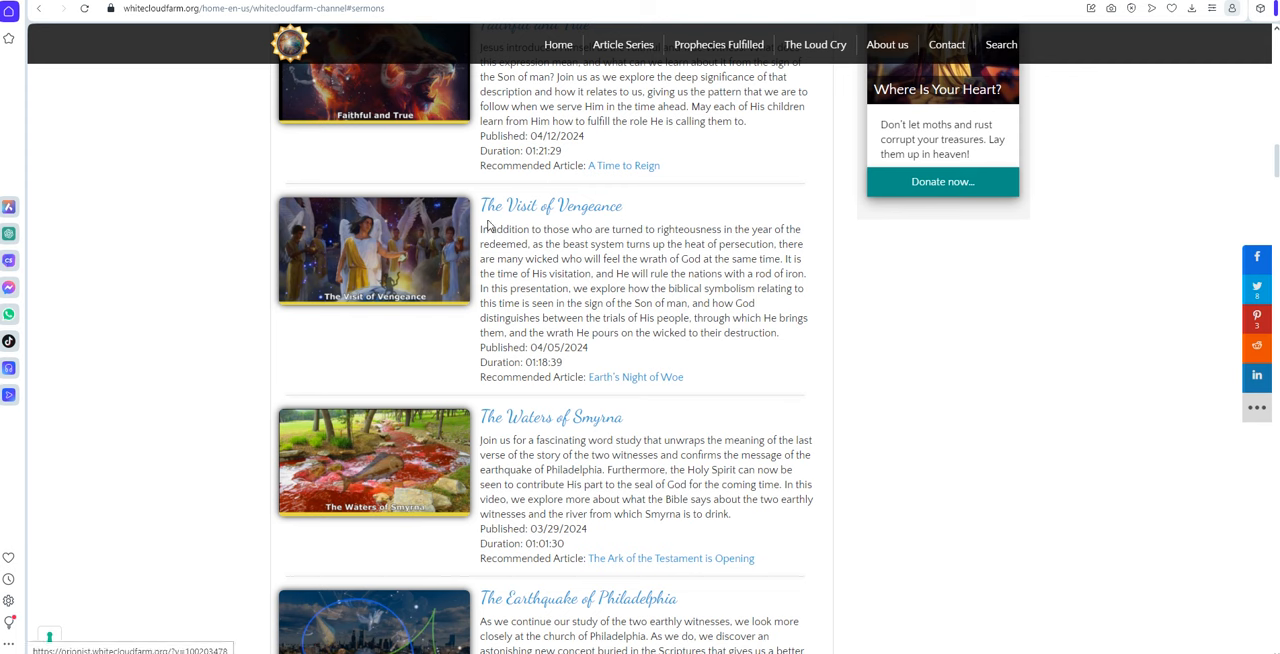
pyautogui.moveTo(565, 224)
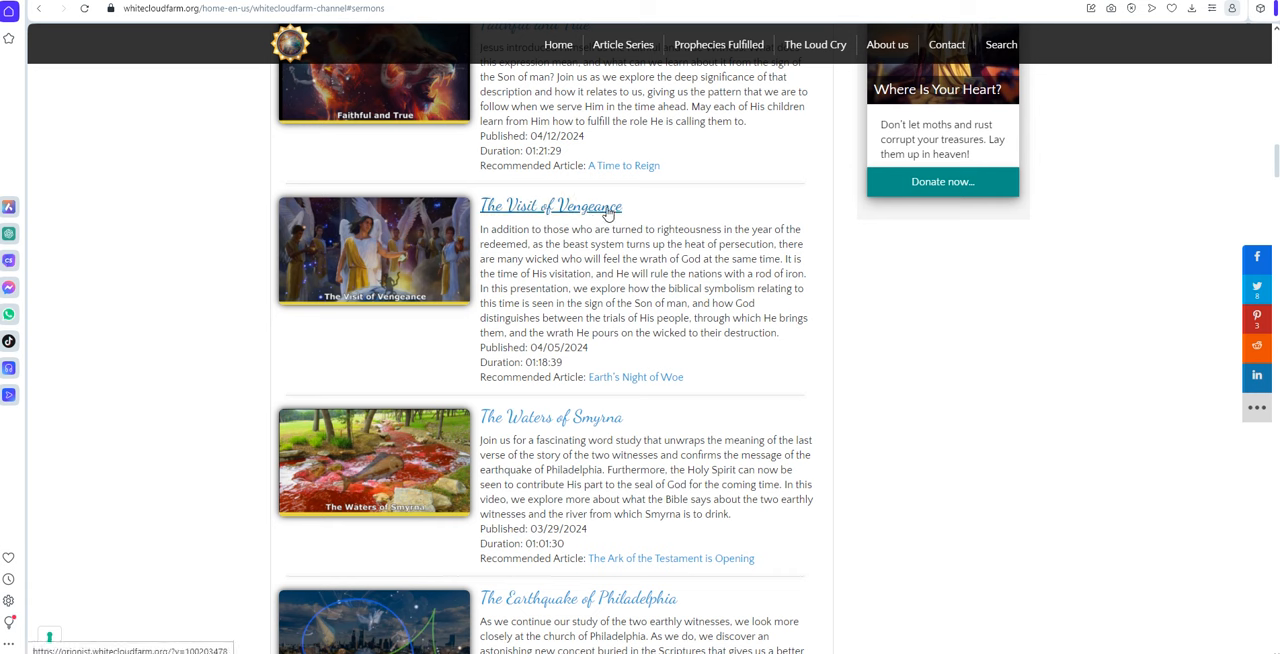
pyautogui.moveTo(670, 224)
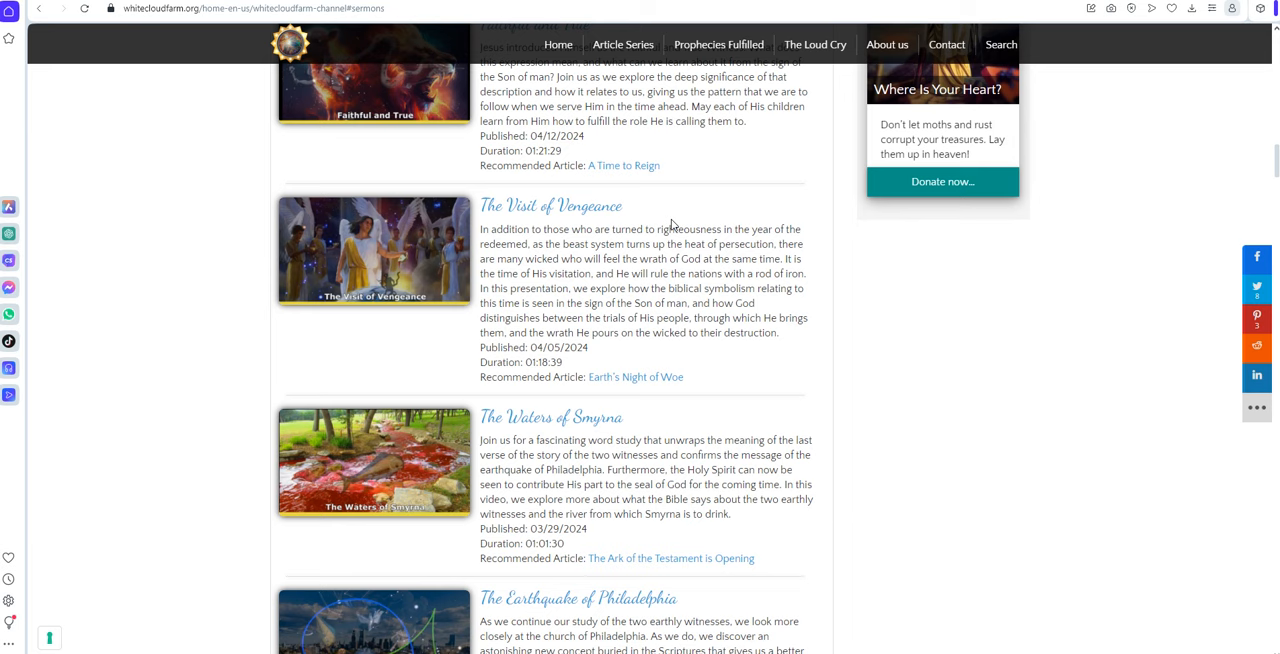
pyautogui.moveTo(699, 256)
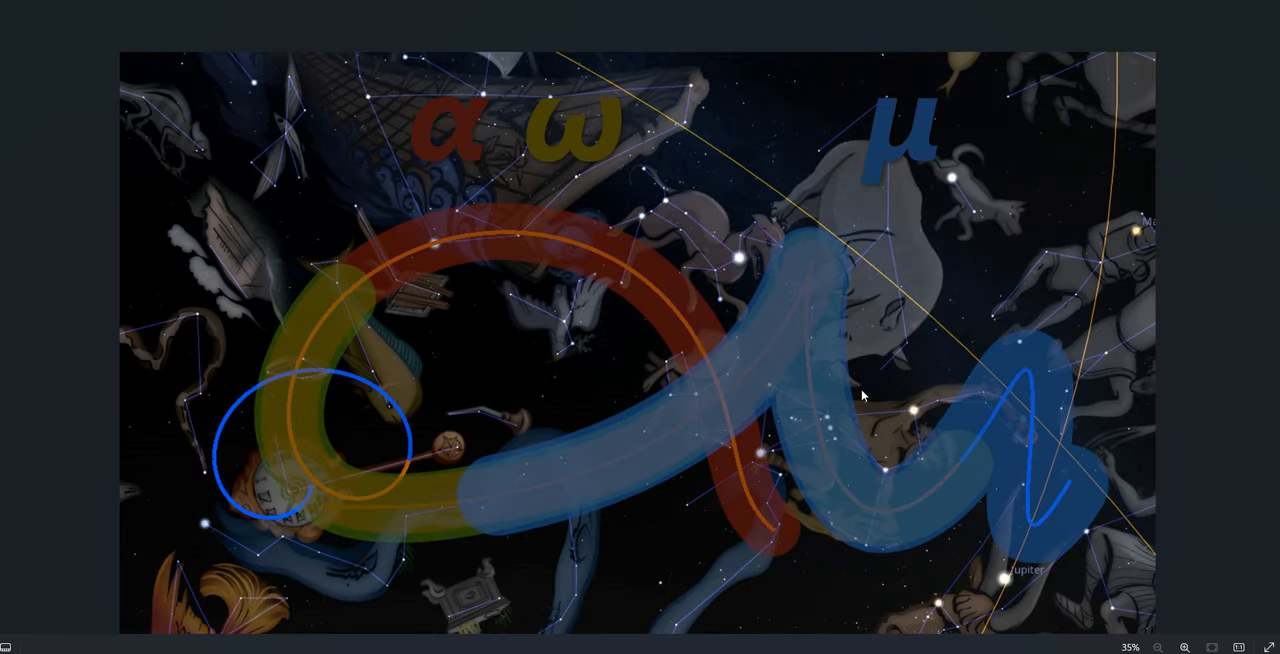
pyautogui.moveTo(1027, 434)
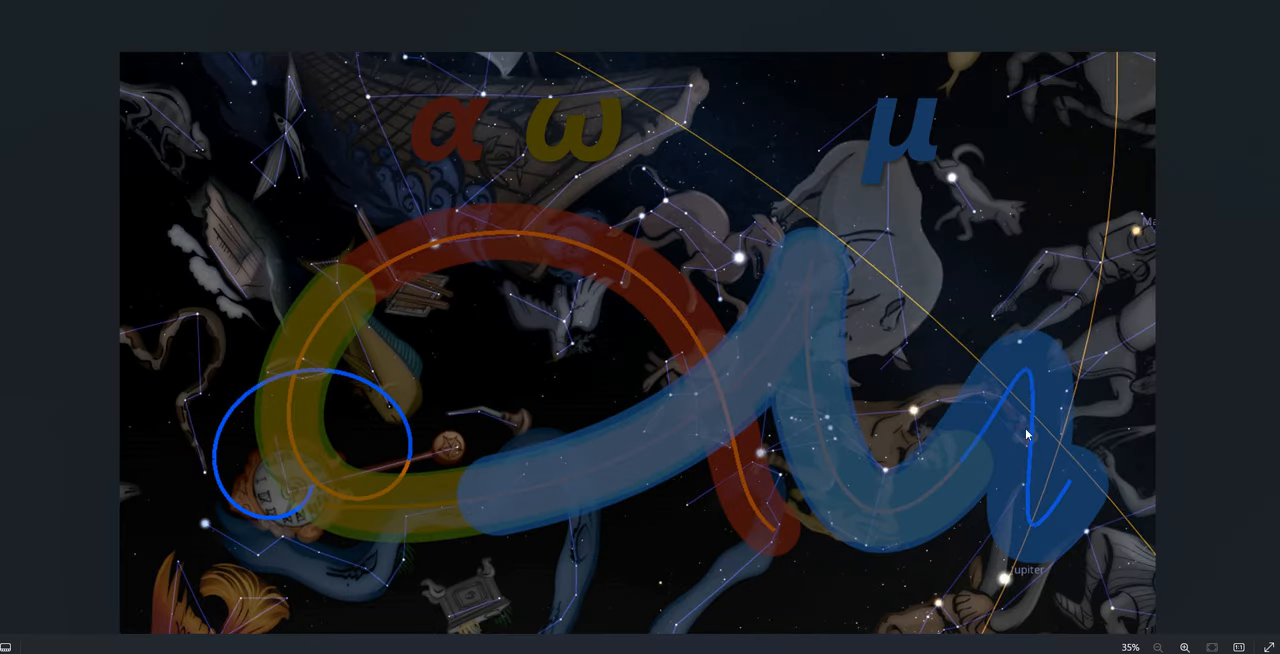
pyautogui.moveTo(878, 460)
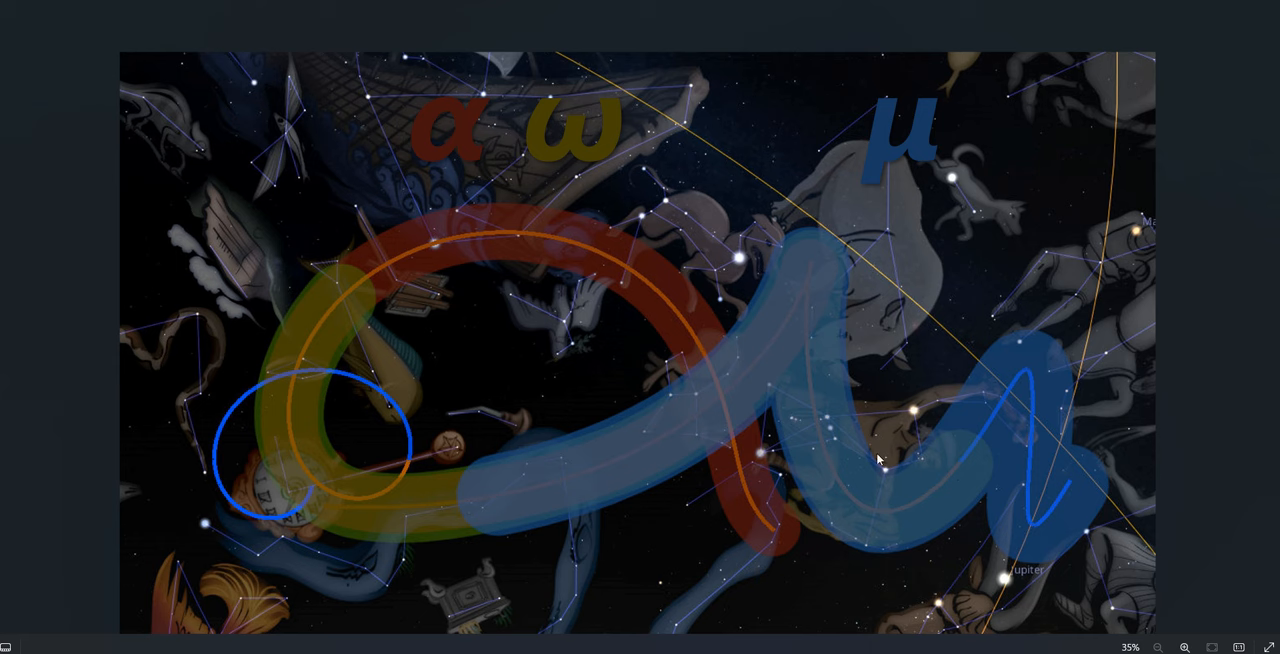
pyautogui.moveTo(388, 398)
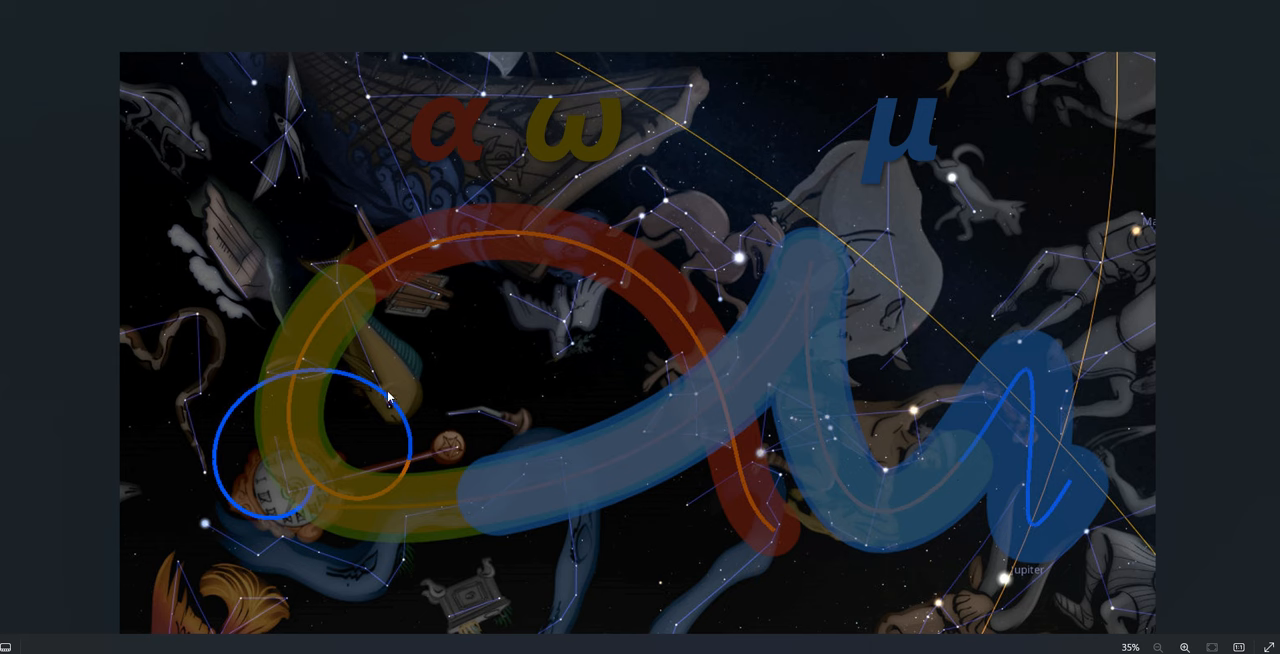
pyautogui.moveTo(232, 407)
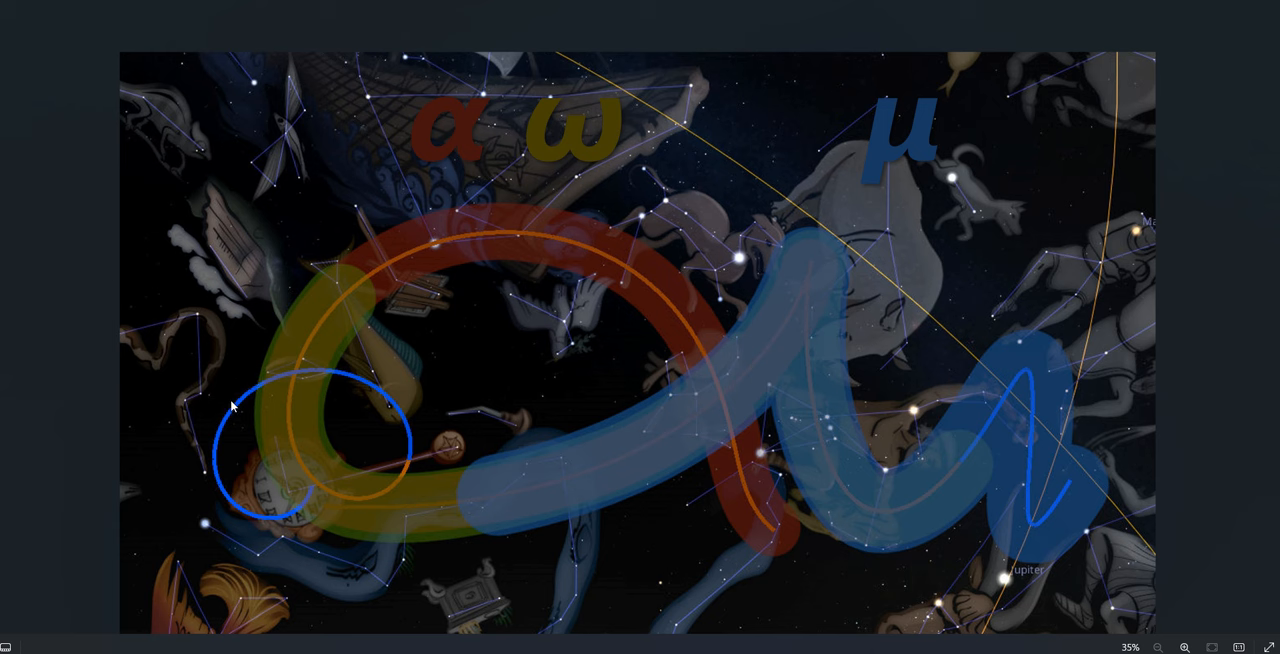
pyautogui.moveTo(301, 511)
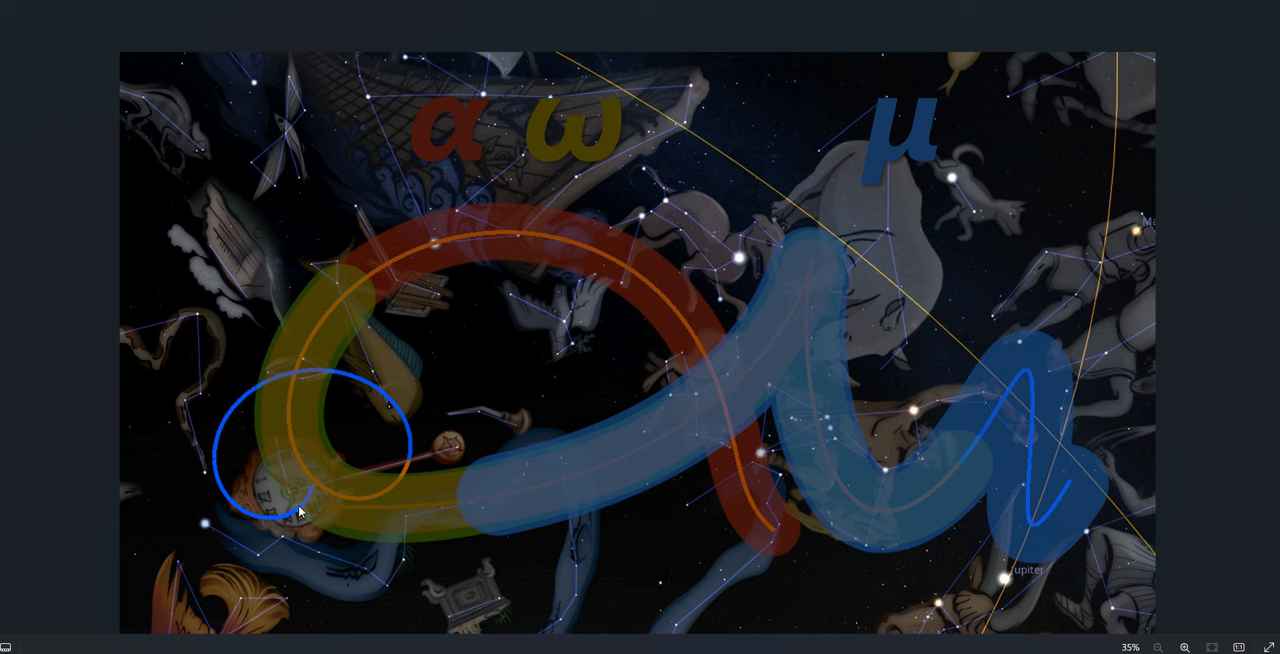
pyautogui.moveTo(313, 490)
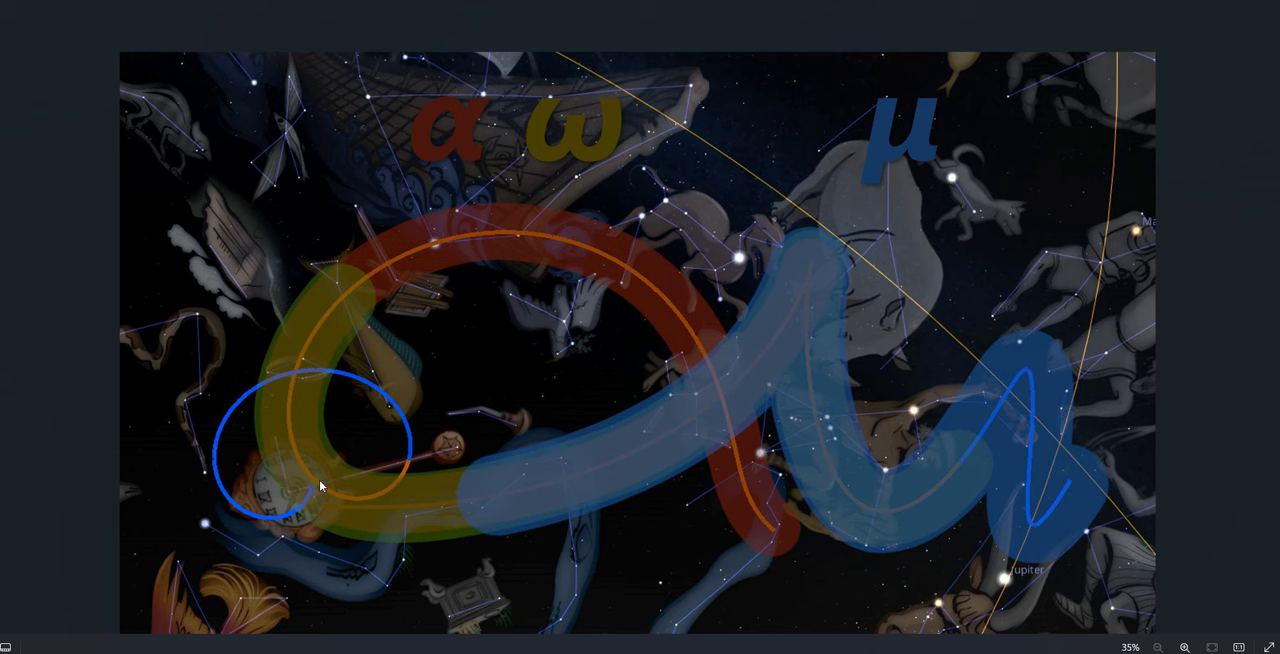
pyautogui.moveTo(324, 481)
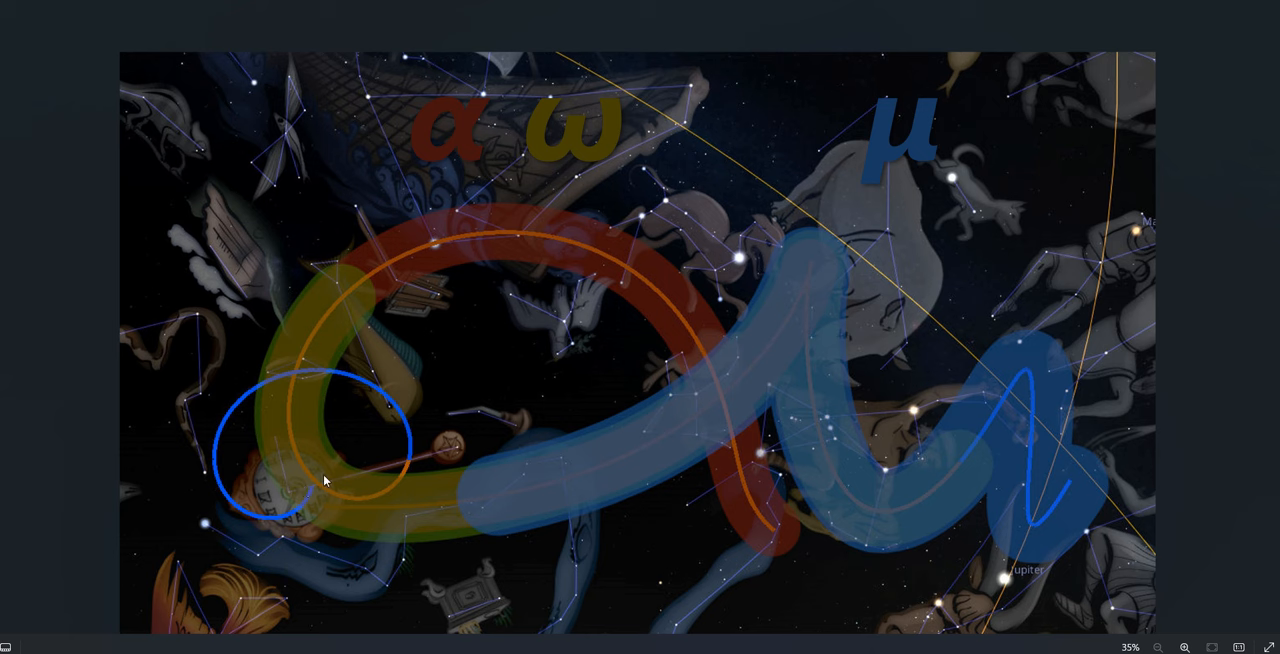
pyautogui.moveTo(413, 463)
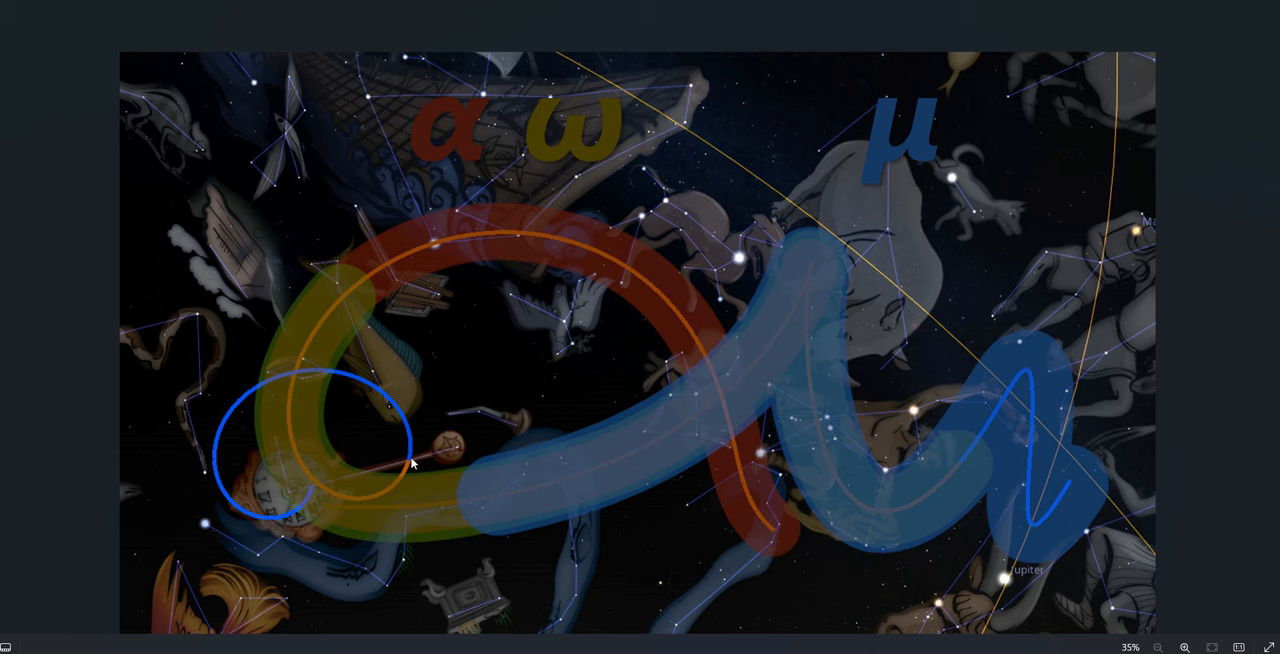
pyautogui.moveTo(375, 473)
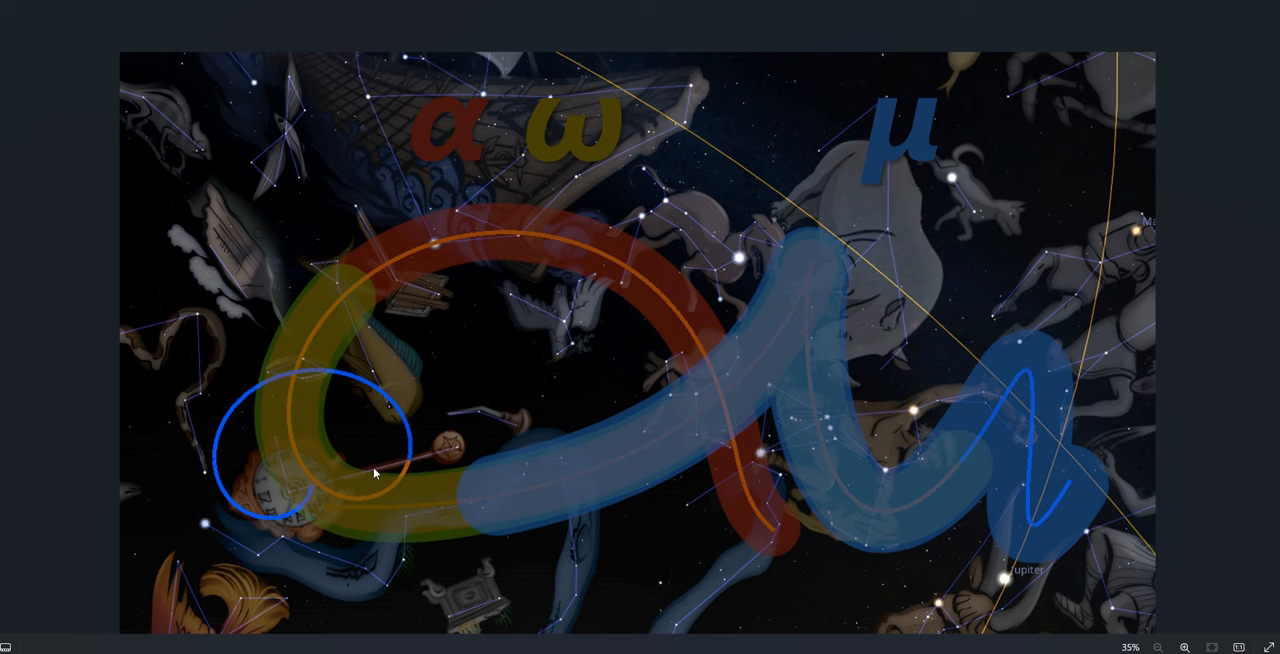
pyautogui.moveTo(359, 482)
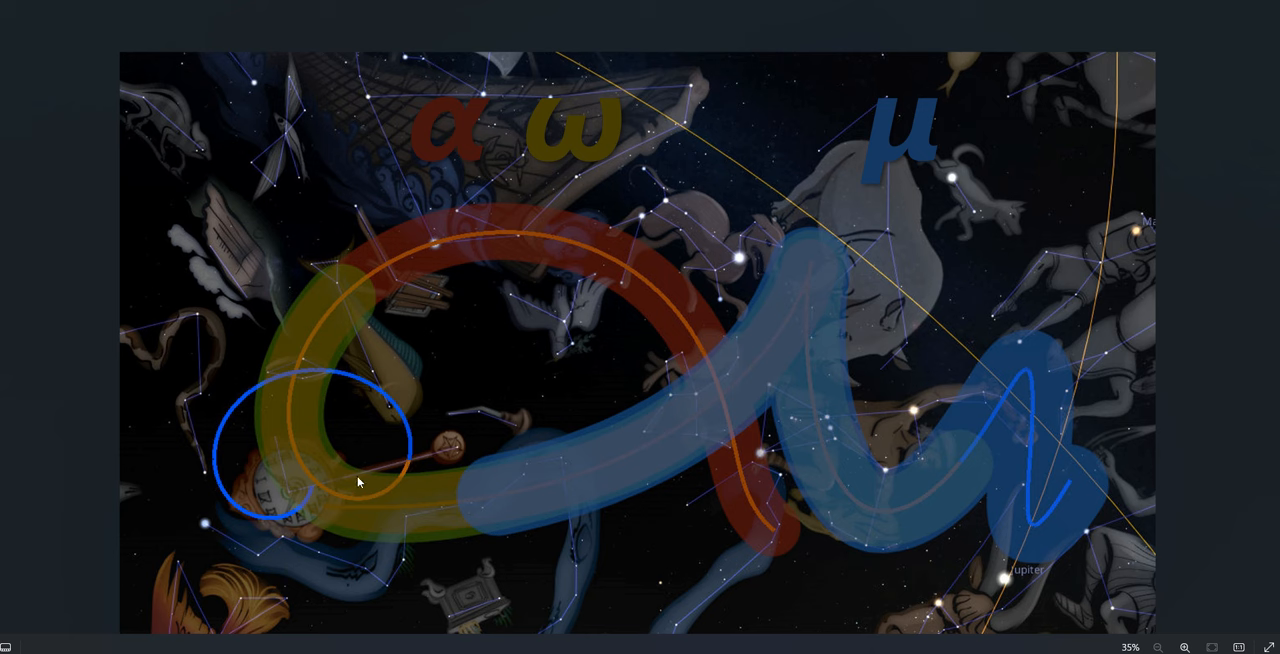
pyautogui.moveTo(316, 494)
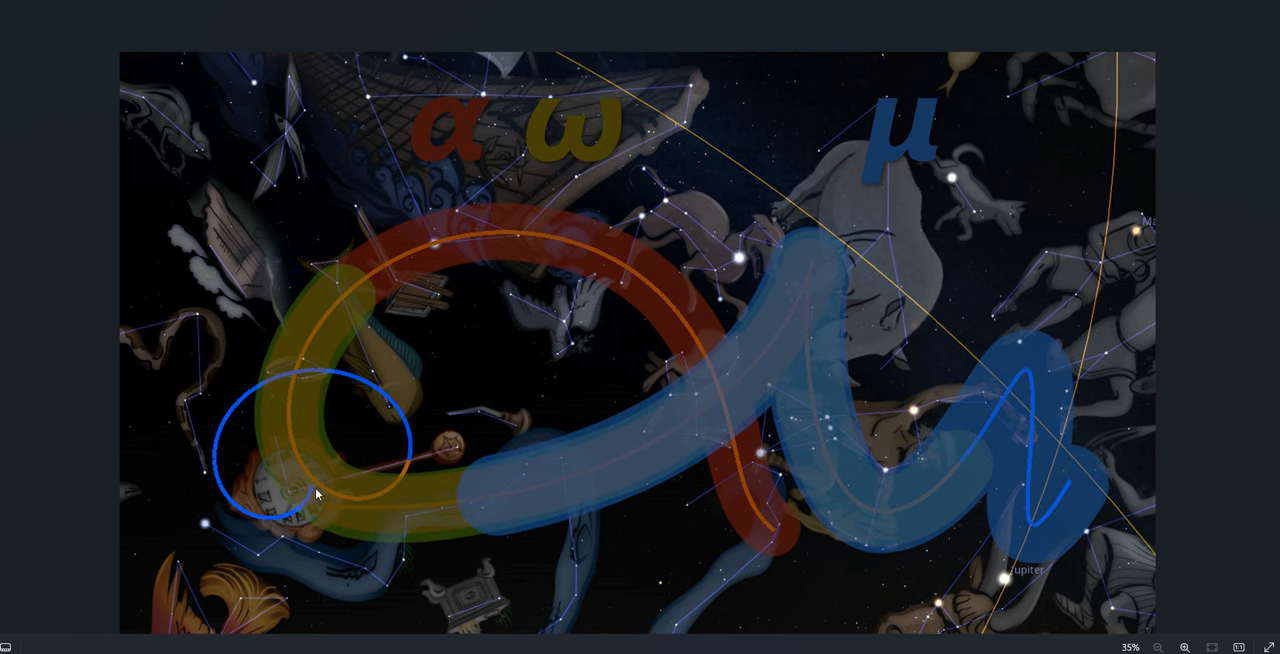
pyautogui.moveTo(323, 490)
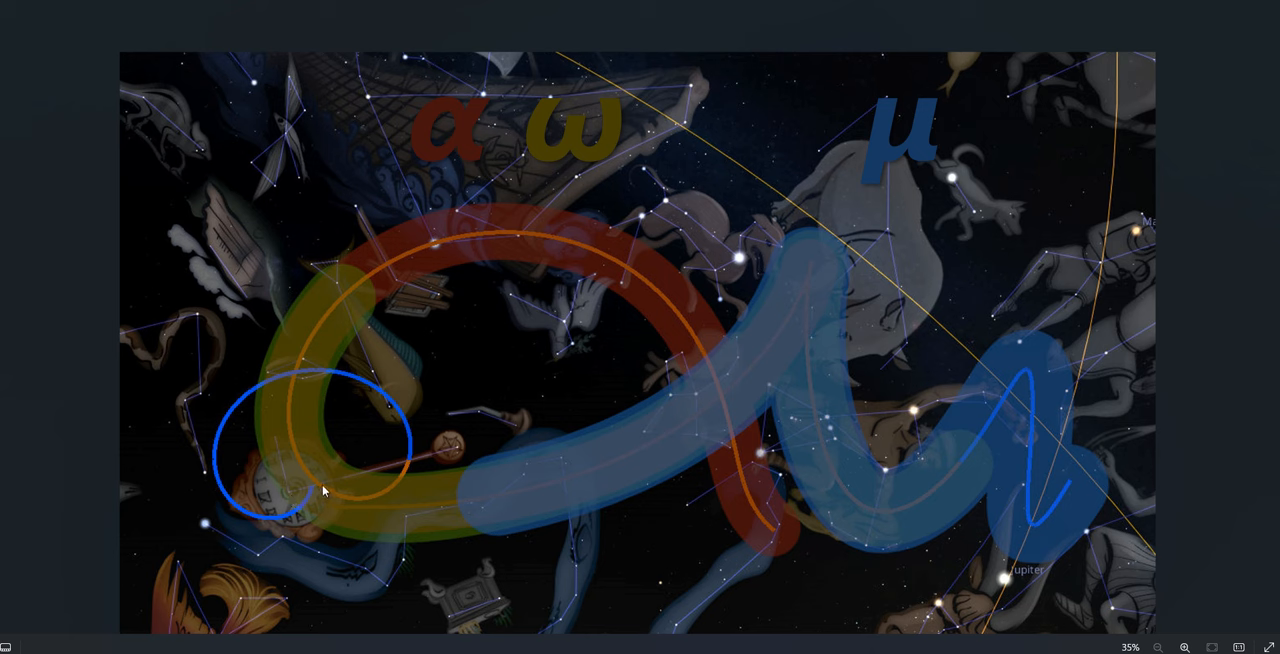
pyautogui.moveTo(324, 490)
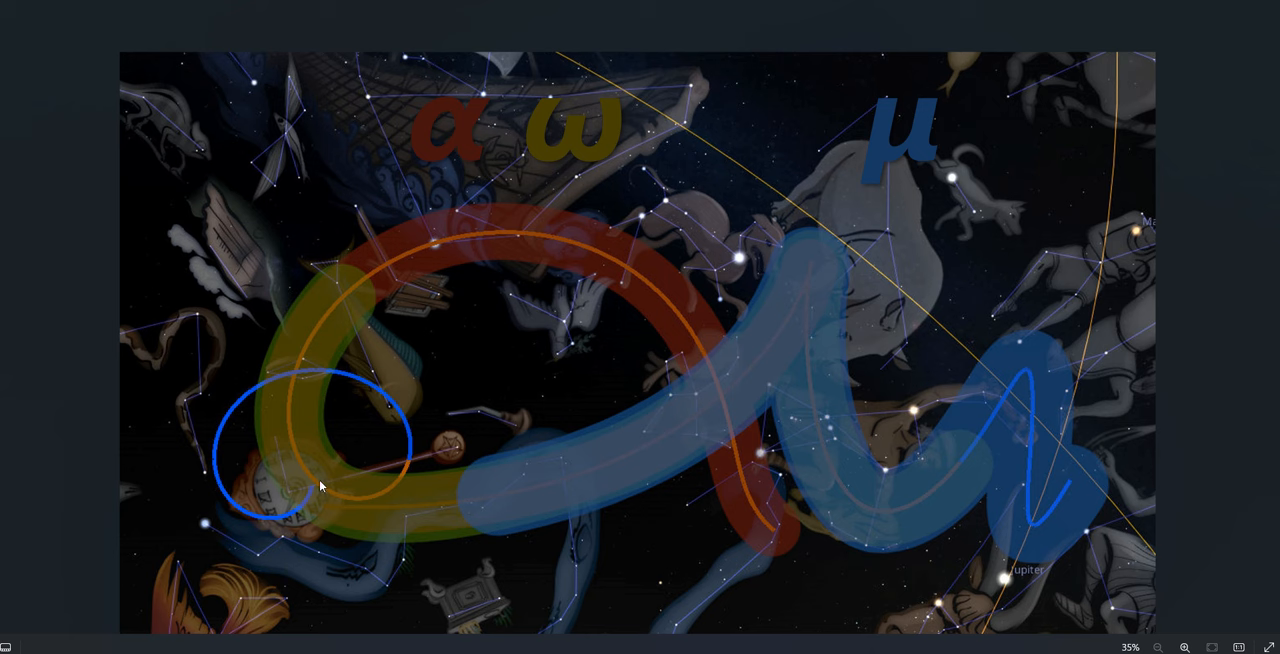
pyautogui.moveTo(325, 487)
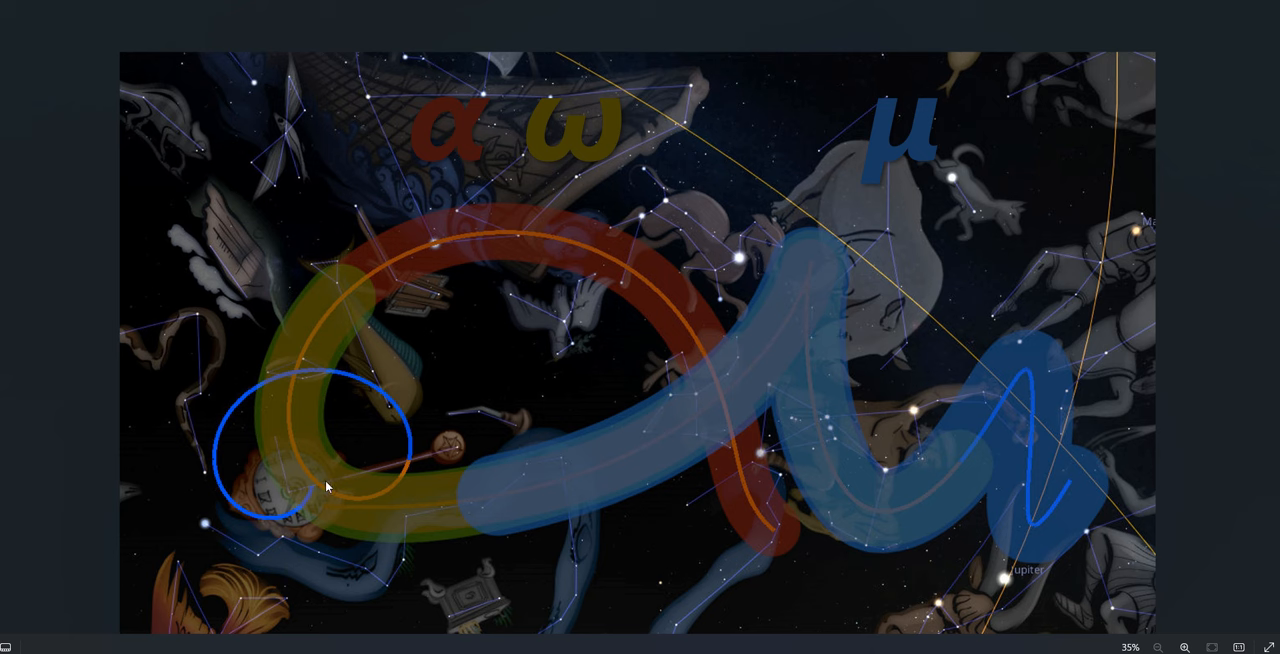
pyautogui.moveTo(418, 446)
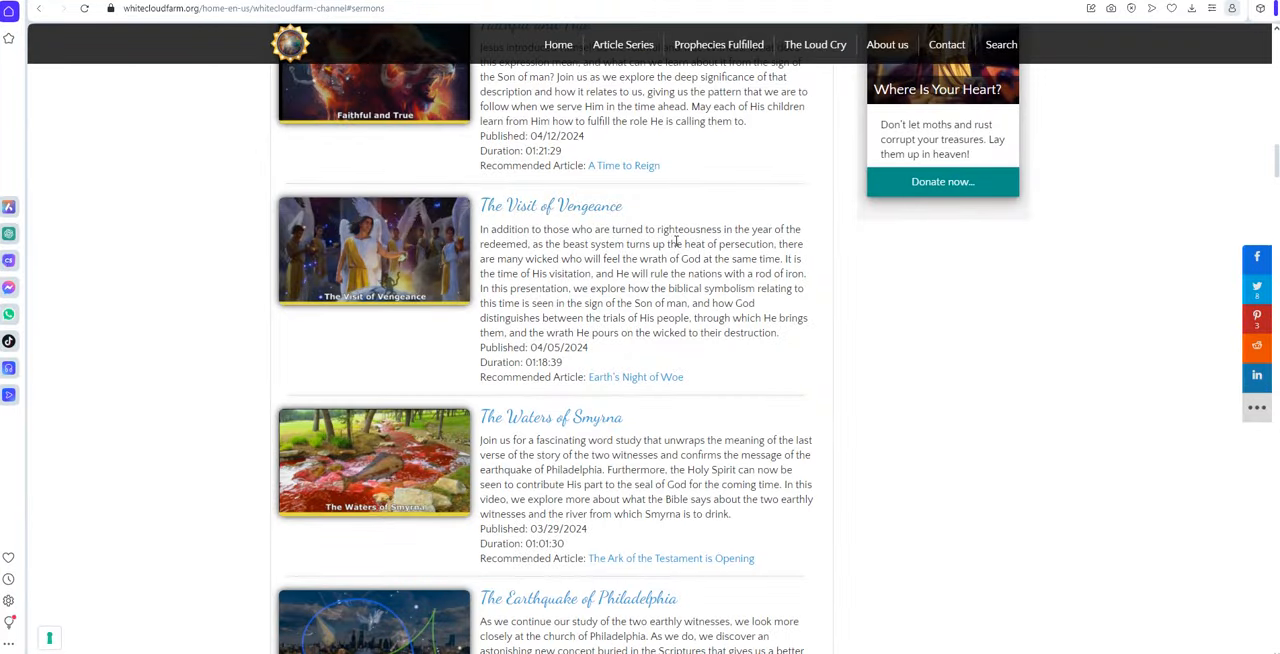
pyautogui.moveTo(697, 224)
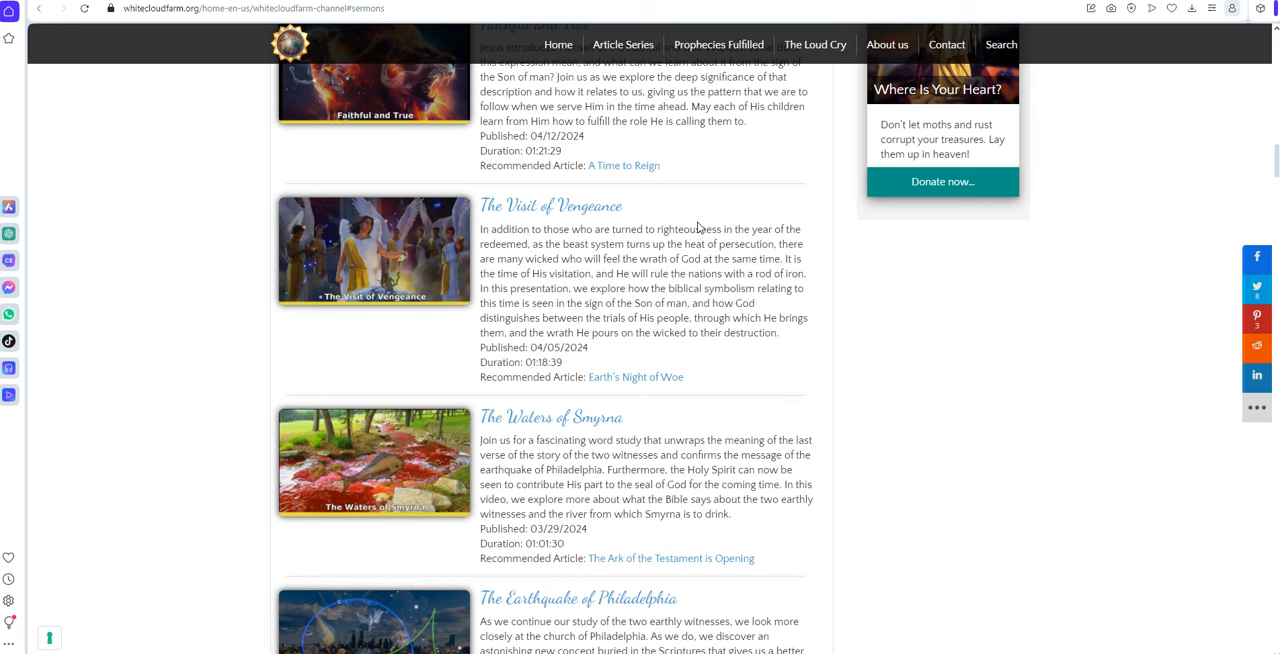
pyautogui.moveTo(742, 215)
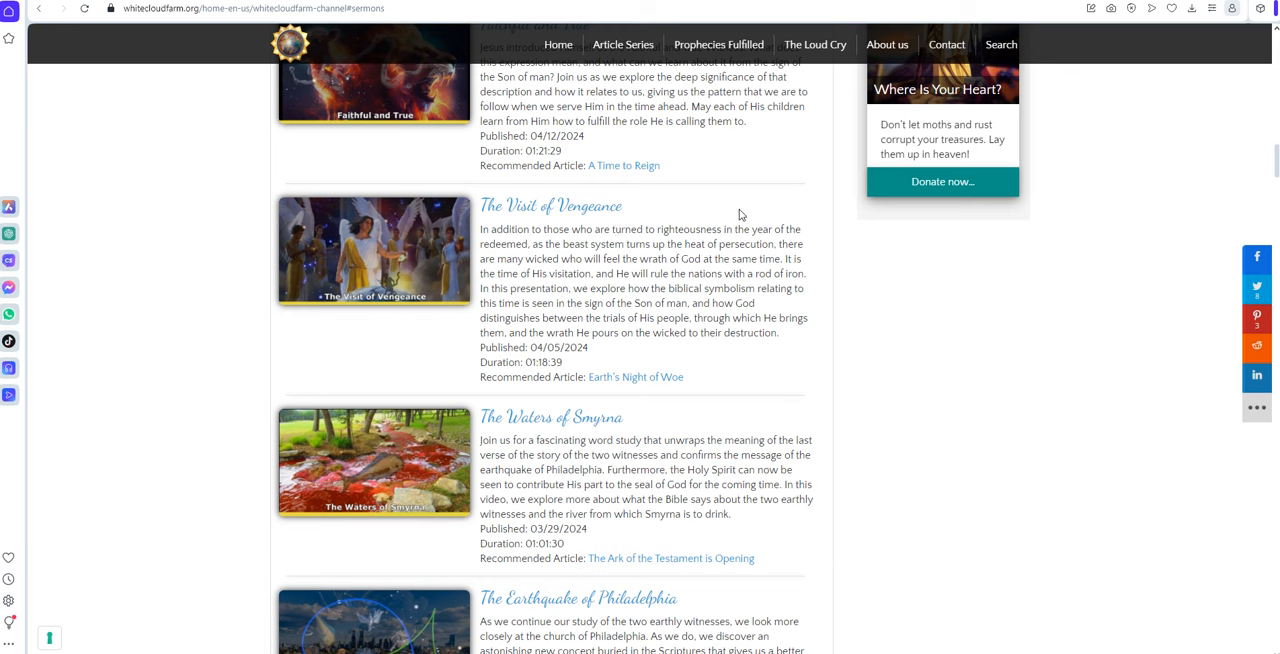
pyautogui.moveTo(717, 303)
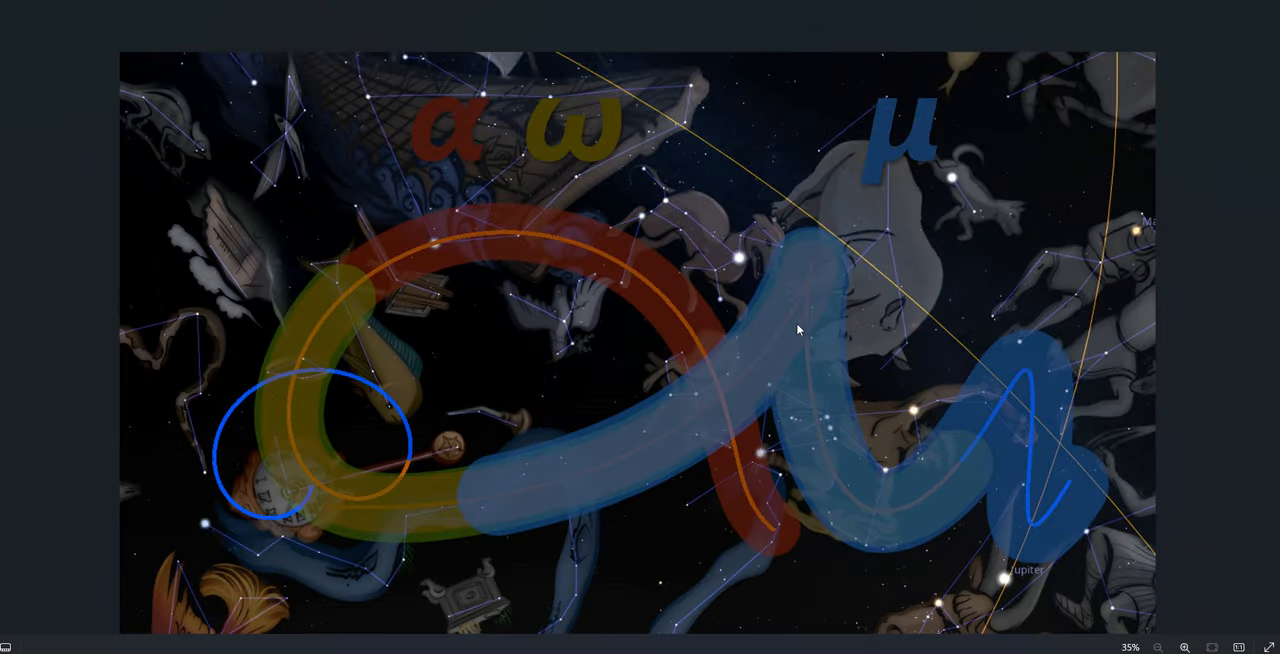
pyautogui.moveTo(548, 475)
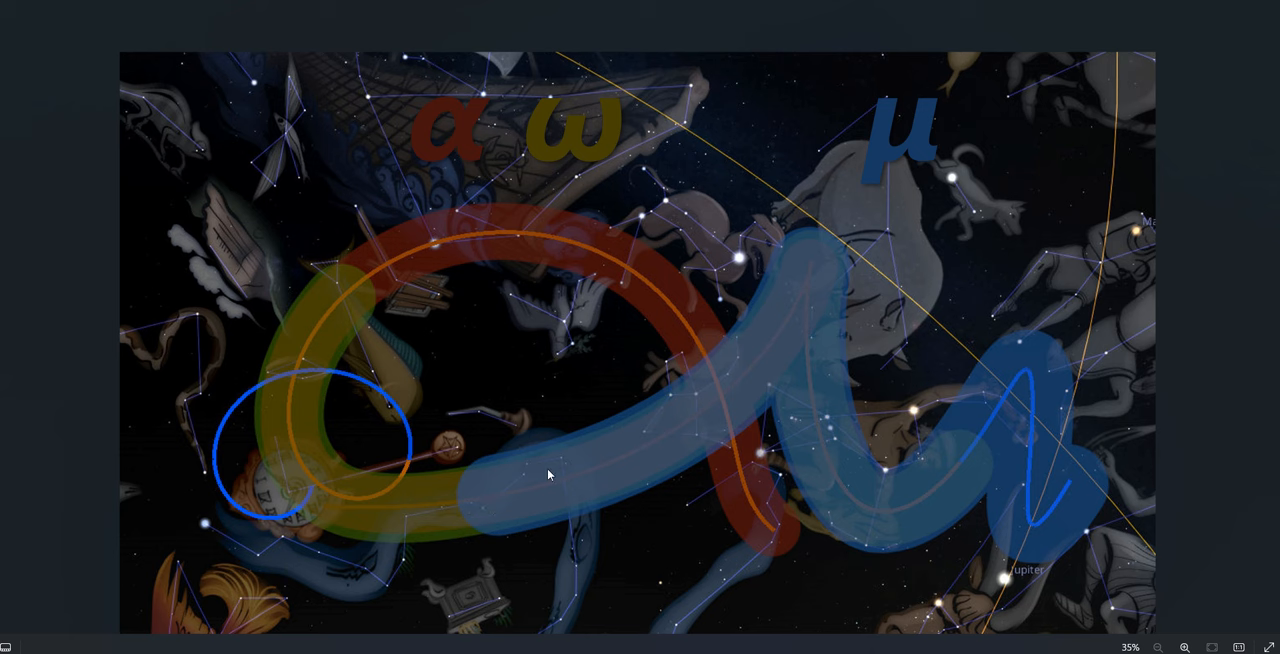
pyautogui.moveTo(918, 470)
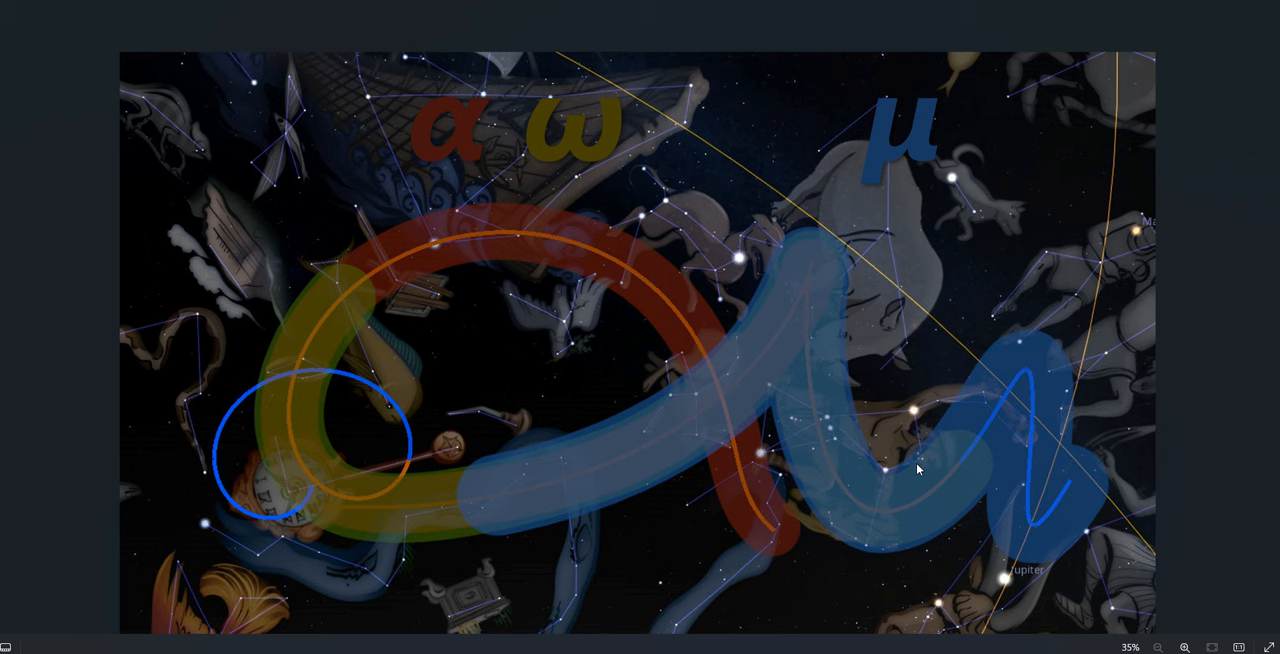
pyautogui.moveTo(822, 302)
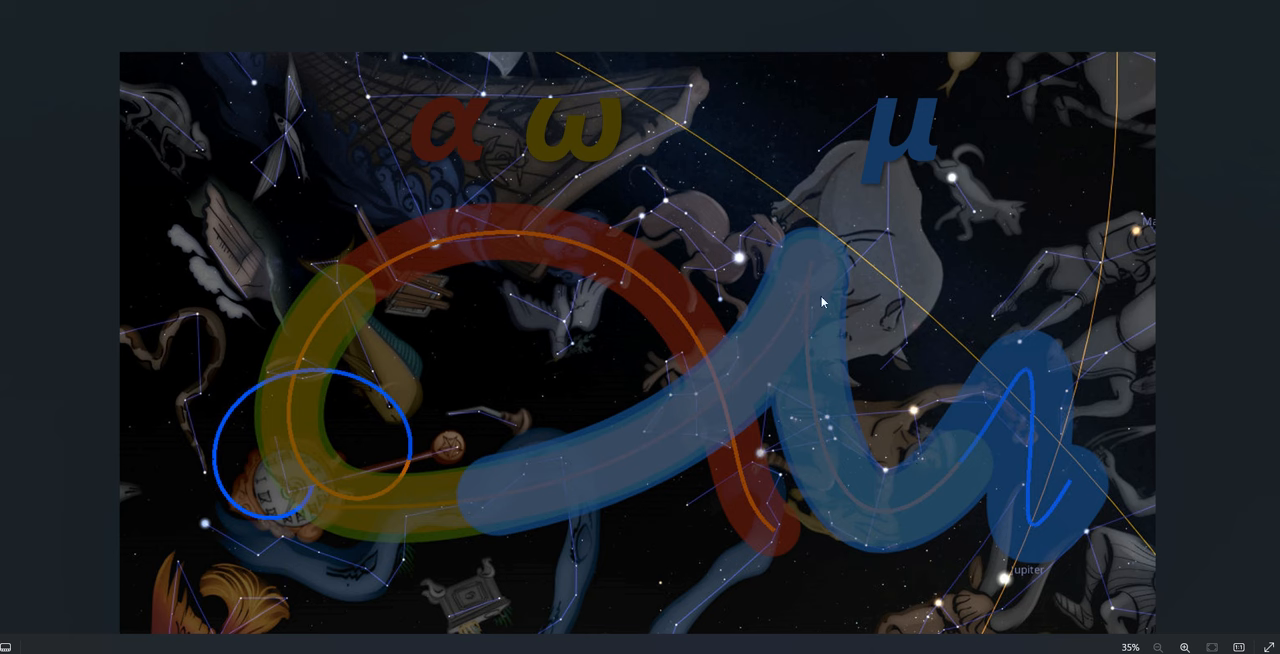
pyautogui.moveTo(697, 418)
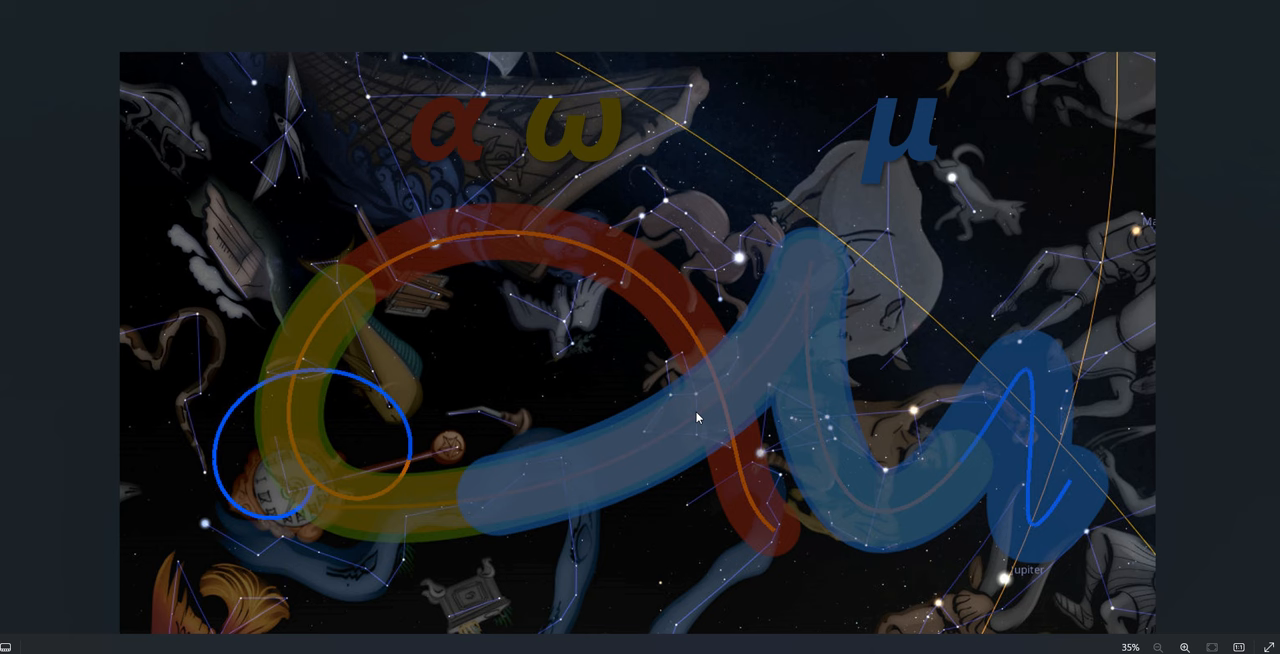
pyautogui.moveTo(643, 464)
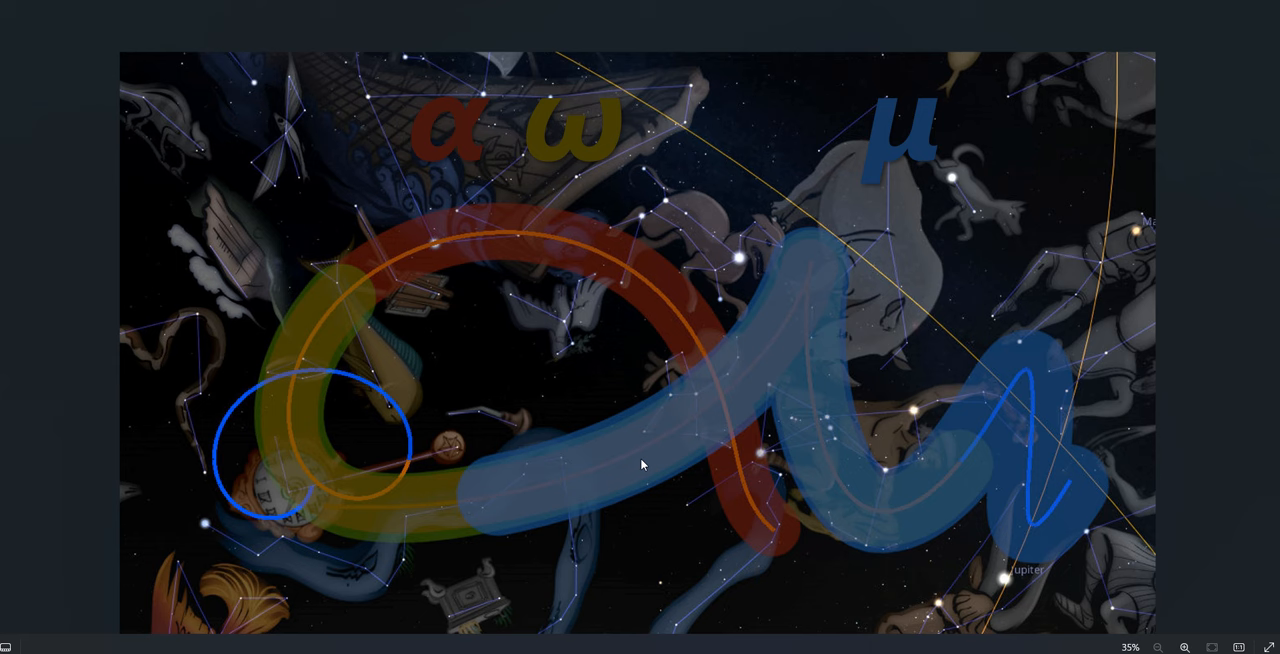
pyautogui.moveTo(452, 506)
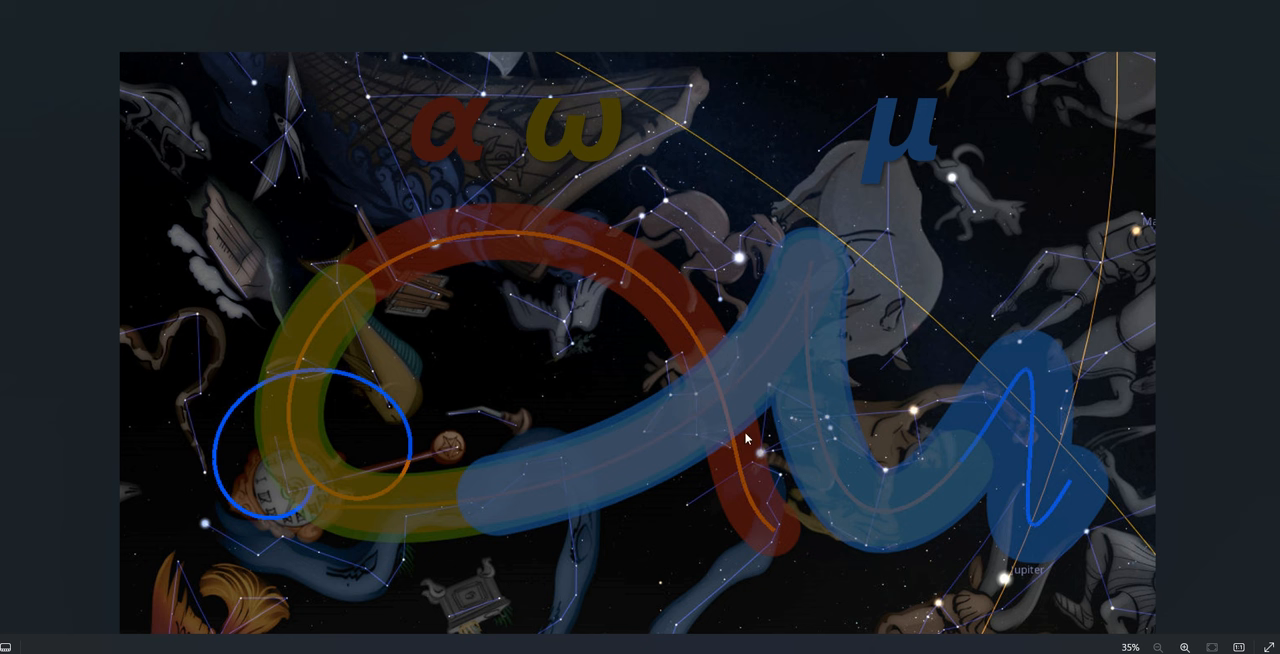
pyautogui.moveTo(881, 433)
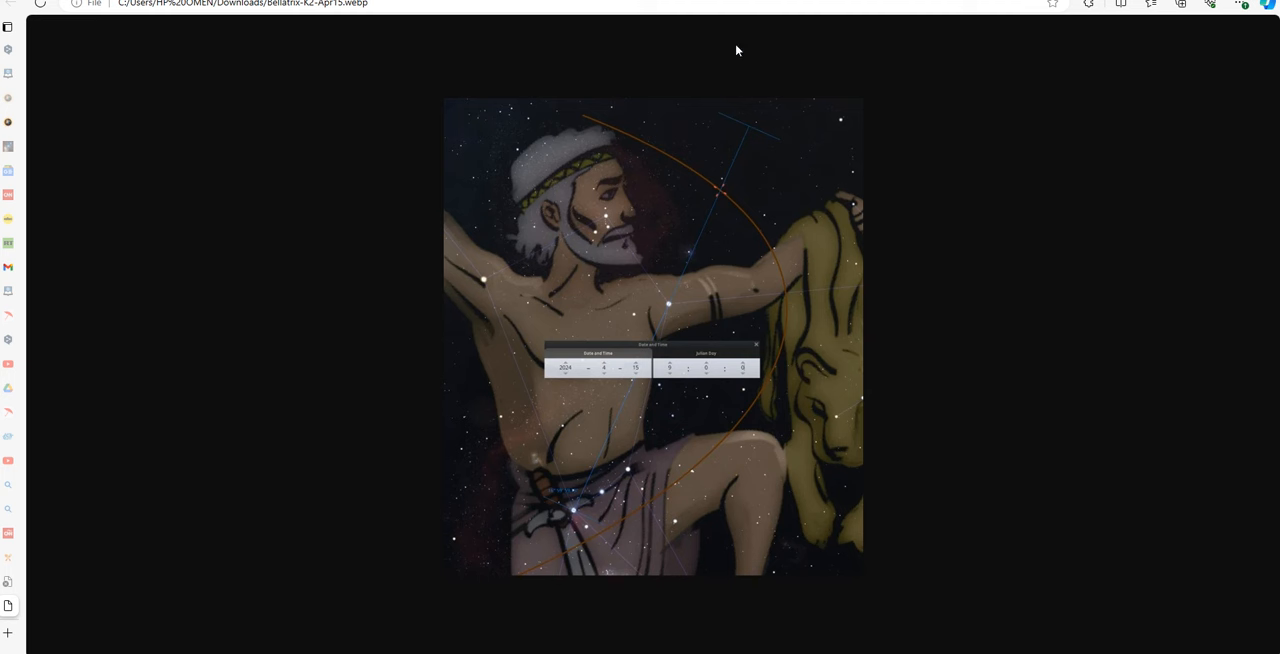
pyautogui.moveTo(883, 283)
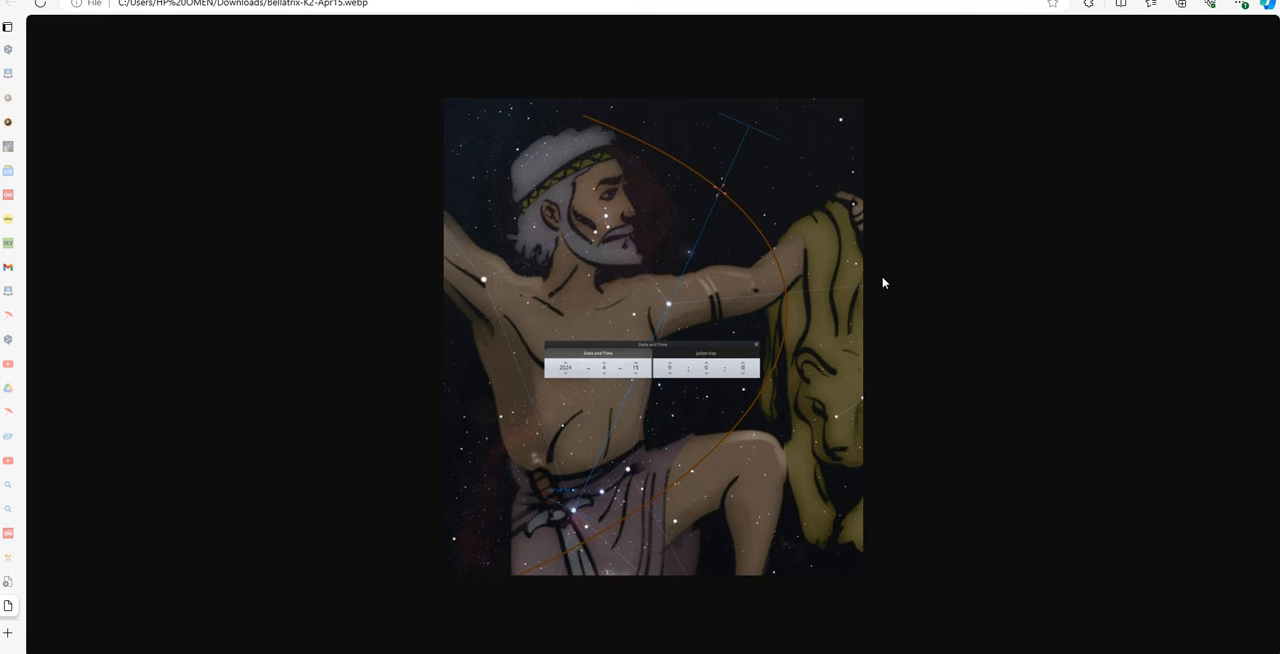
pyautogui.moveTo(601, 493)
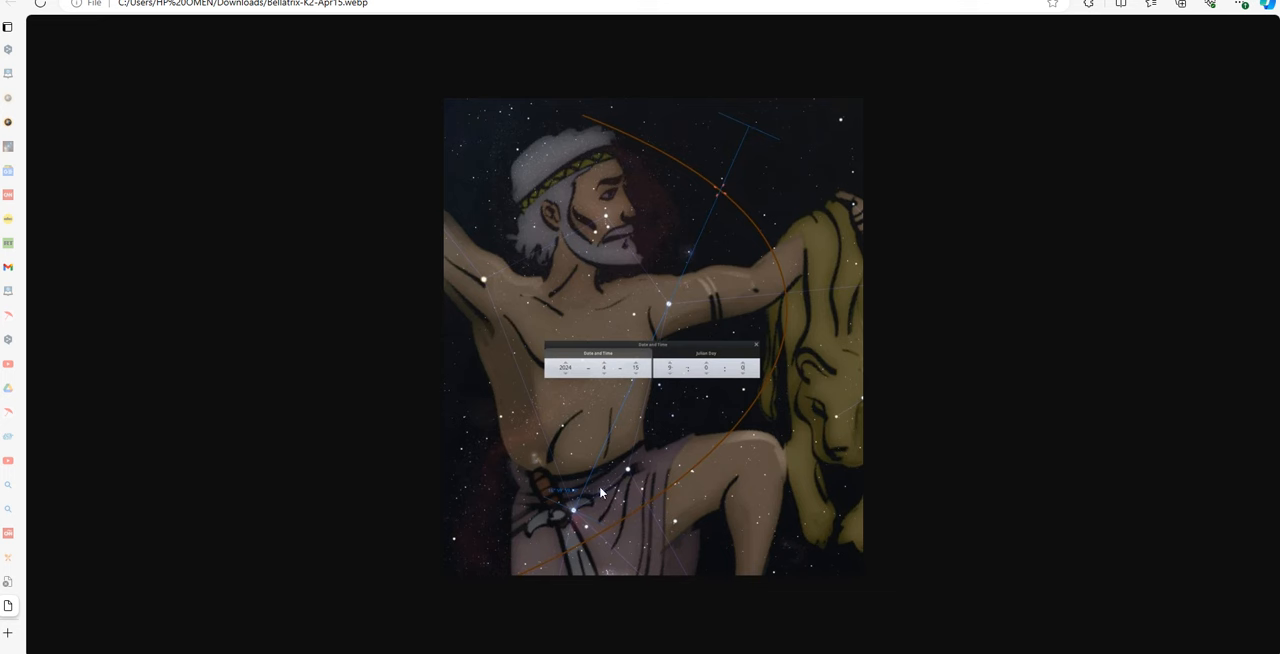
pyautogui.moveTo(789, 390)
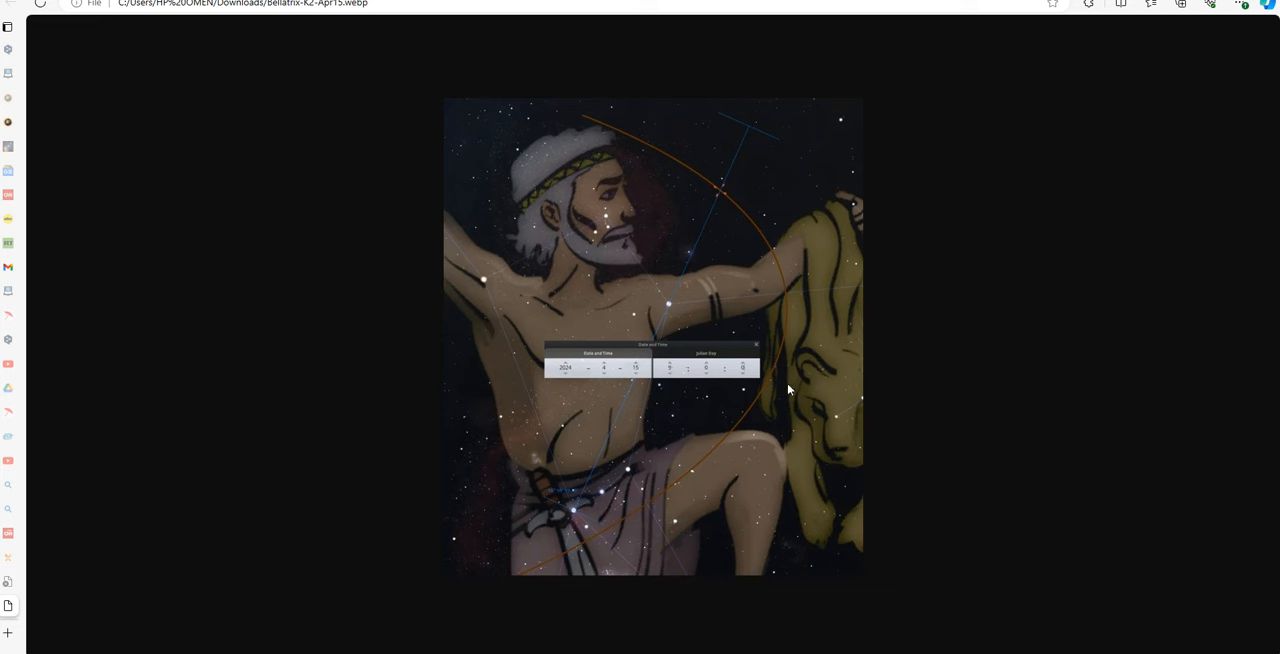
pyautogui.moveTo(590, 123)
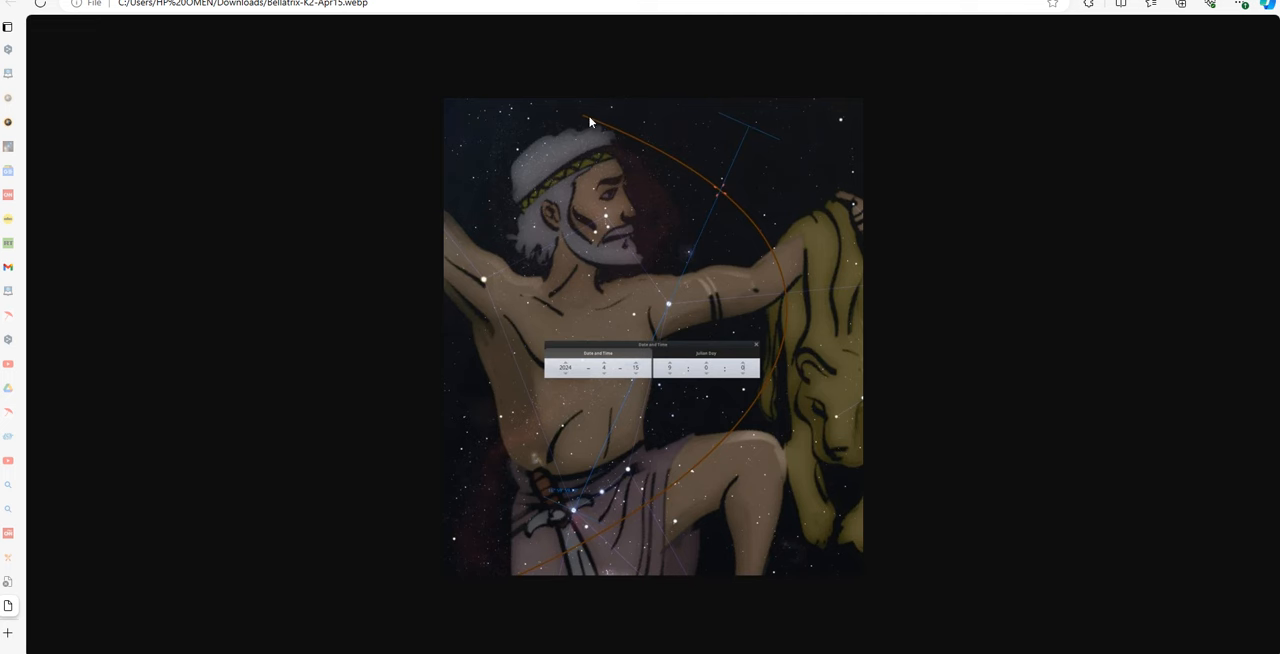
pyautogui.moveTo(660, 512)
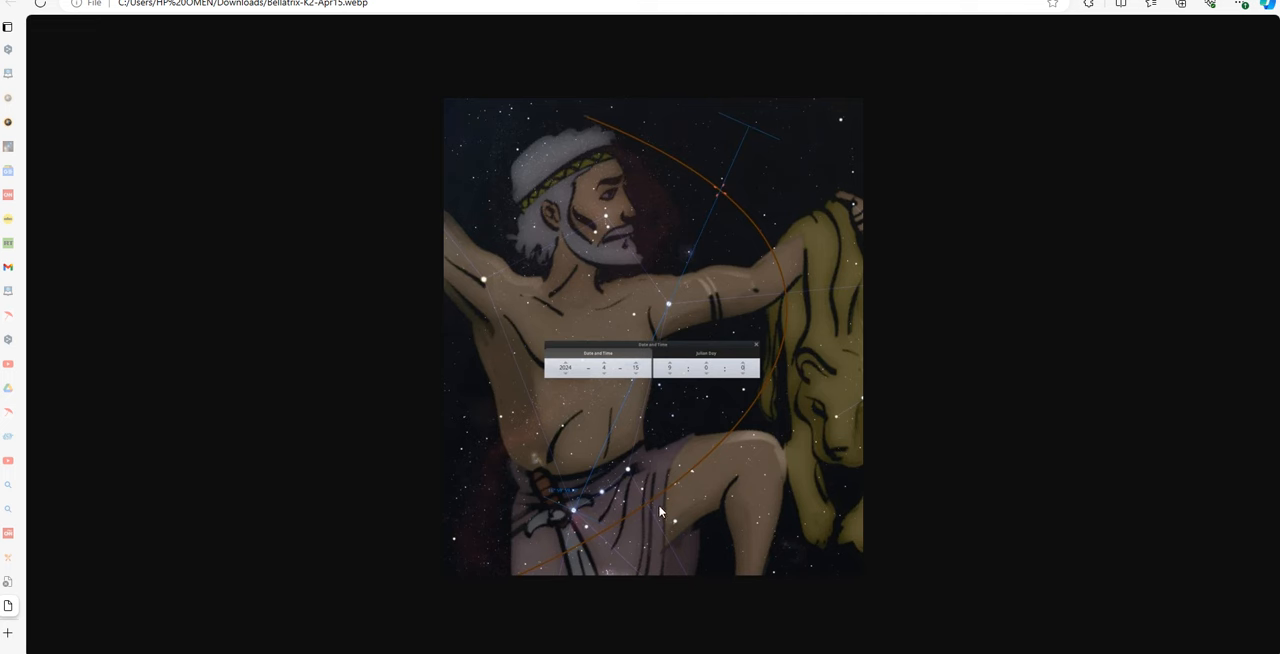
pyautogui.moveTo(672, 149)
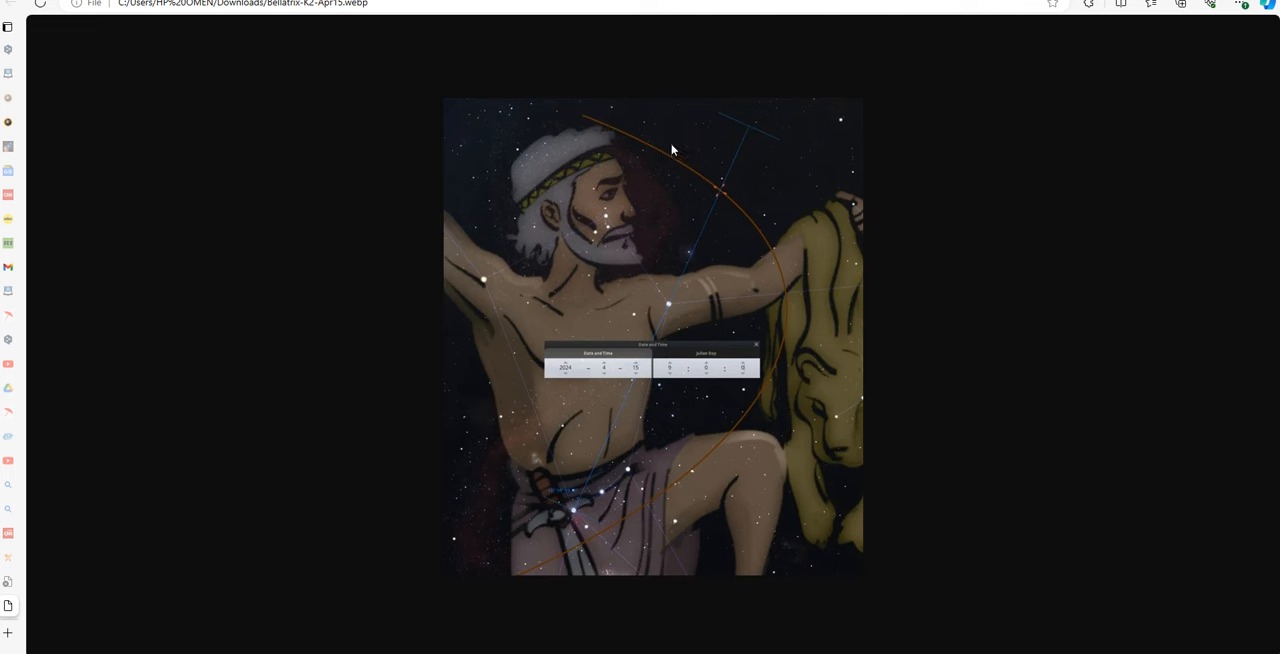
pyautogui.moveTo(728, 160)
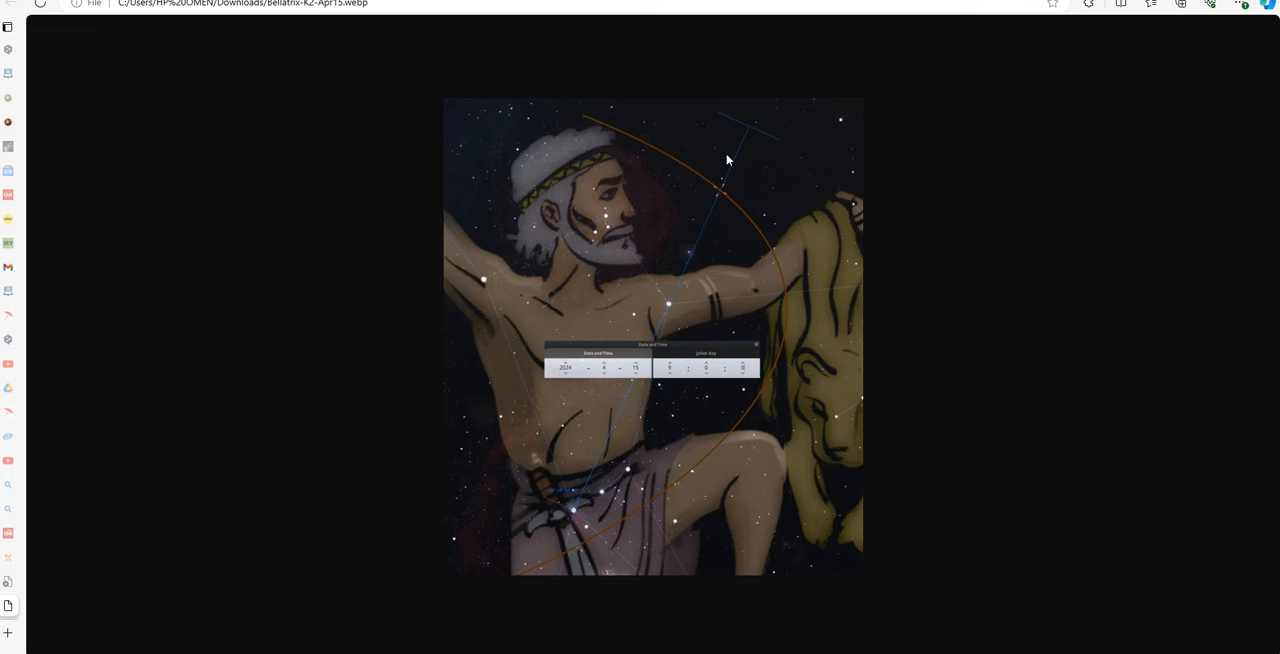
pyautogui.moveTo(659, 344)
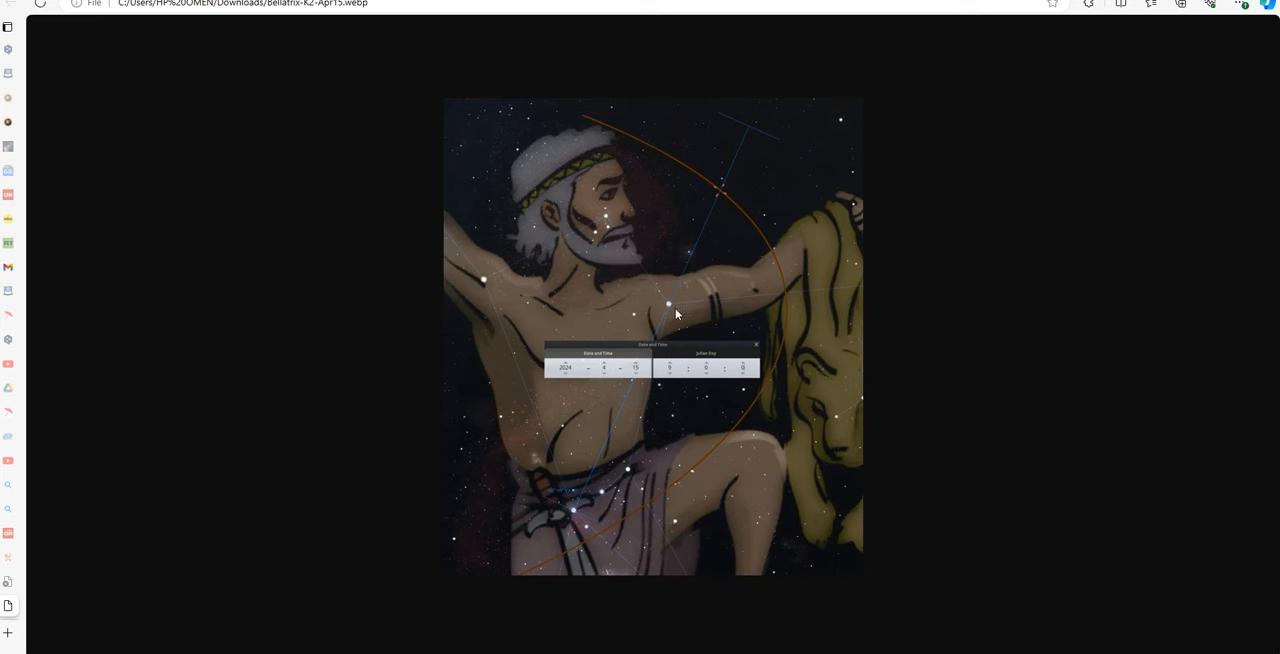
pyautogui.moveTo(672, 305)
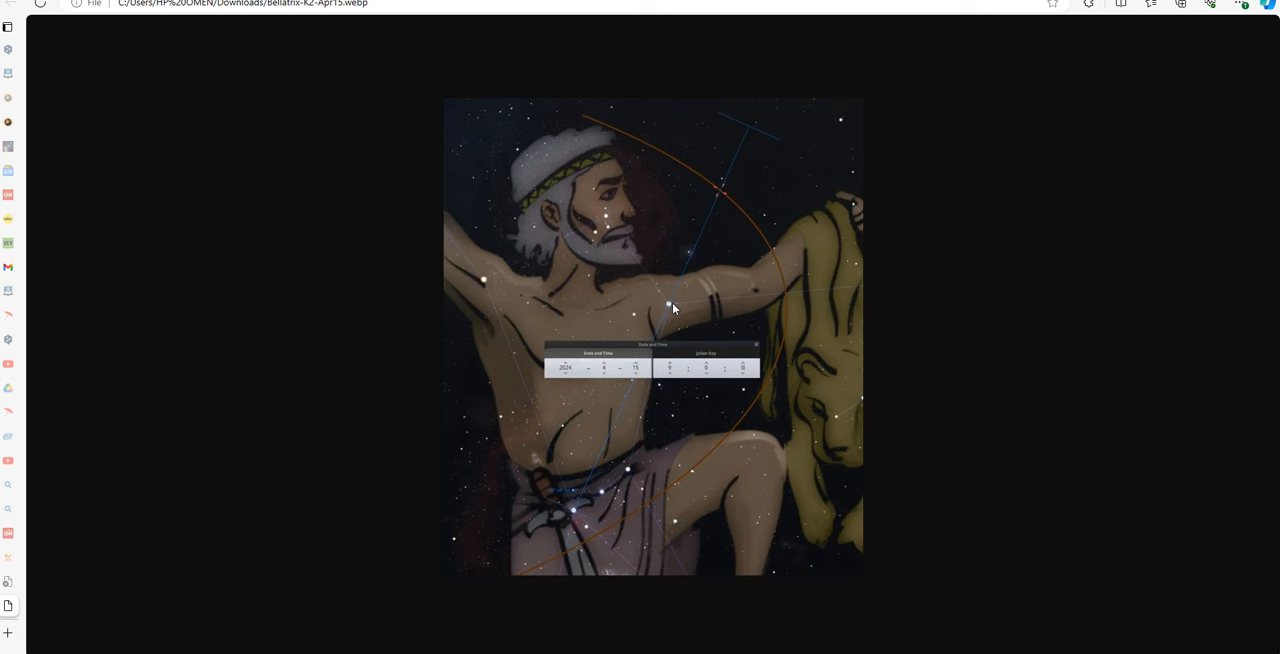
pyautogui.moveTo(668, 313)
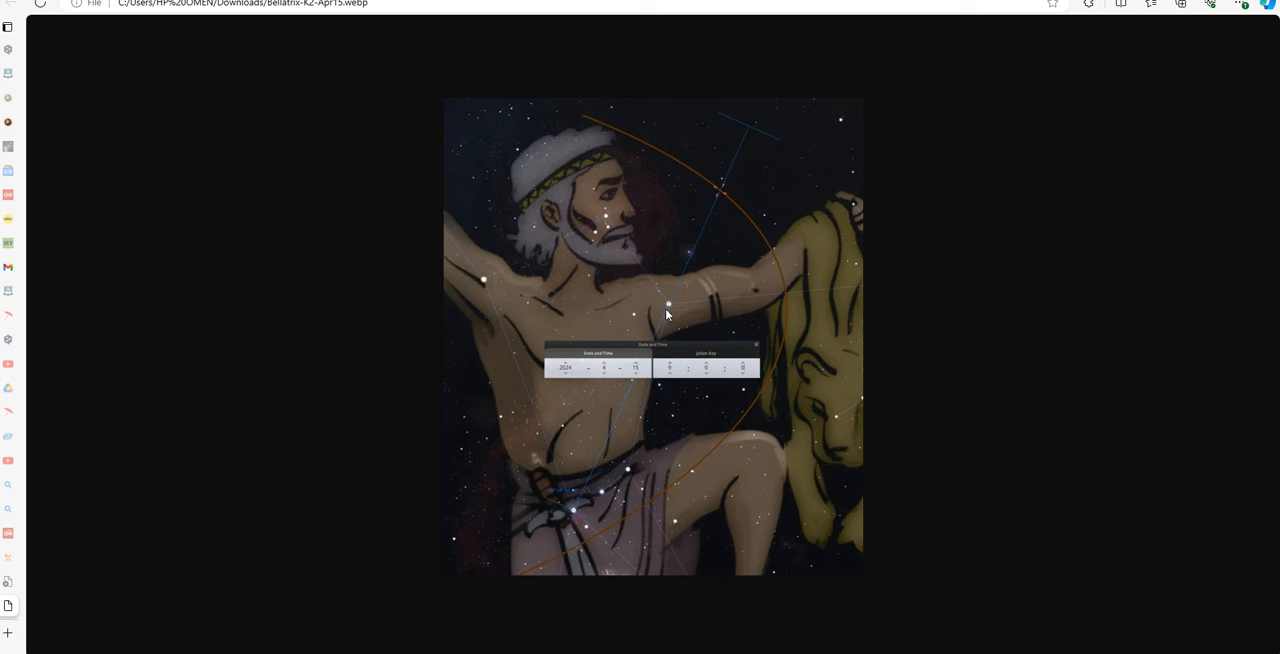
pyautogui.moveTo(670, 297)
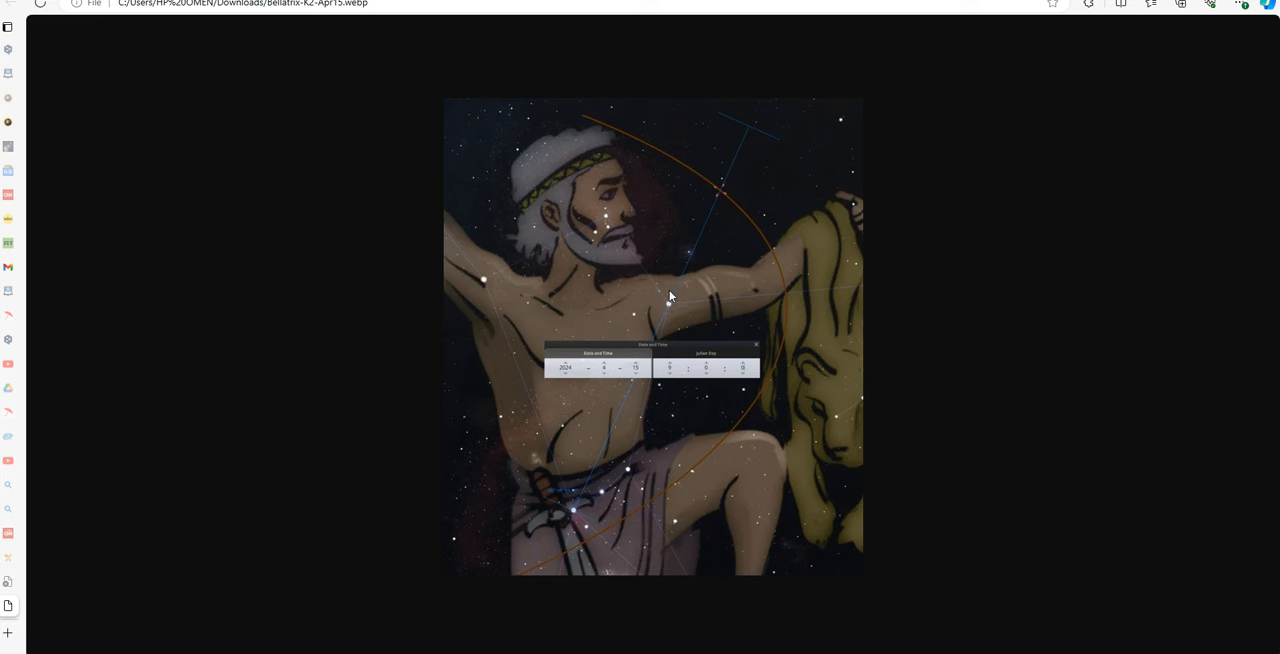
pyautogui.moveTo(674, 306)
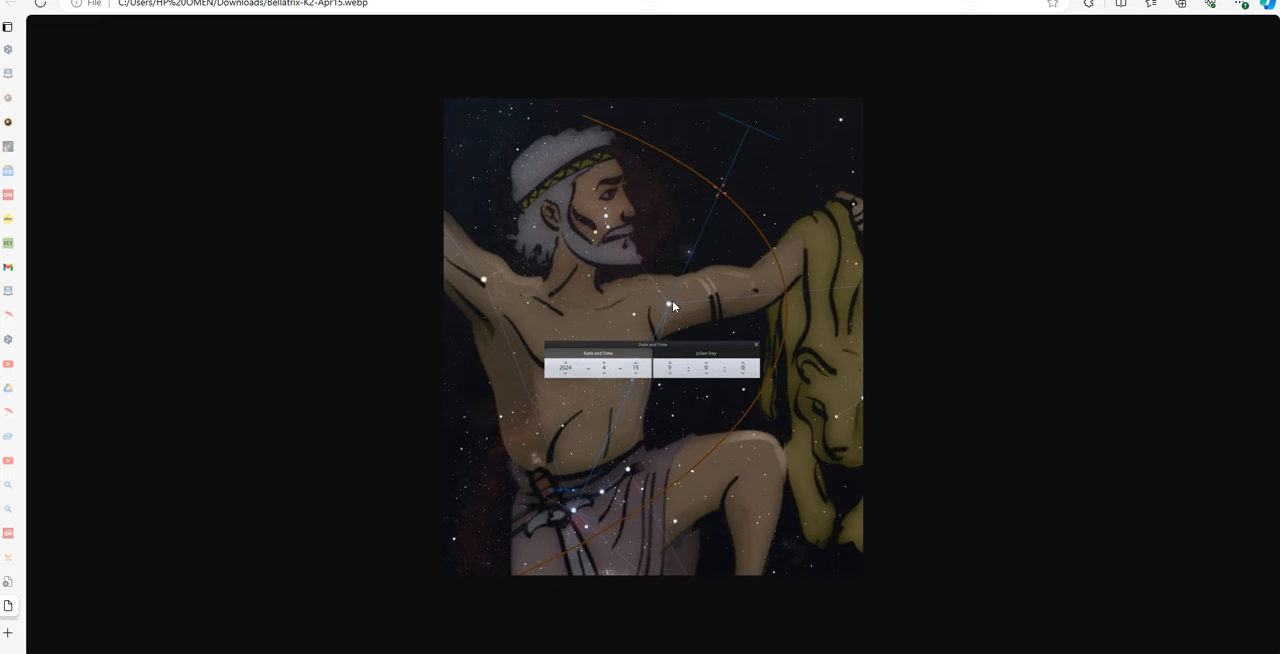
pyautogui.moveTo(680, 303)
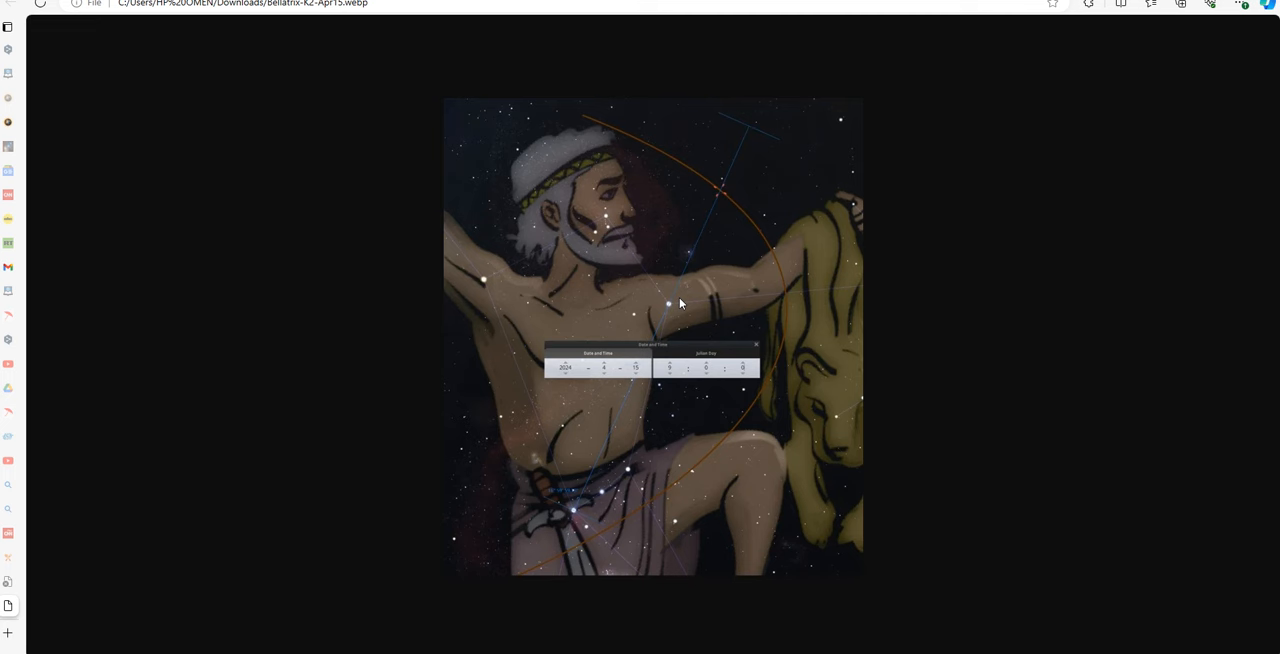
pyautogui.moveTo(674, 315)
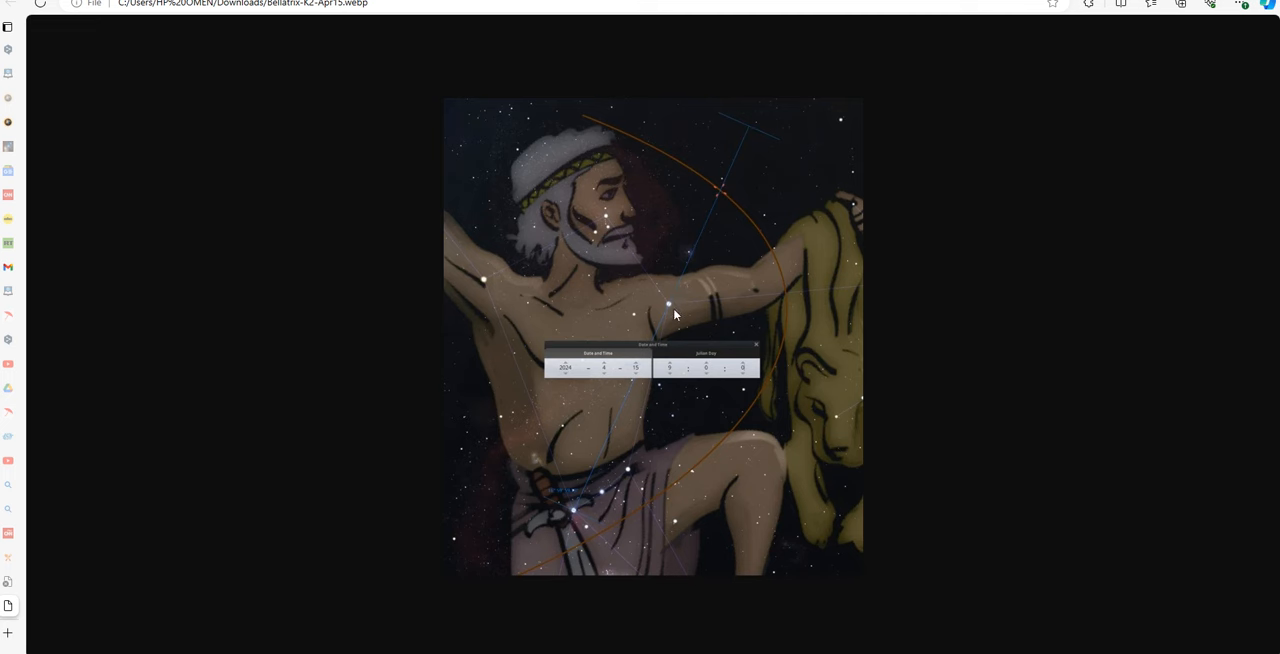
pyautogui.moveTo(673, 308)
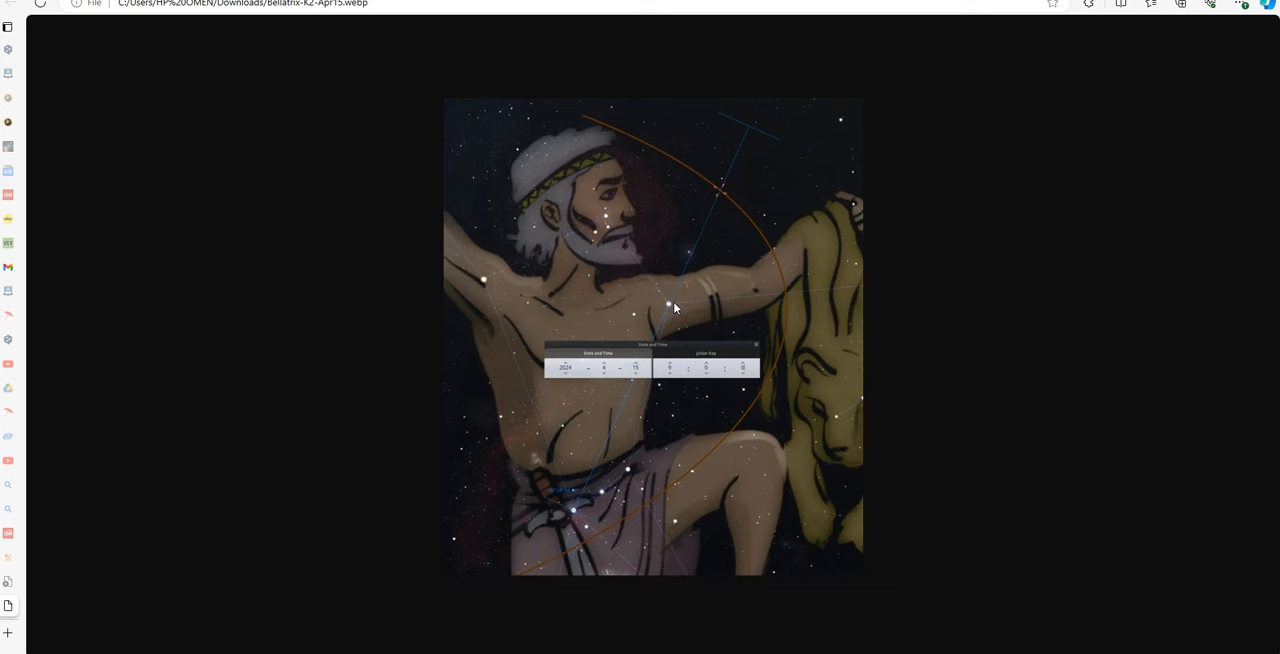
pyautogui.moveTo(671, 299)
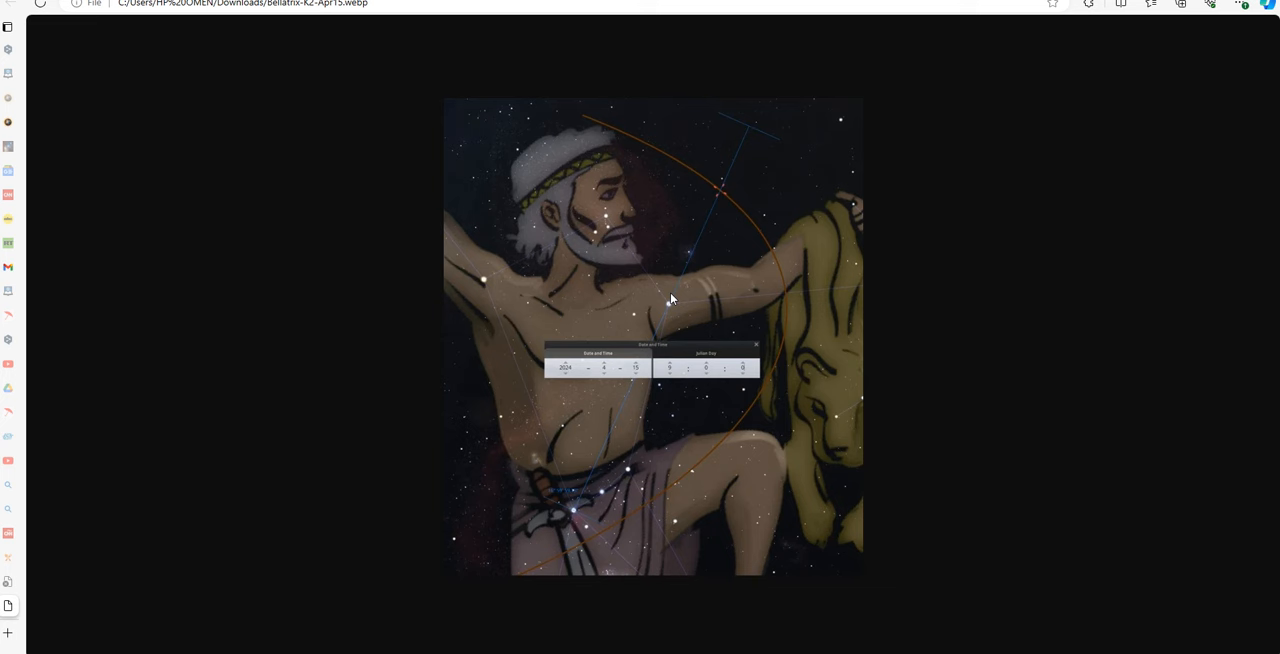
pyautogui.moveTo(671, 305)
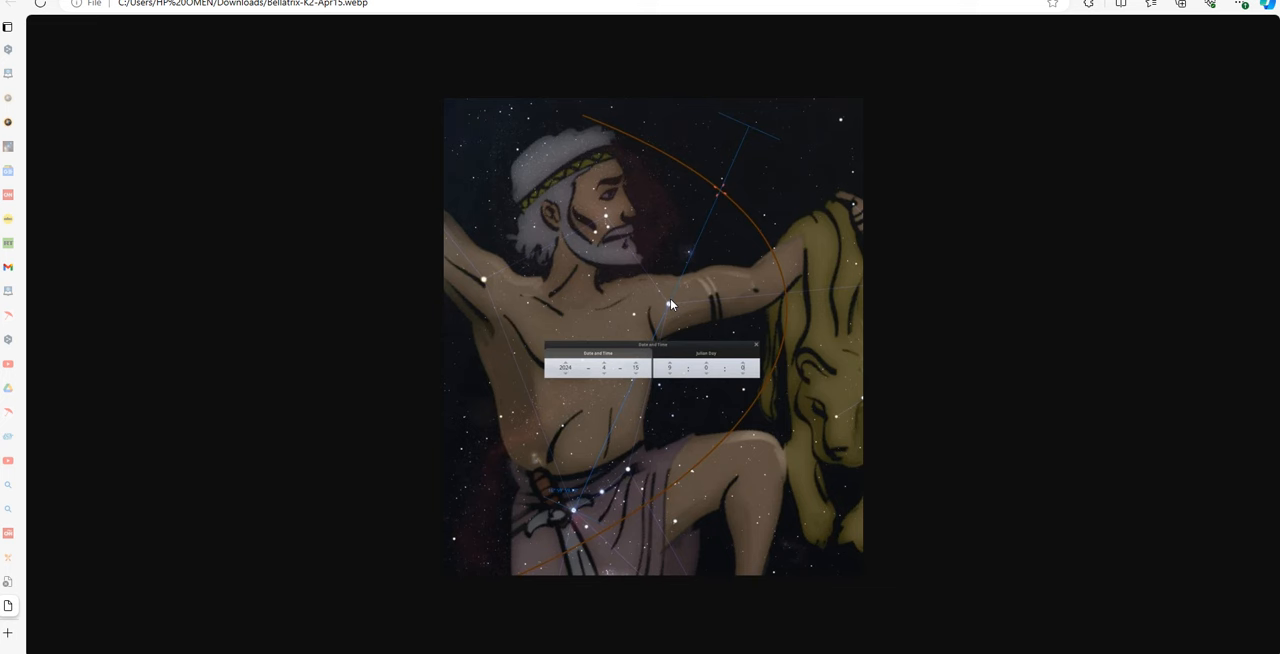
pyautogui.moveTo(665, 305)
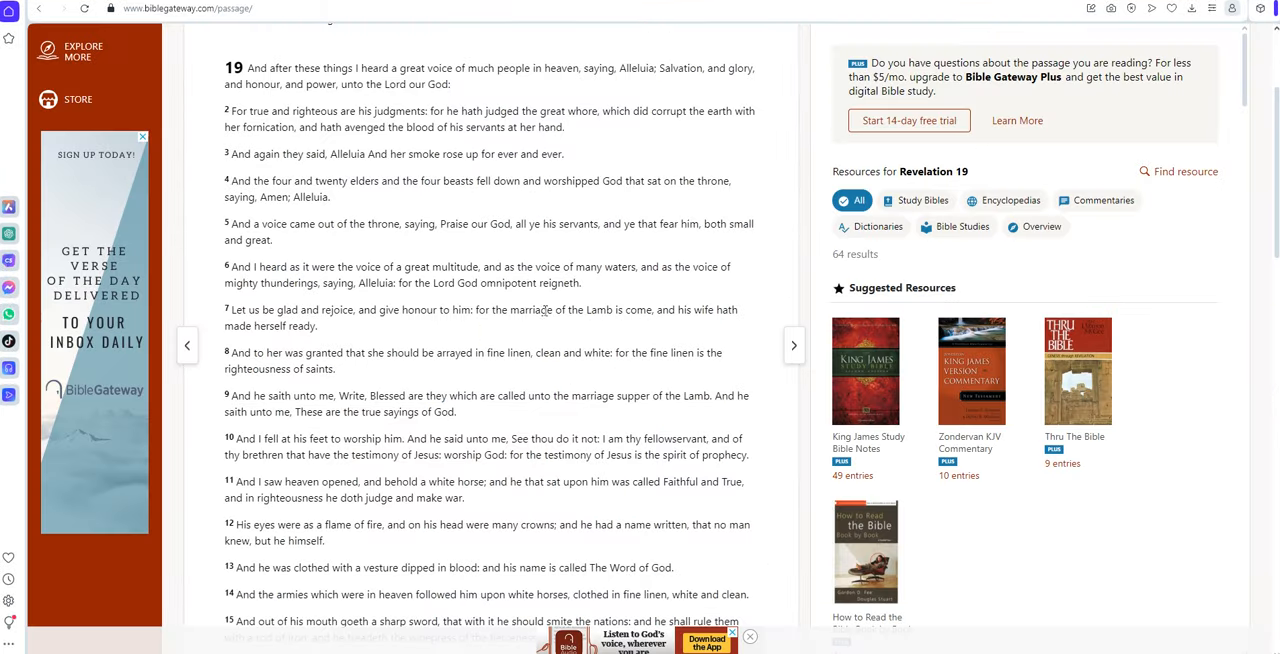
pyautogui.moveTo(351, 334)
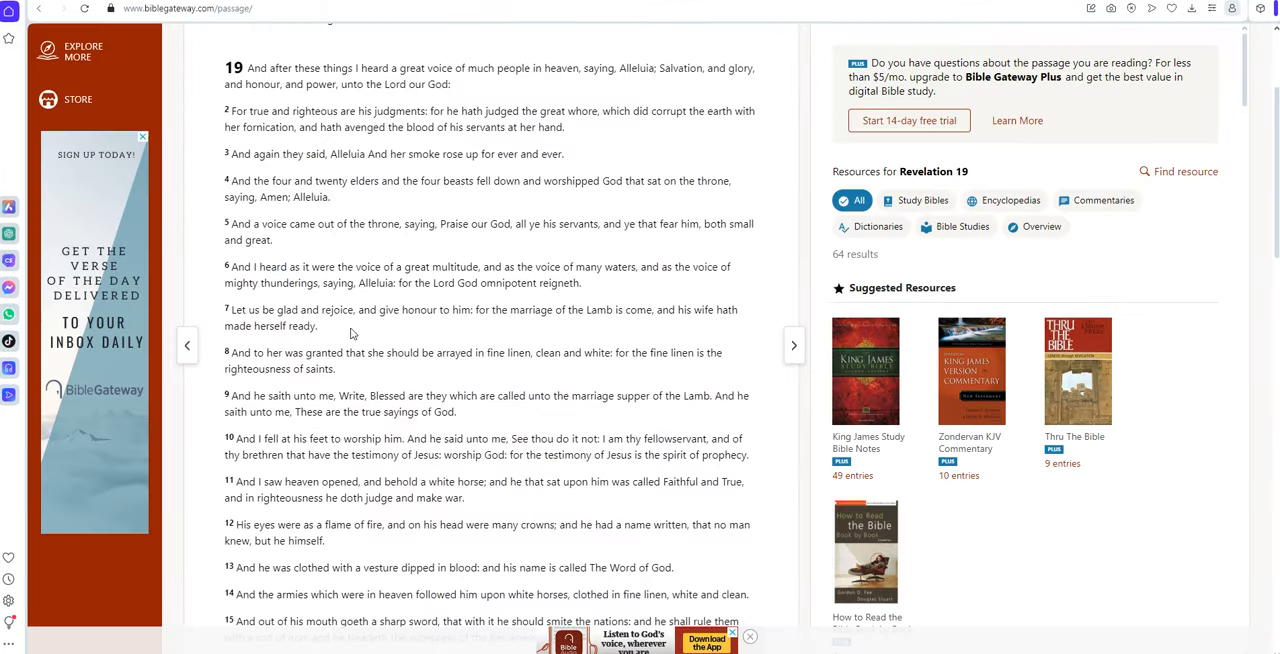
pyautogui.moveTo(338, 337)
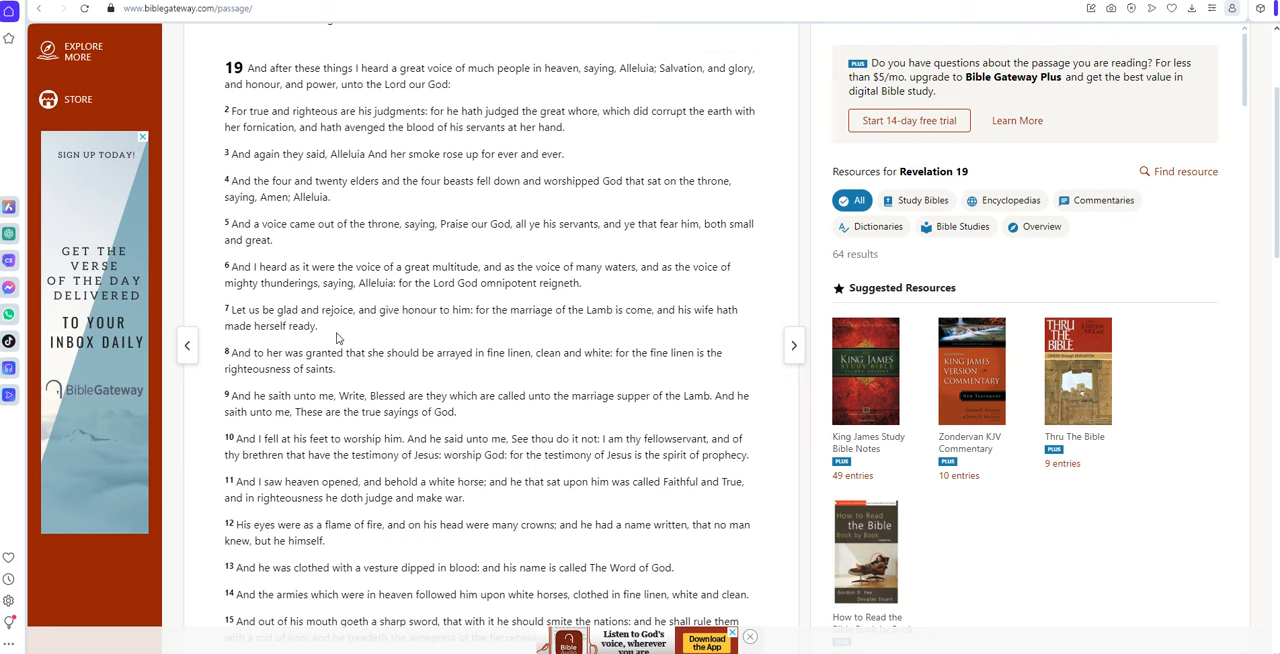
pyautogui.moveTo(519, 306)
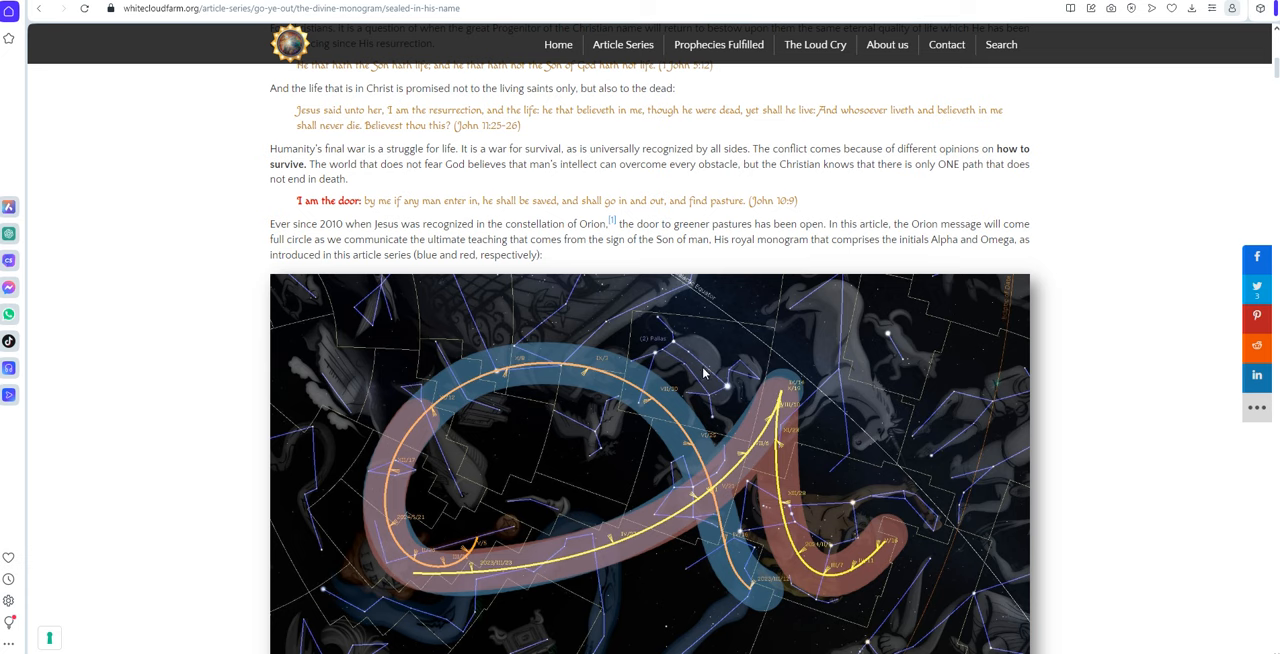
pyautogui.moveTo(810, 369)
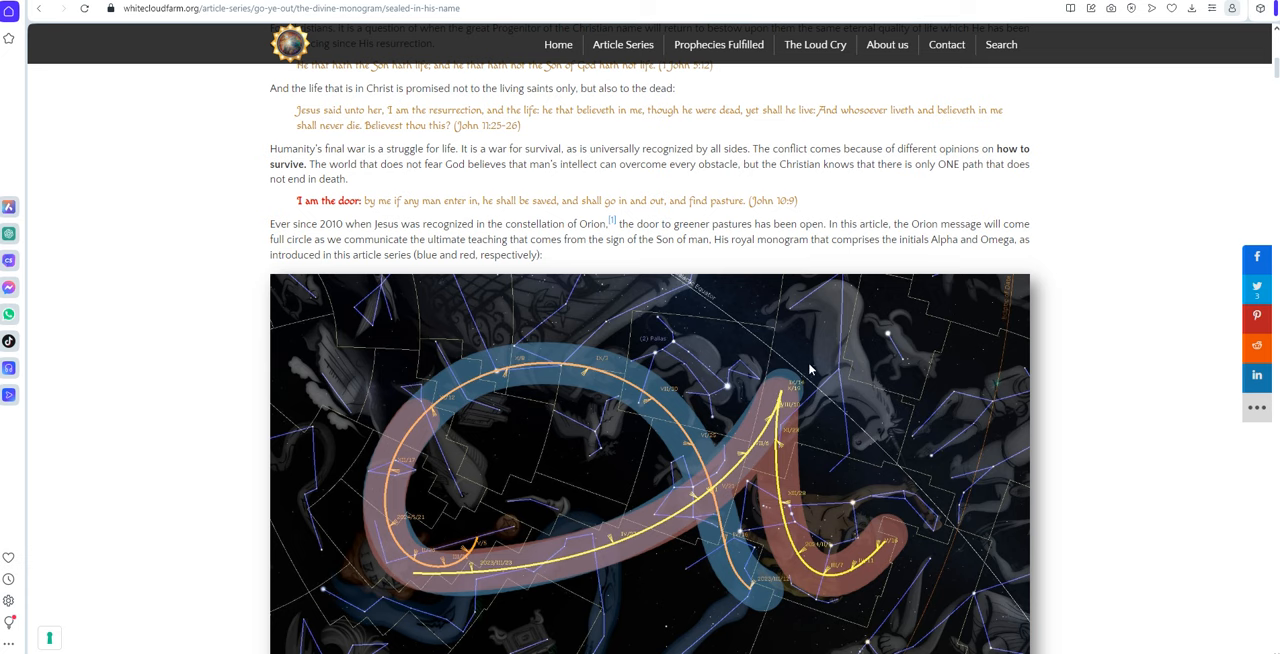
pyautogui.moveTo(650, 445)
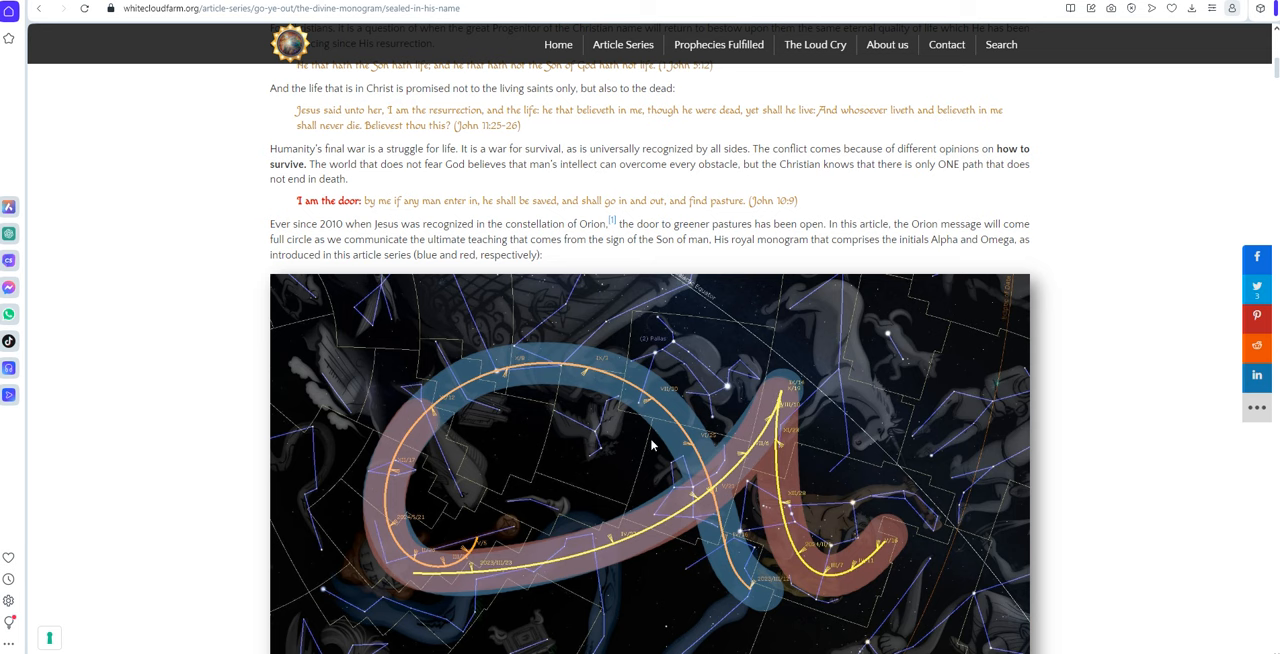
pyautogui.moveTo(815, 438)
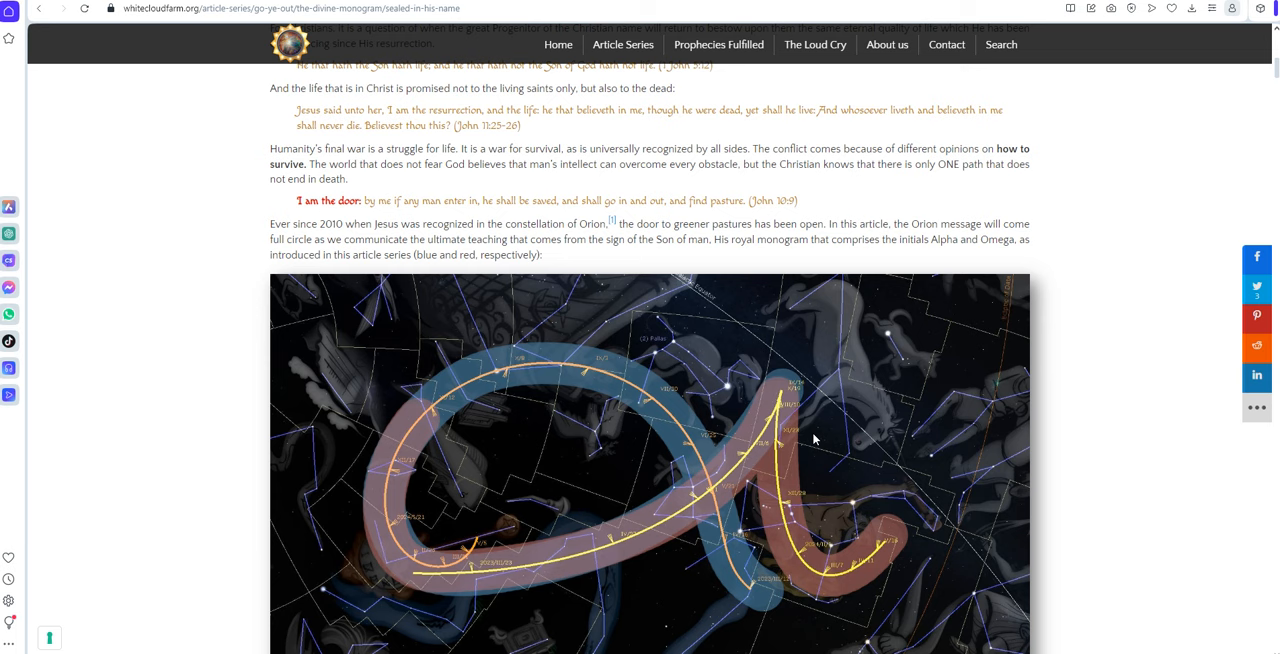
pyautogui.moveTo(712, 480)
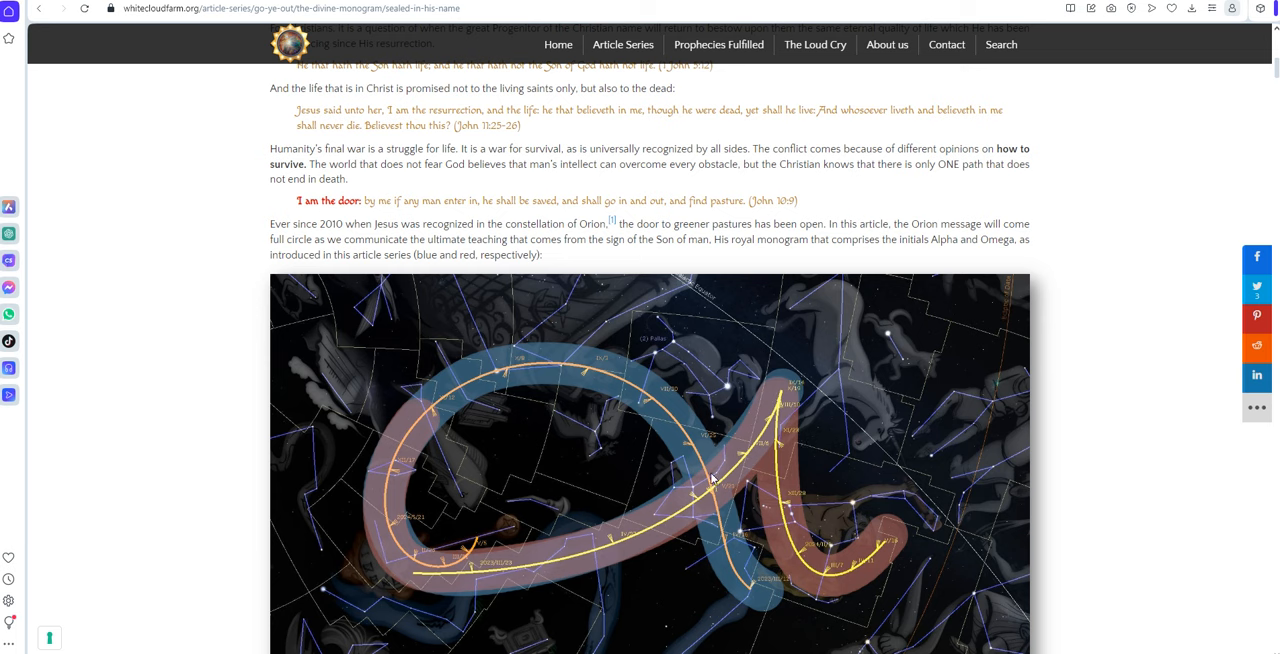
pyautogui.moveTo(677, 510)
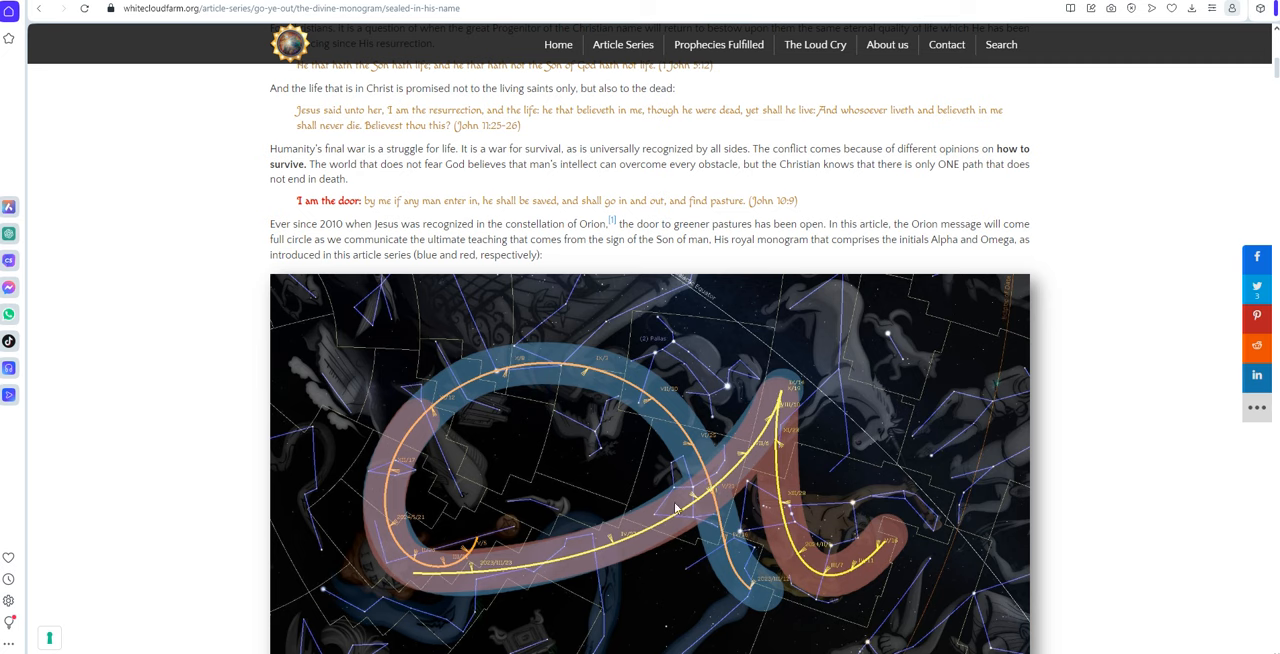
pyautogui.moveTo(750, 493)
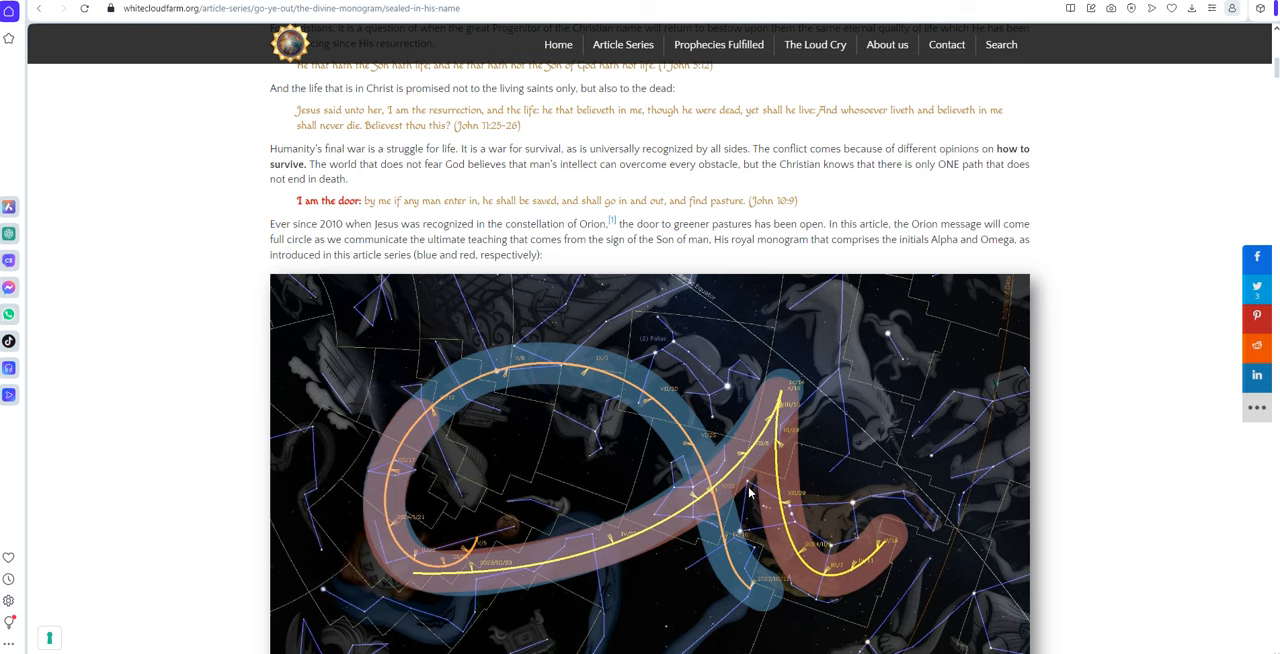
pyautogui.moveTo(850, 570)
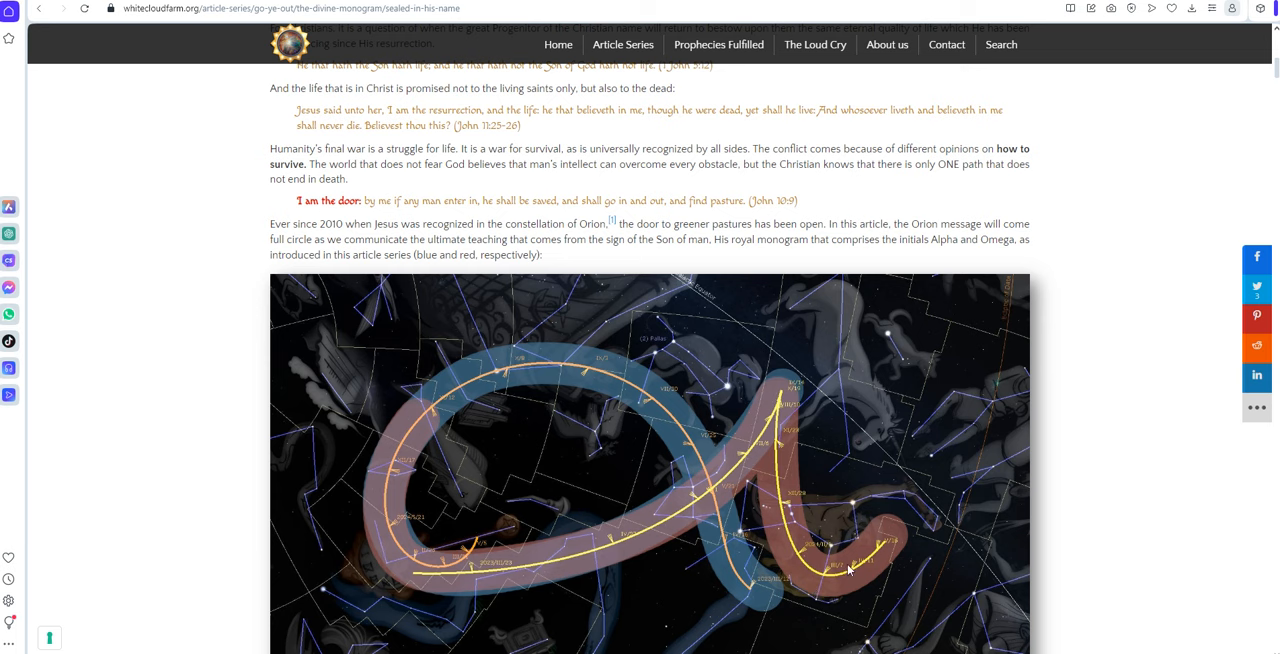
pyautogui.moveTo(342, 188)
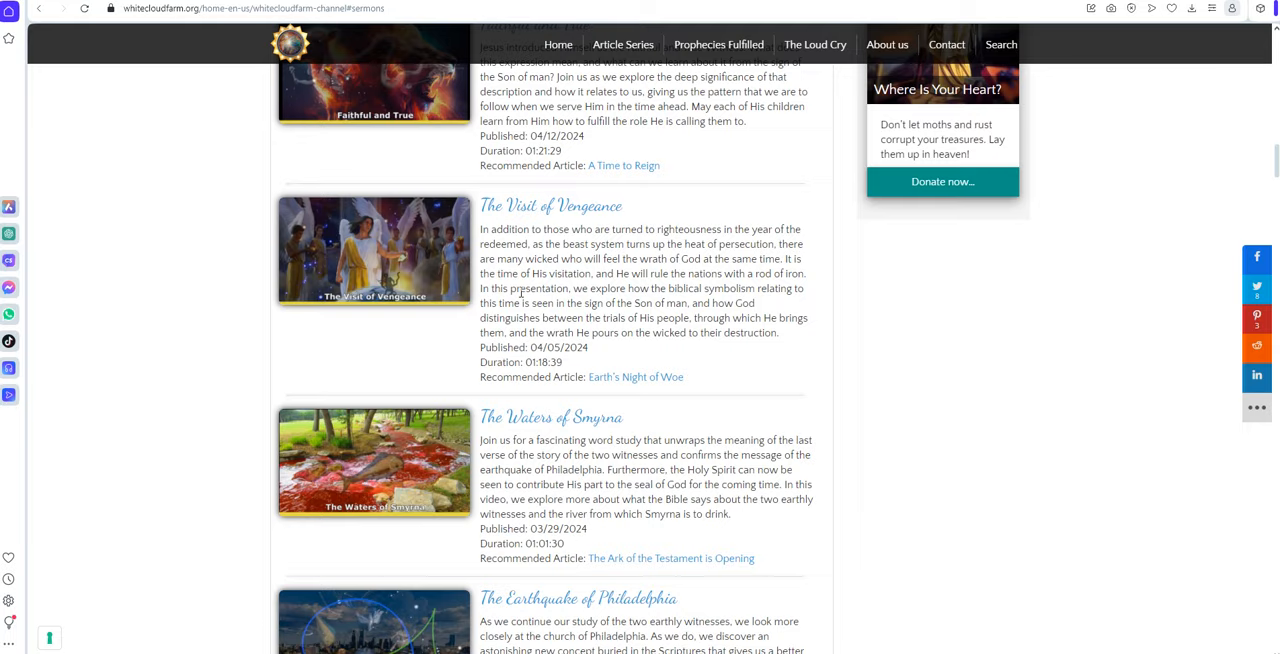
# Scroll up to show Faithful and True and The Visit of Vengeance under Understanding the Two Witnesses
pyautogui.scroll(3)
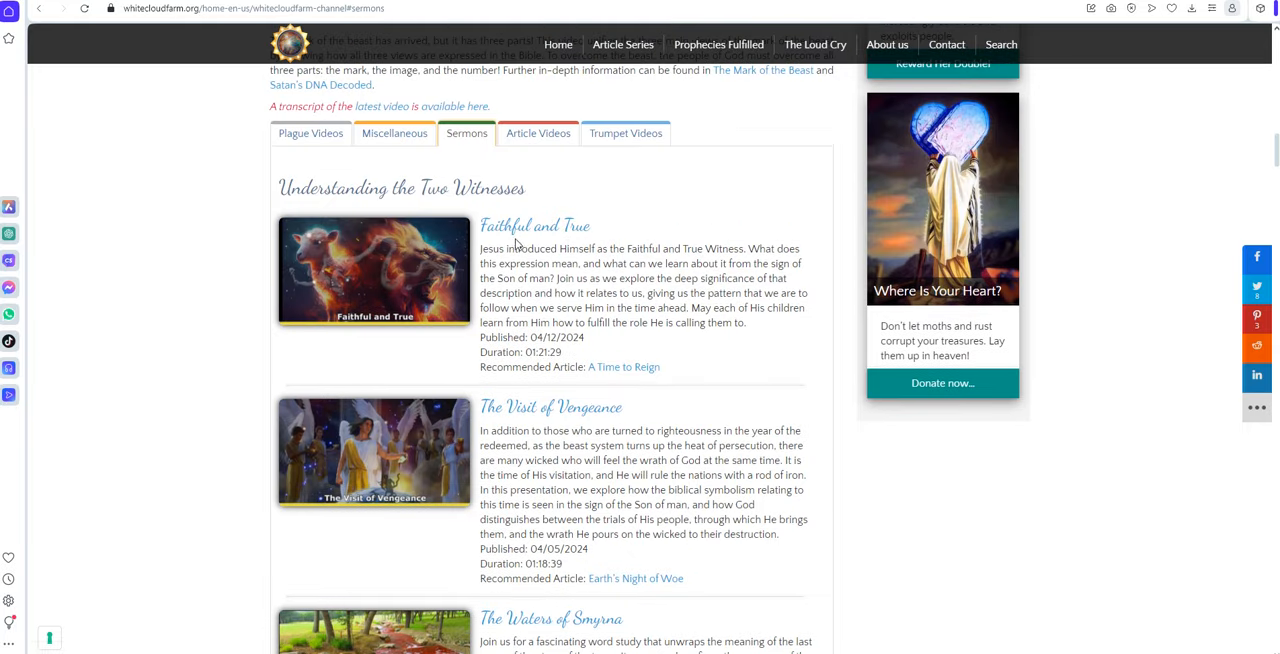
pyautogui.moveTo(534, 225)
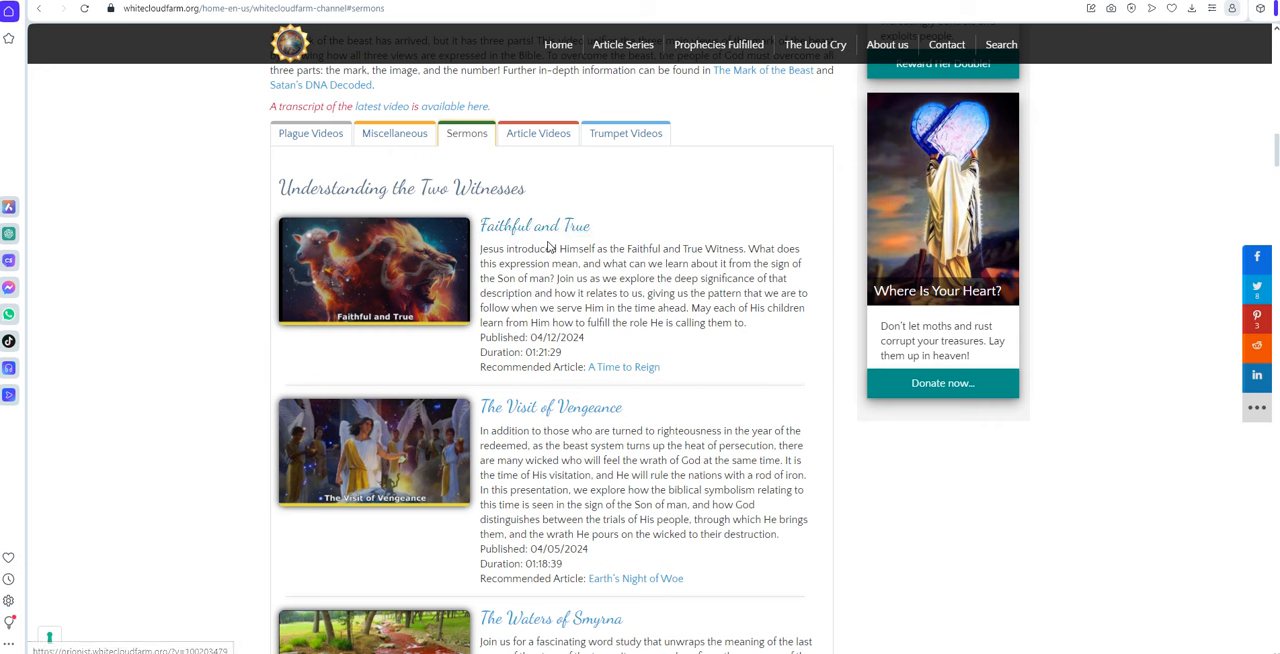
pyautogui.moveTo(591, 270)
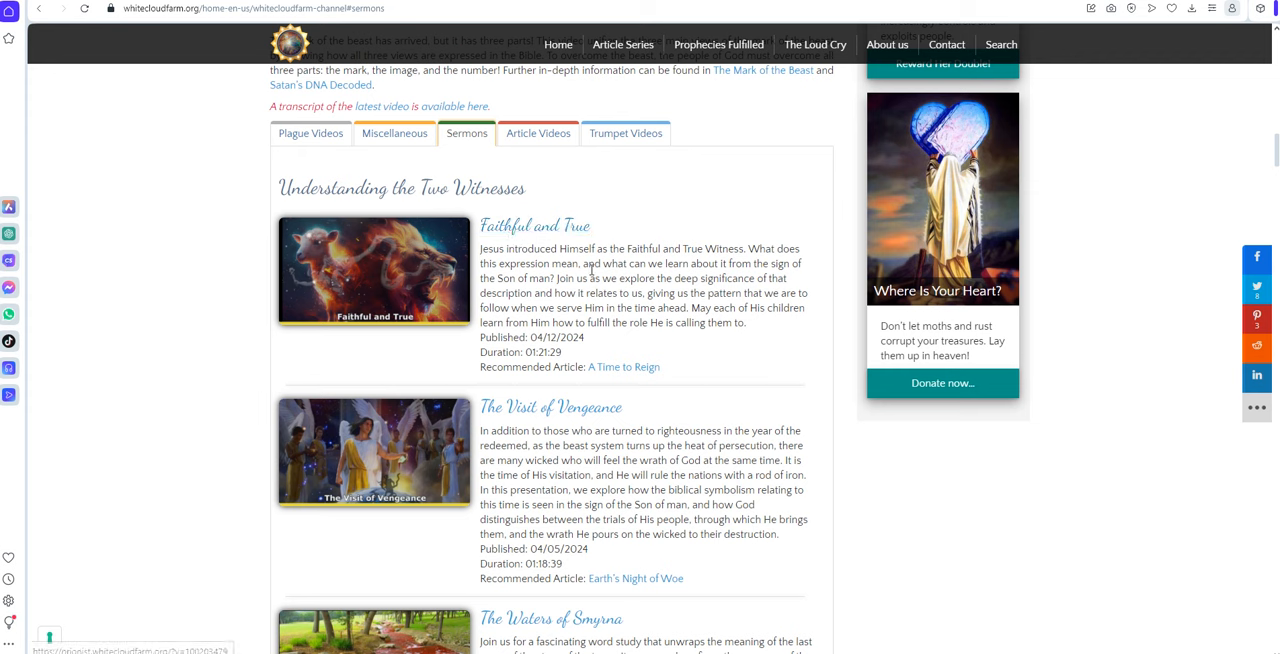
pyautogui.moveTo(722, 272)
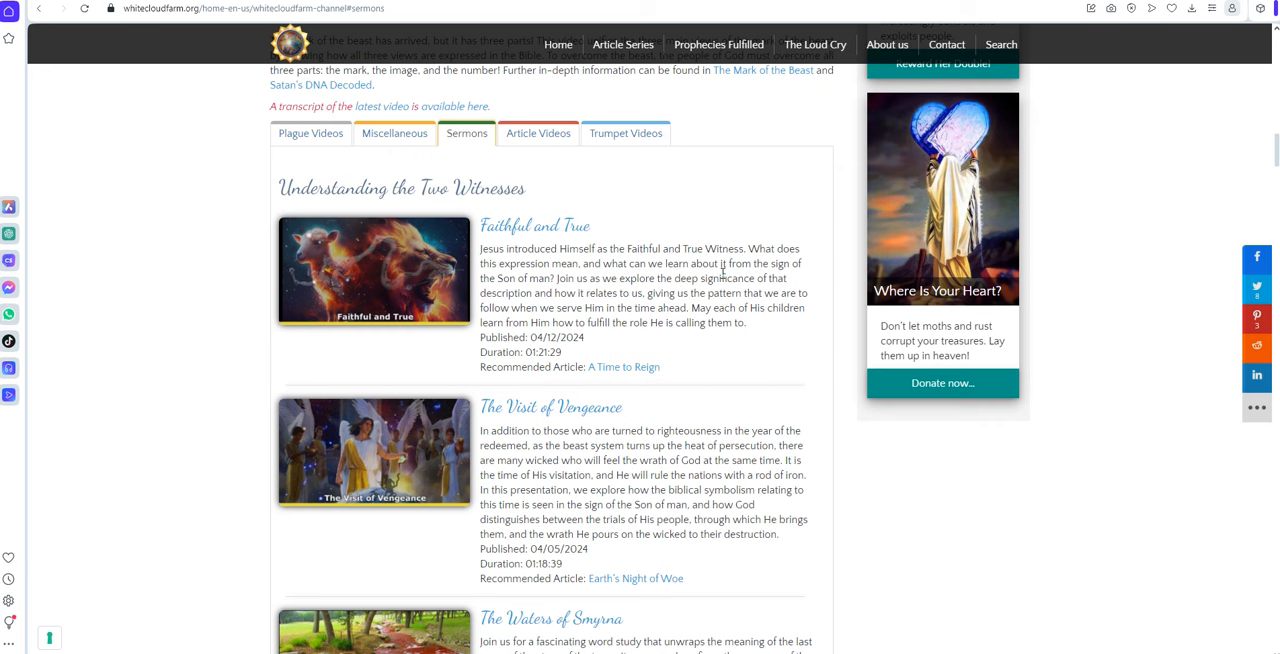
pyautogui.moveTo(607, 240)
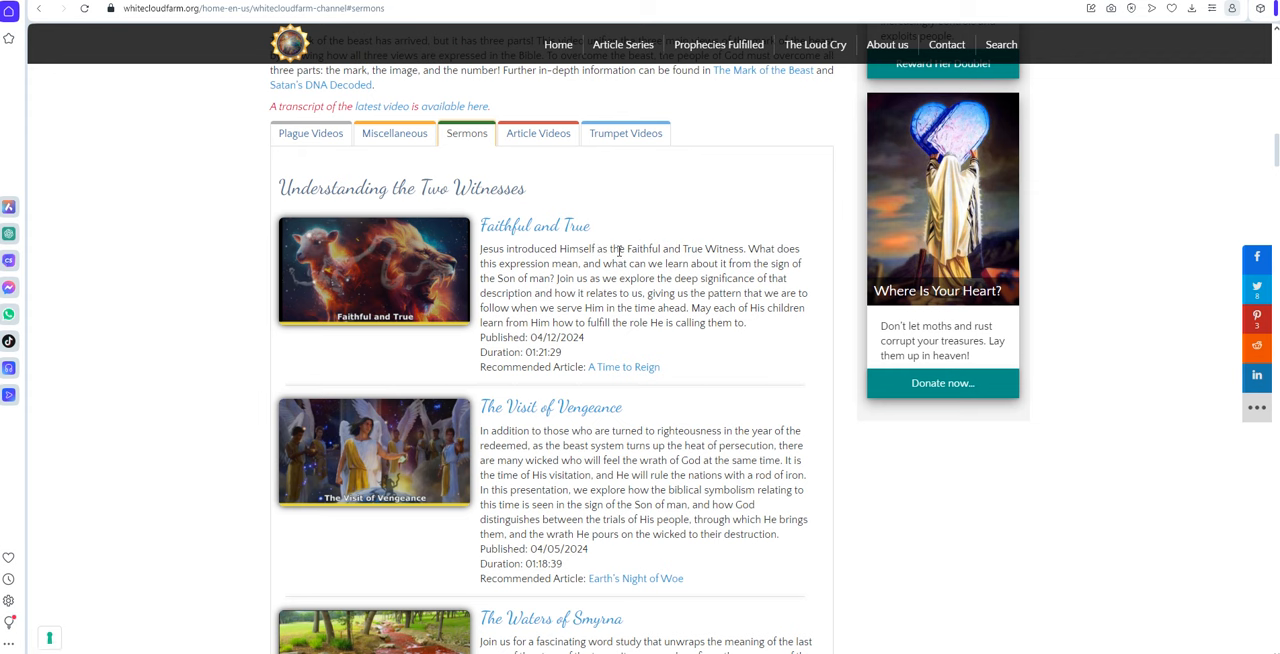
pyautogui.moveTo(630, 234)
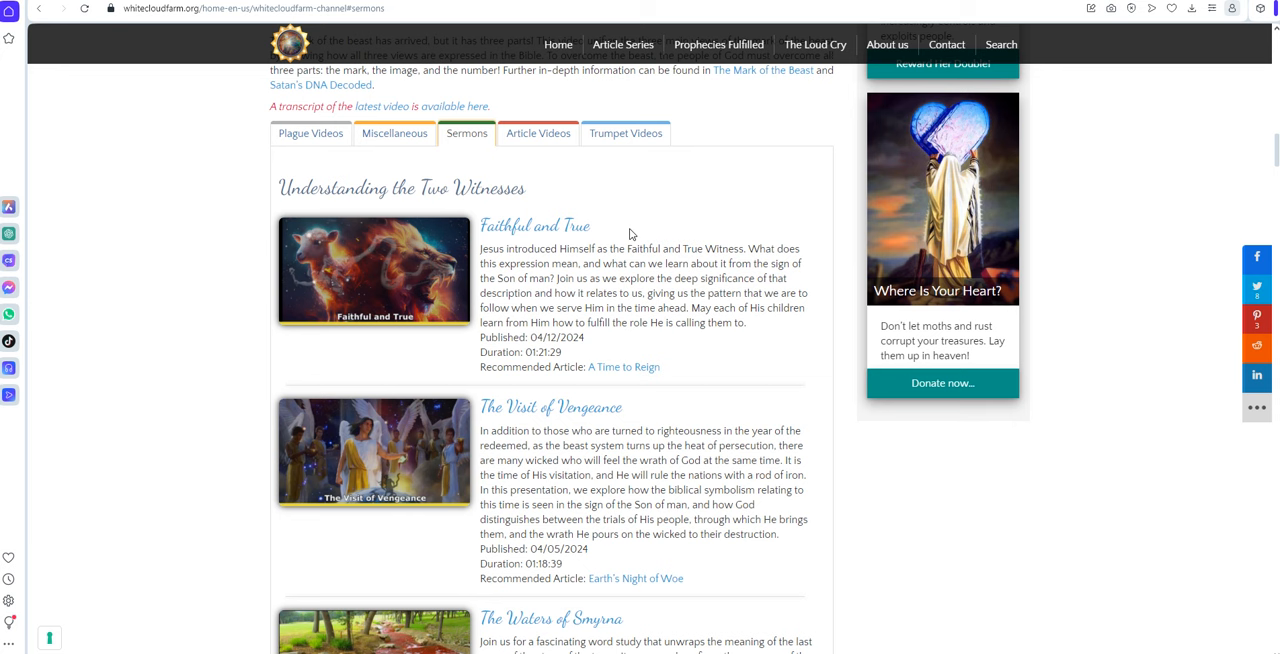
pyautogui.moveTo(950, 512)
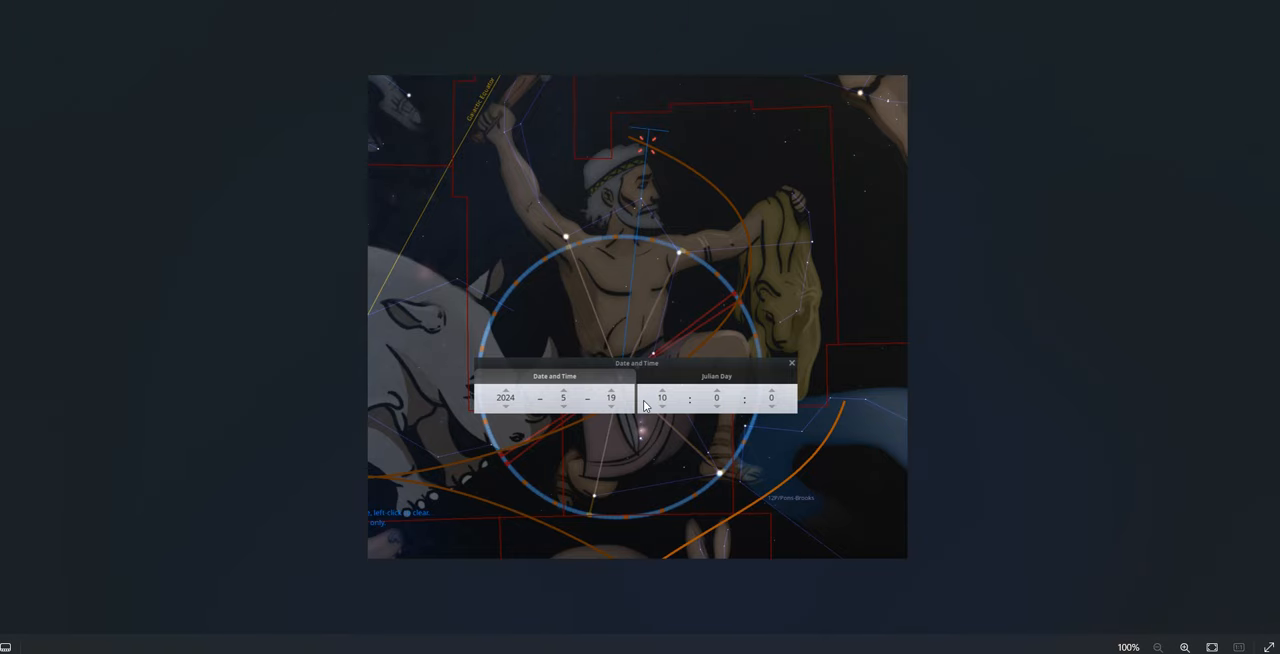
pyautogui.moveTo(595, 418)
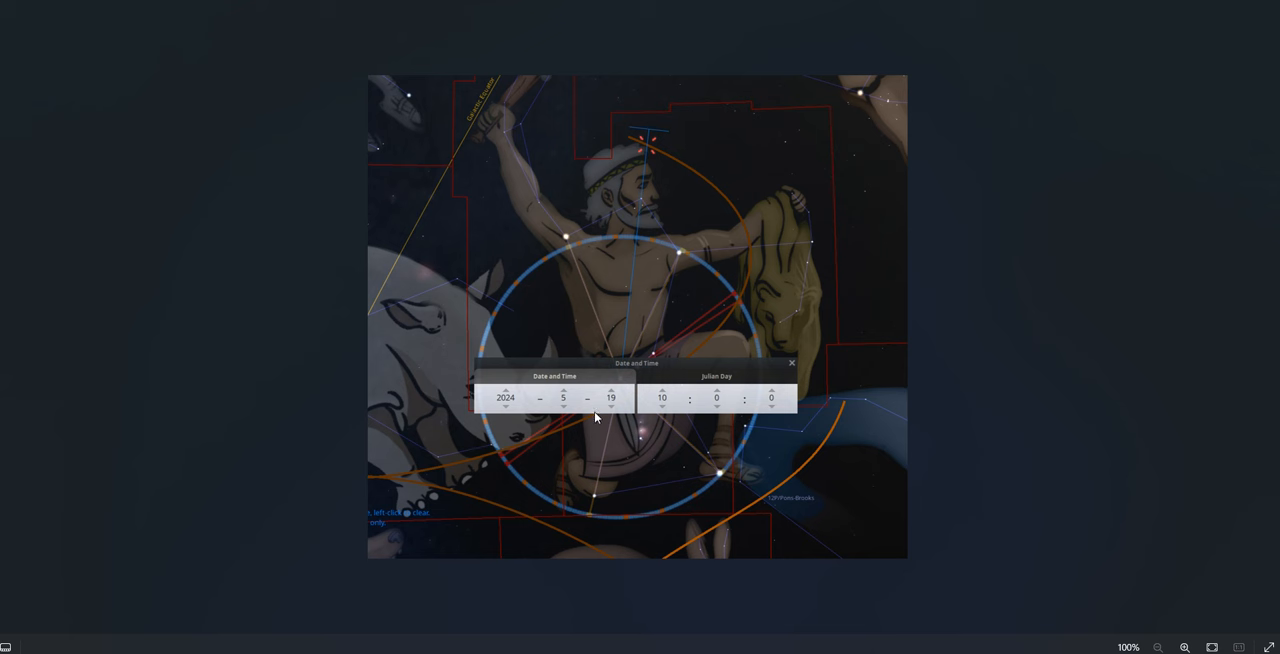
pyautogui.moveTo(645, 140)
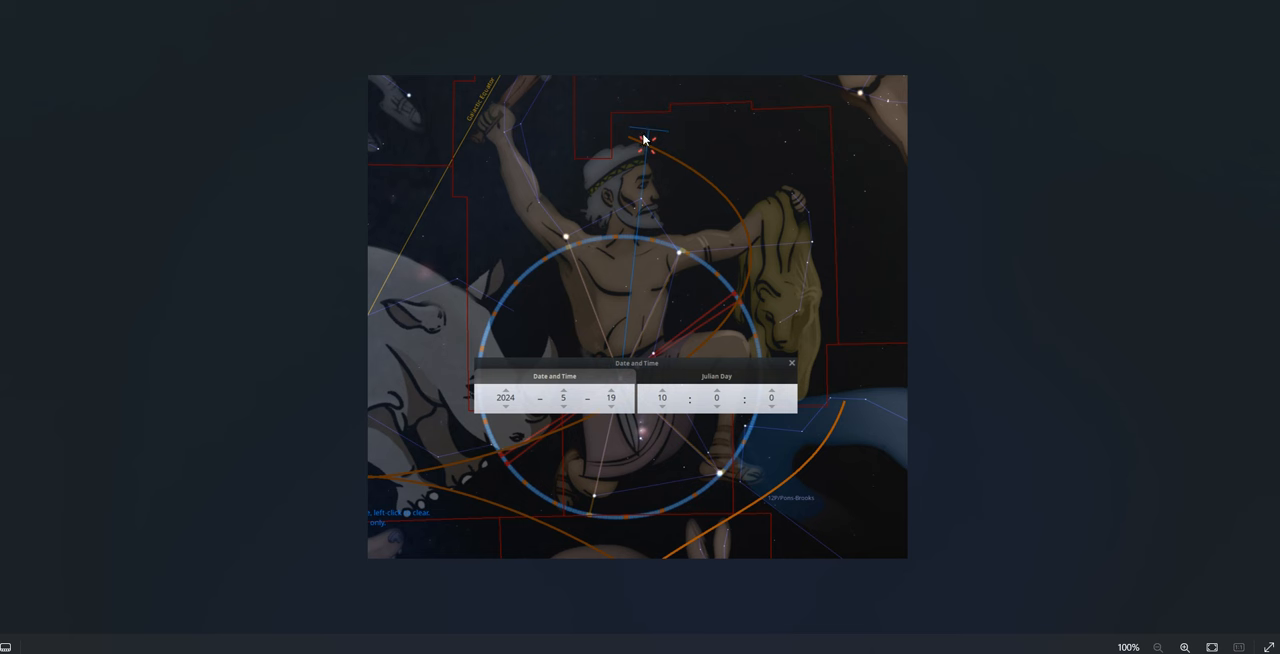
pyautogui.moveTo(646, 122)
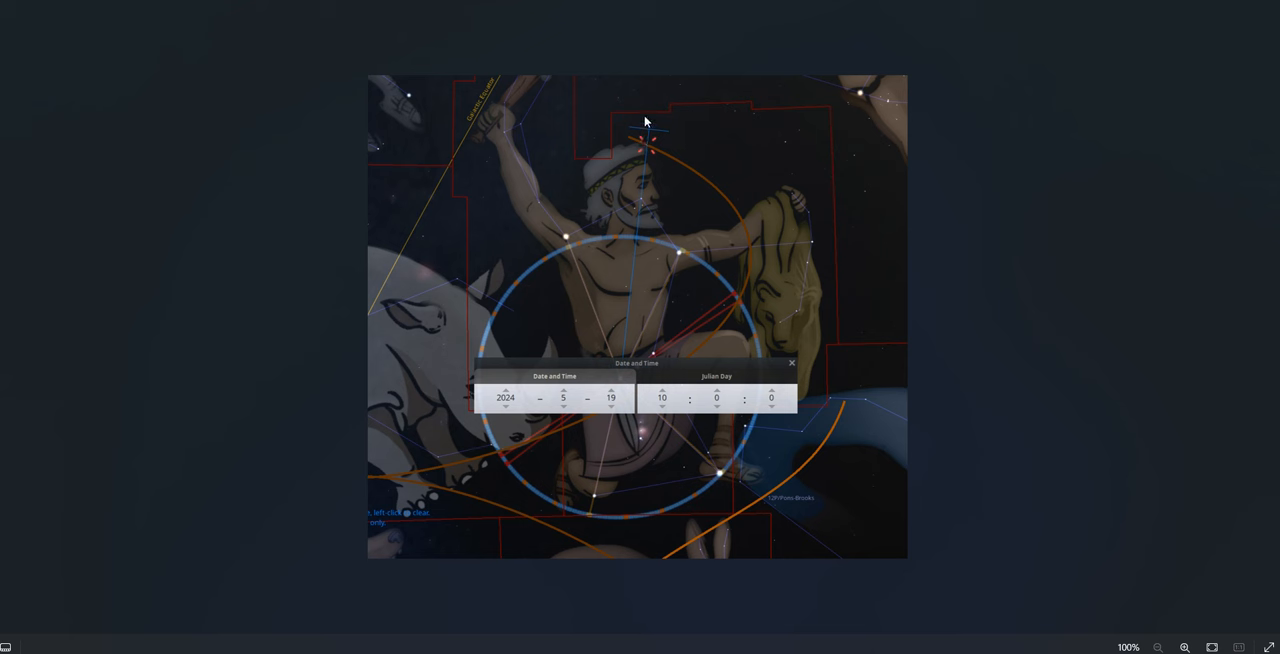
pyautogui.moveTo(641, 202)
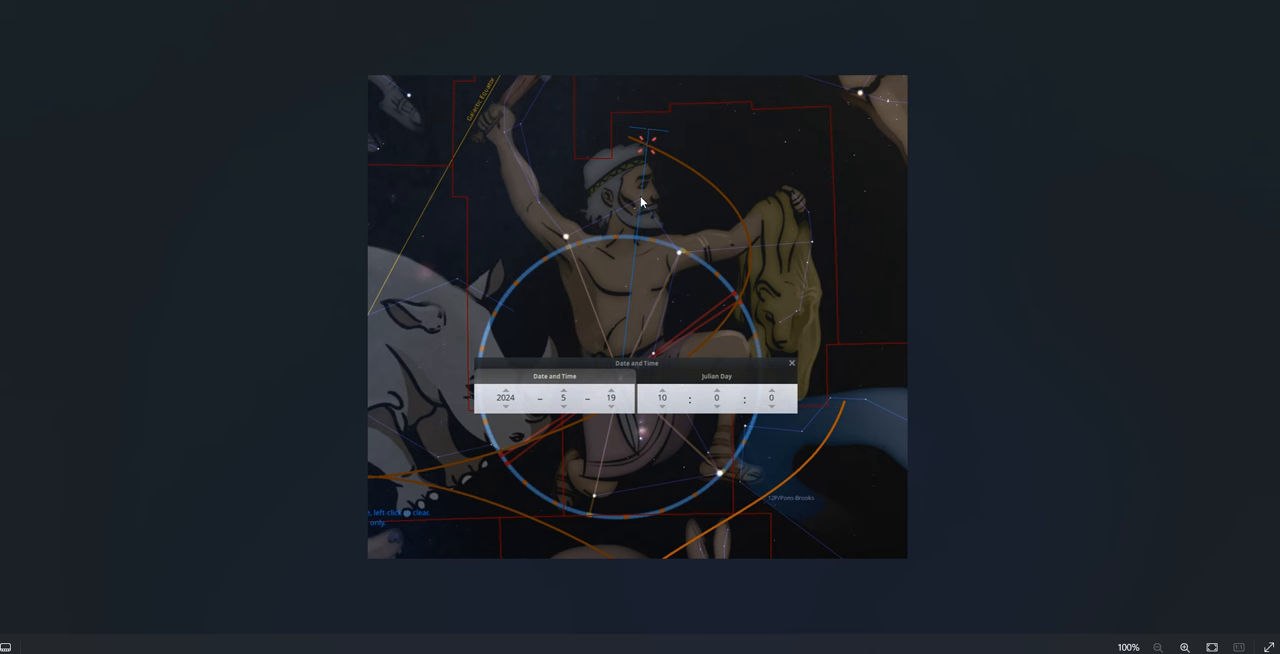
pyautogui.moveTo(653, 207)
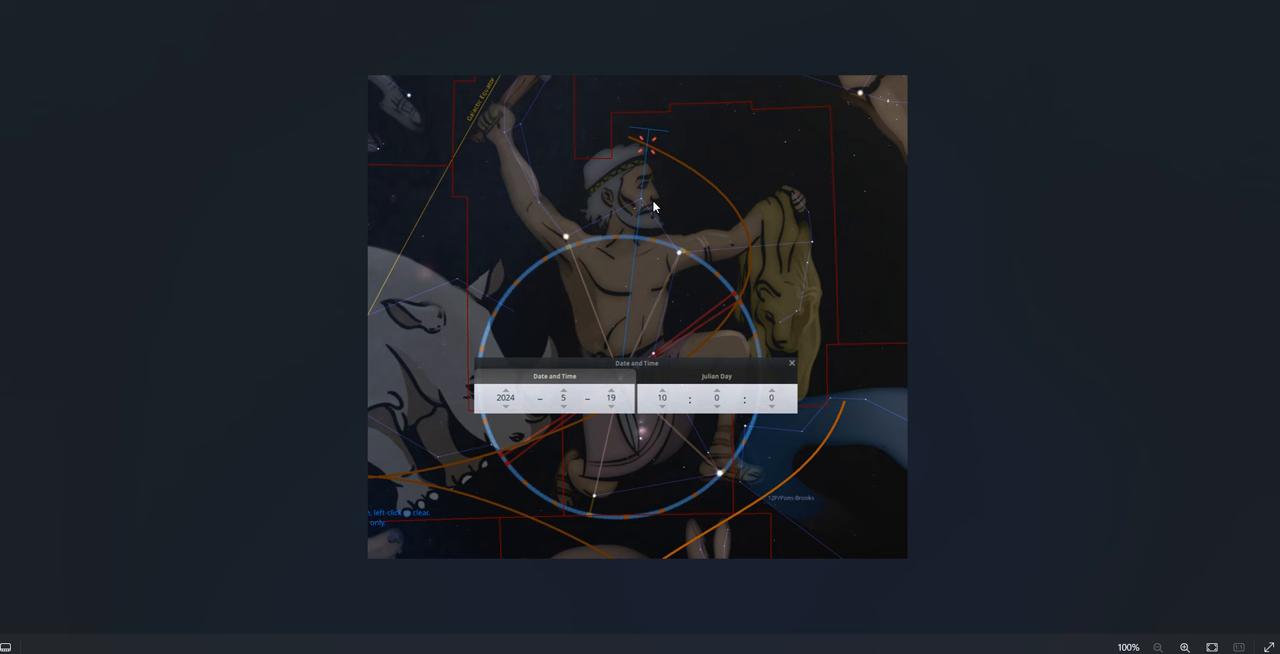
pyautogui.moveTo(646, 201)
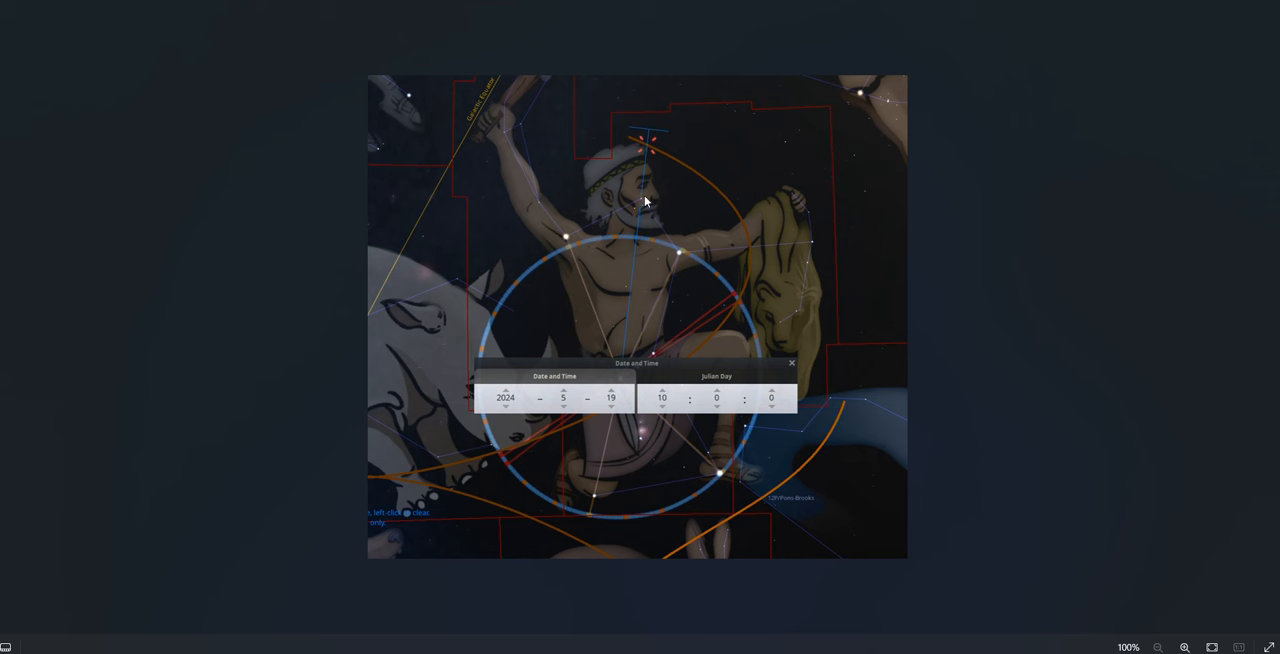
pyautogui.moveTo(622, 373)
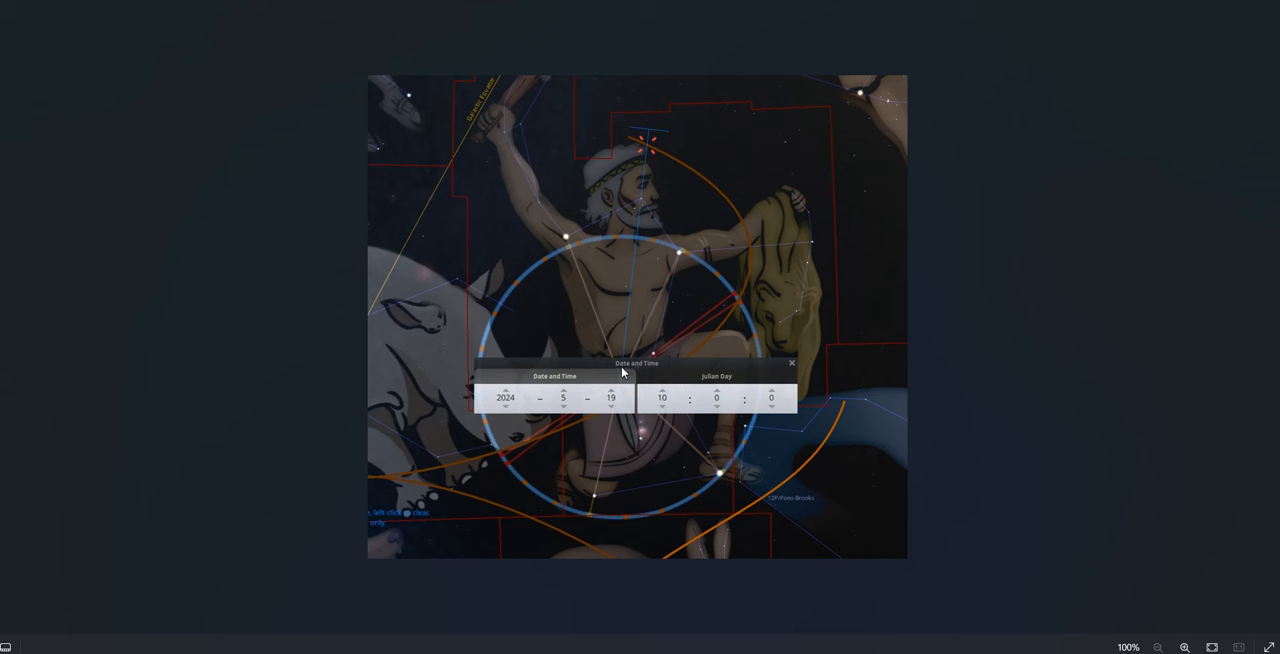
pyautogui.moveTo(660, 143)
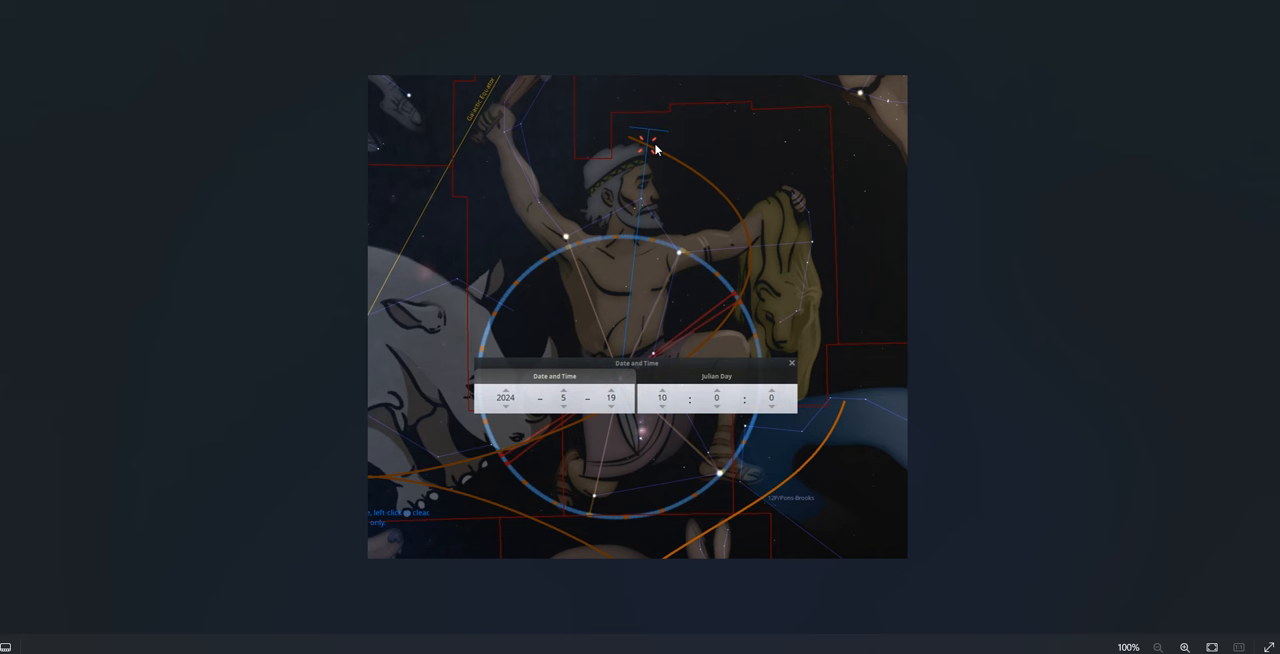
pyautogui.moveTo(630, 362)
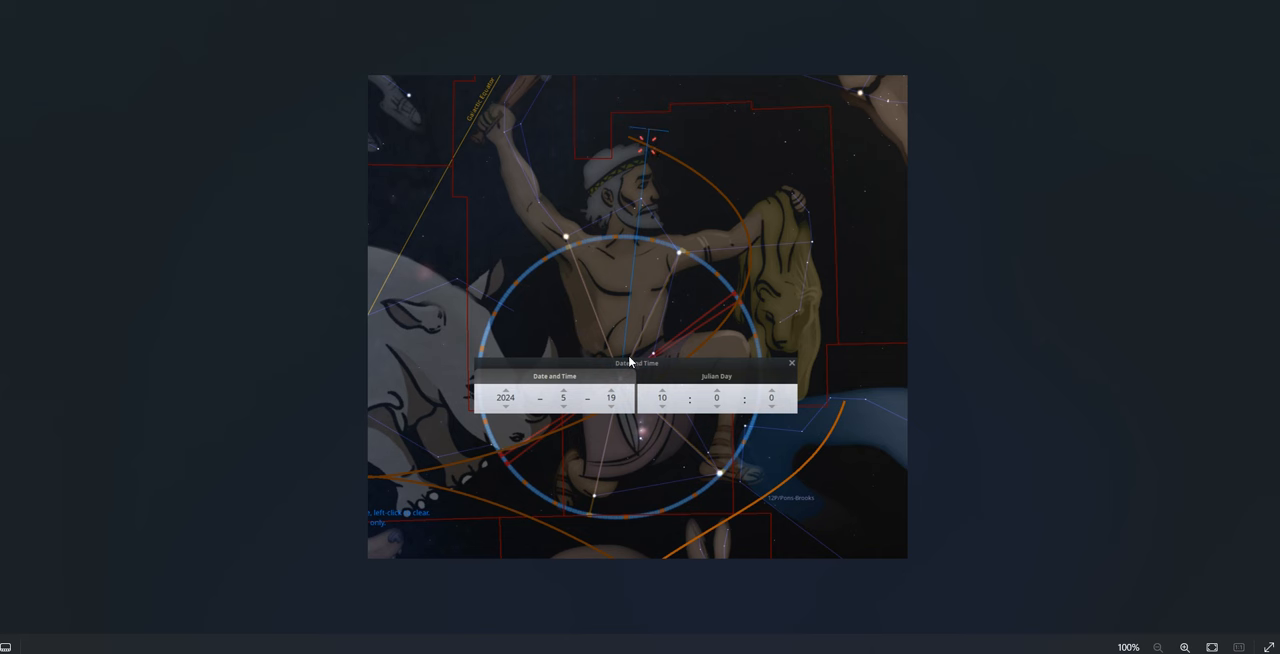
pyautogui.moveTo(658, 167)
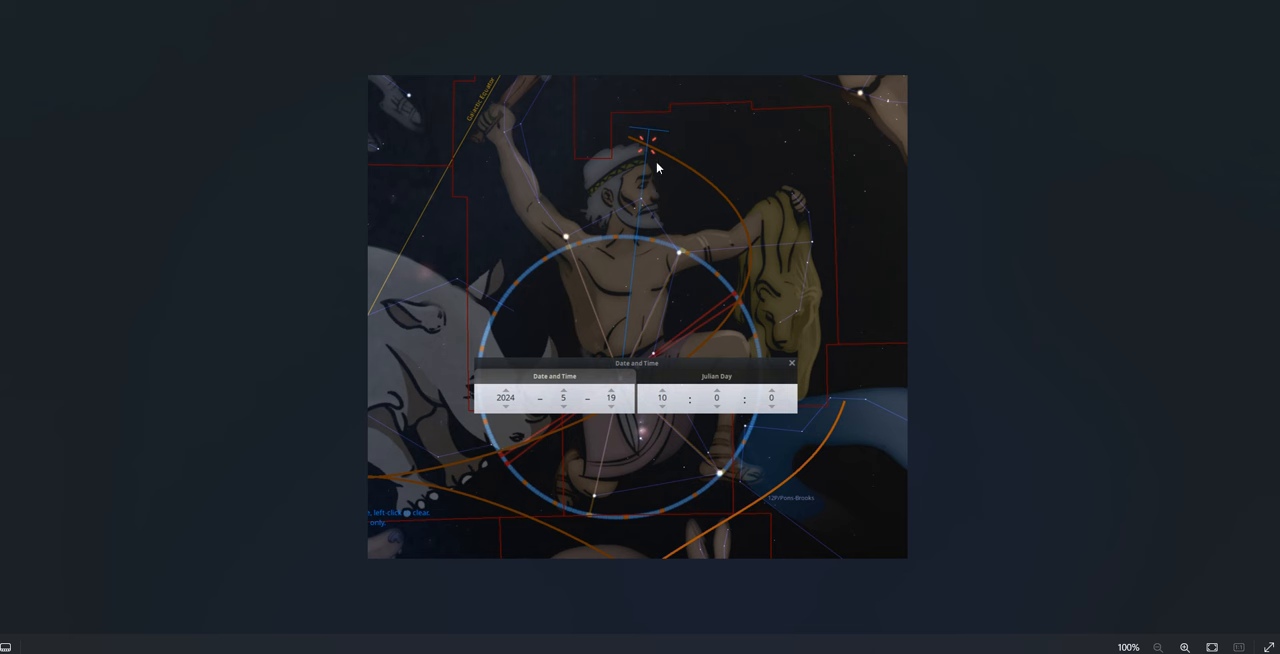
pyautogui.moveTo(654, 146)
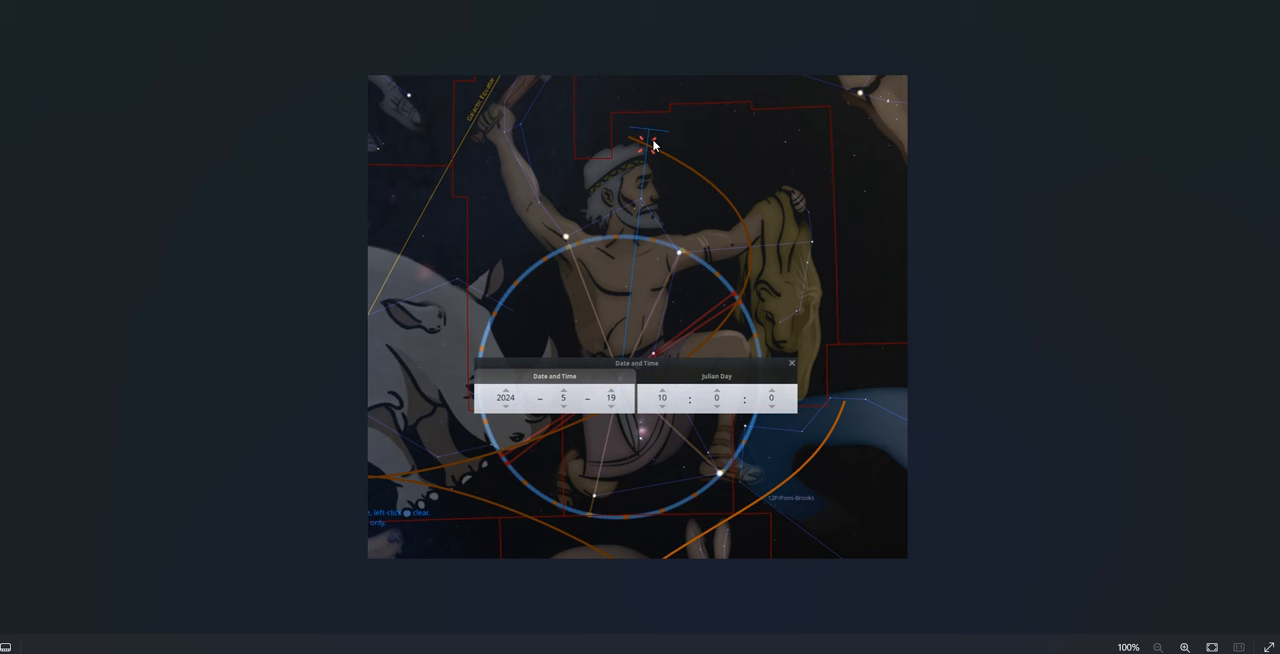
pyautogui.moveTo(712, 186)
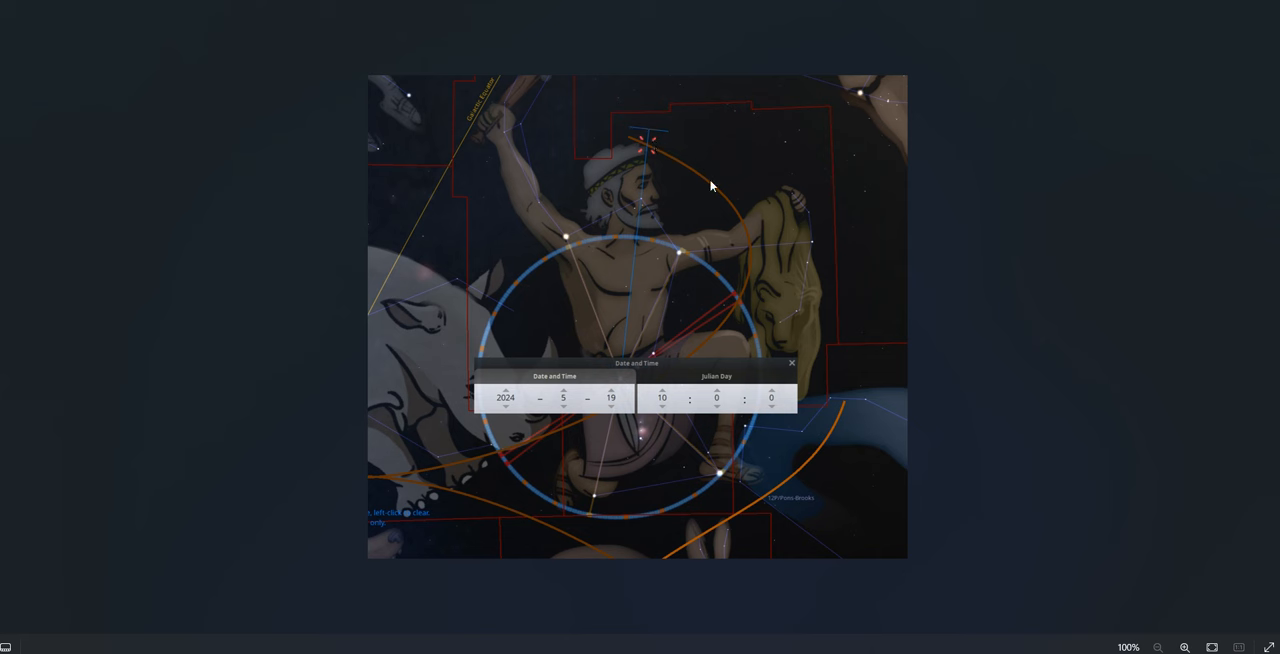
pyautogui.moveTo(675, 167)
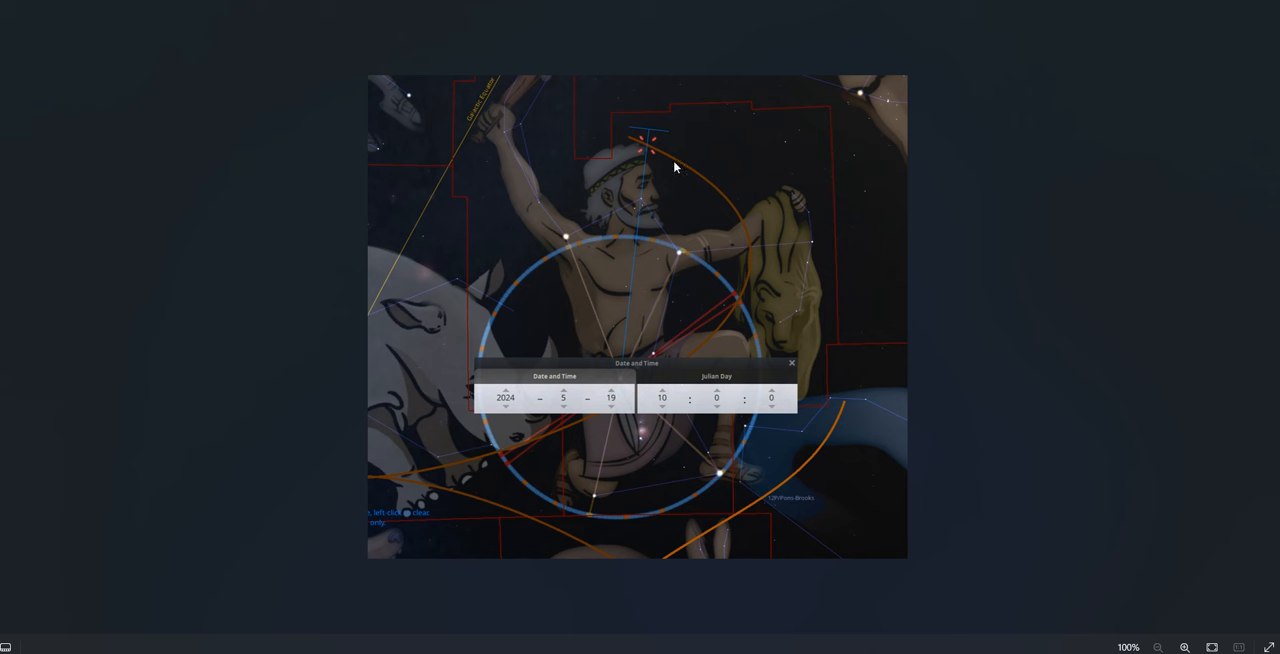
pyautogui.moveTo(752, 250)
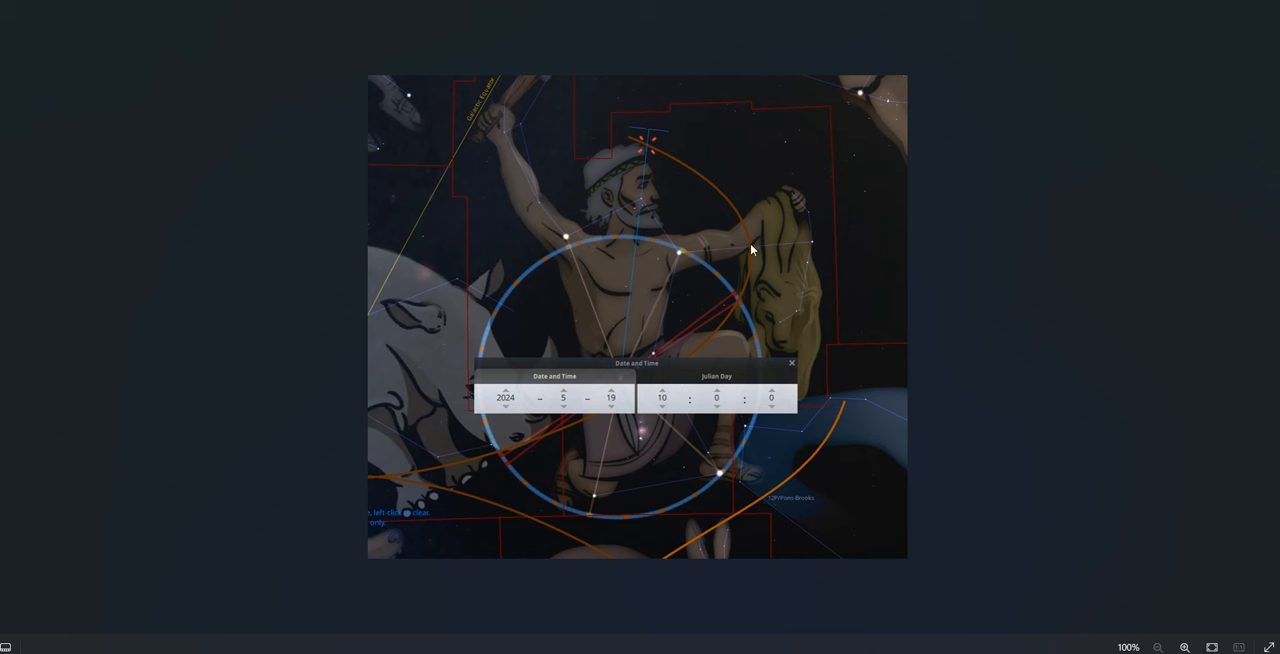
pyautogui.moveTo(686, 202)
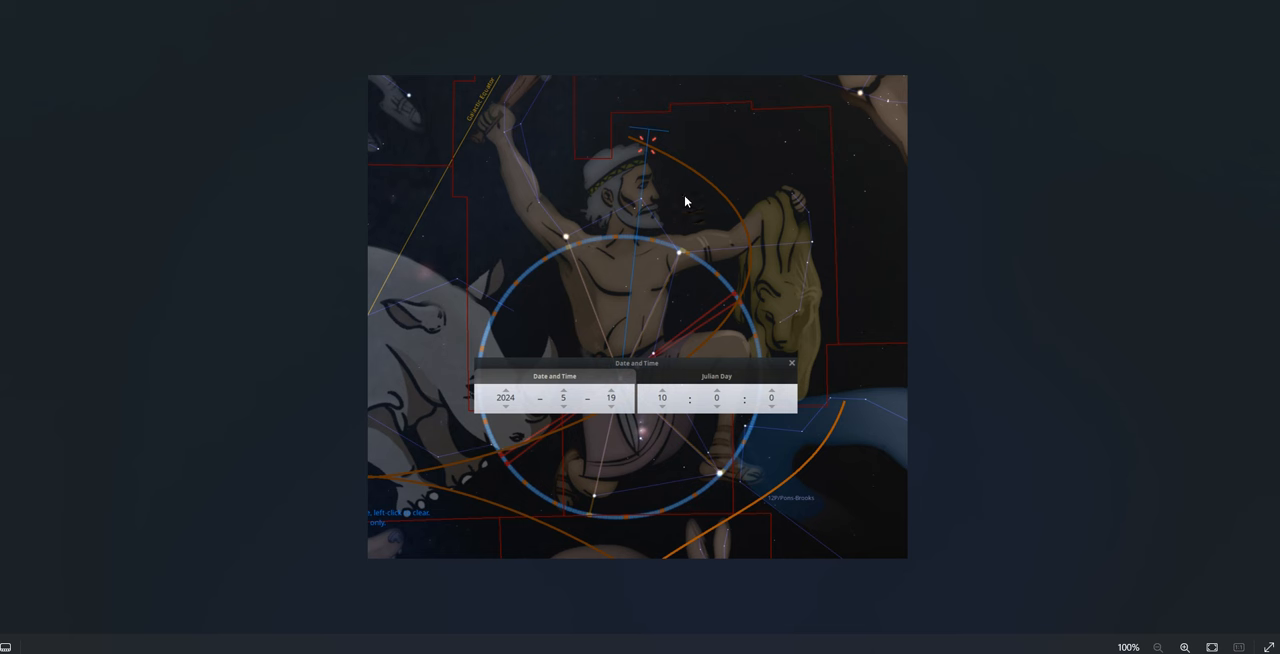
pyautogui.moveTo(641, 154)
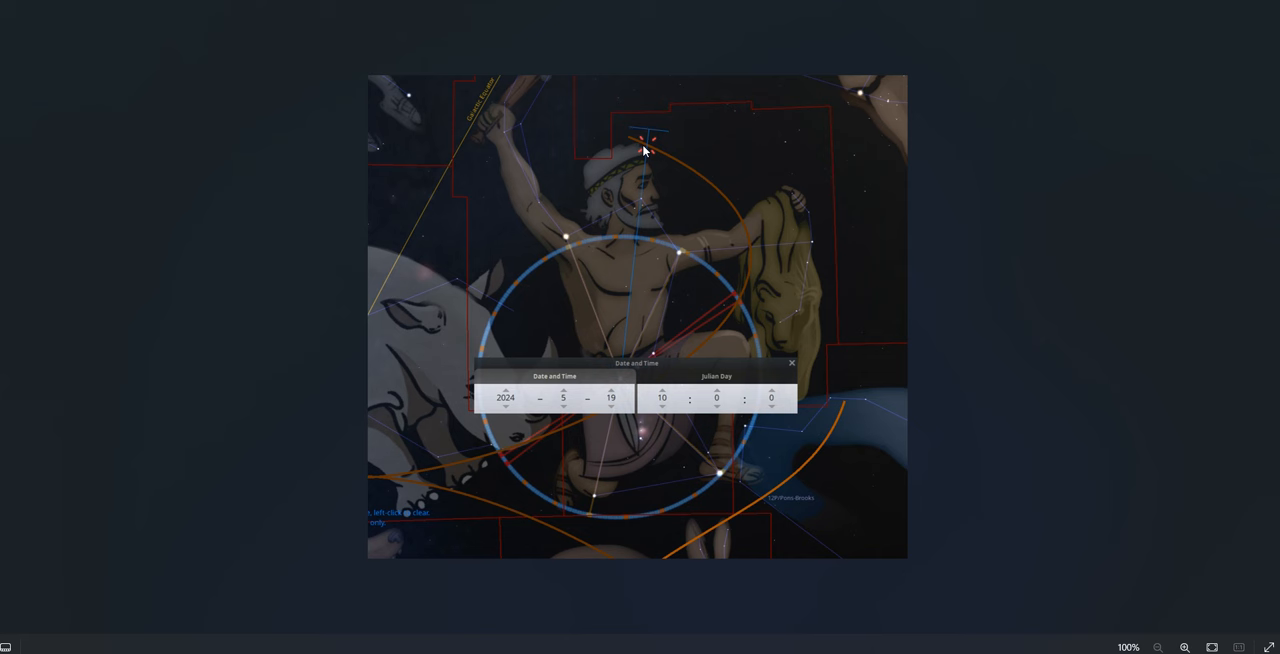
pyautogui.moveTo(654, 145)
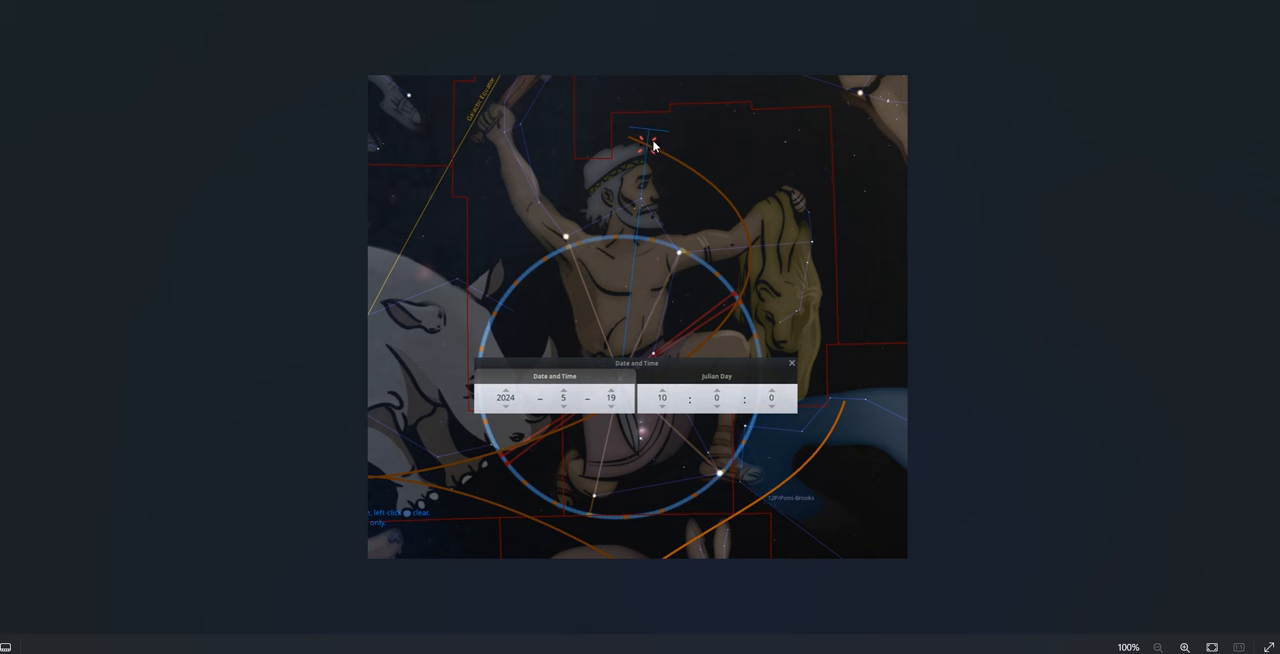
pyautogui.moveTo(700, 193)
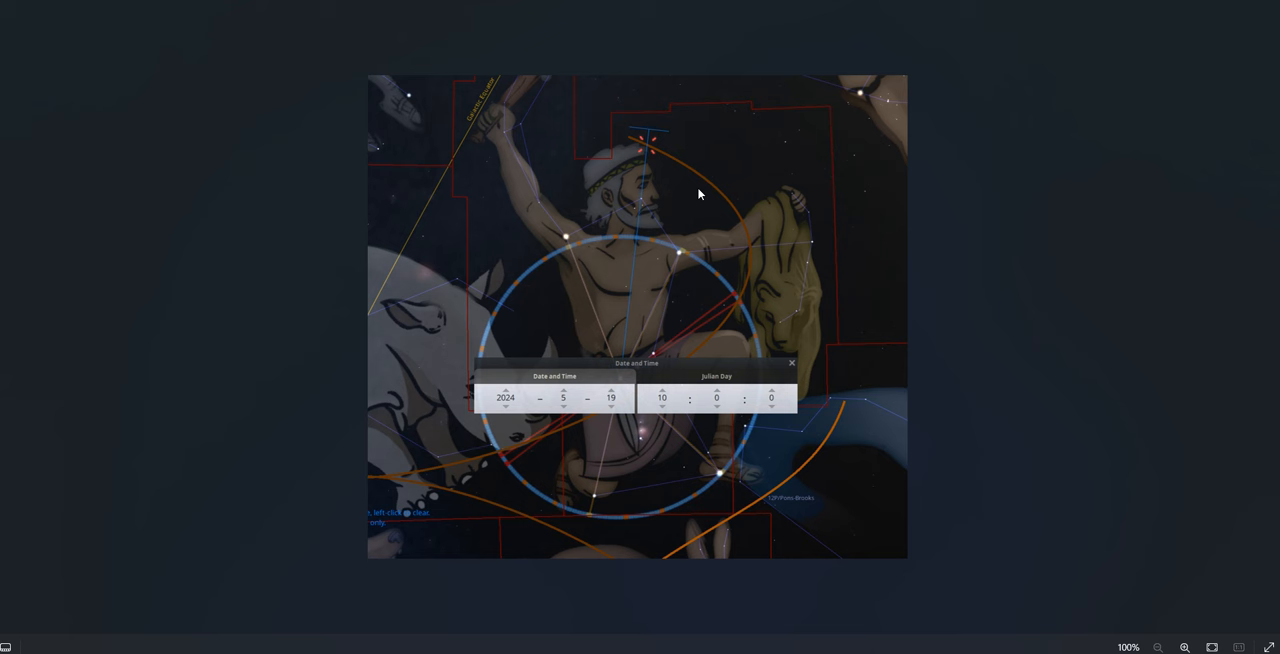
pyautogui.moveTo(687, 251)
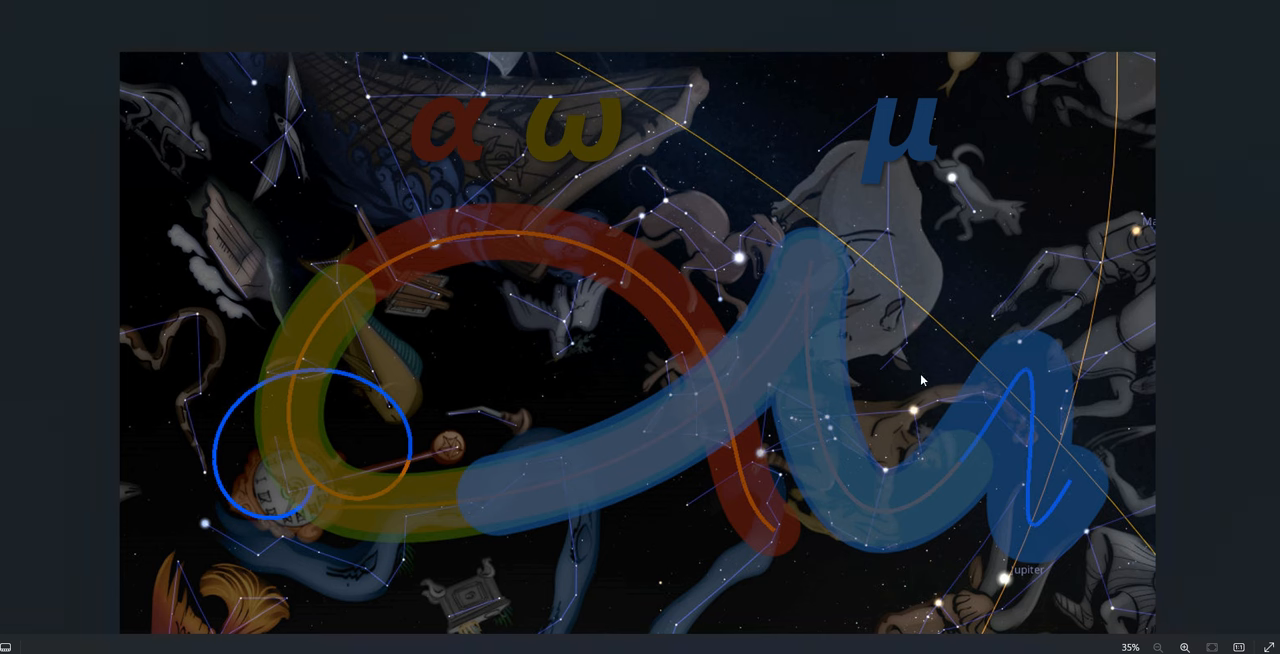
pyautogui.moveTo(770, 317)
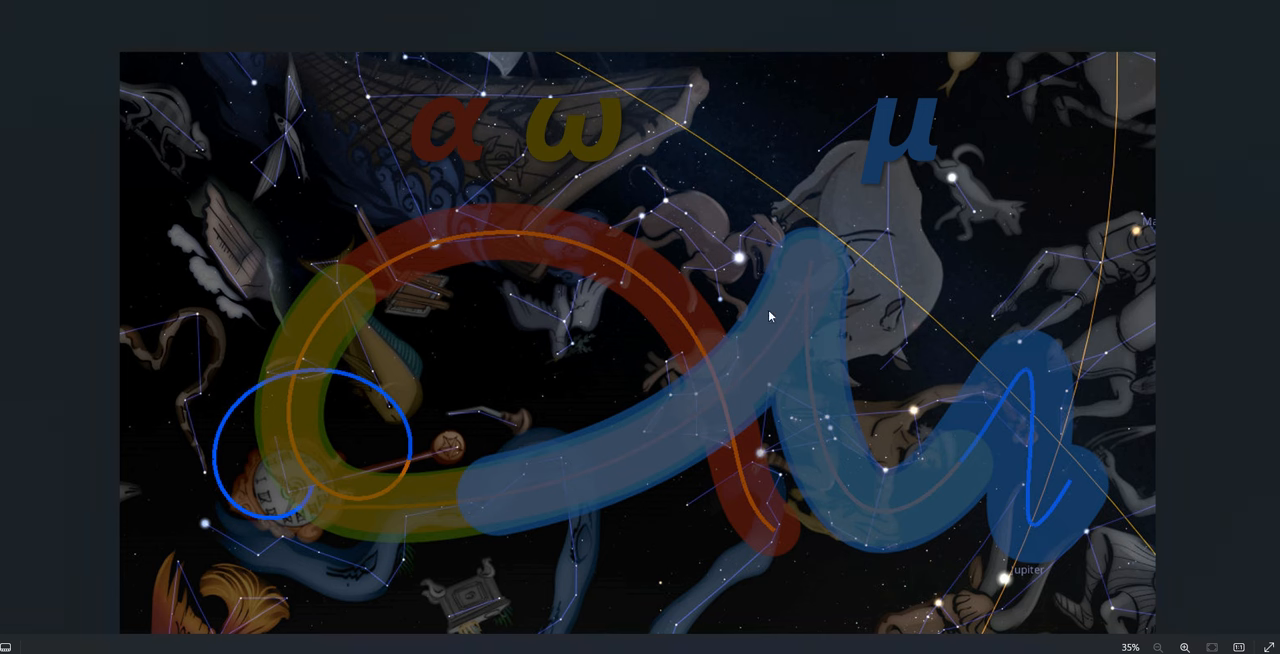
pyautogui.moveTo(1014, 235)
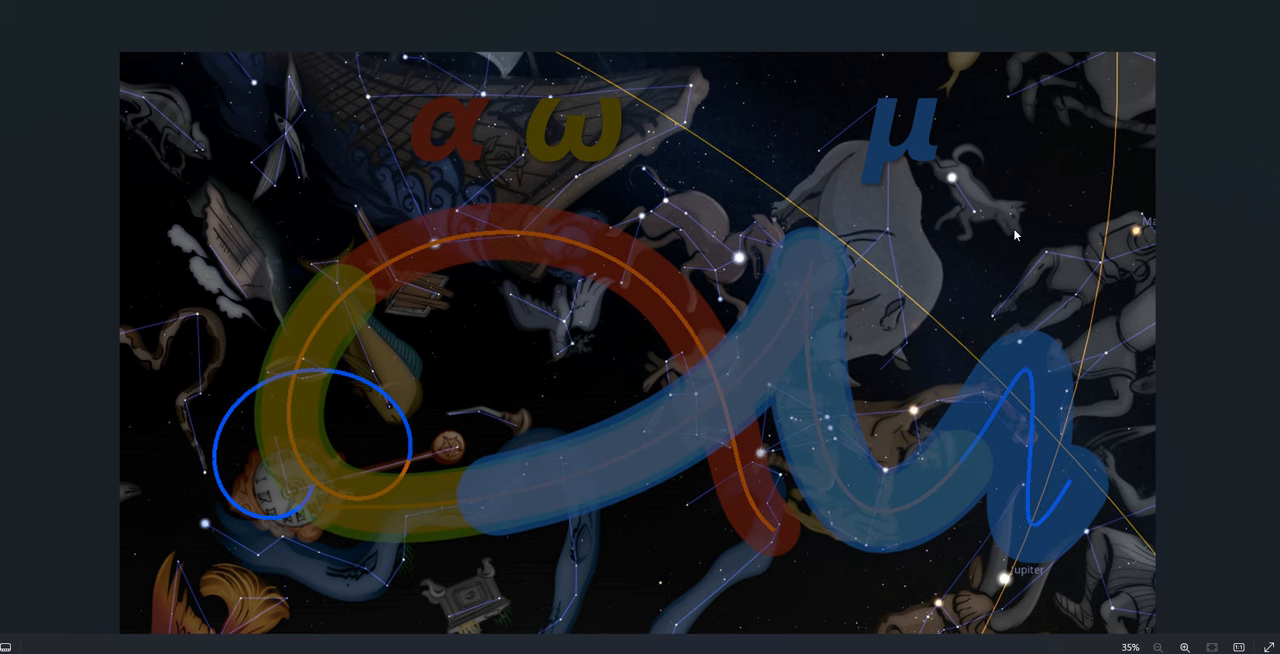
pyautogui.moveTo(745, 387)
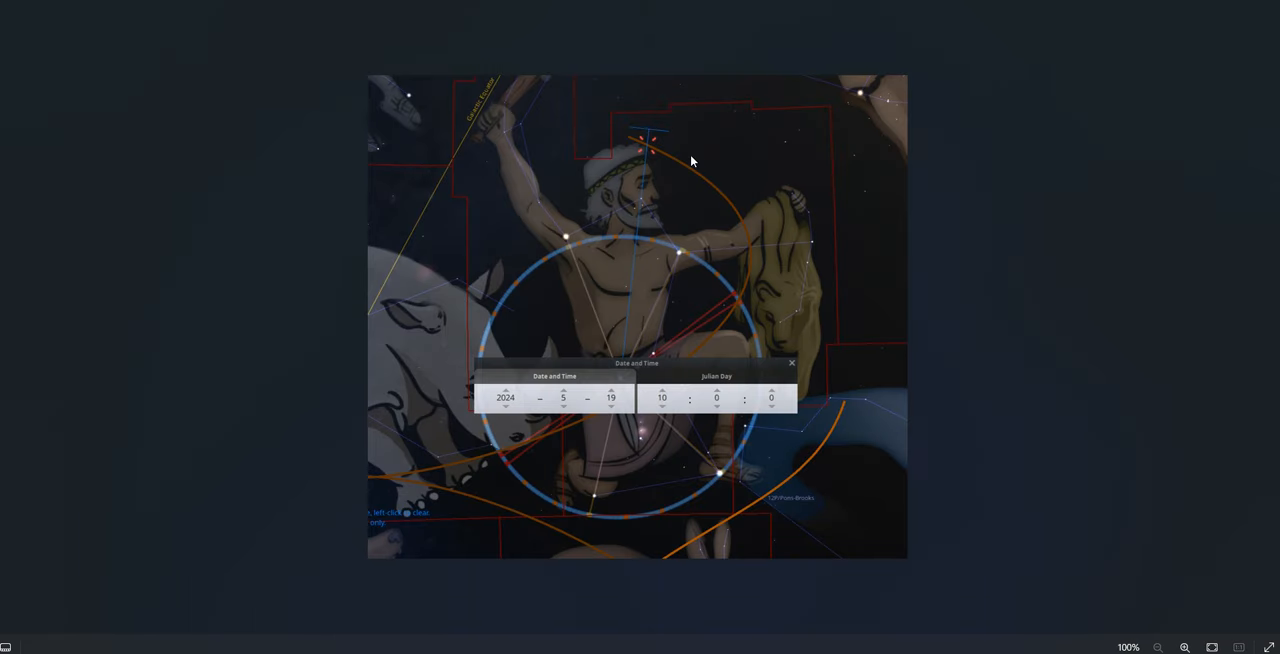
pyautogui.moveTo(660, 138)
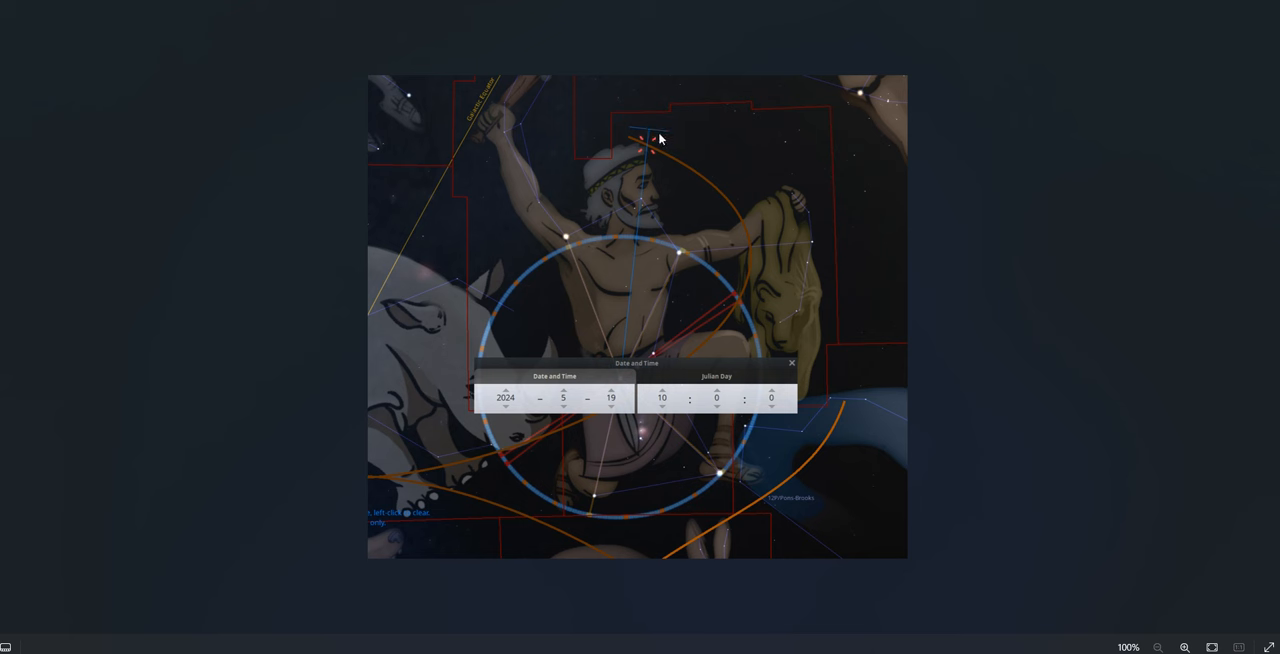
pyautogui.moveTo(648, 150)
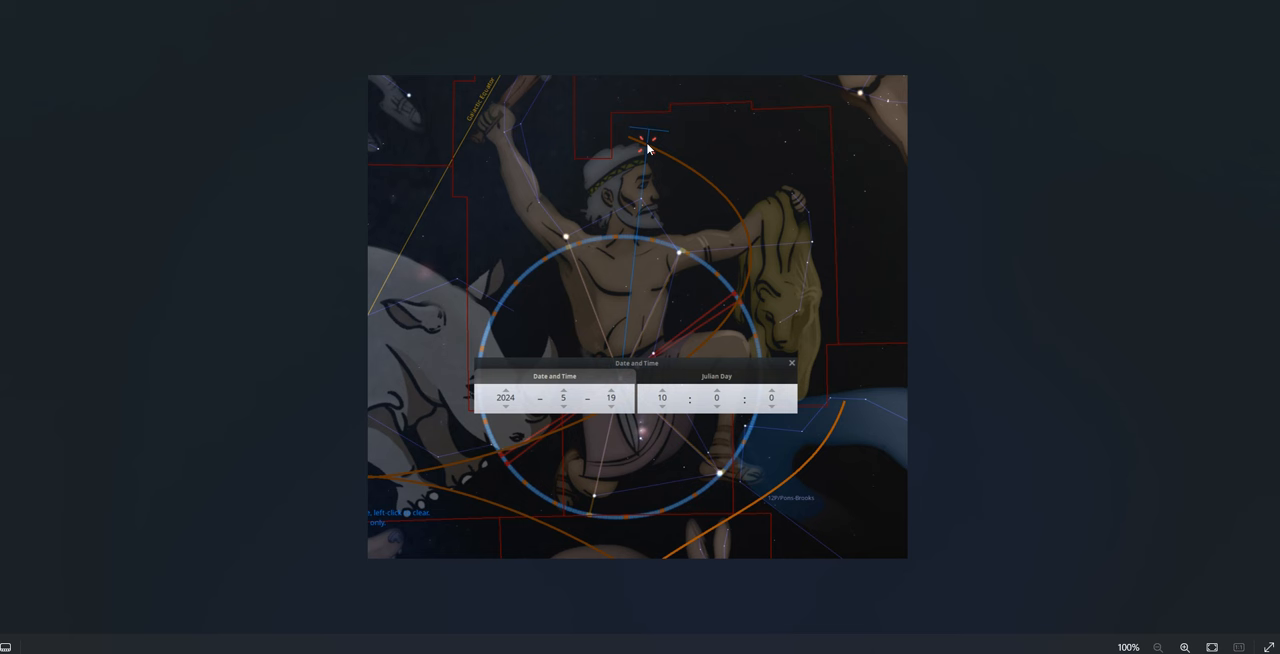
pyautogui.moveTo(646, 160)
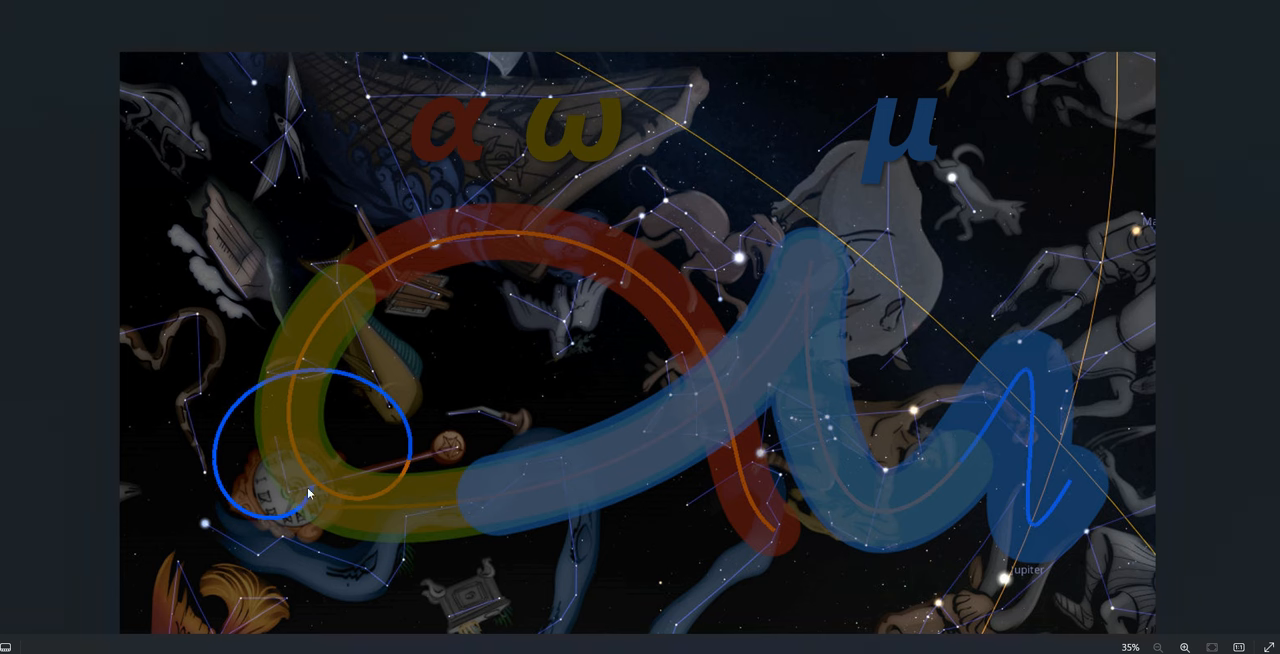
pyautogui.moveTo(415, 461)
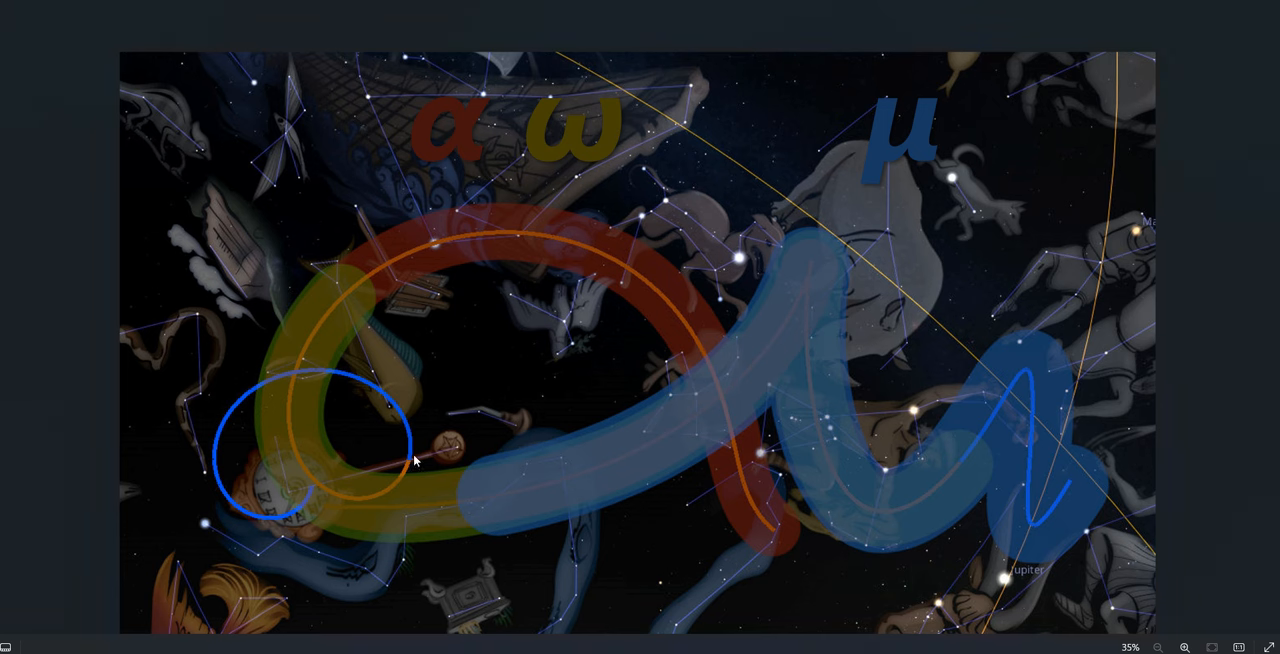
pyautogui.moveTo(392, 491)
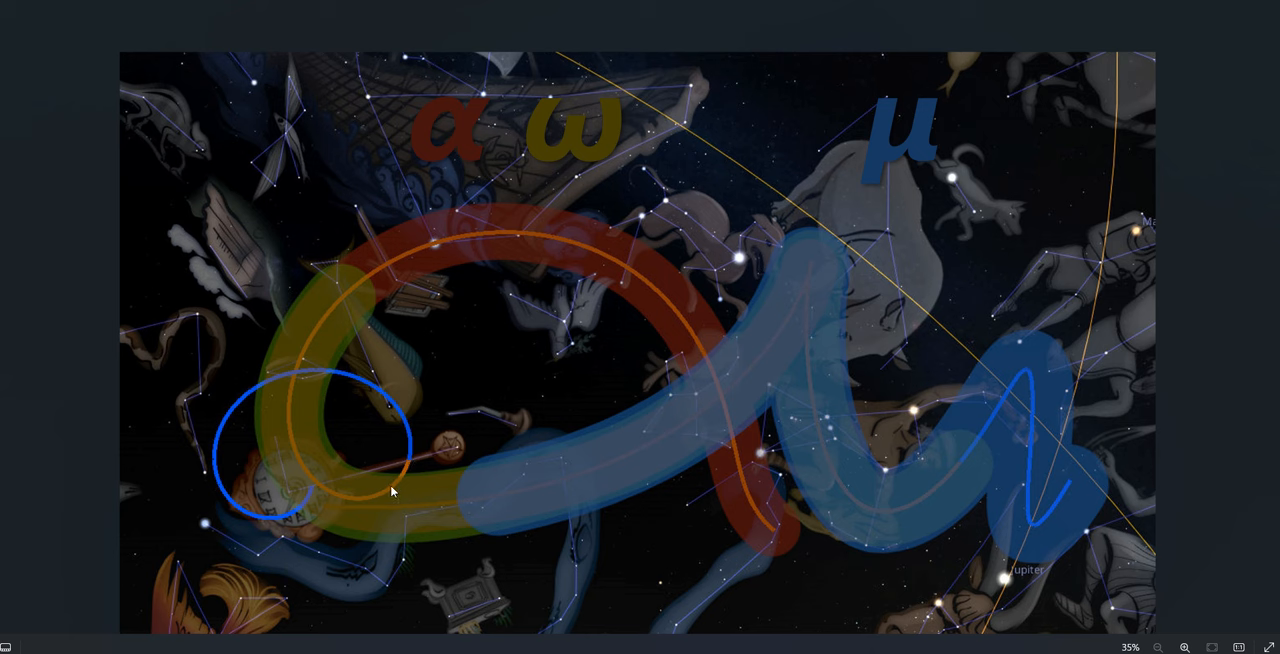
pyautogui.moveTo(410, 465)
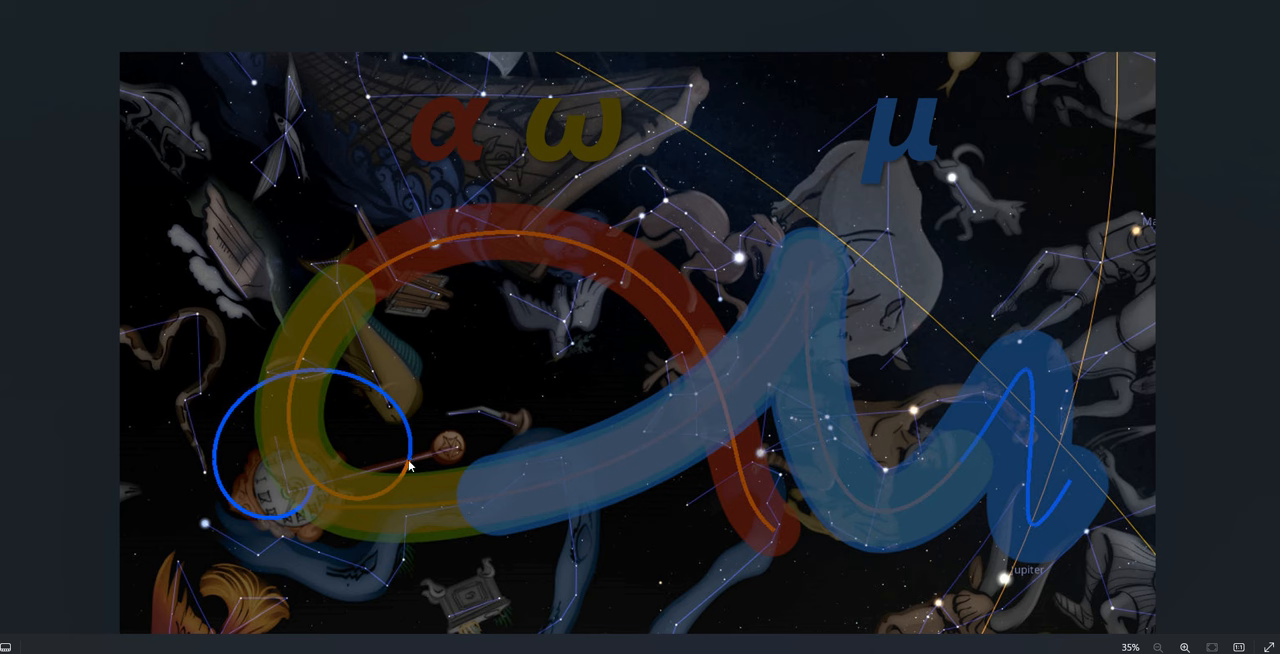
pyautogui.moveTo(393, 488)
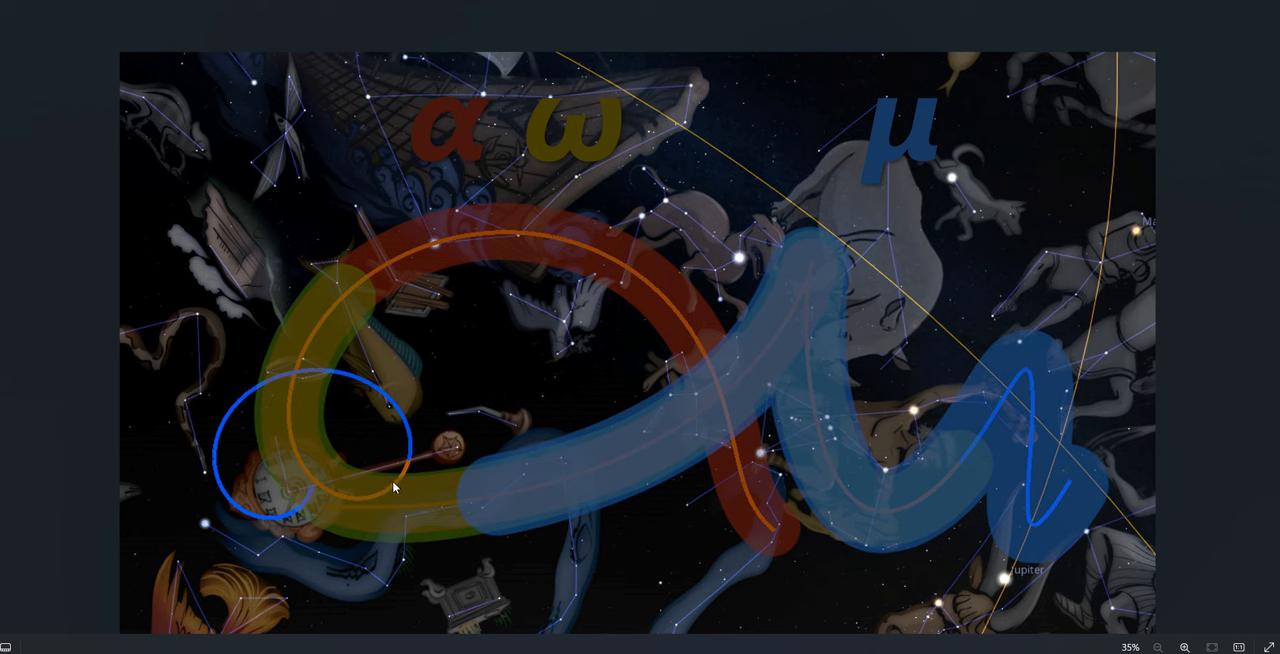
pyautogui.moveTo(408, 466)
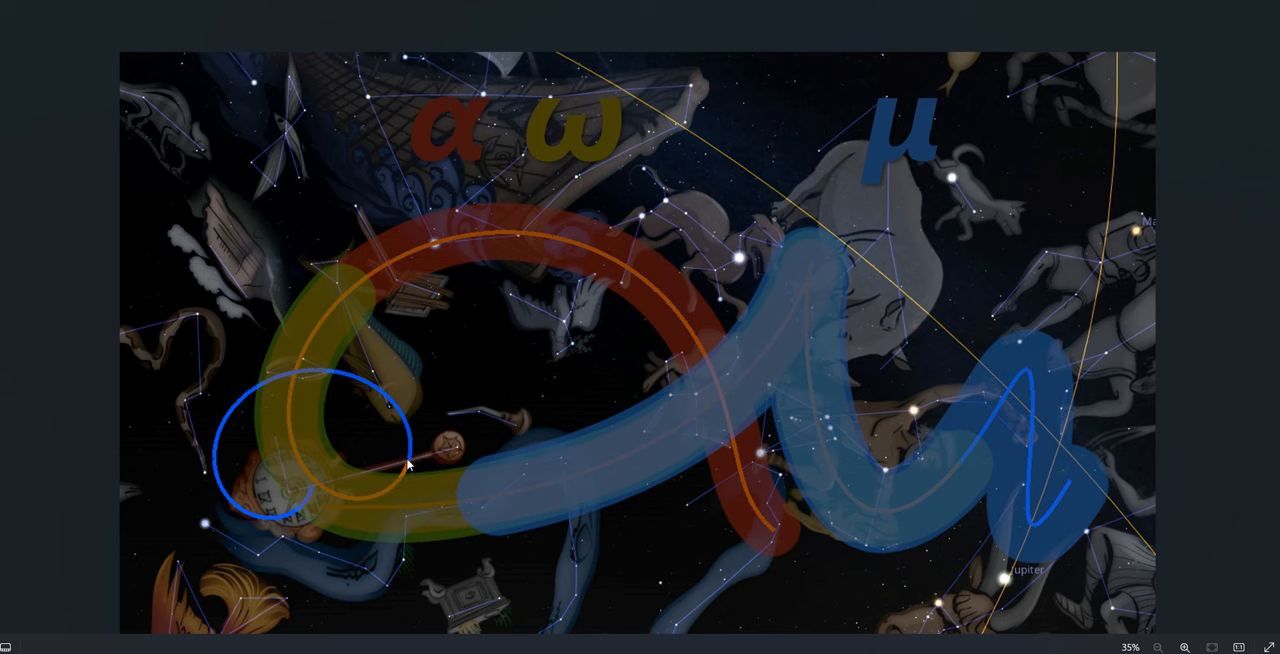
pyautogui.moveTo(420, 463)
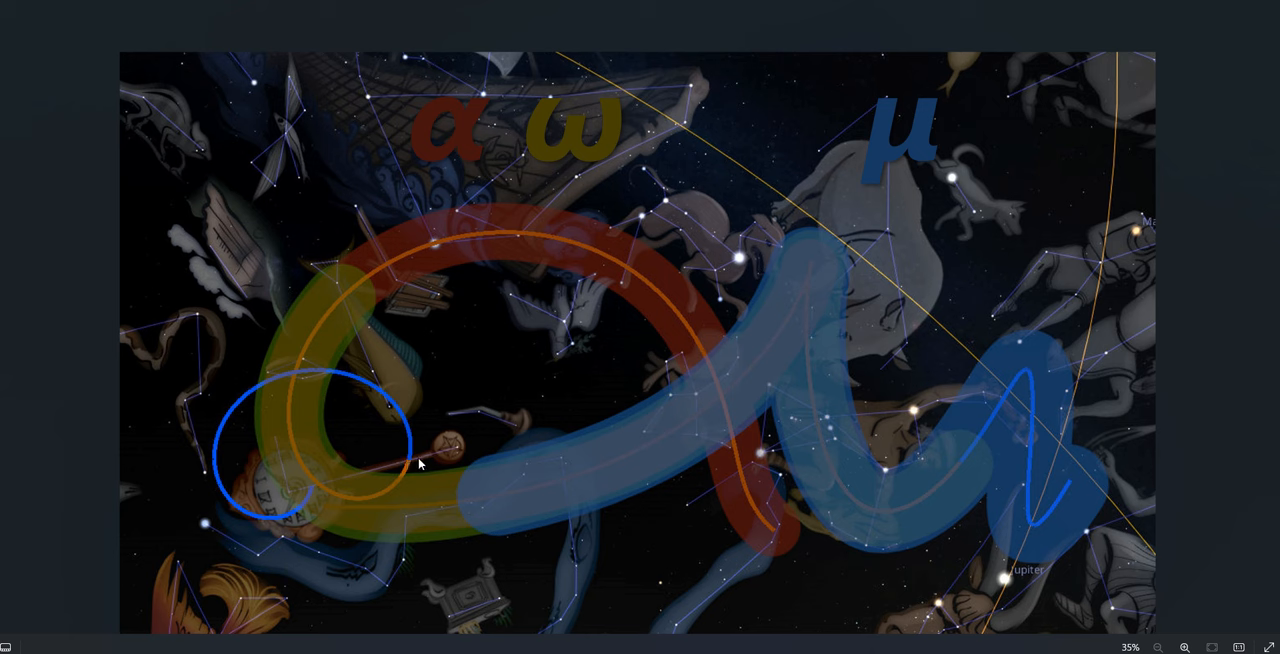
pyautogui.moveTo(397, 470)
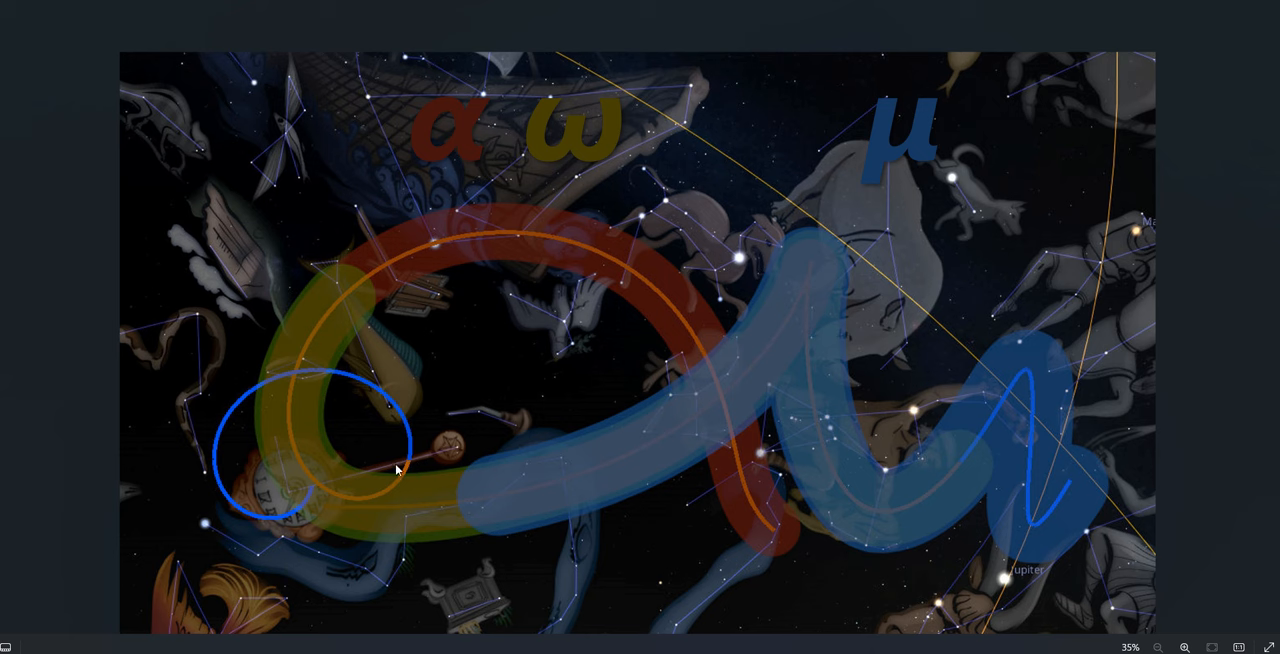
pyautogui.moveTo(408, 463)
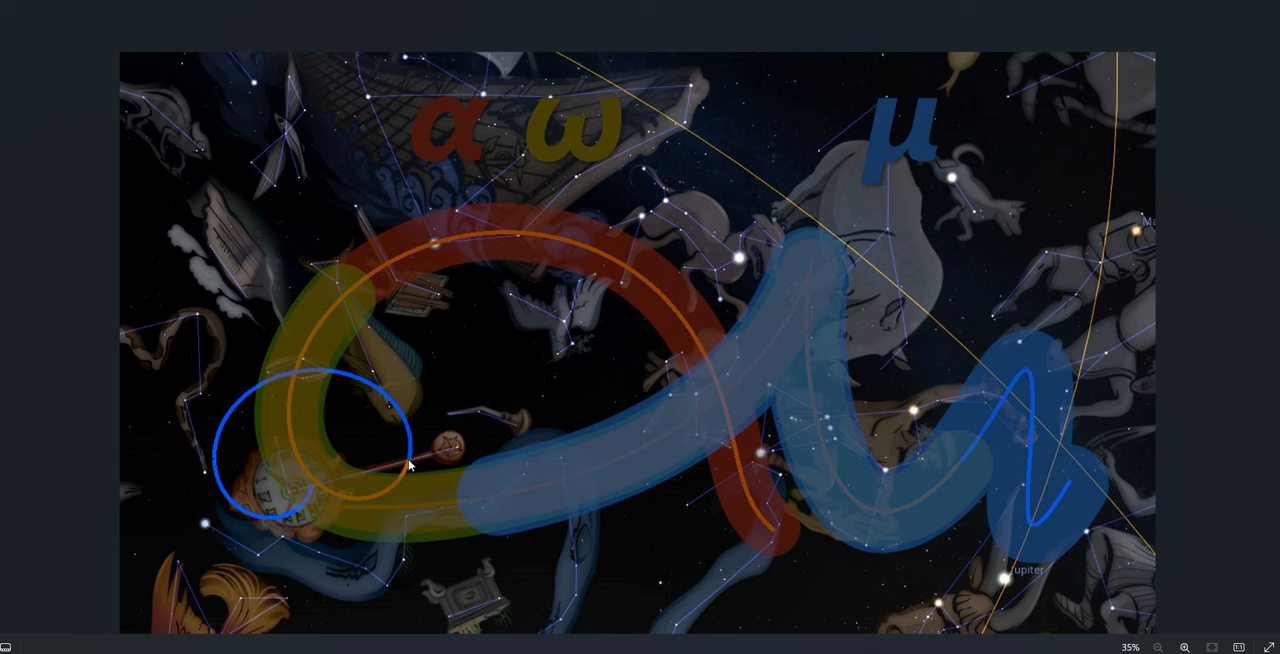
pyautogui.moveTo(409, 463)
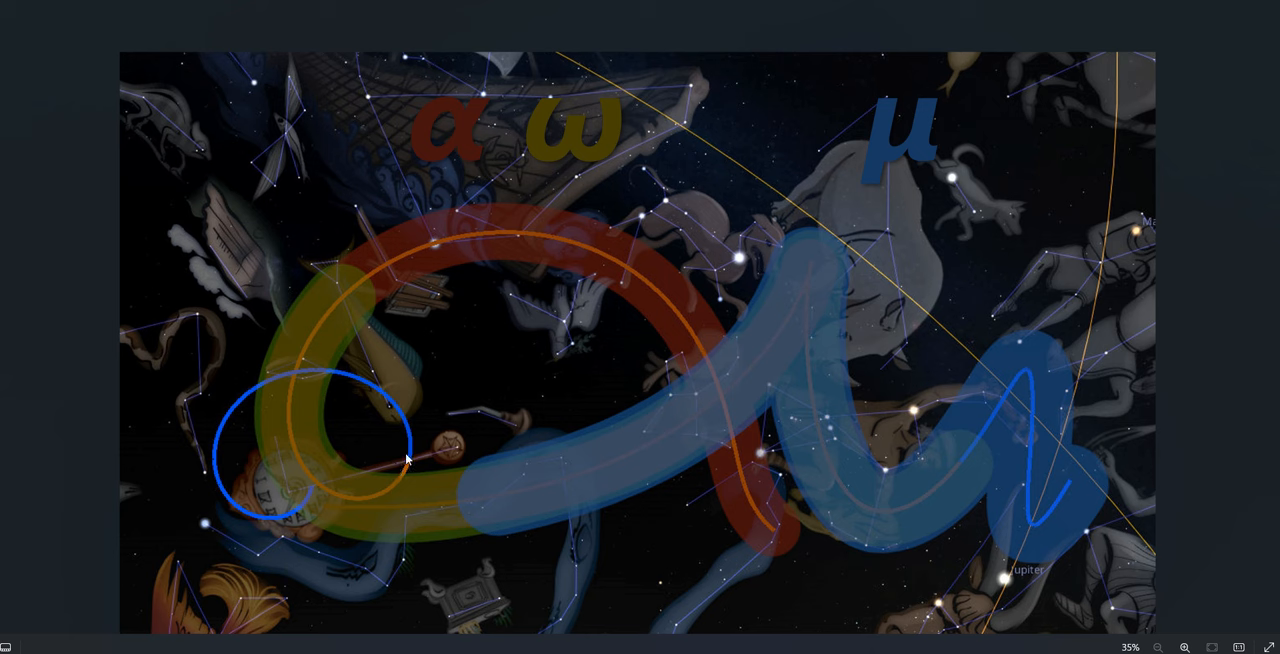
pyautogui.moveTo(392, 487)
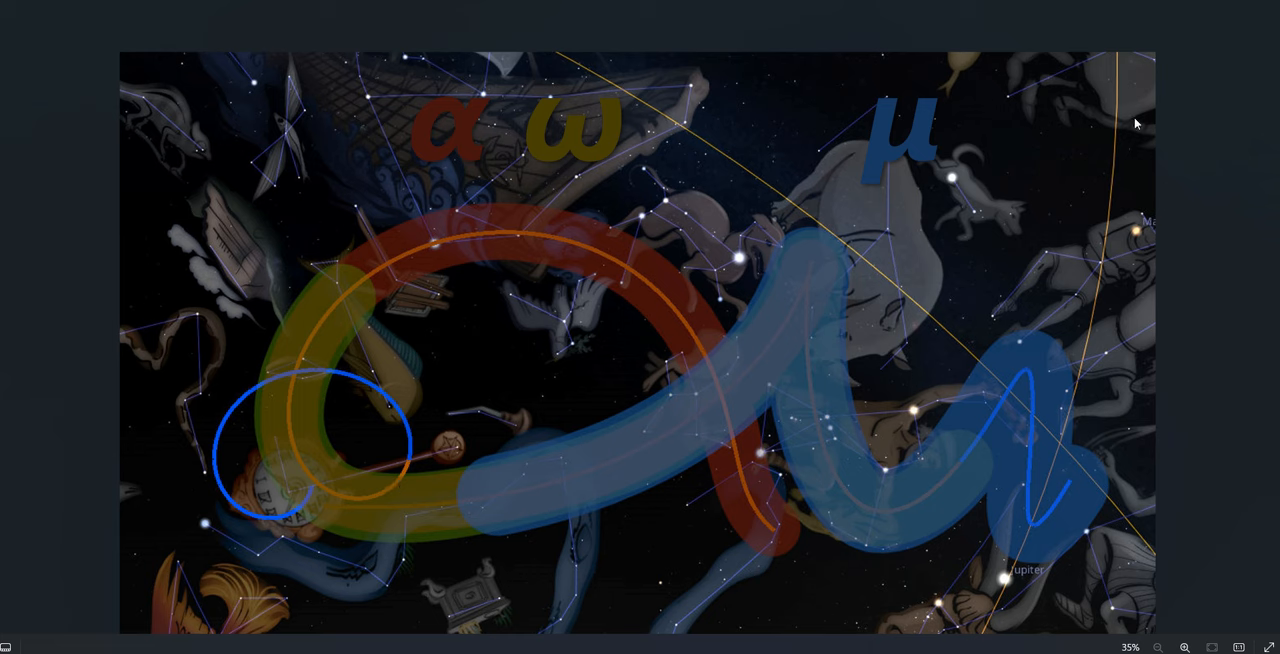
pyautogui.moveTo(400, 465)
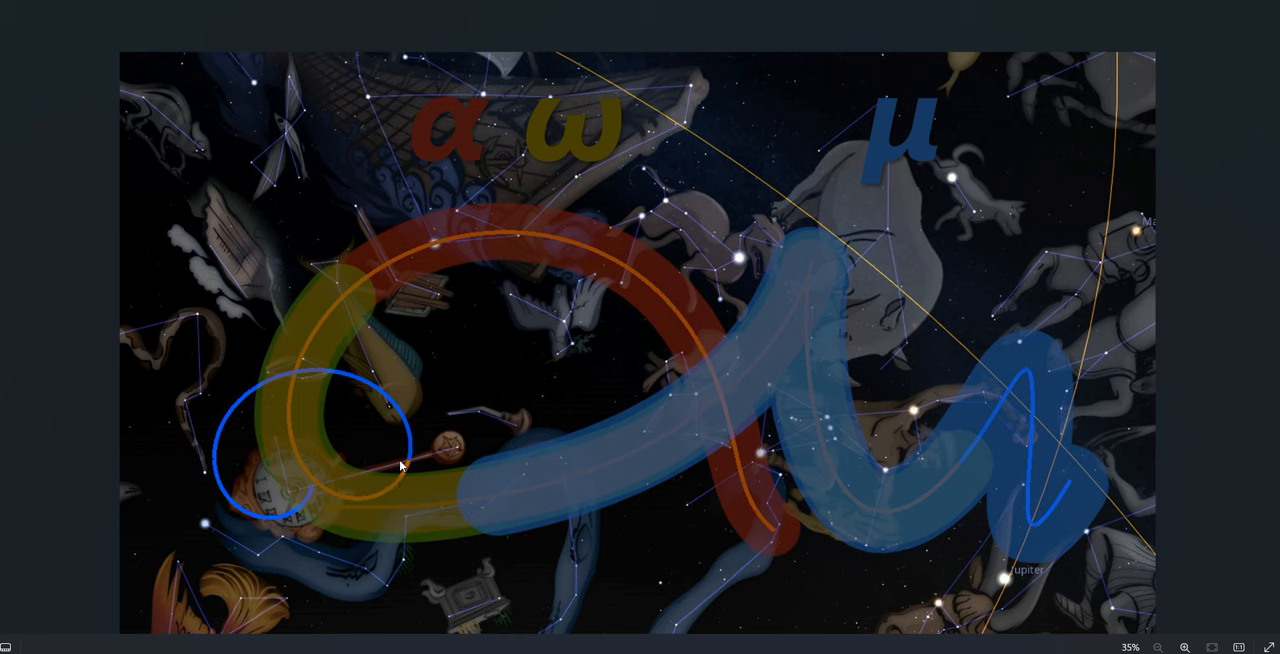
pyautogui.moveTo(520, 487)
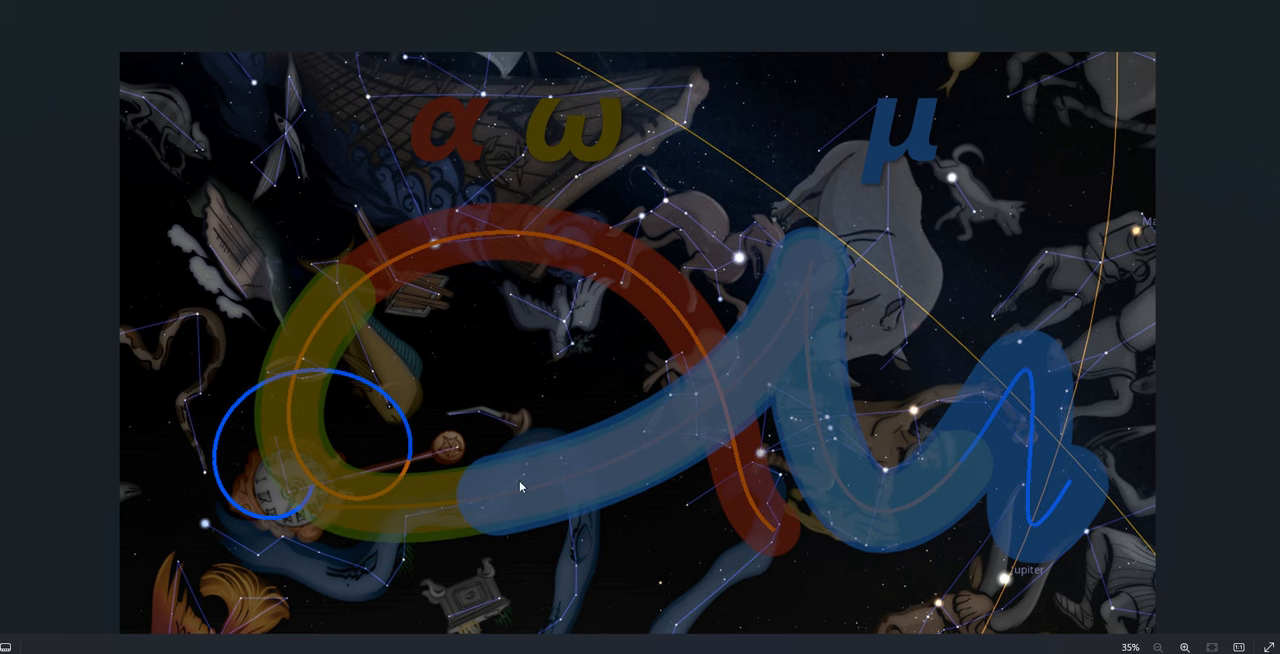
pyautogui.moveTo(908, 335)
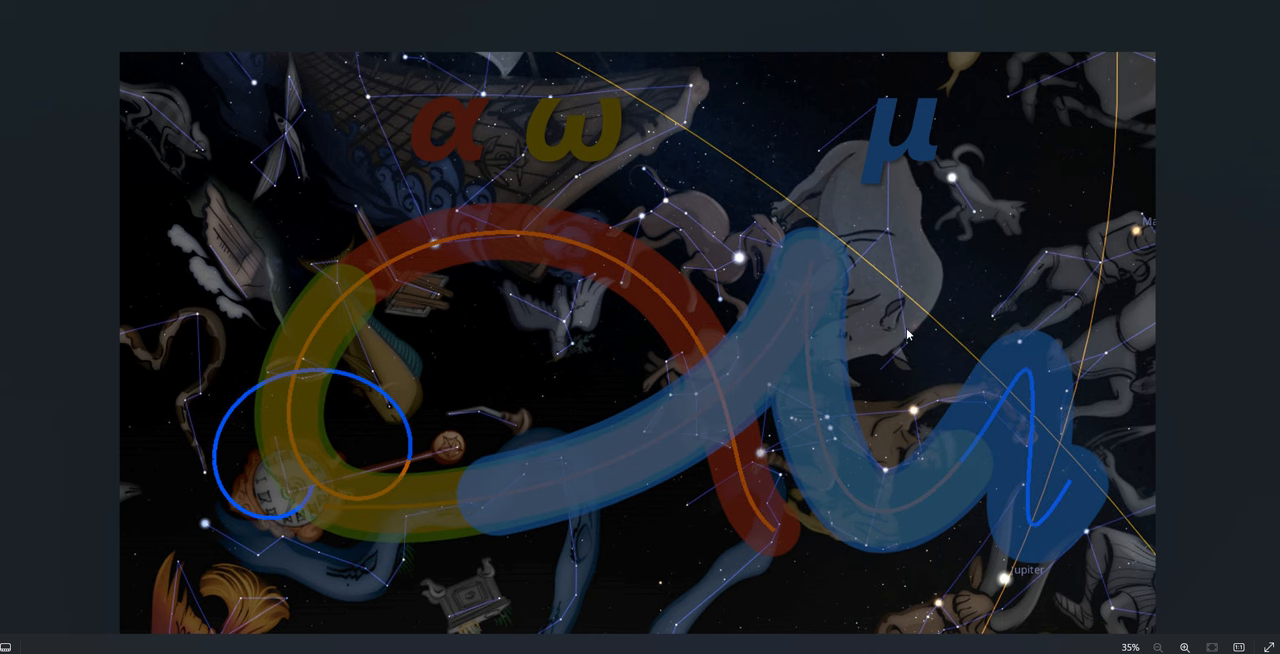
pyautogui.moveTo(847, 348)
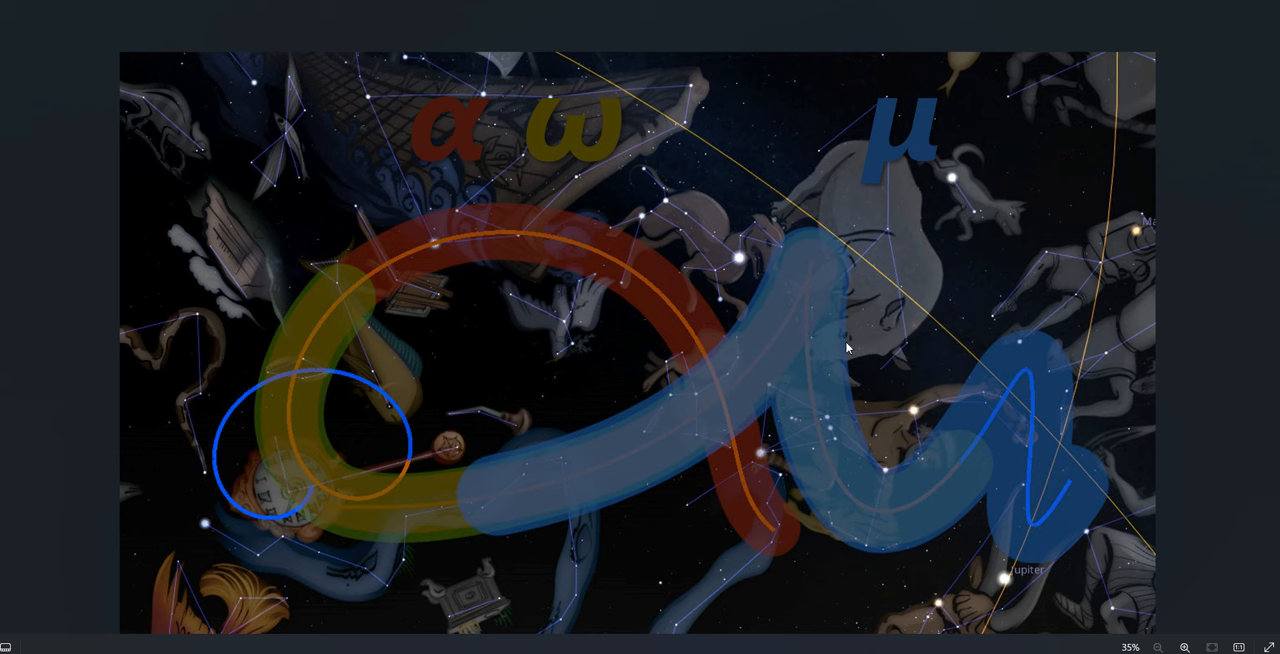
pyautogui.moveTo(846, 342)
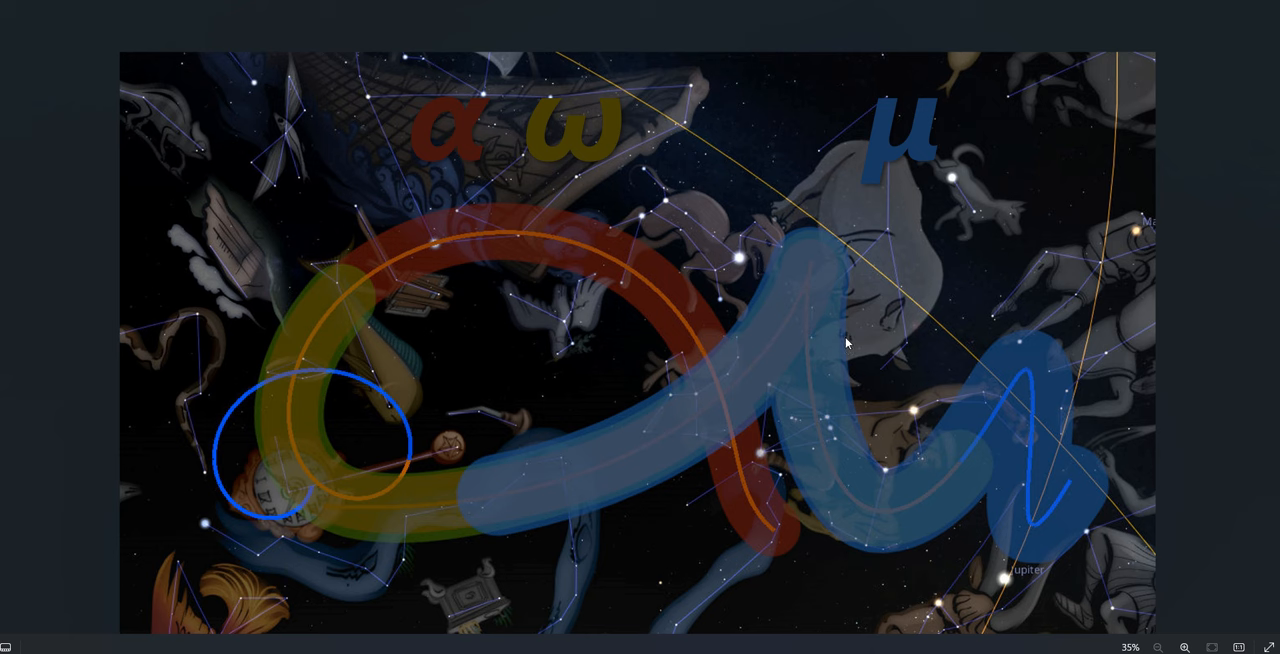
pyautogui.moveTo(461, 511)
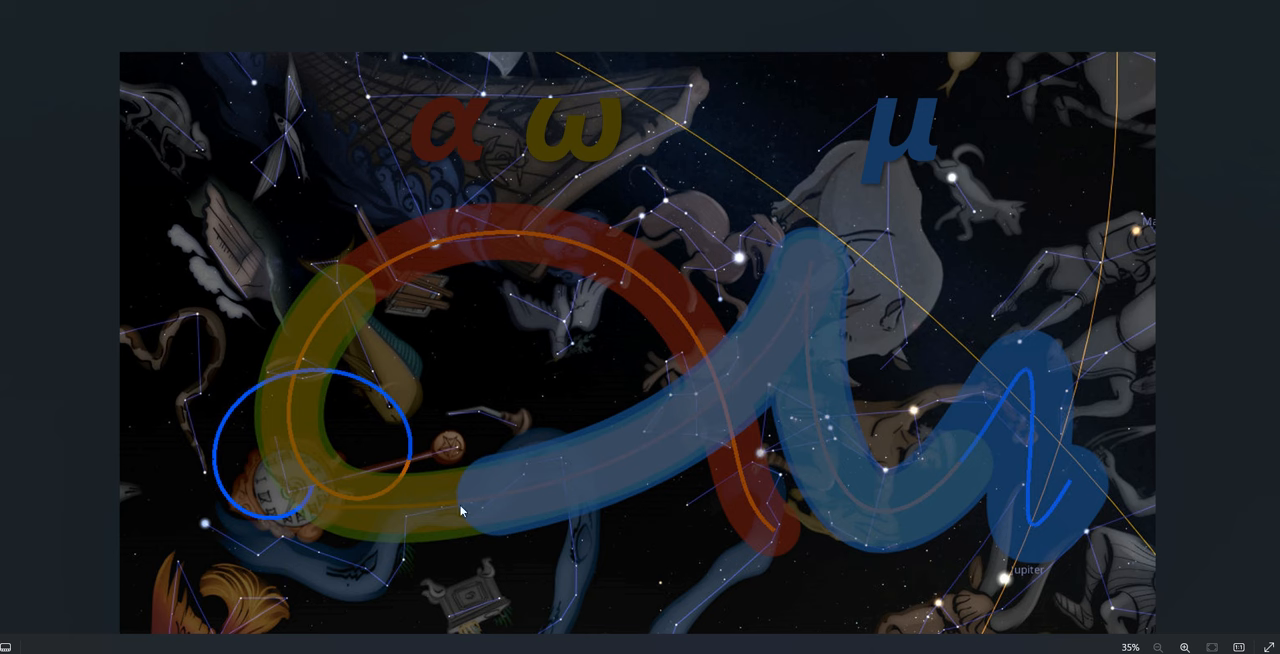
pyautogui.moveTo(472, 505)
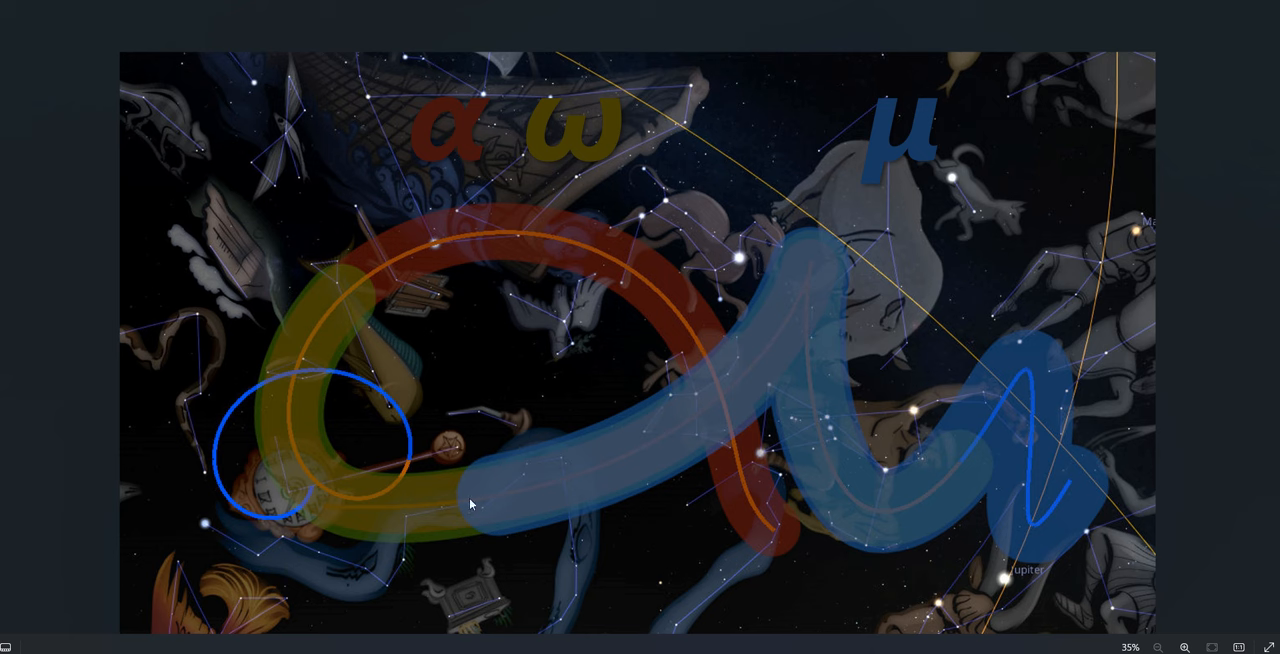
pyautogui.moveTo(835, 419)
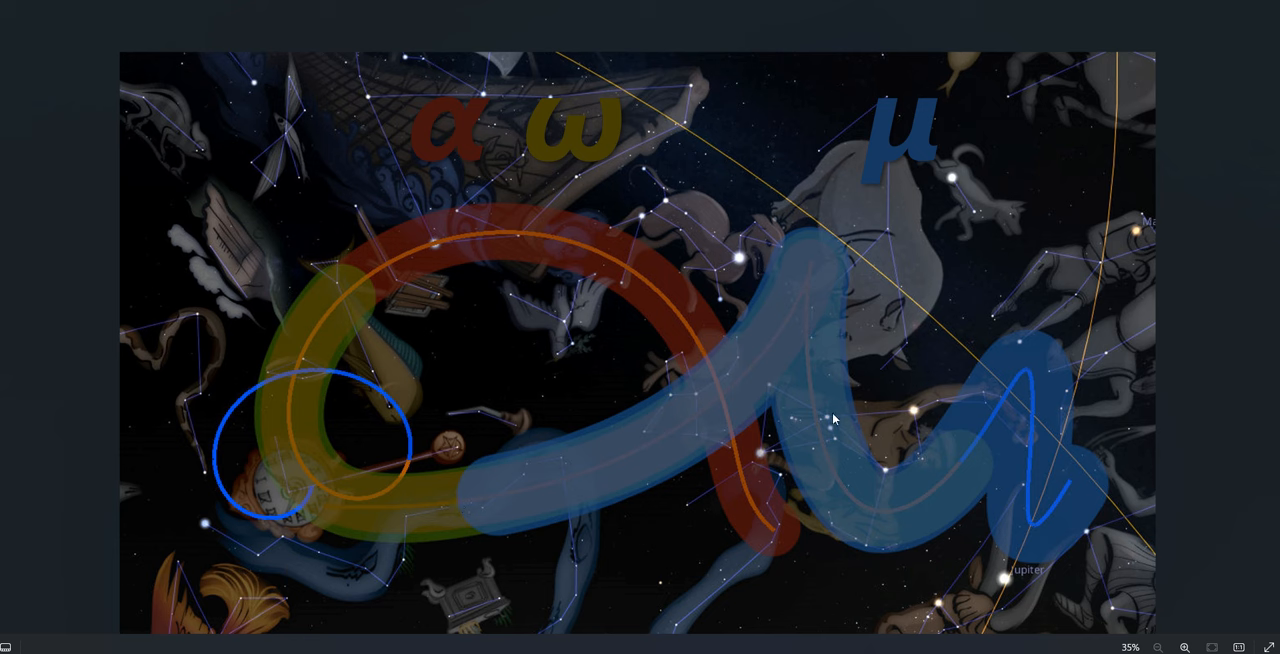
pyautogui.moveTo(328, 318)
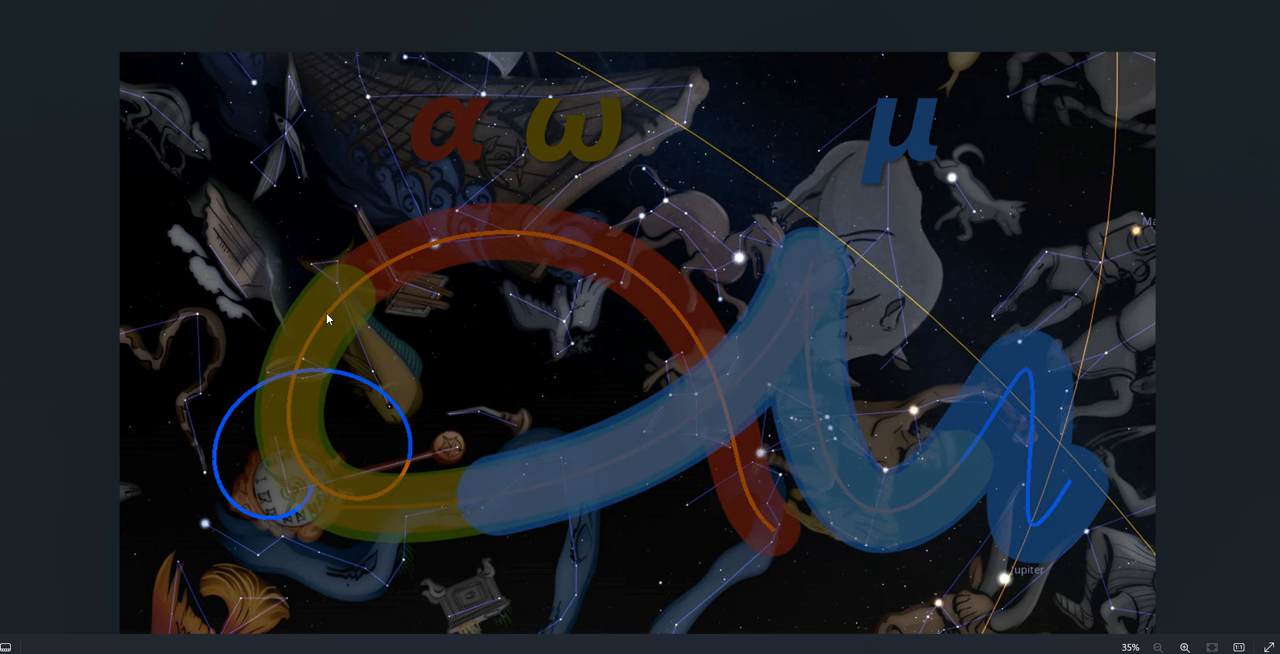
pyautogui.moveTo(1100, 421)
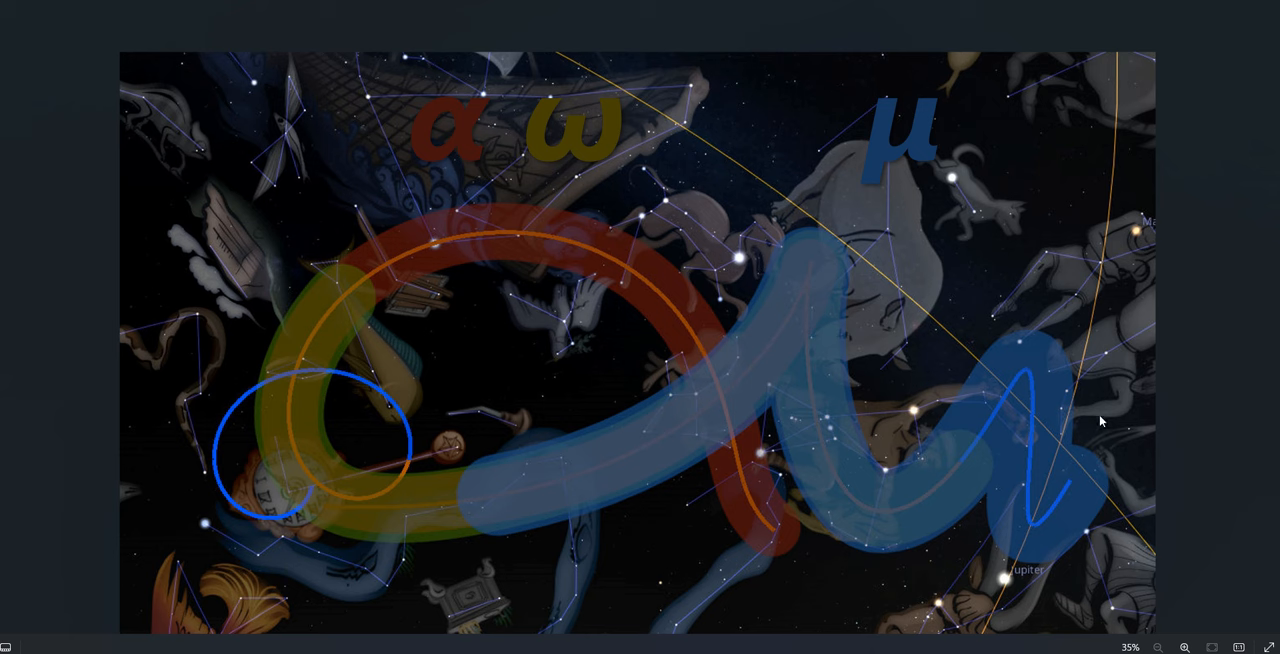
pyautogui.moveTo(819, 491)
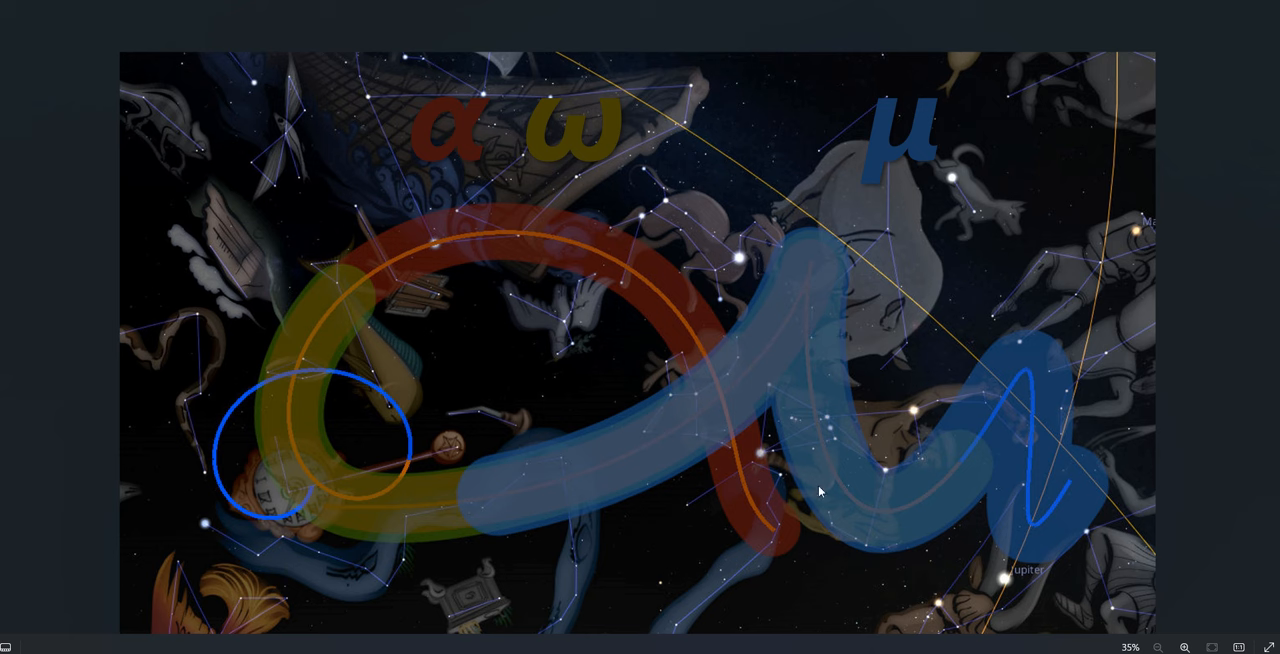
pyautogui.moveTo(472, 490)
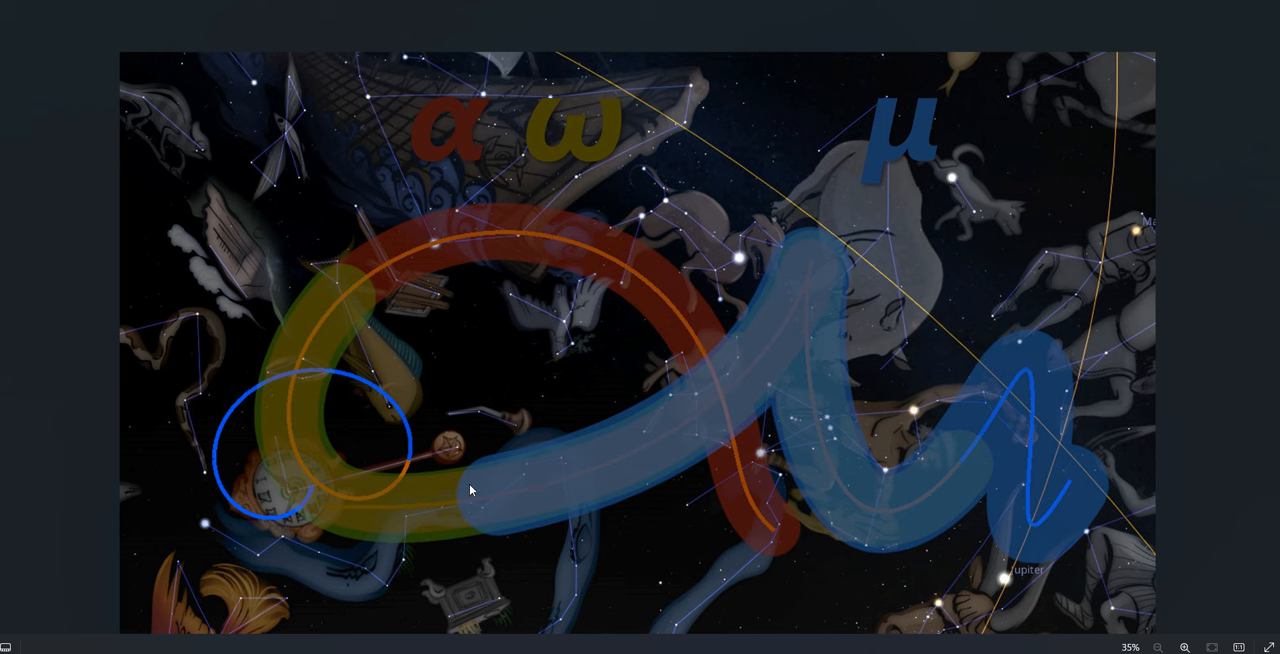
pyautogui.moveTo(946, 322)
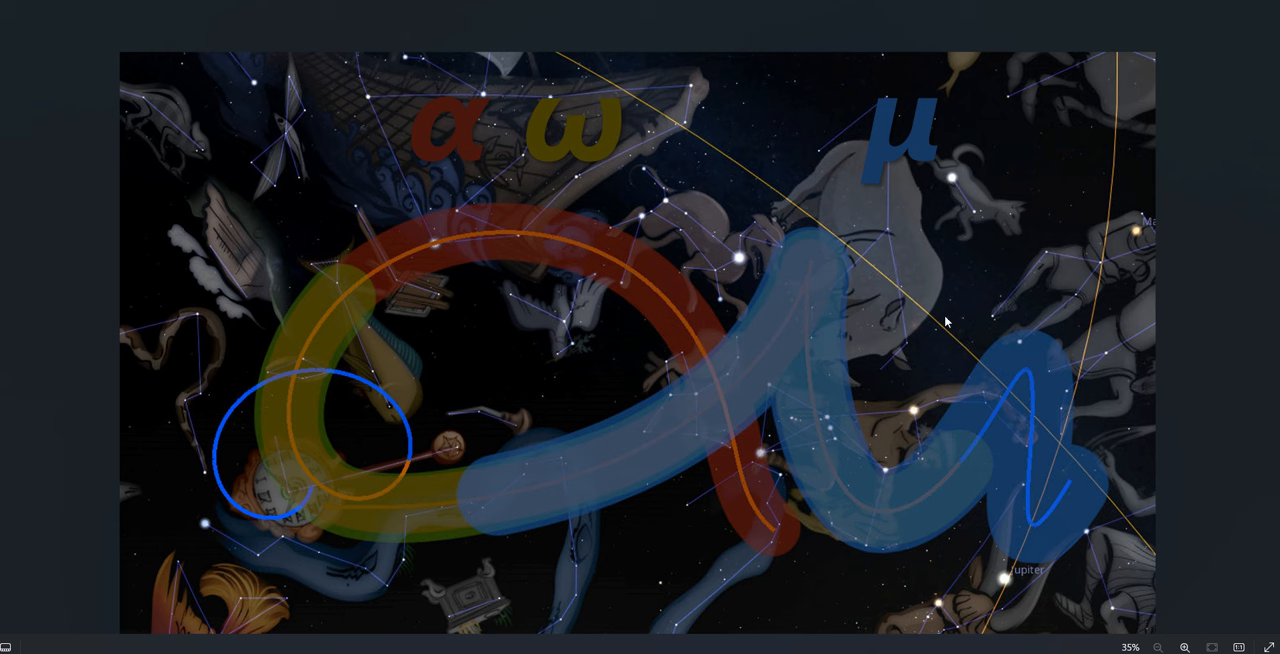
pyautogui.moveTo(674, 281)
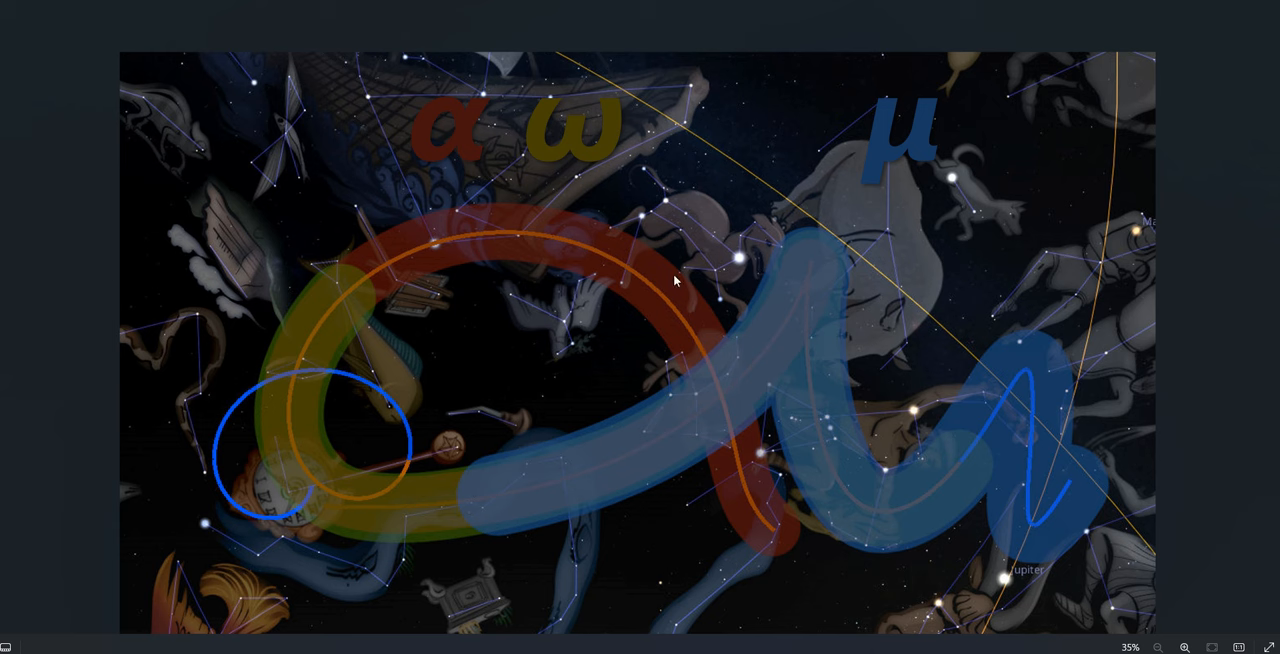
pyautogui.moveTo(875, 146)
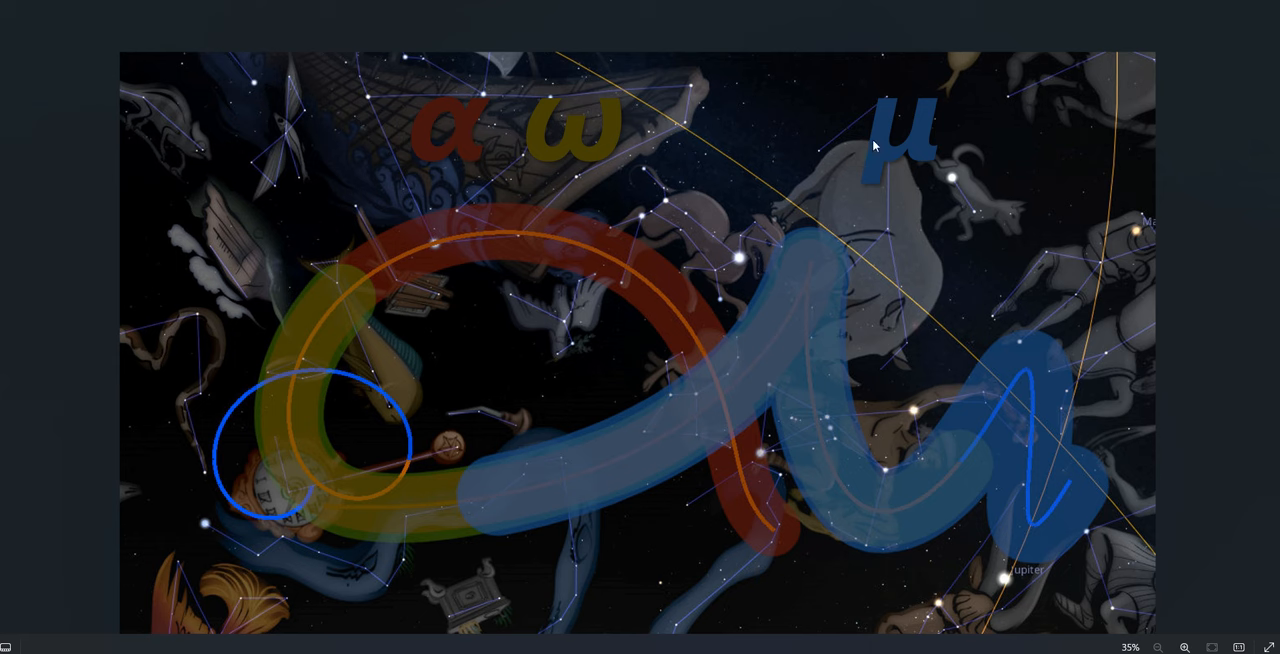
pyautogui.moveTo(799, 460)
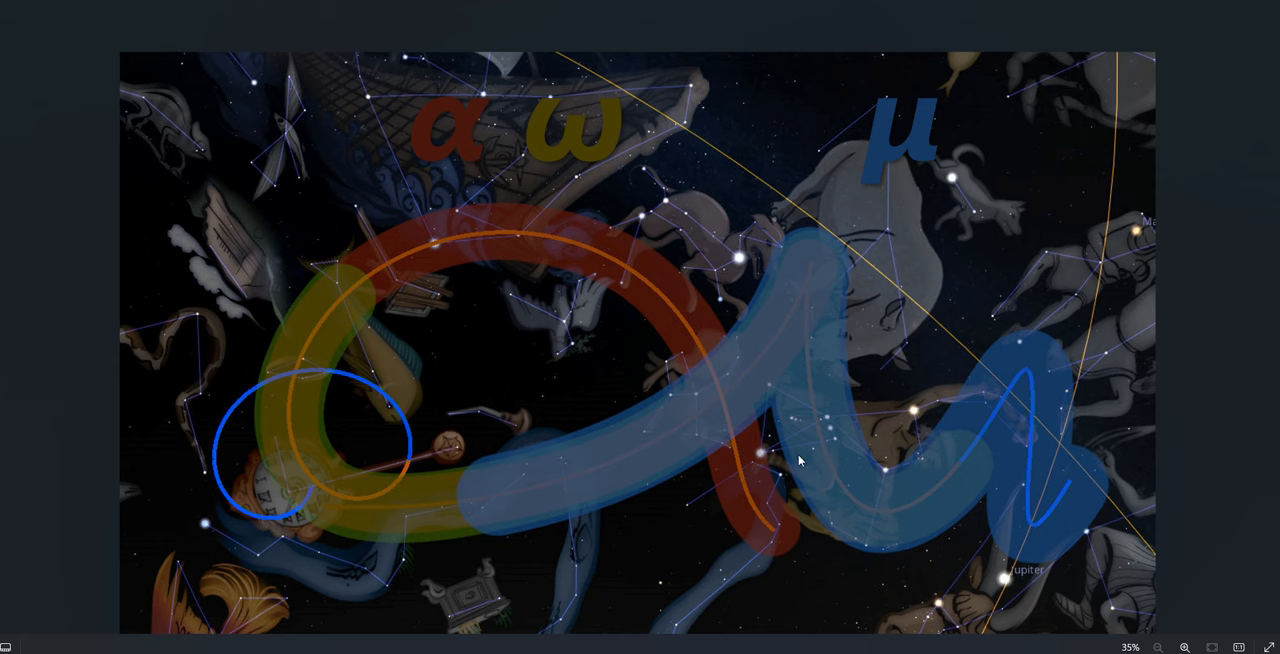
pyautogui.moveTo(835, 440)
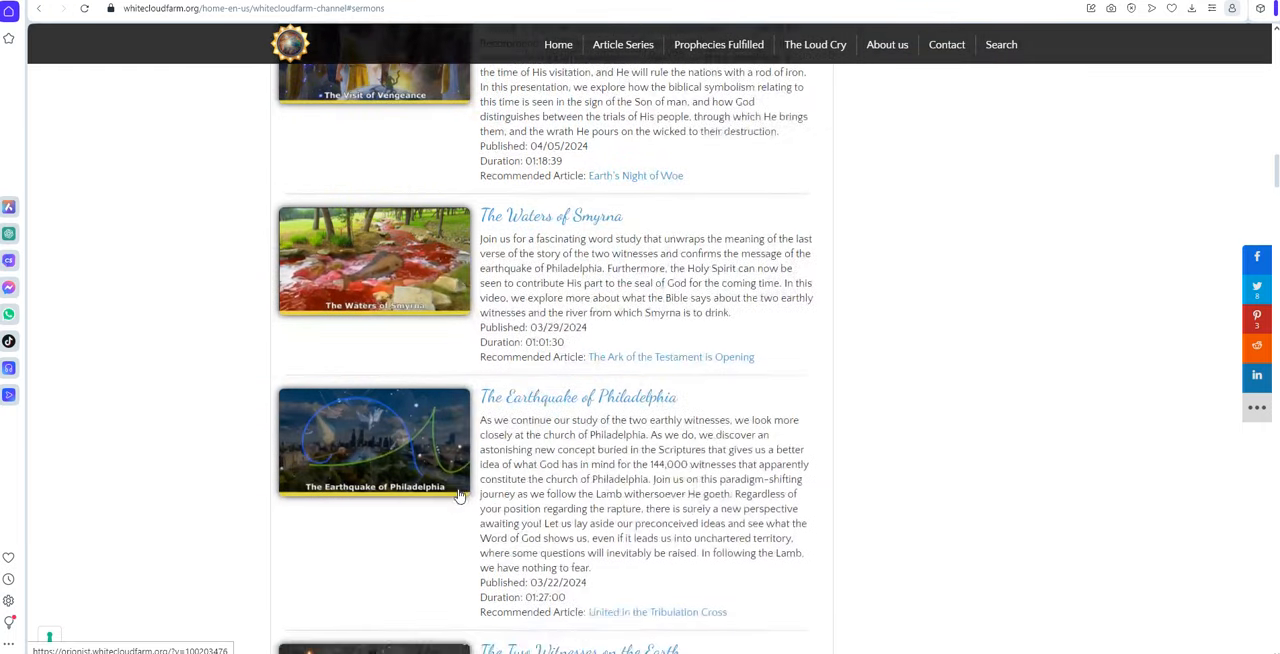
# Scroll to 'The Rest of the Story of the Two Witnesses' and 'The Two Witnesses, Made Simple'
pyautogui.scroll(-3)
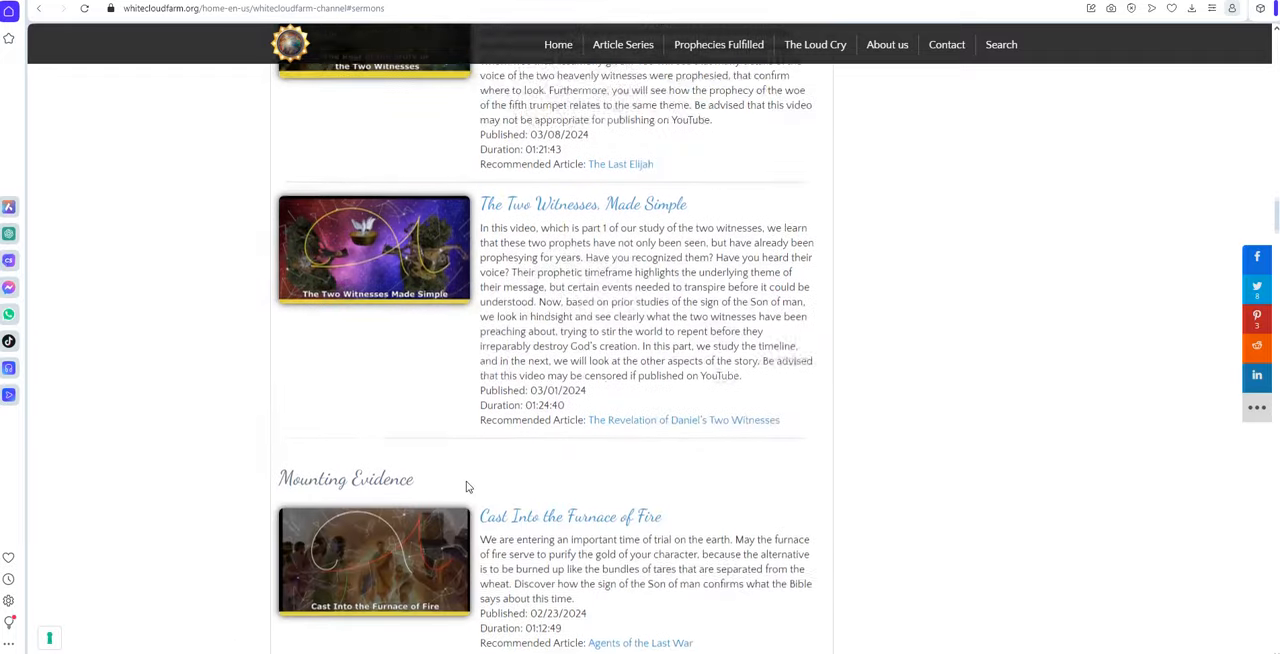
pyautogui.scroll(3)
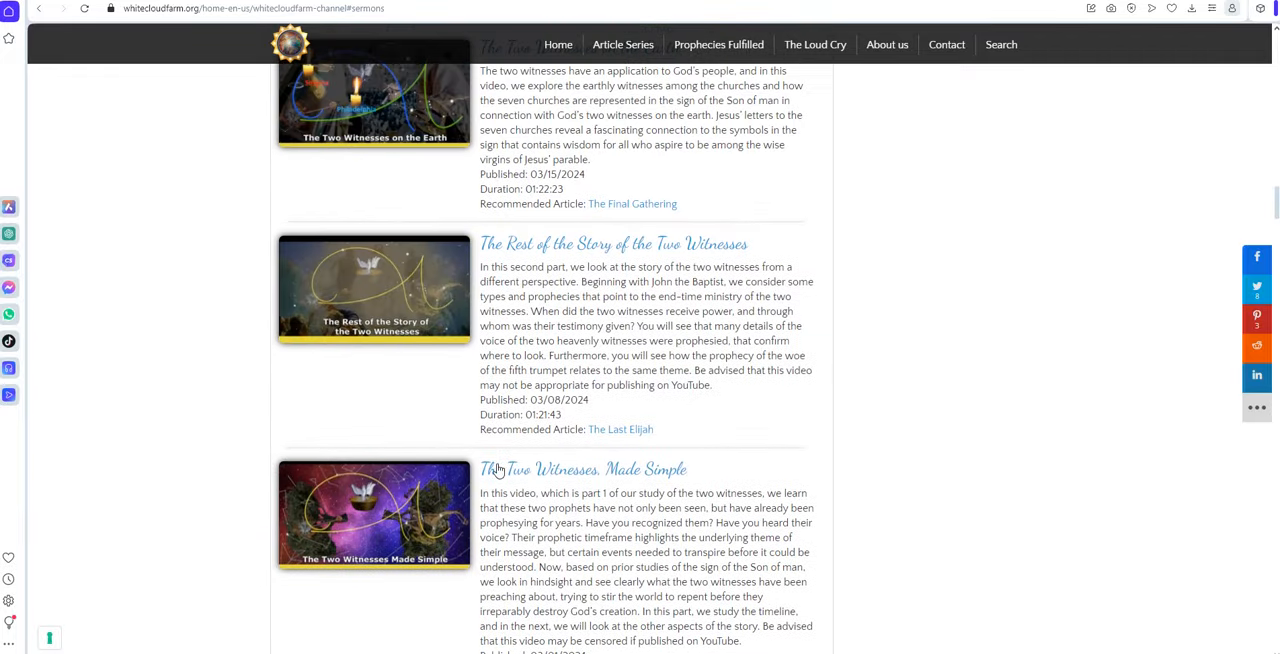
pyautogui.moveTo(994, 540)
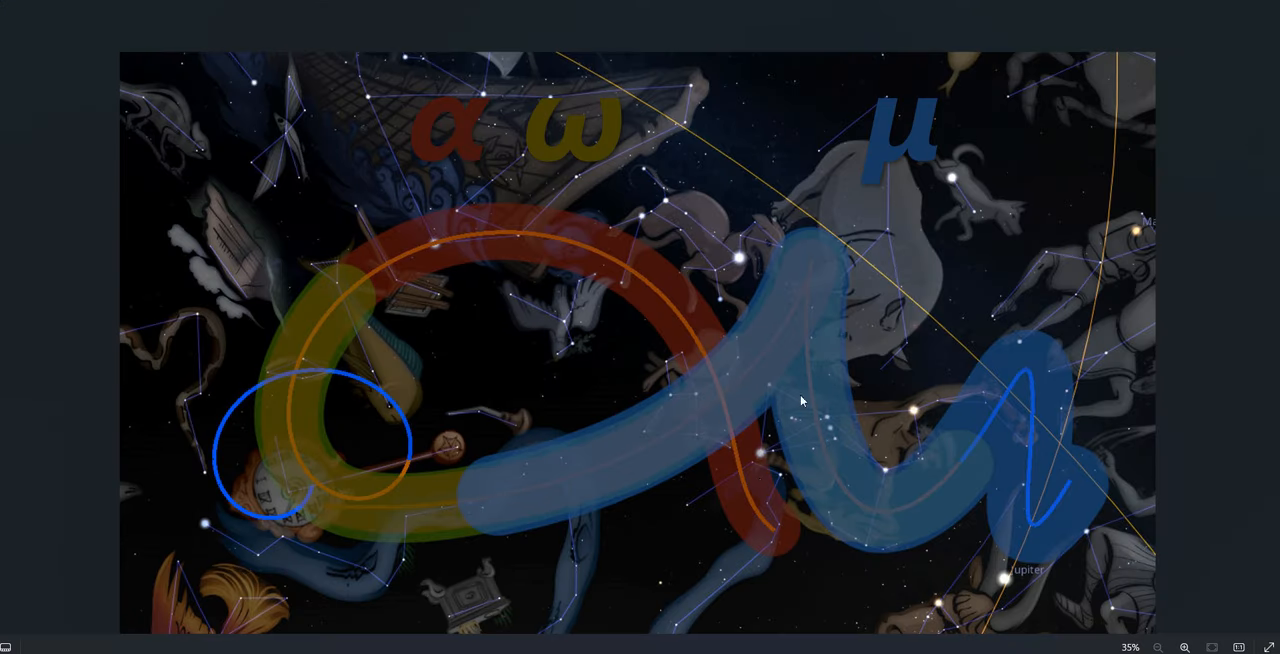
pyautogui.moveTo(897, 423)
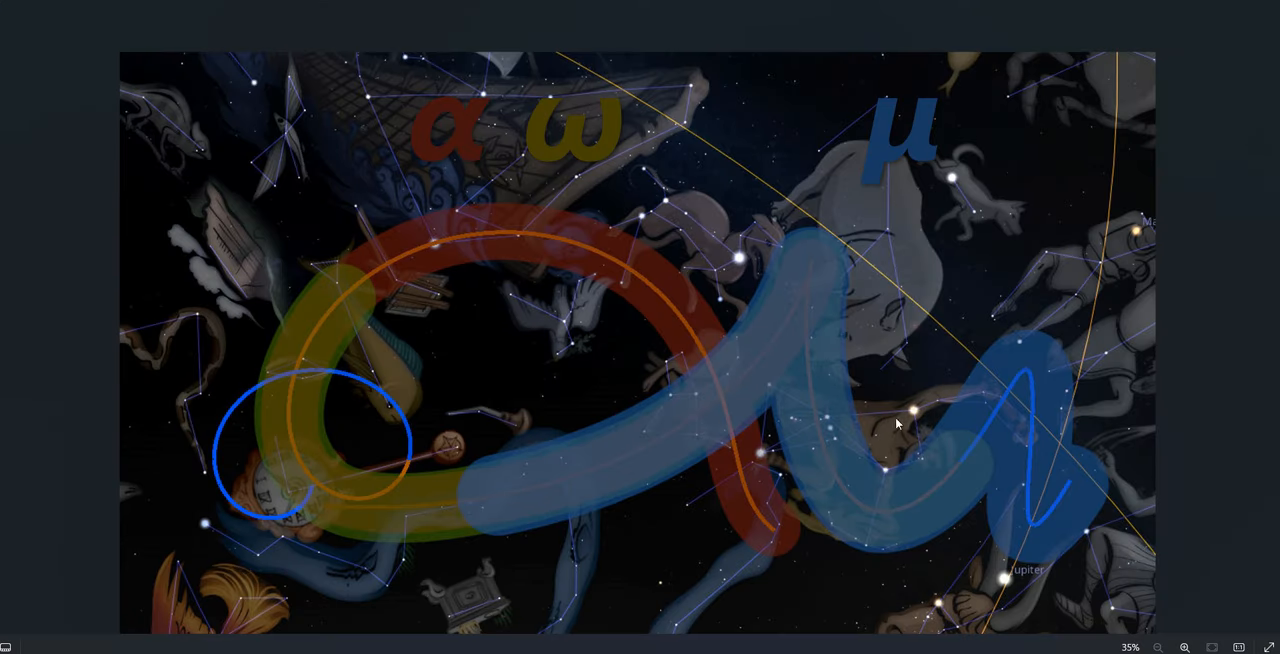
pyautogui.moveTo(330, 506)
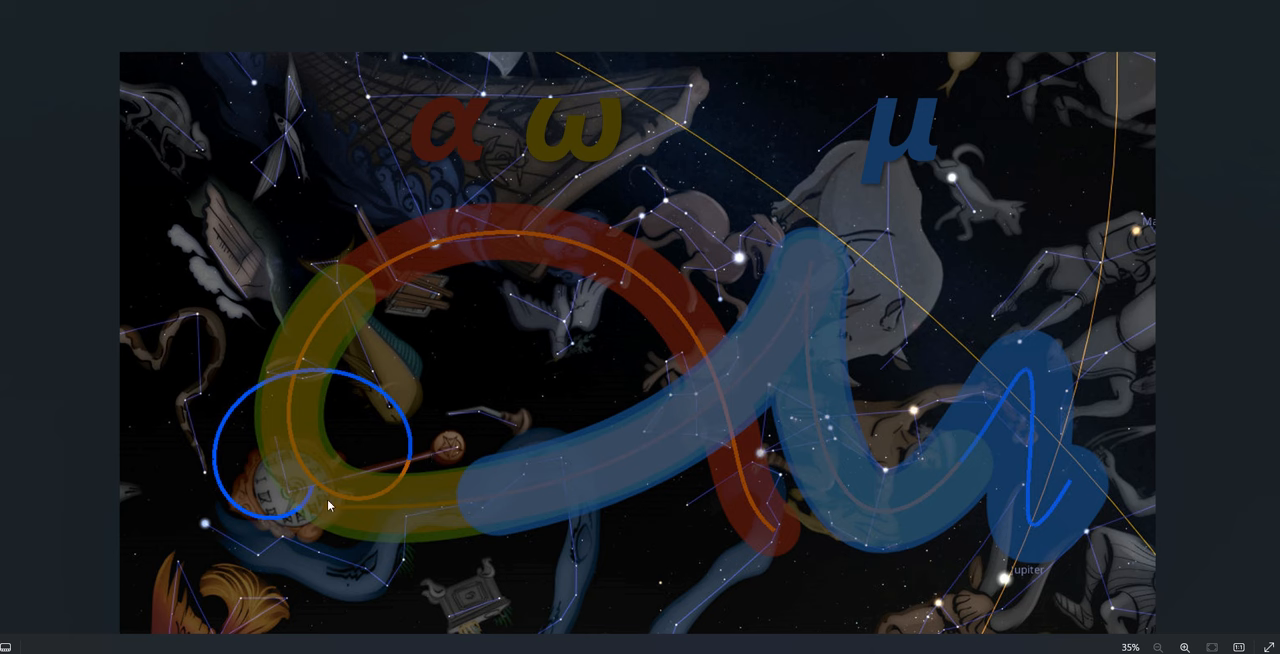
pyautogui.moveTo(1008, 392)
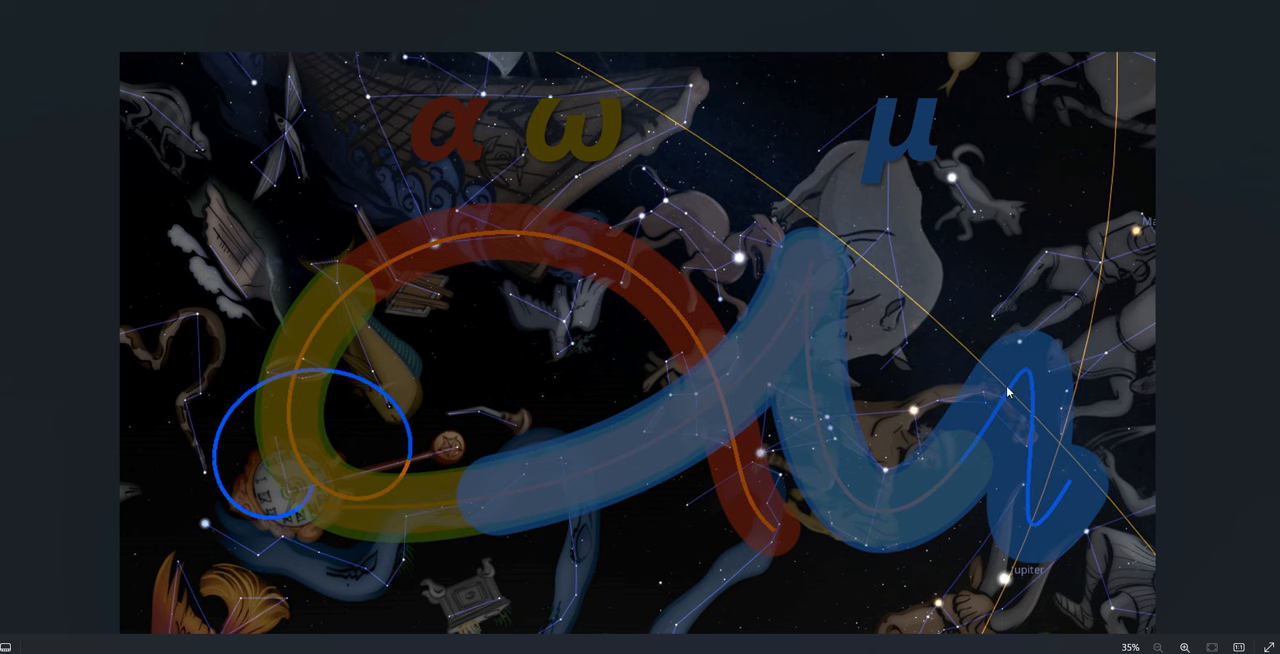
pyautogui.moveTo(900, 430)
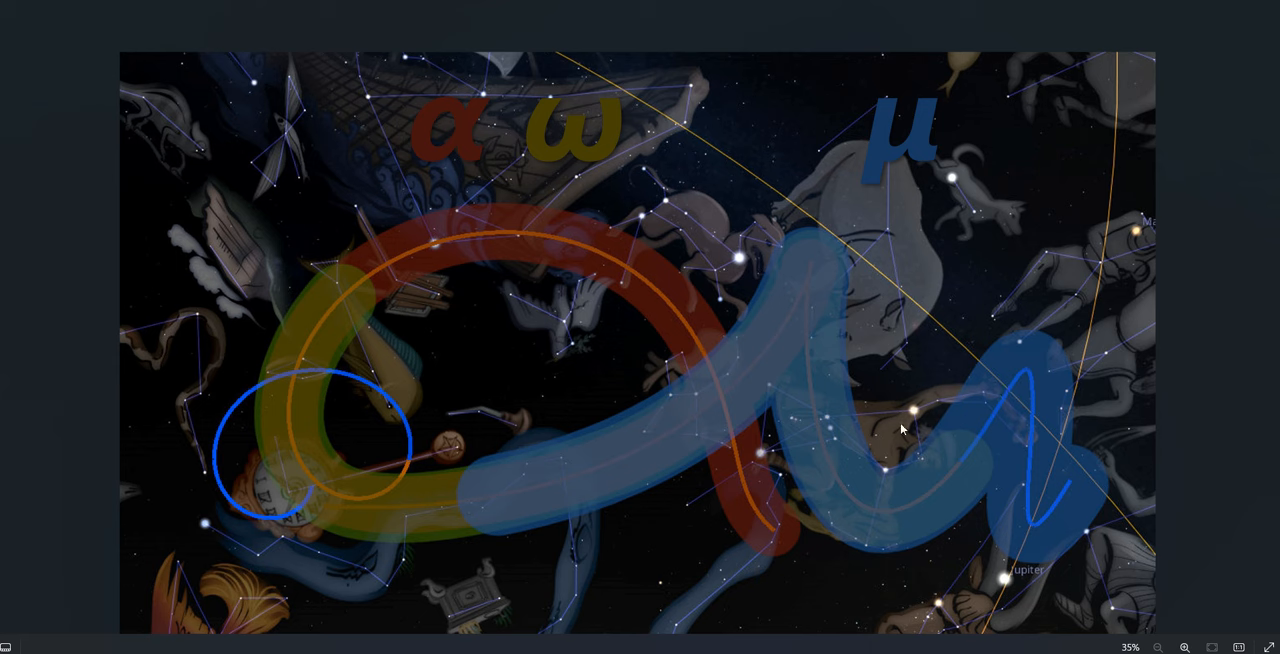
pyautogui.moveTo(925, 537)
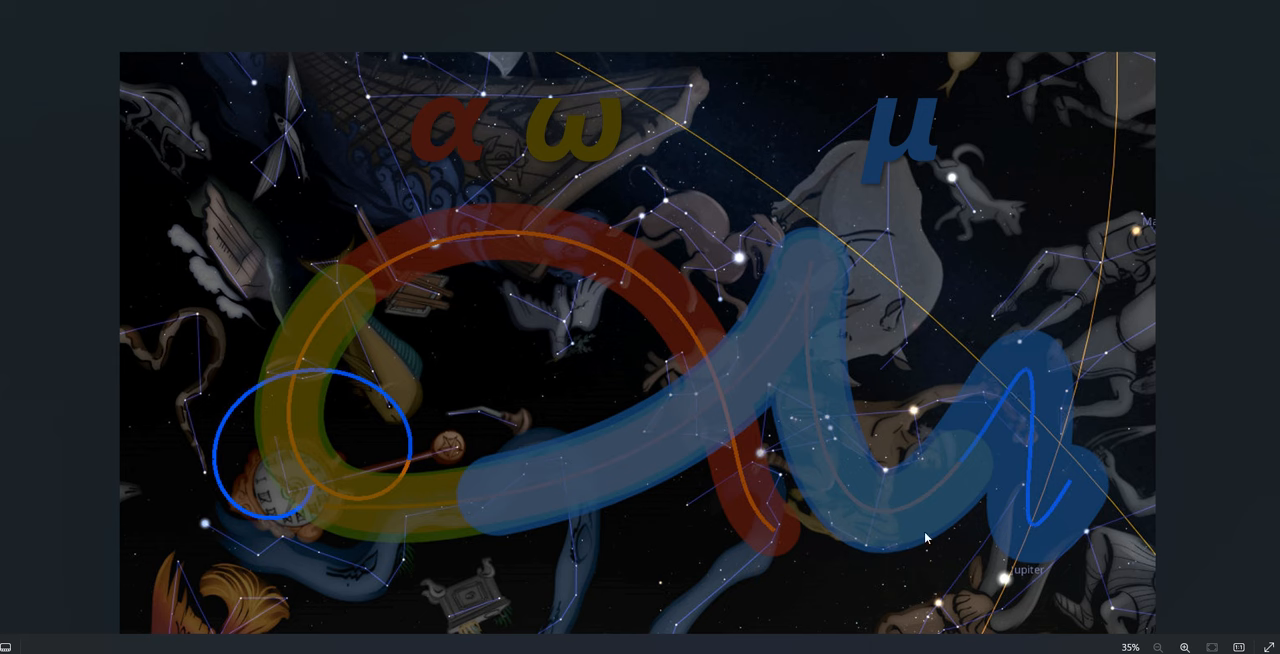
pyautogui.moveTo(355, 505)
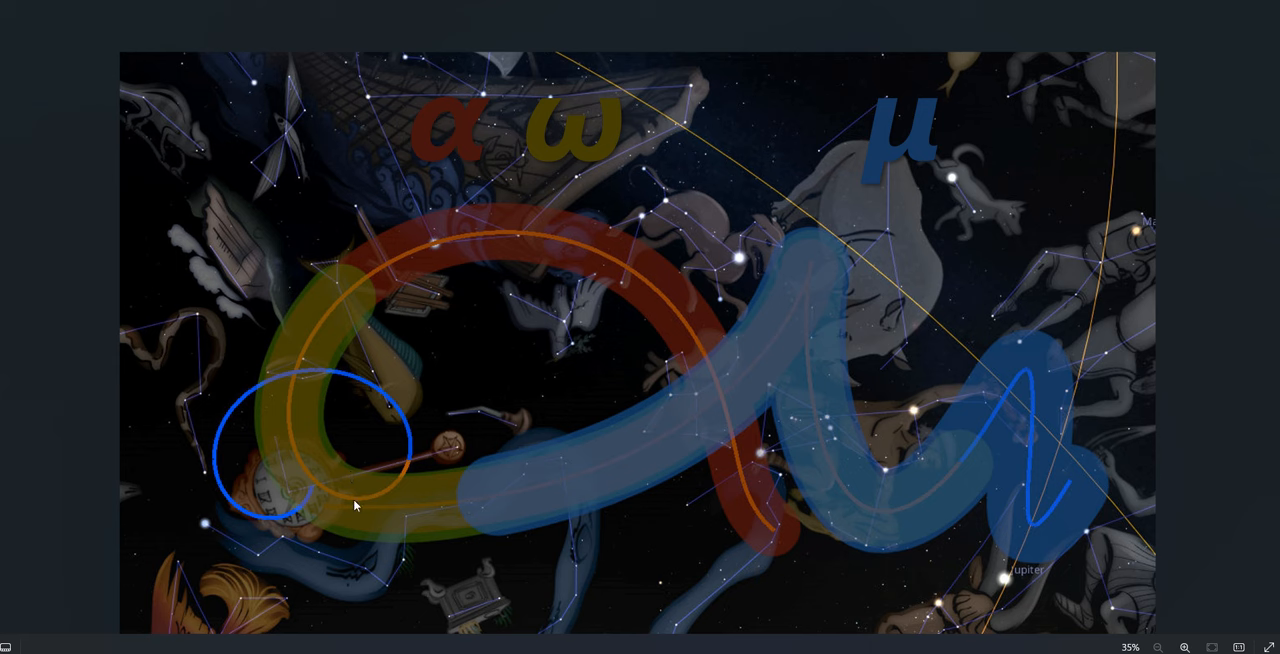
pyautogui.moveTo(770, 408)
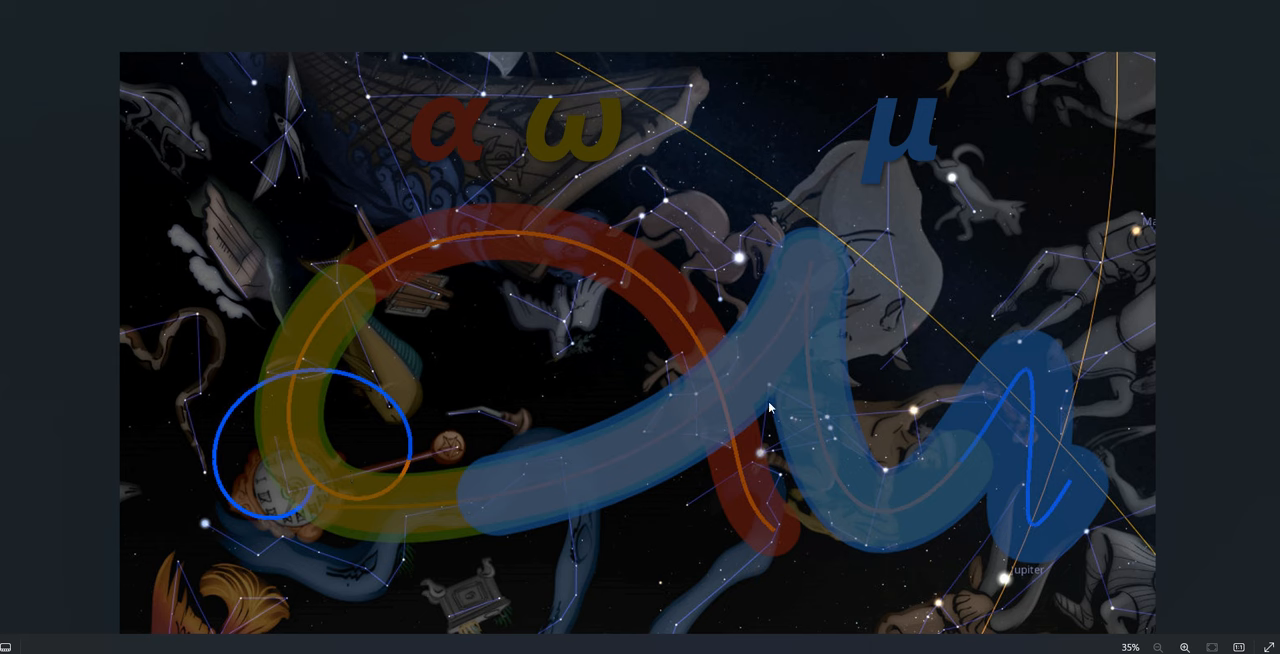
pyautogui.moveTo(850, 408)
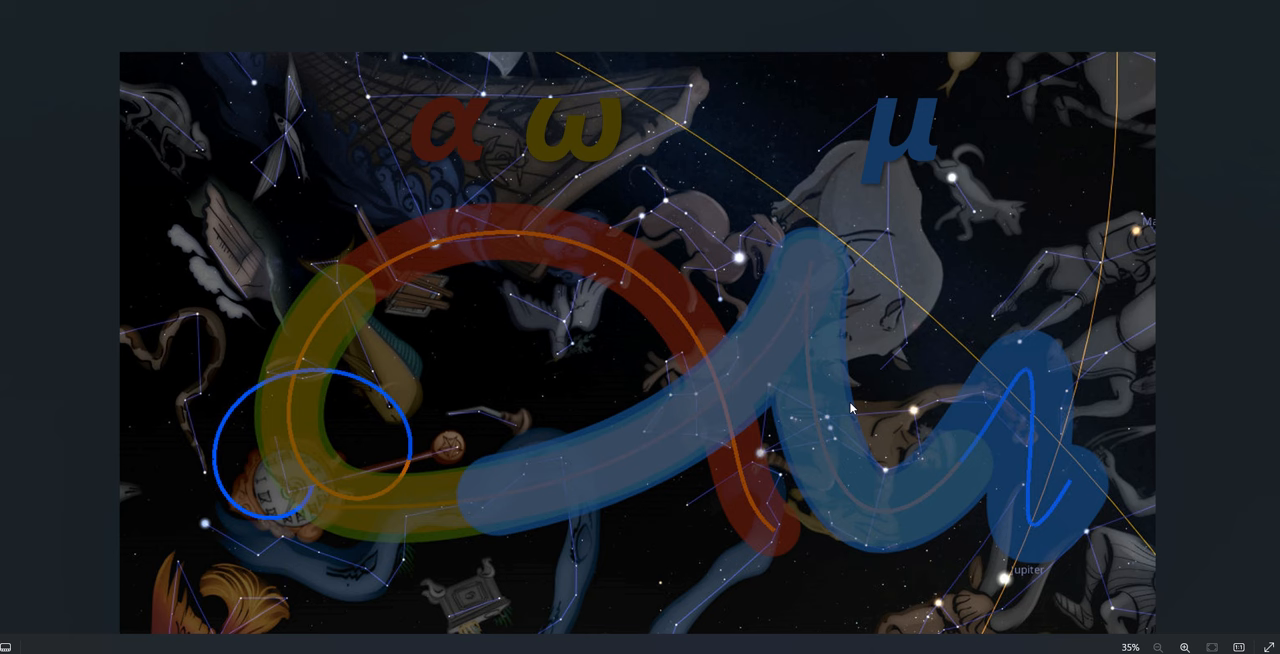
pyautogui.moveTo(863, 427)
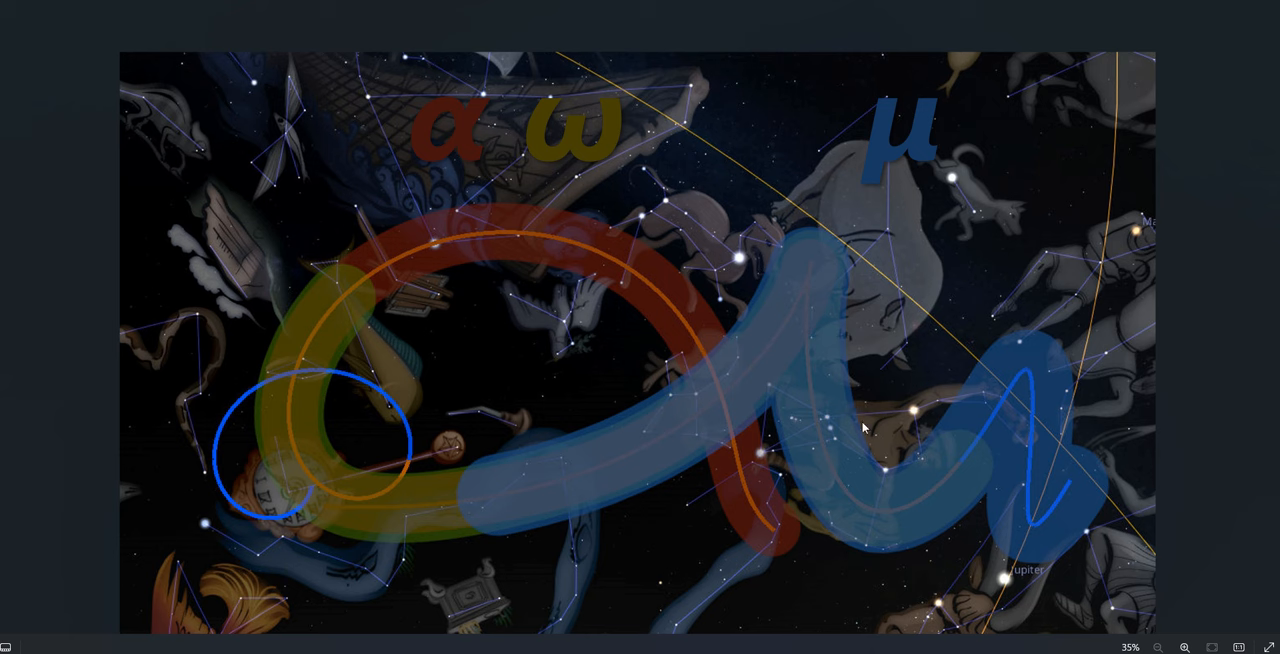
pyautogui.moveTo(896, 428)
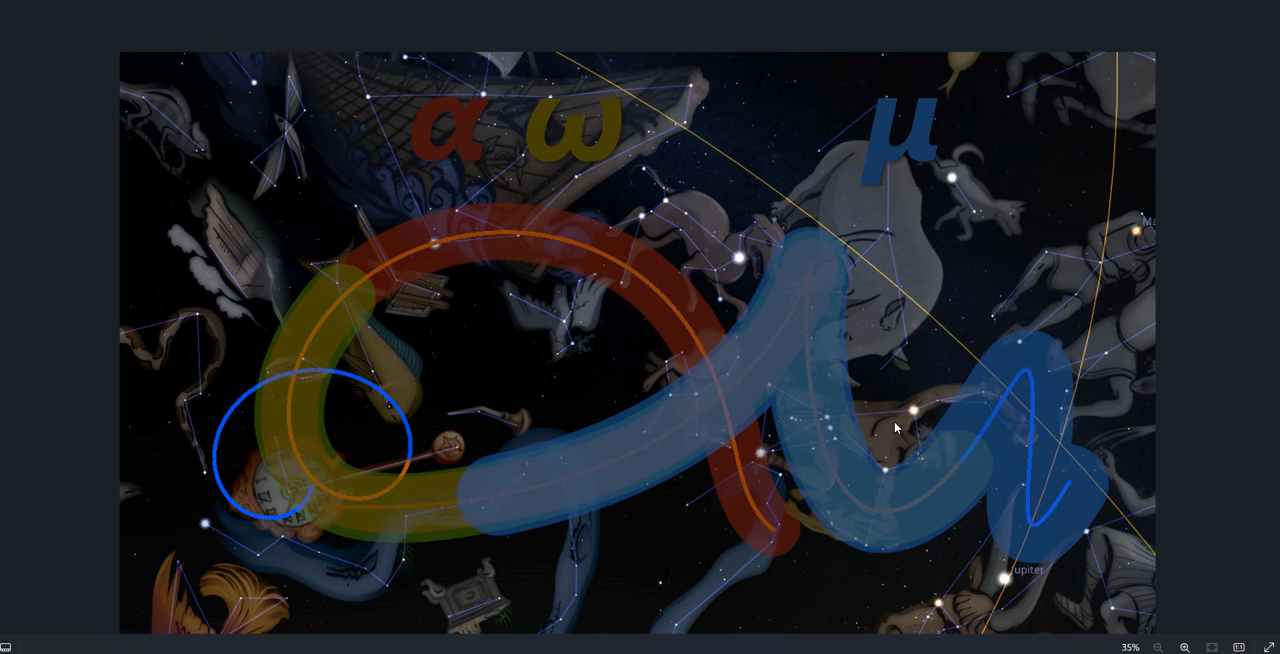
pyautogui.moveTo(888, 416)
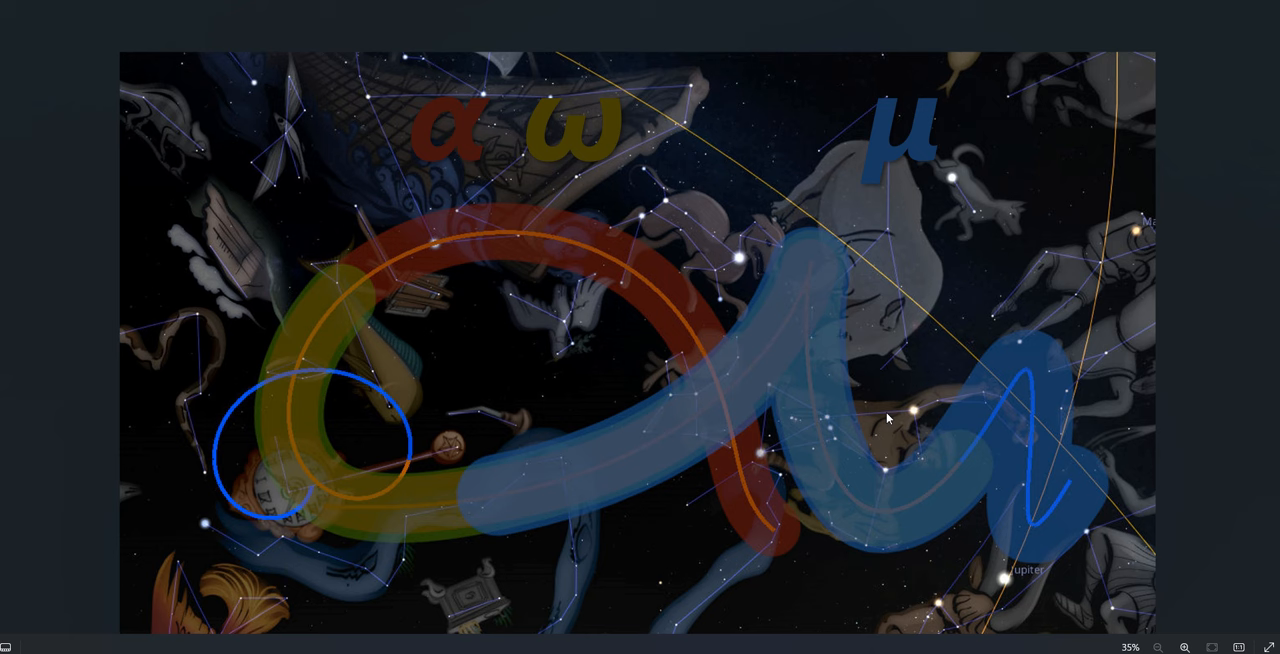
pyautogui.moveTo(868, 428)
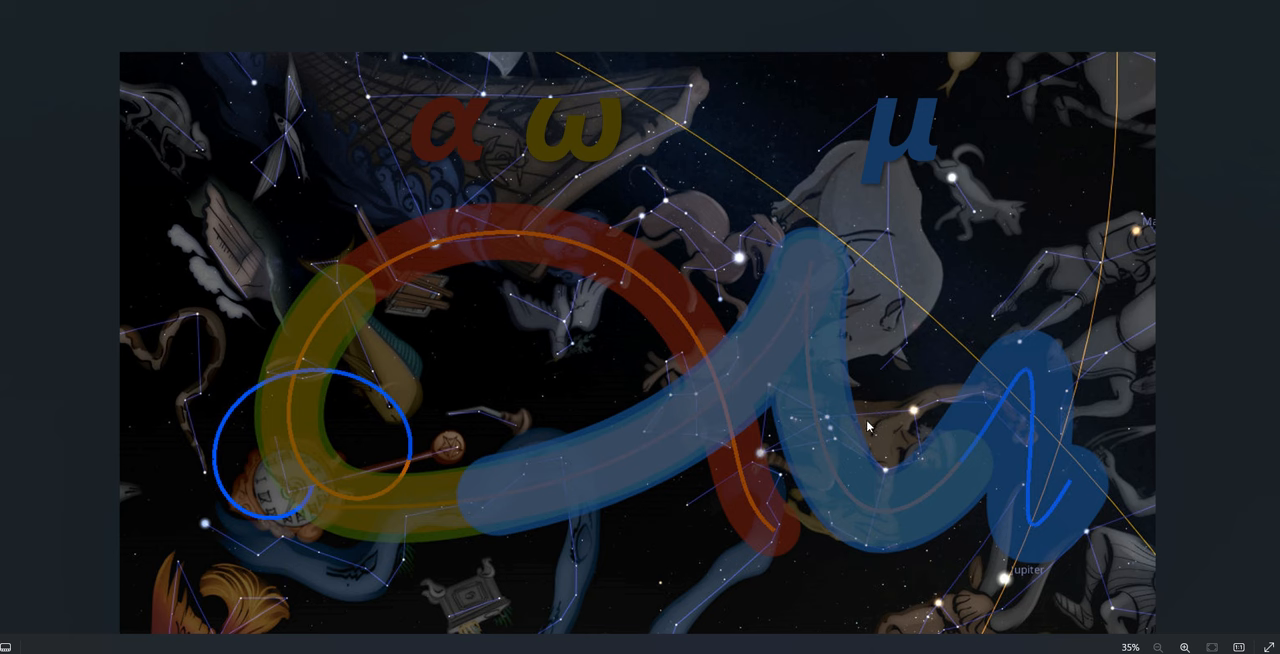
pyautogui.moveTo(884, 417)
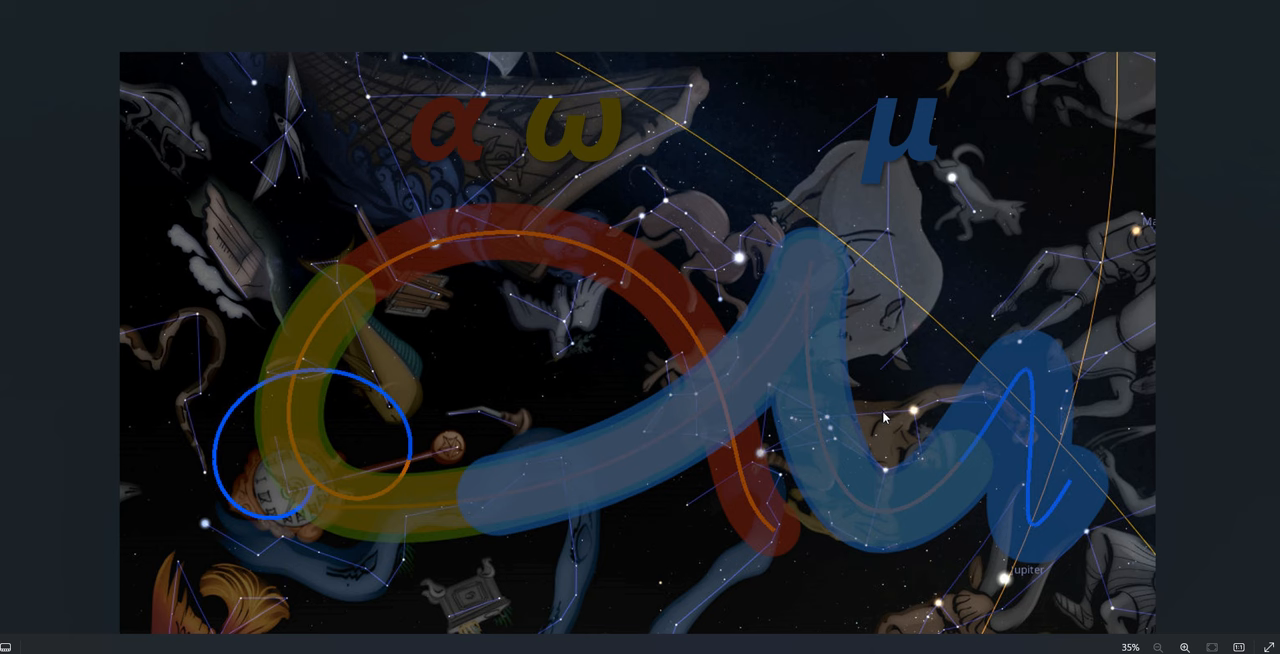
pyautogui.moveTo(884, 419)
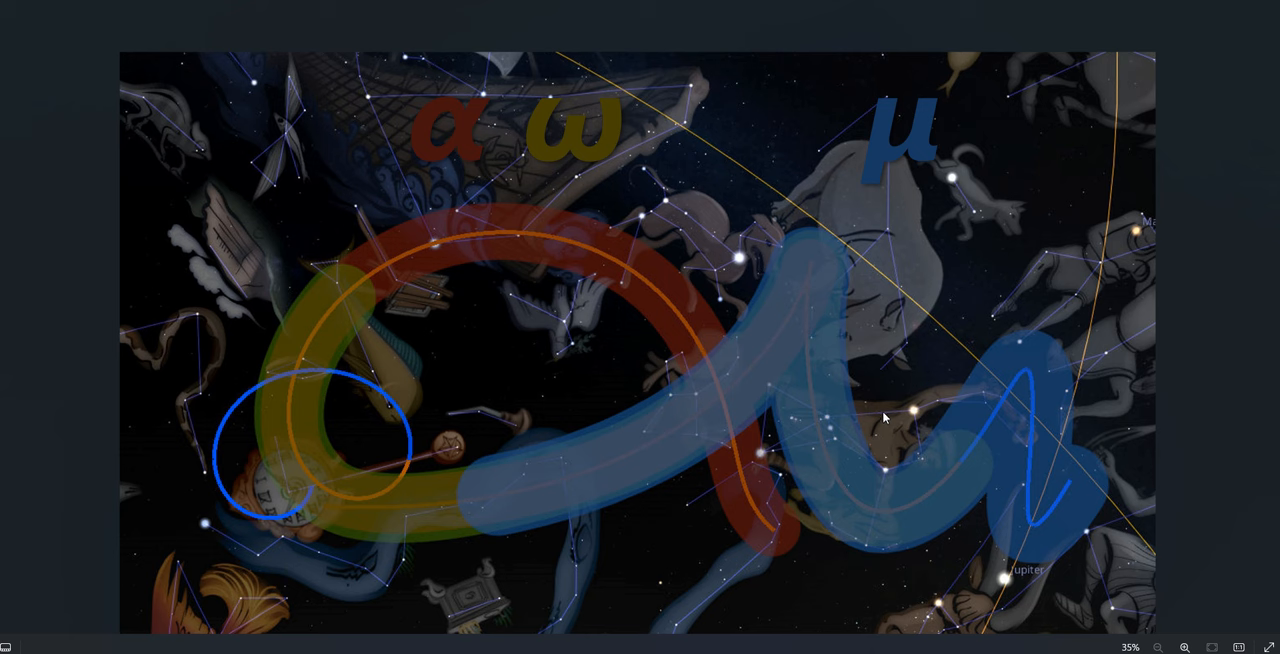
pyautogui.moveTo(860, 418)
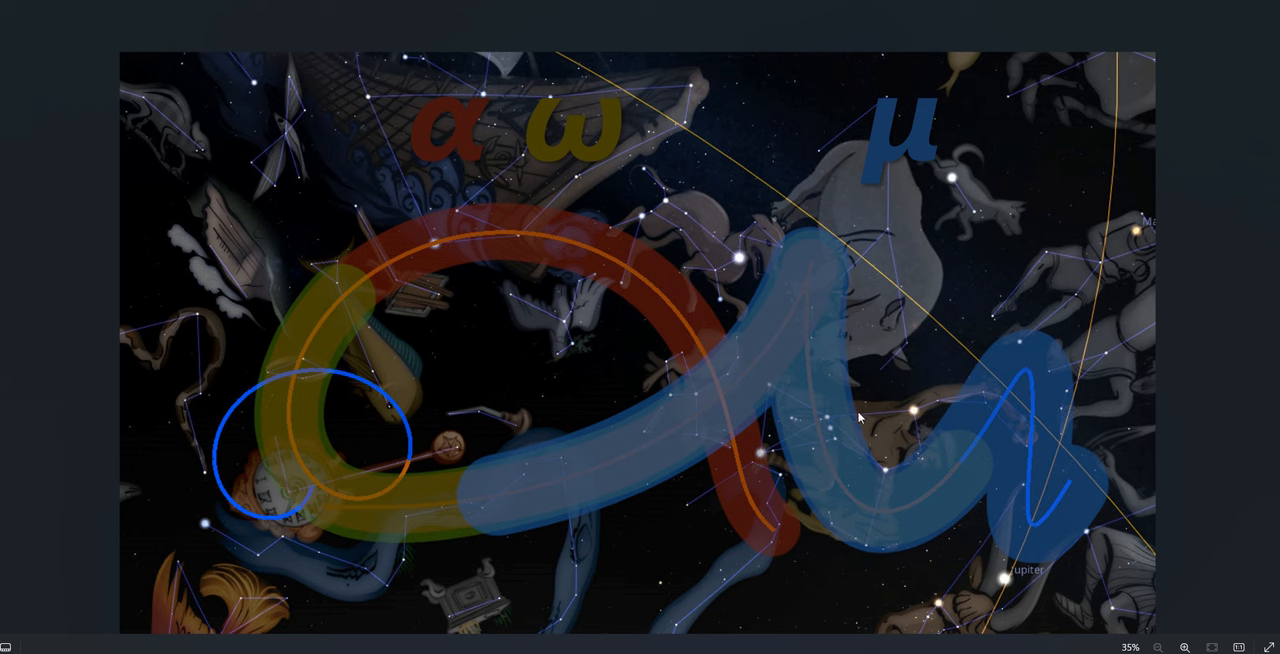
pyautogui.moveTo(880, 403)
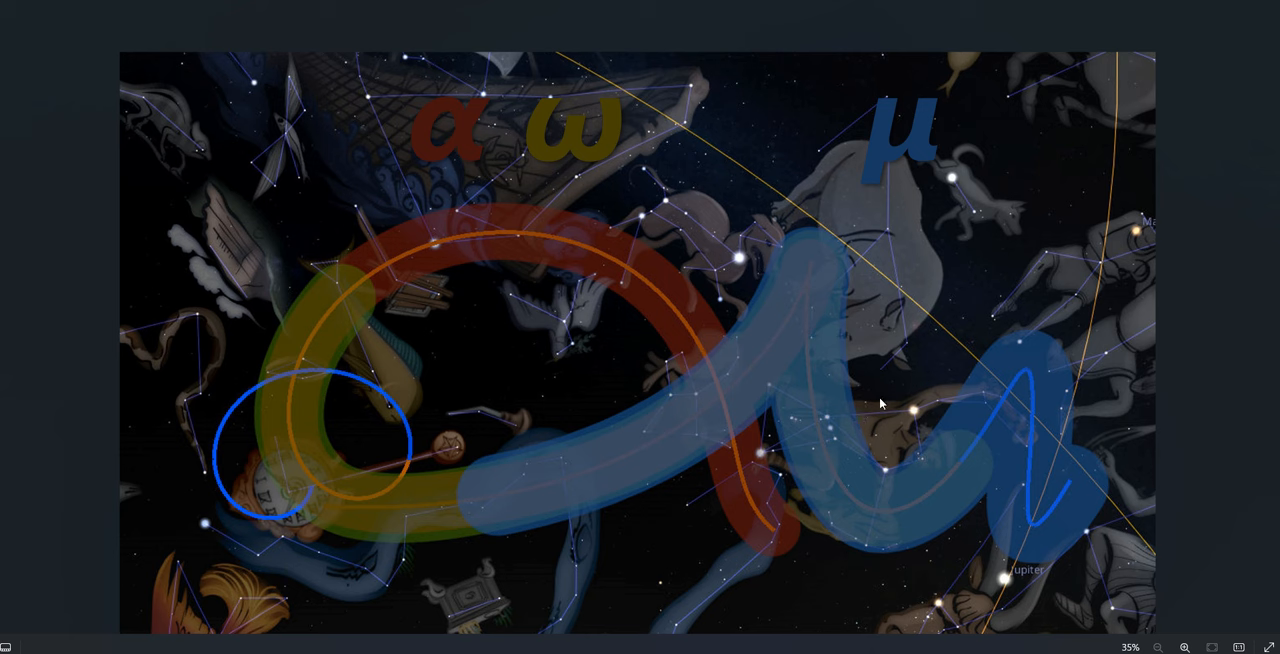
pyautogui.moveTo(845, 410)
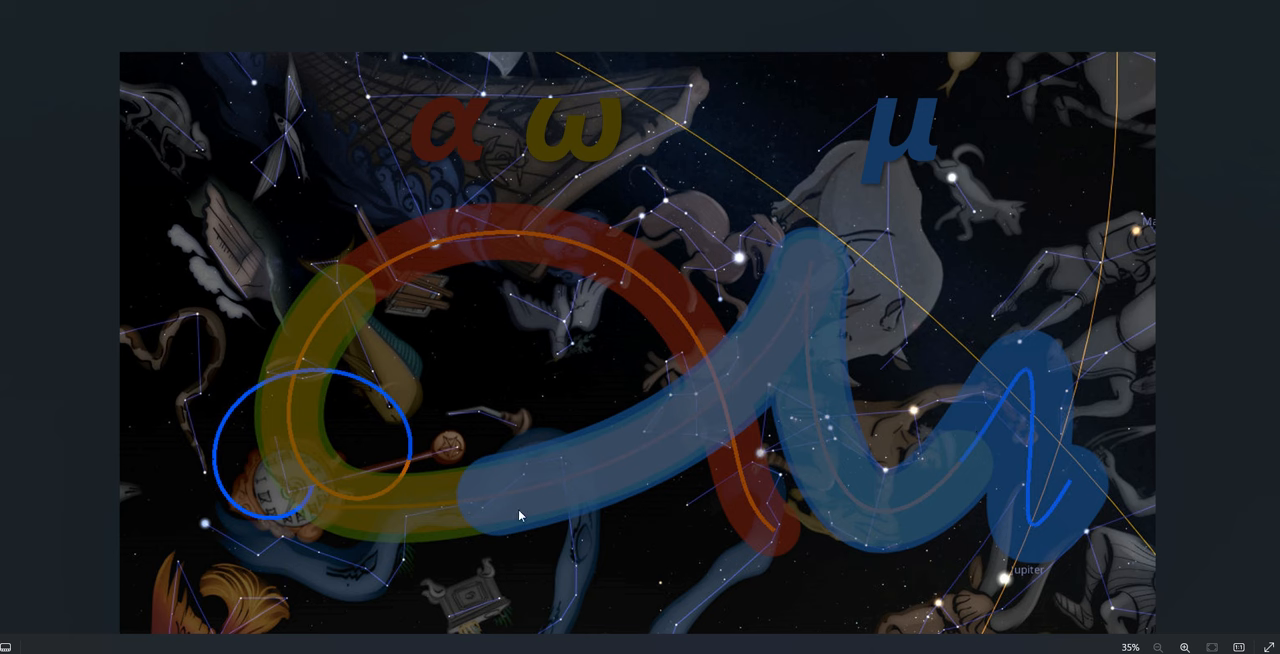
pyautogui.moveTo(814, 358)
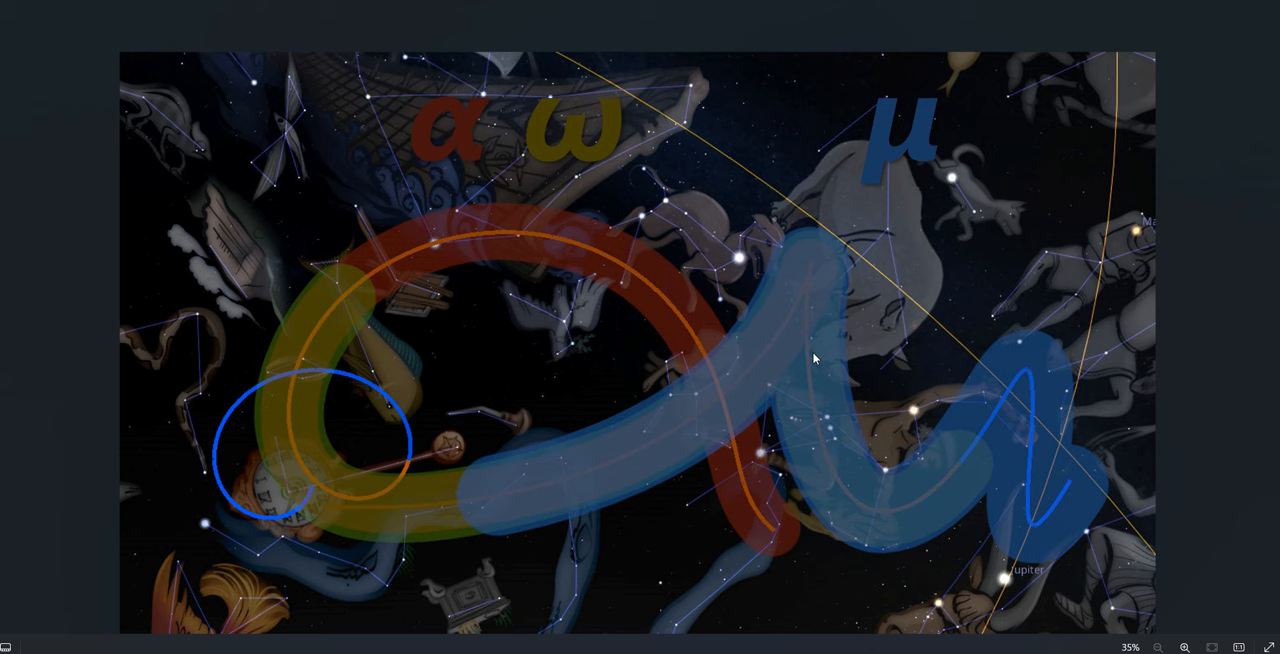
pyautogui.moveTo(857, 456)
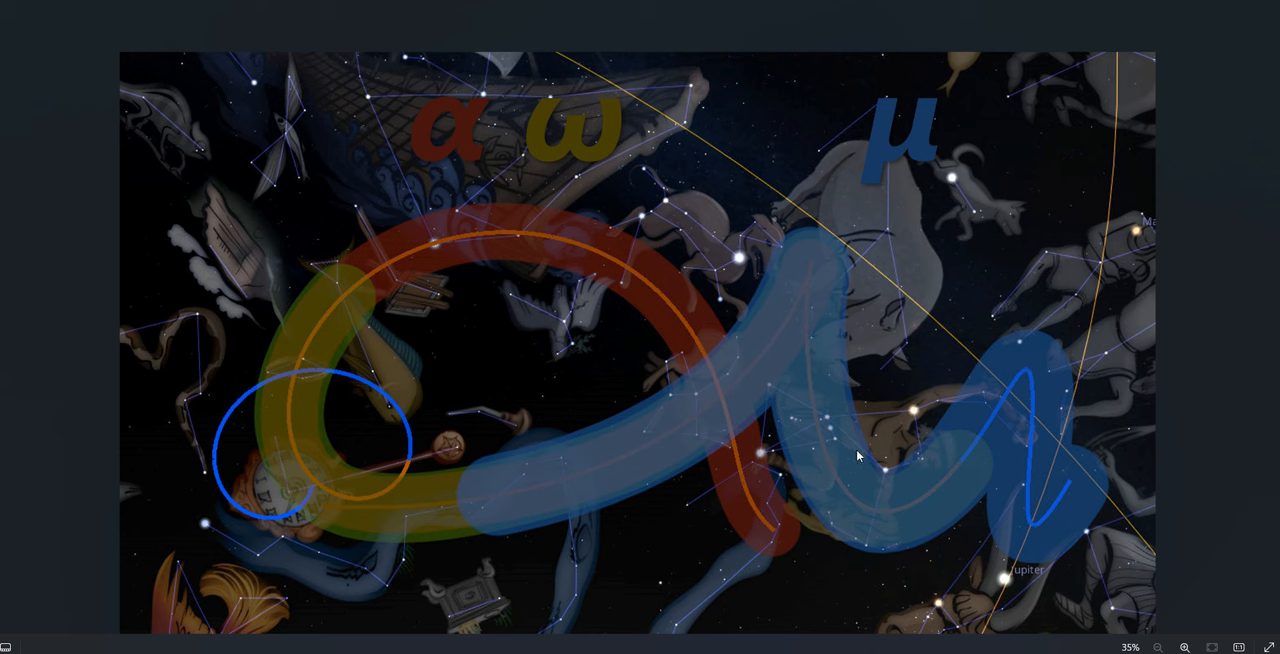
pyautogui.moveTo(828, 328)
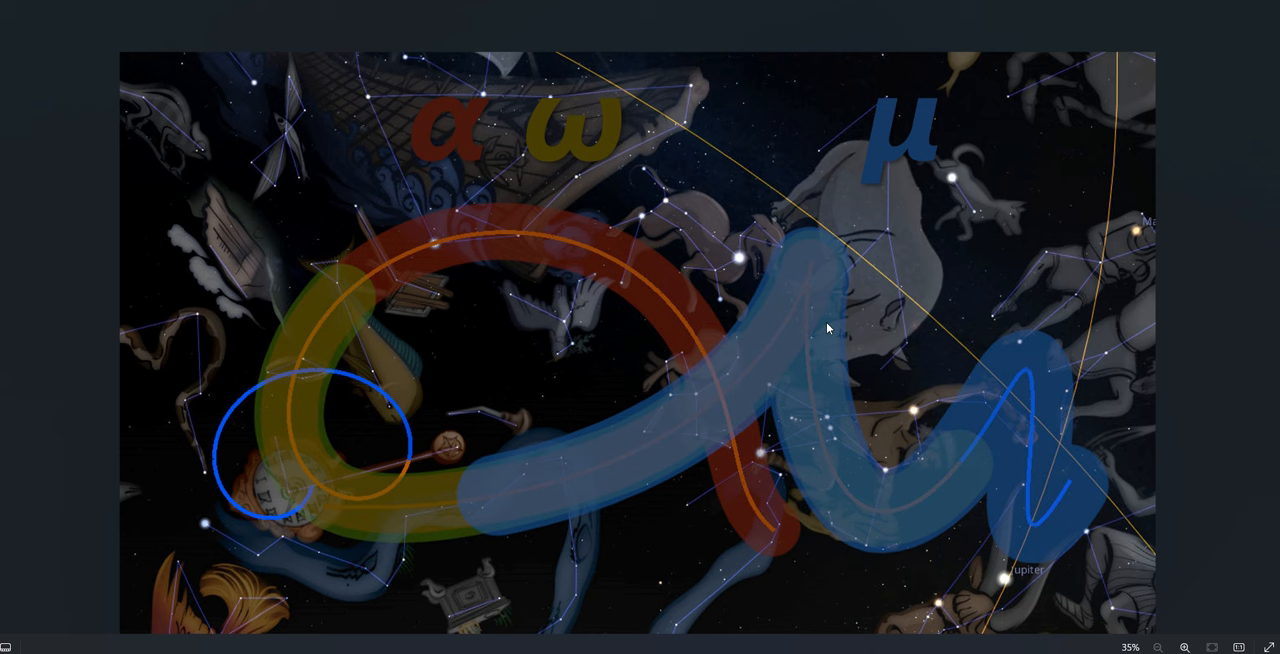
pyautogui.moveTo(622, 475)
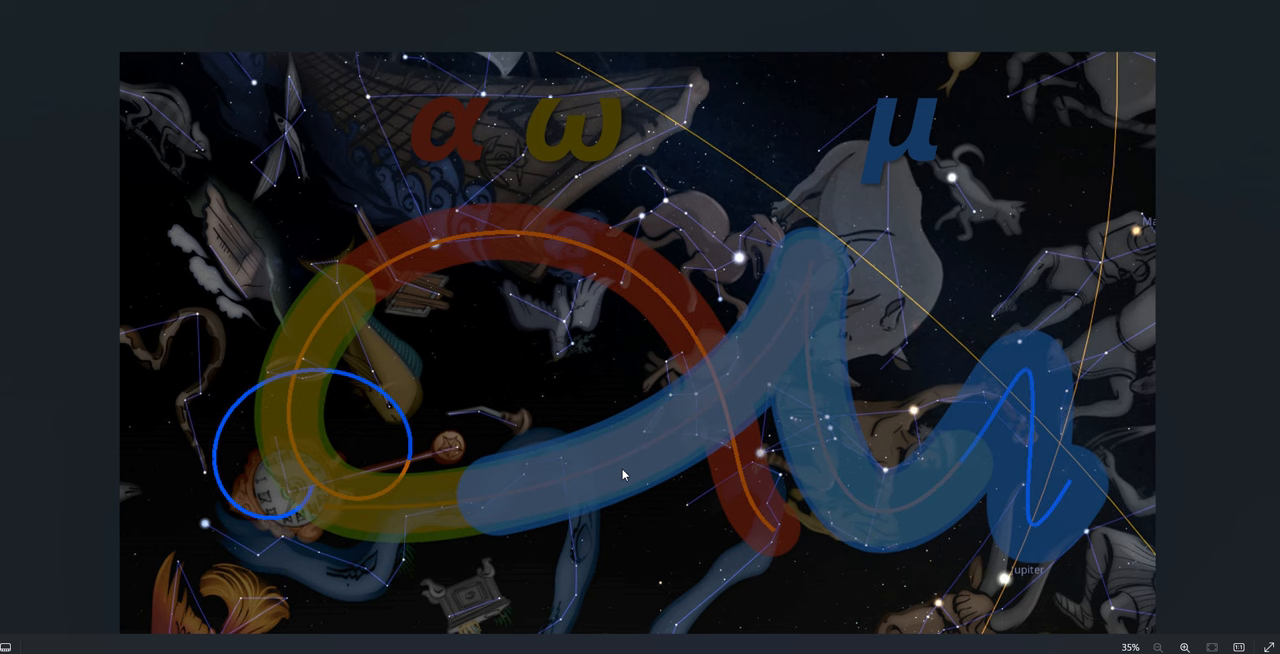
pyautogui.moveTo(1046, 402)
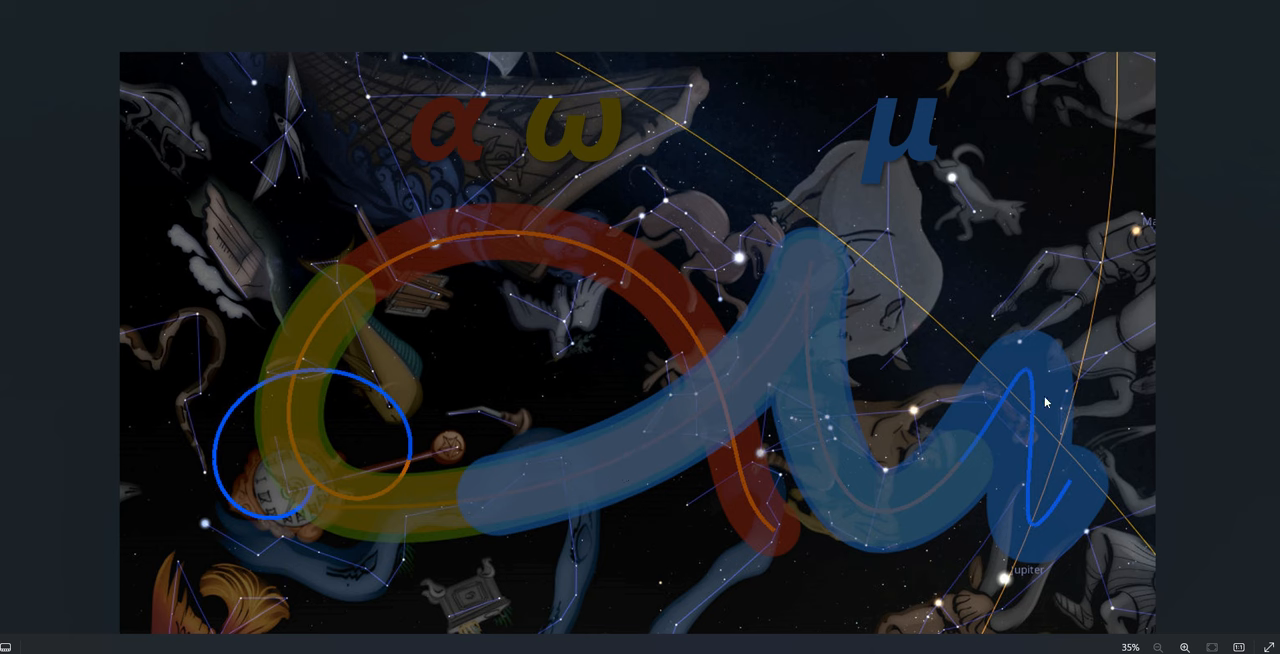